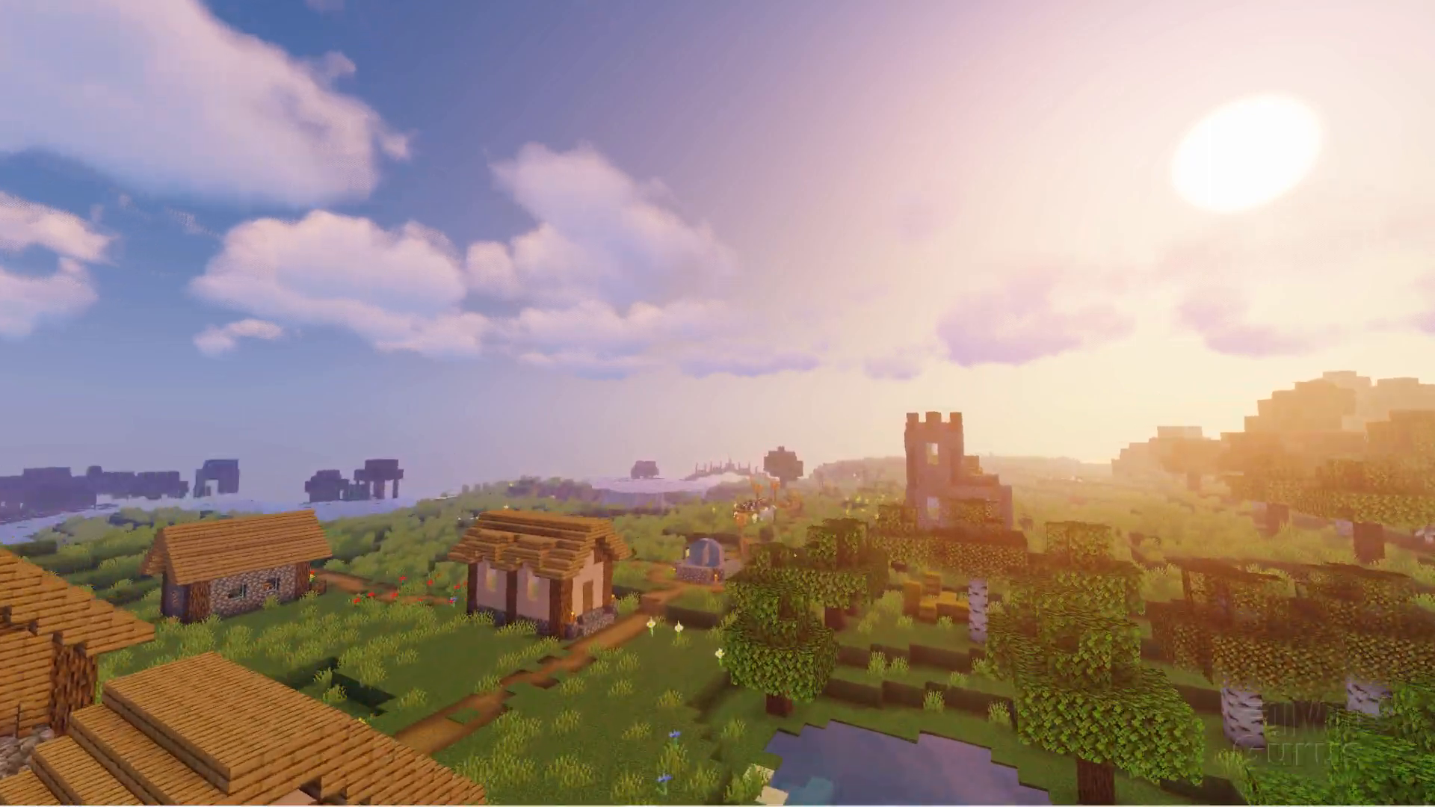
pyautogui.moveTo(718, 403)
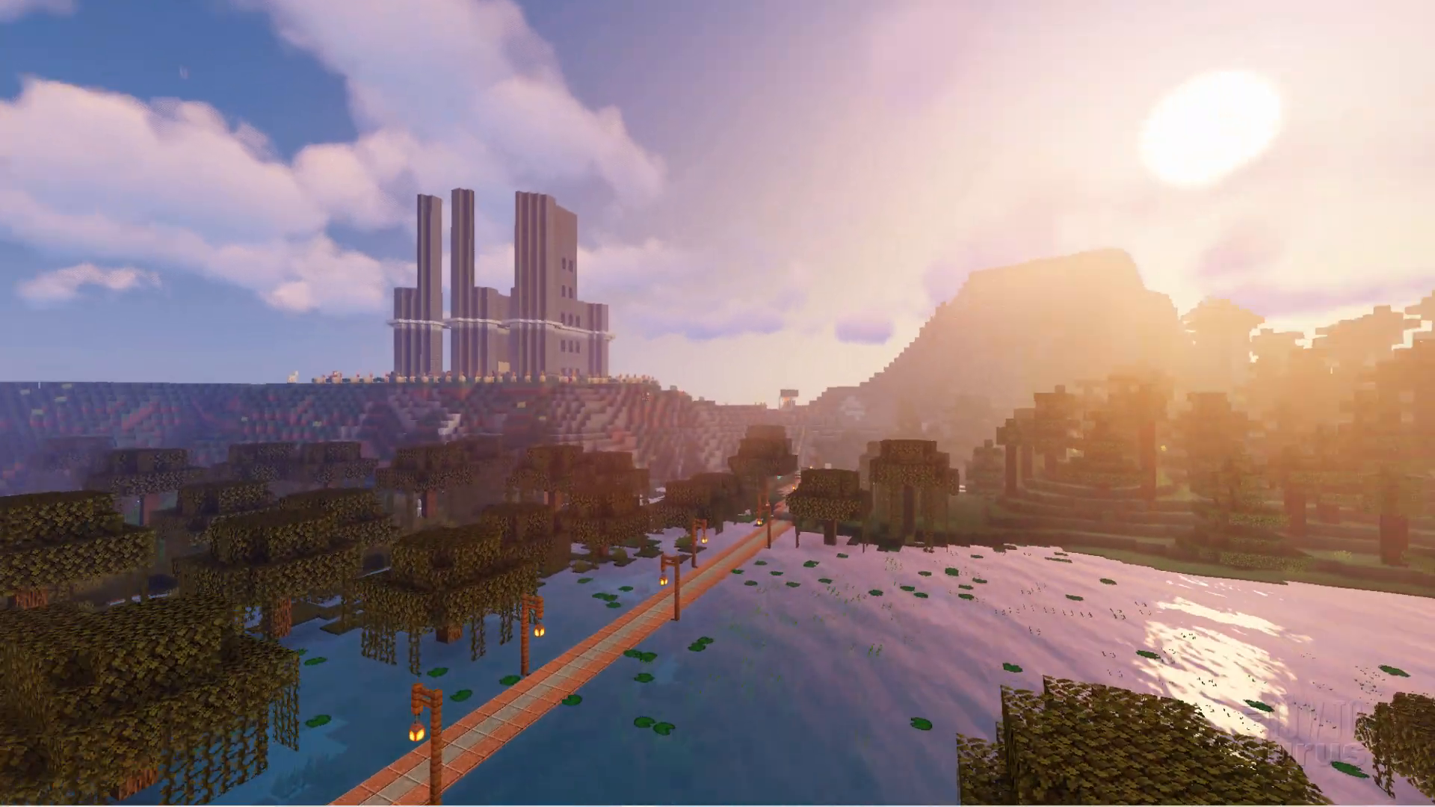
pyautogui.moveTo(717, 404)
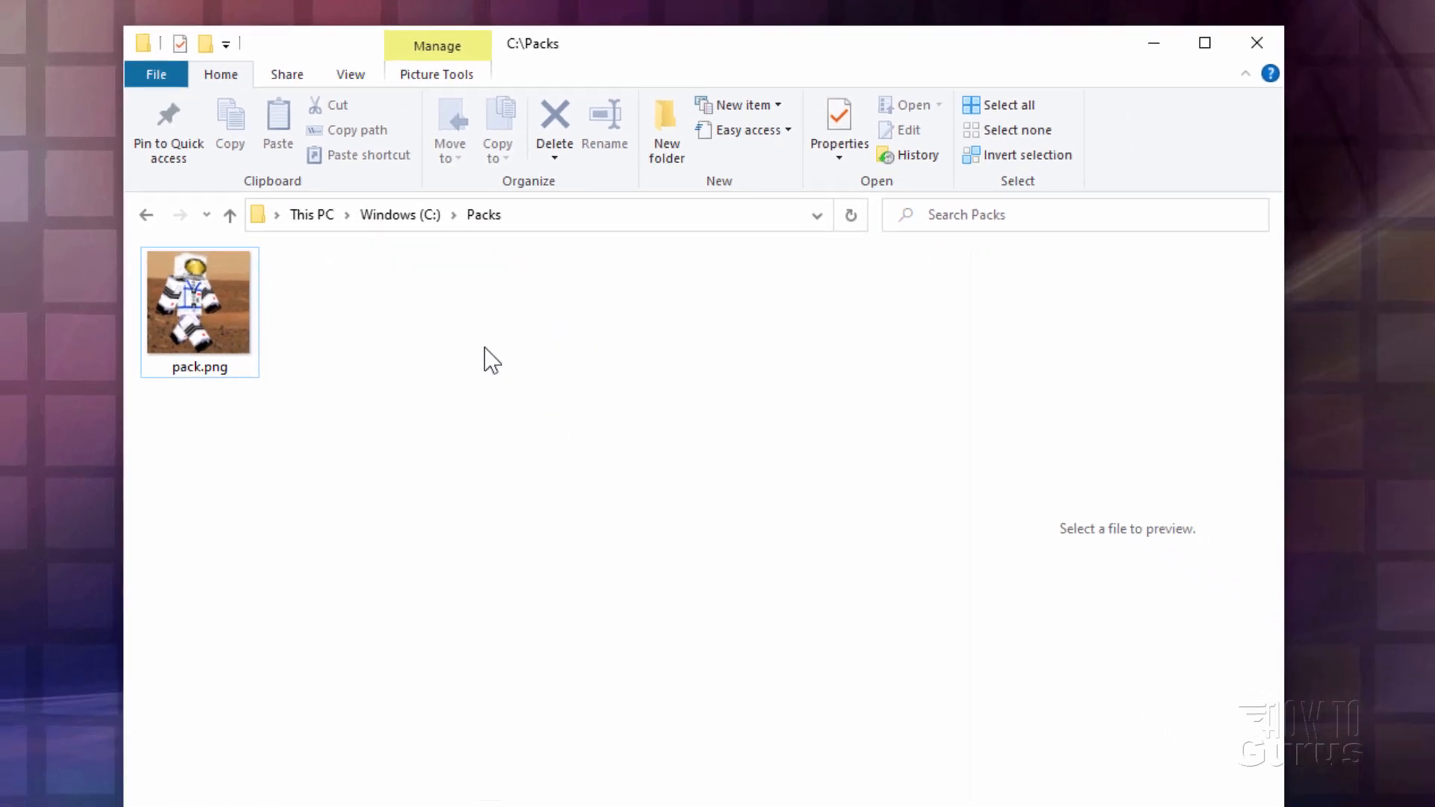
# - Show the launcher's Installations list and open the Latest release .minecraft folder
pyautogui.doubleClick(198, 302)
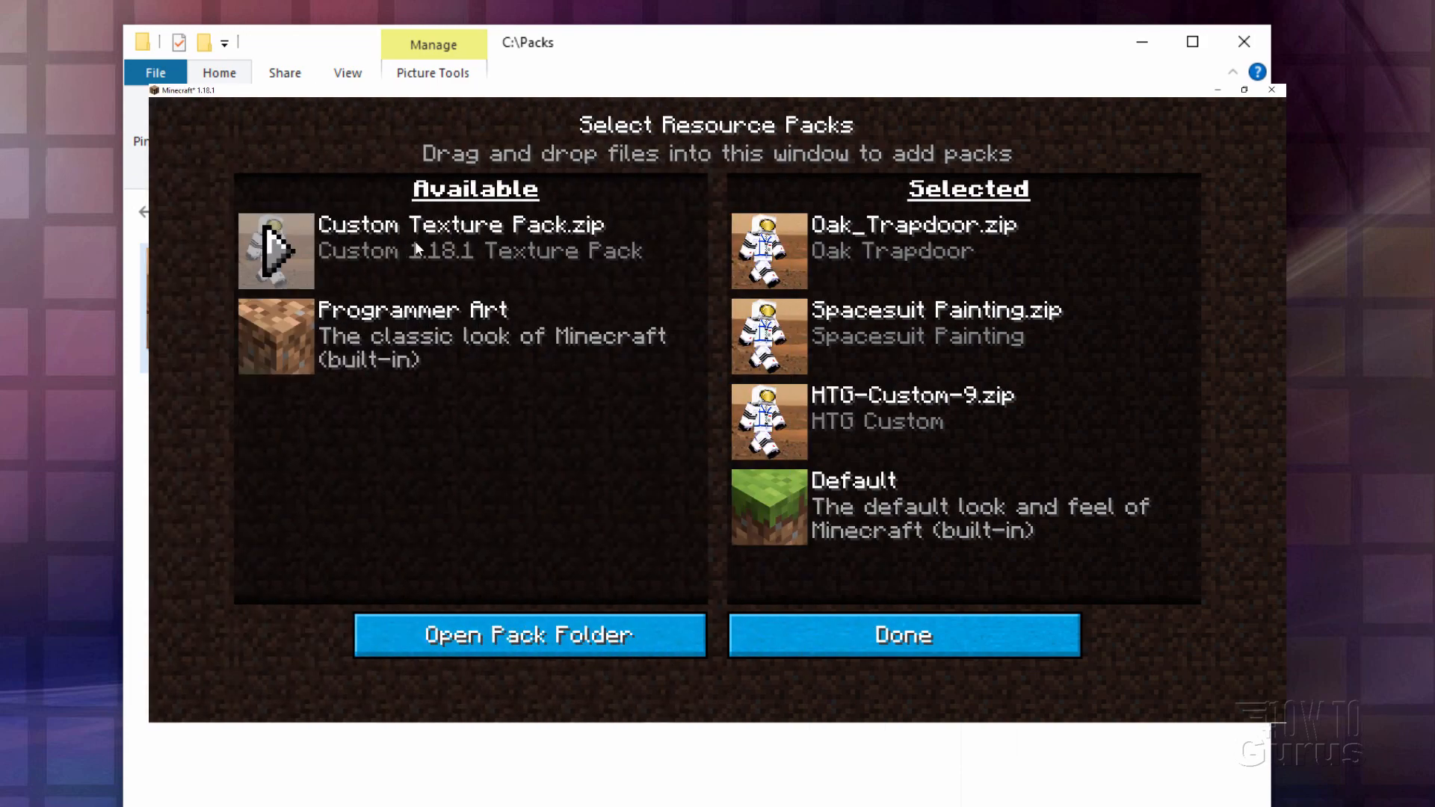
pyautogui.click(276, 250)
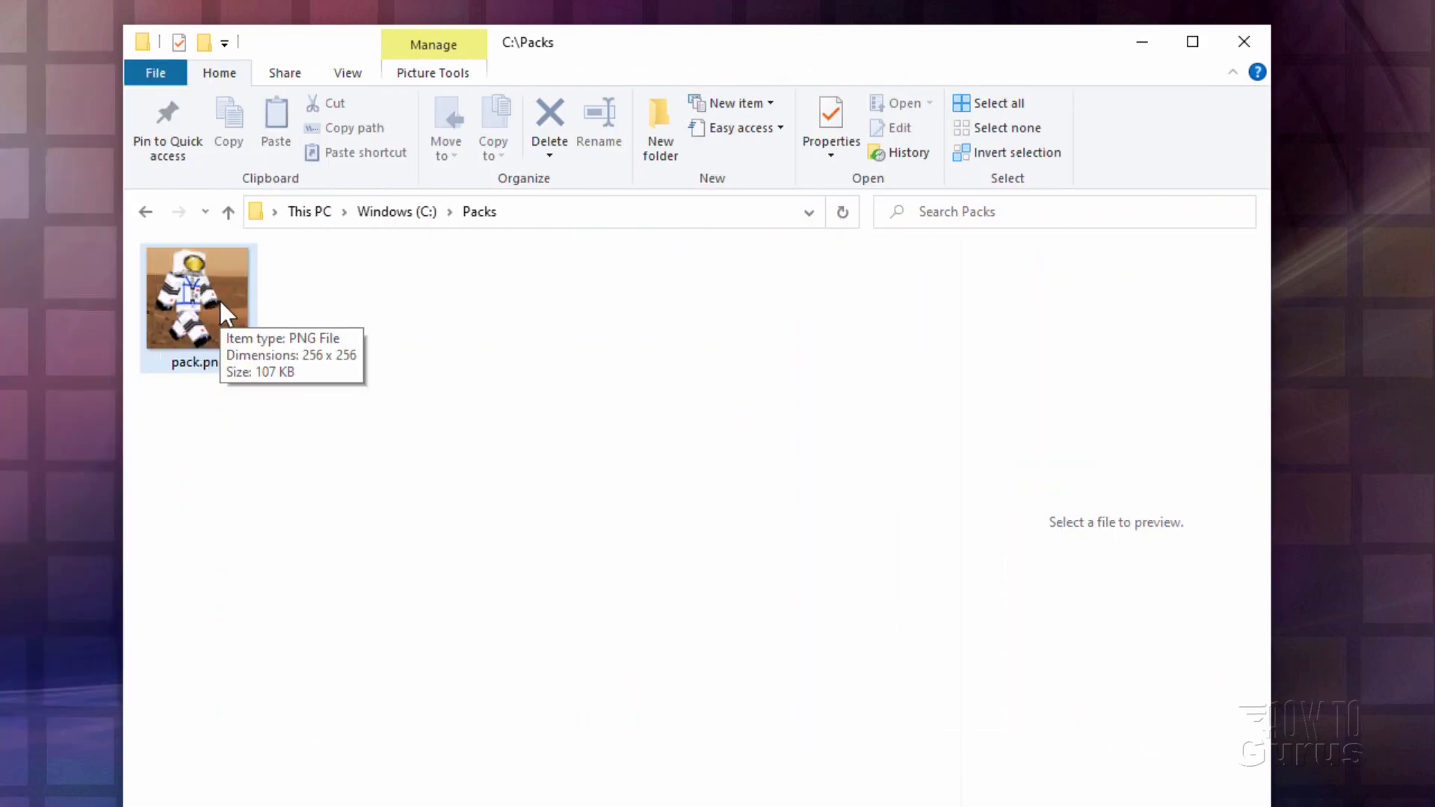
pyautogui.moveTo(247, 260)
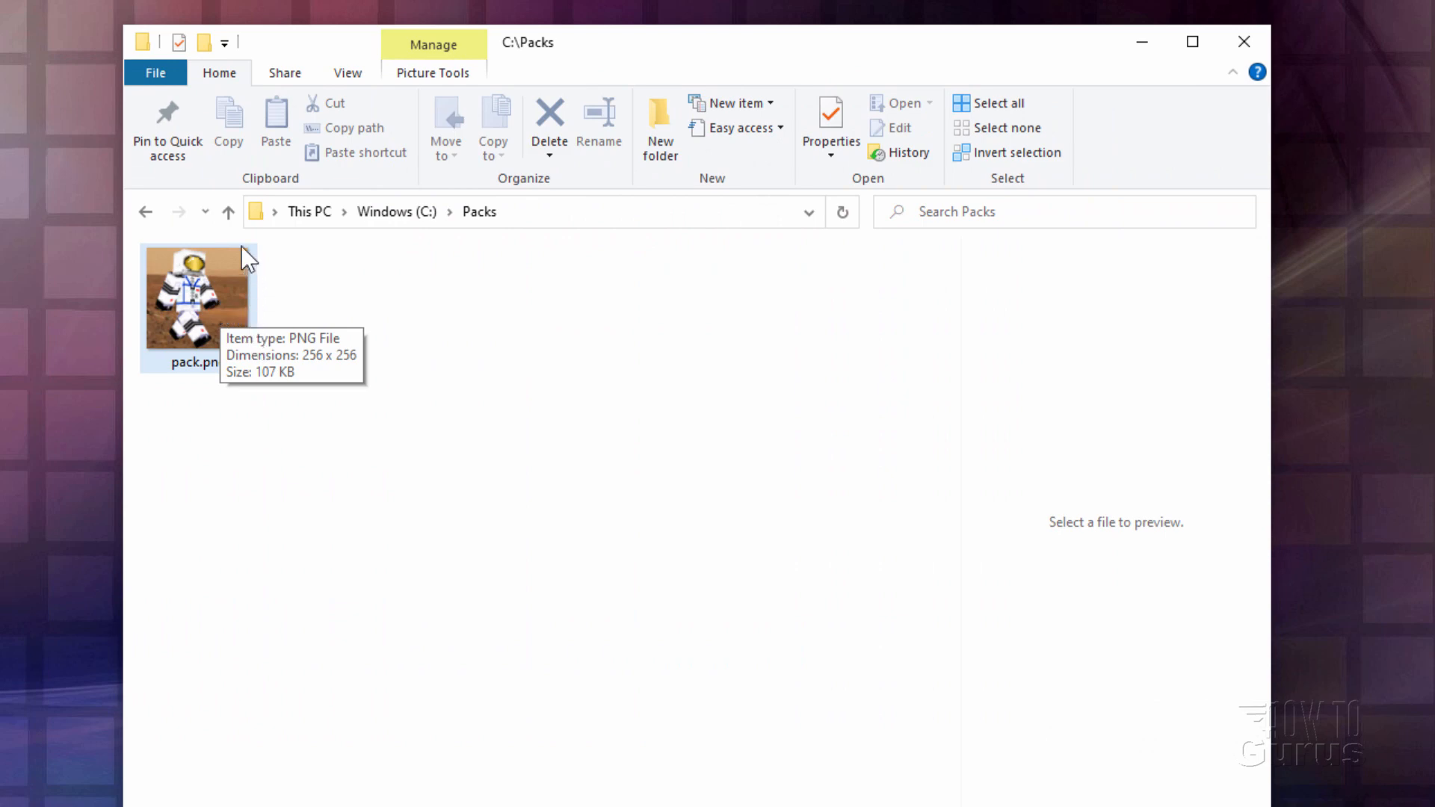
pyautogui.moveTo(236, 374)
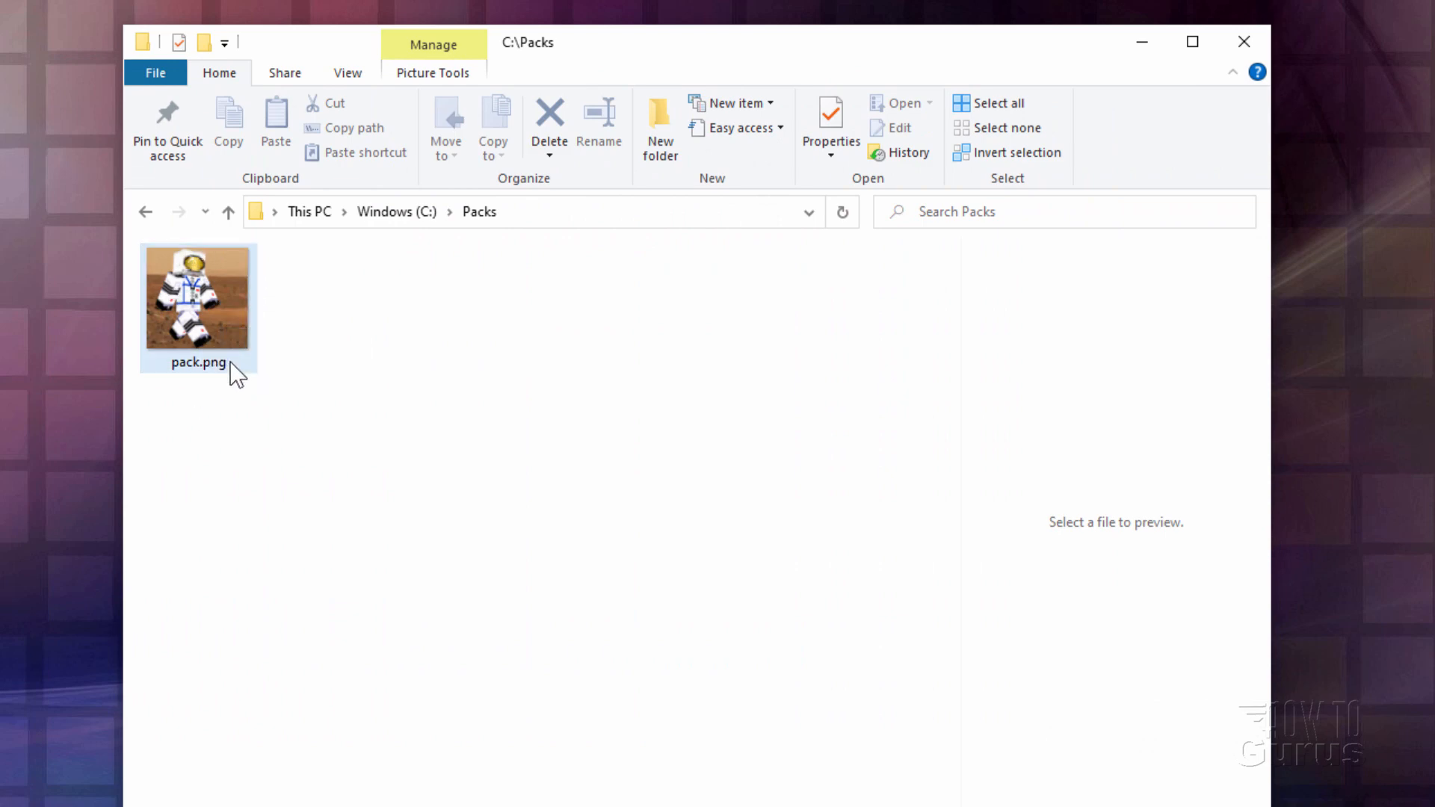
pyautogui.moveTo(197, 310)
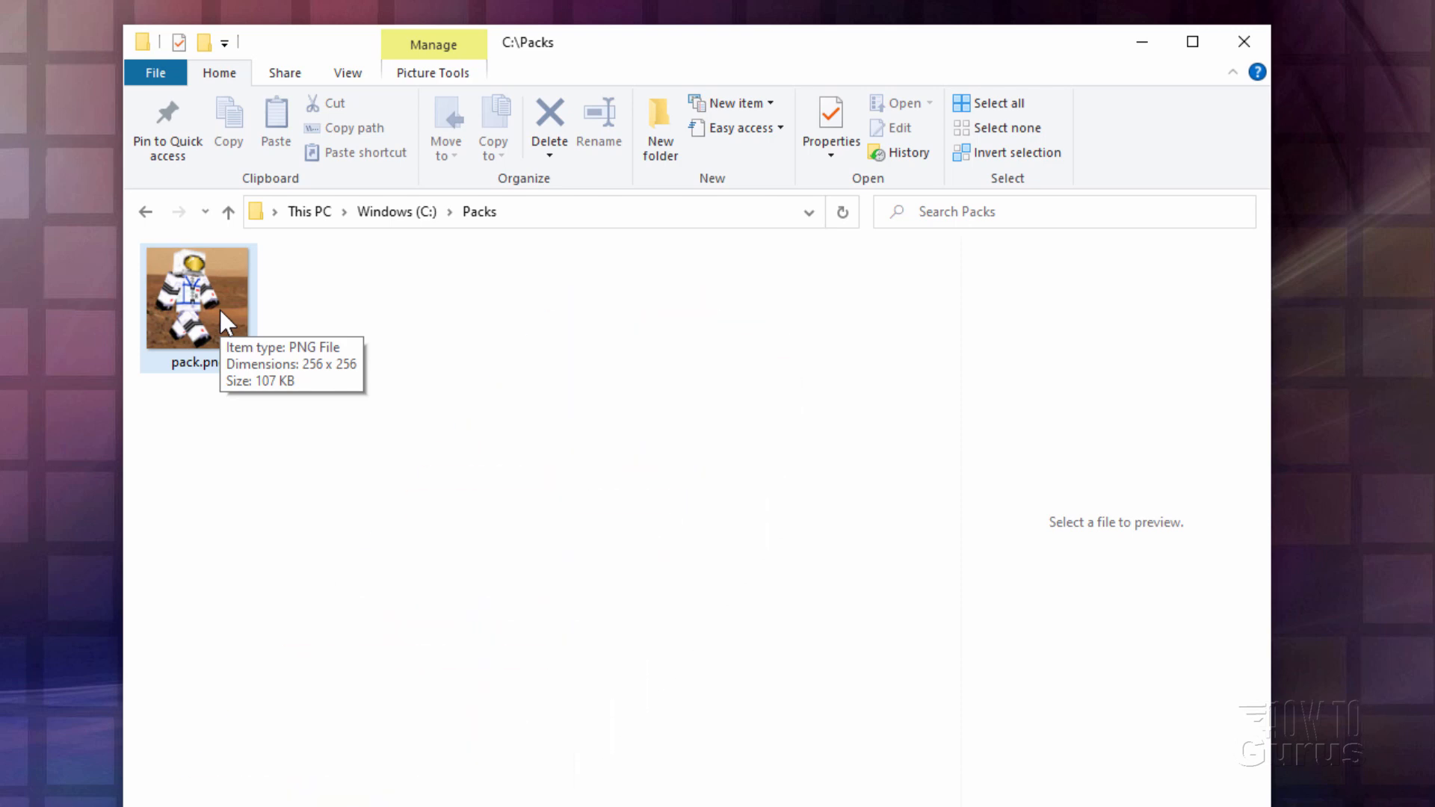
pyautogui.moveTo(196, 329)
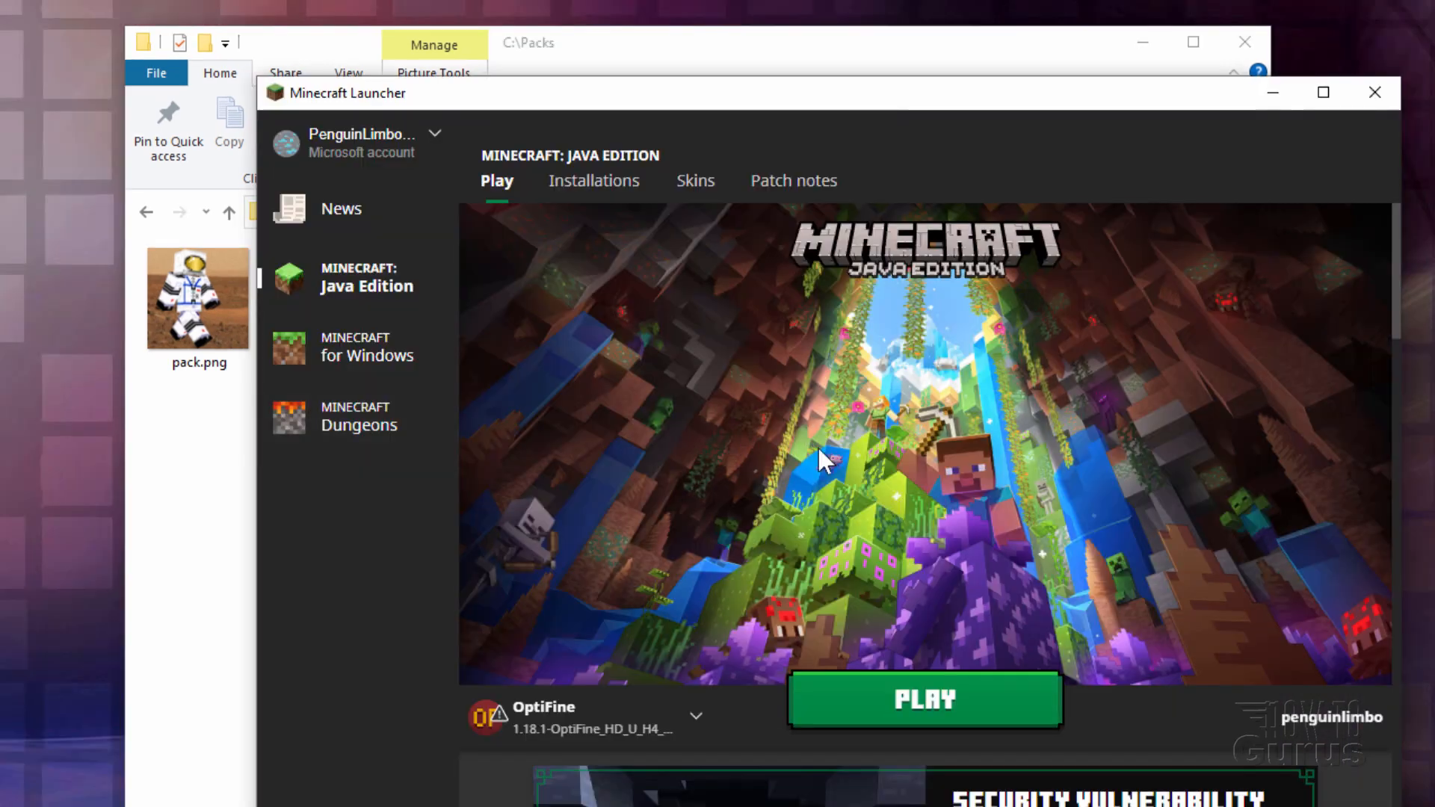
pyautogui.moveTo(594, 180)
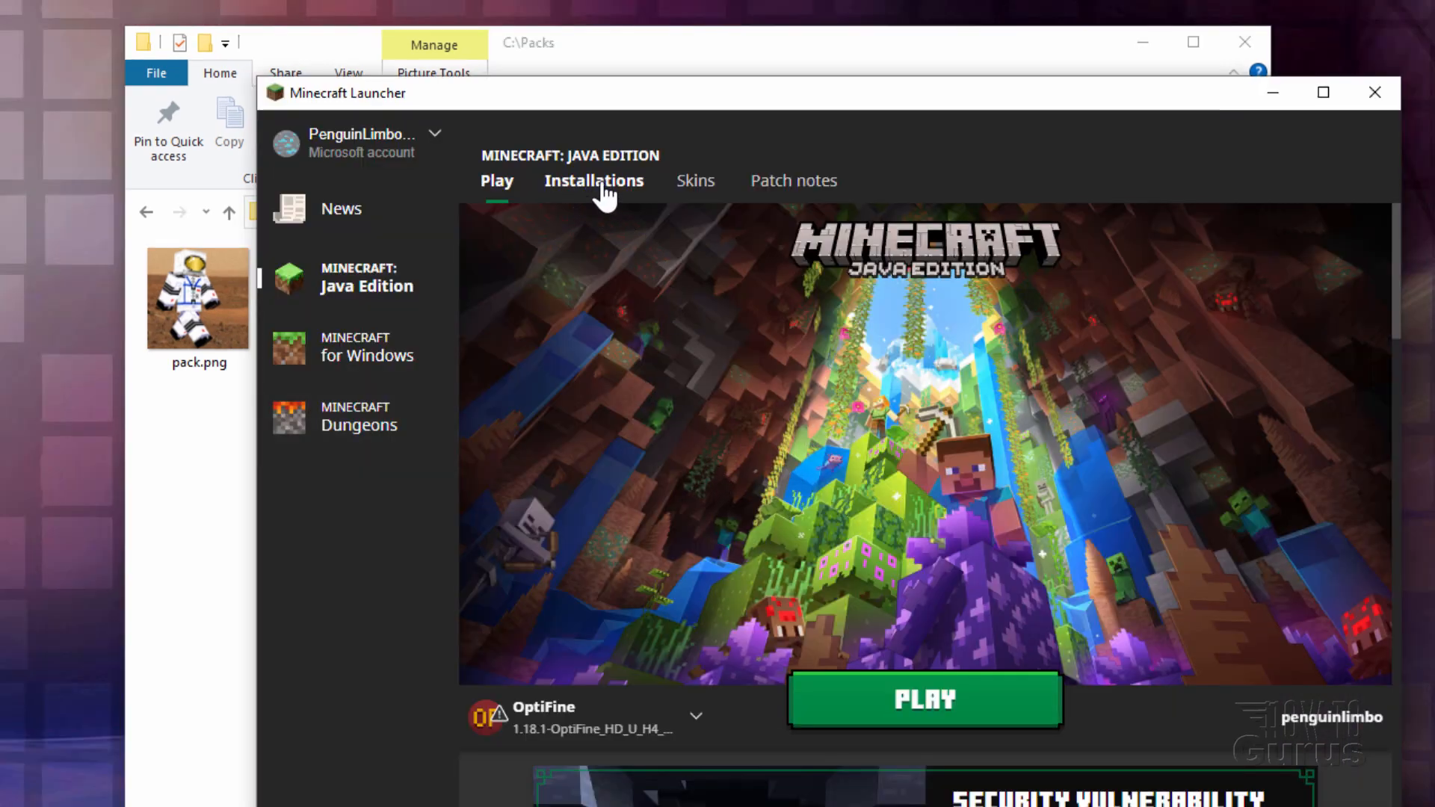
pyautogui.click(593, 180)
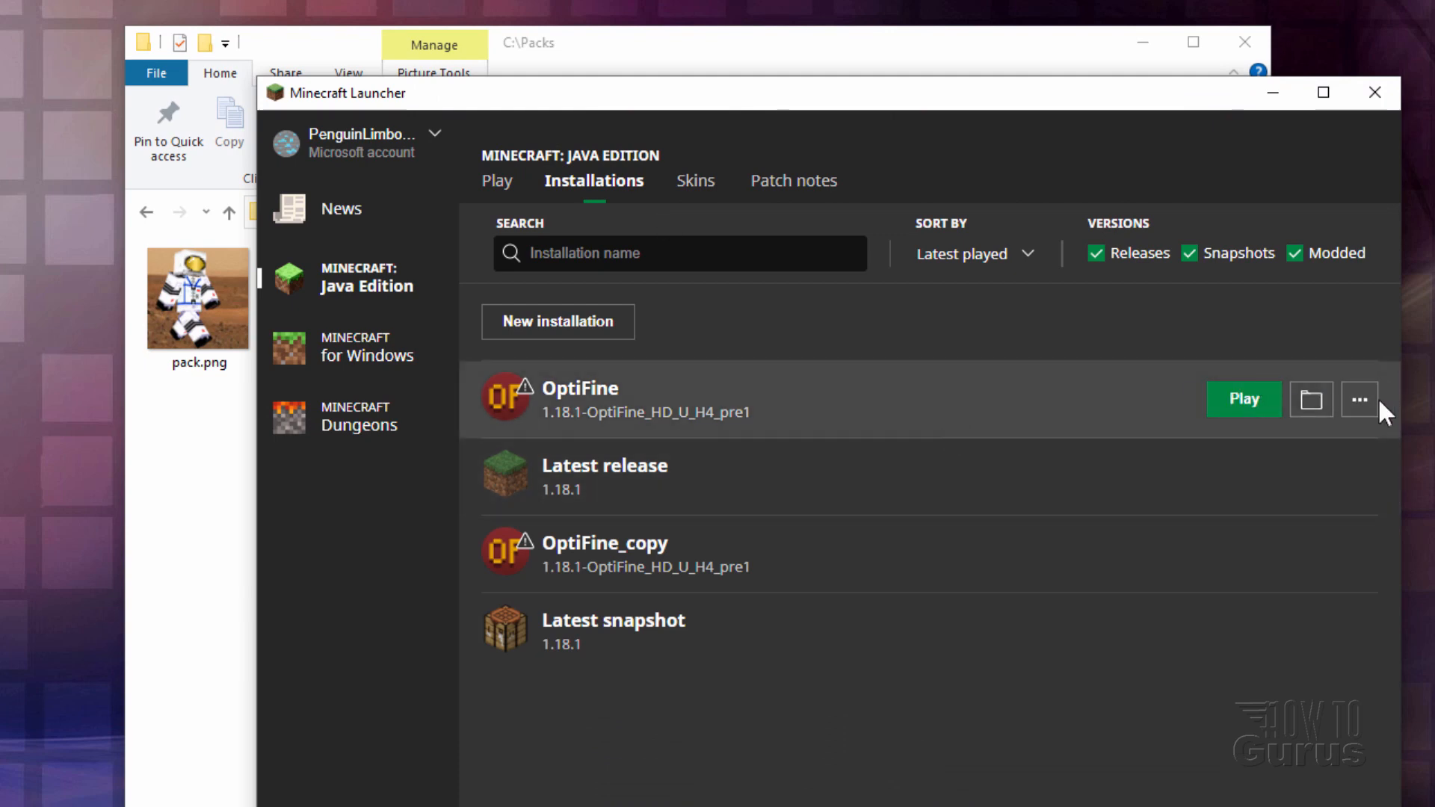
pyautogui.moveTo(1310, 476)
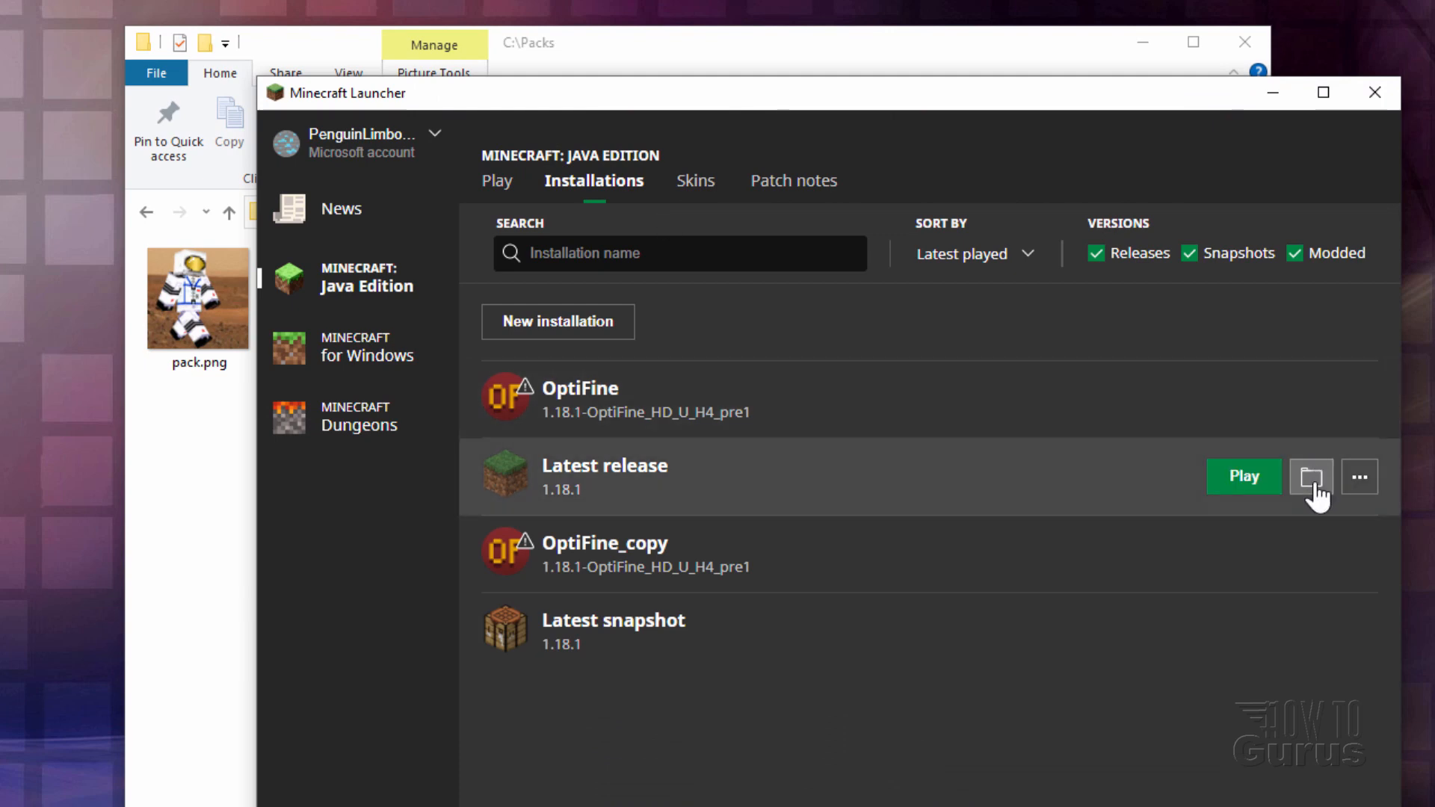
pyautogui.moveTo(1310, 425)
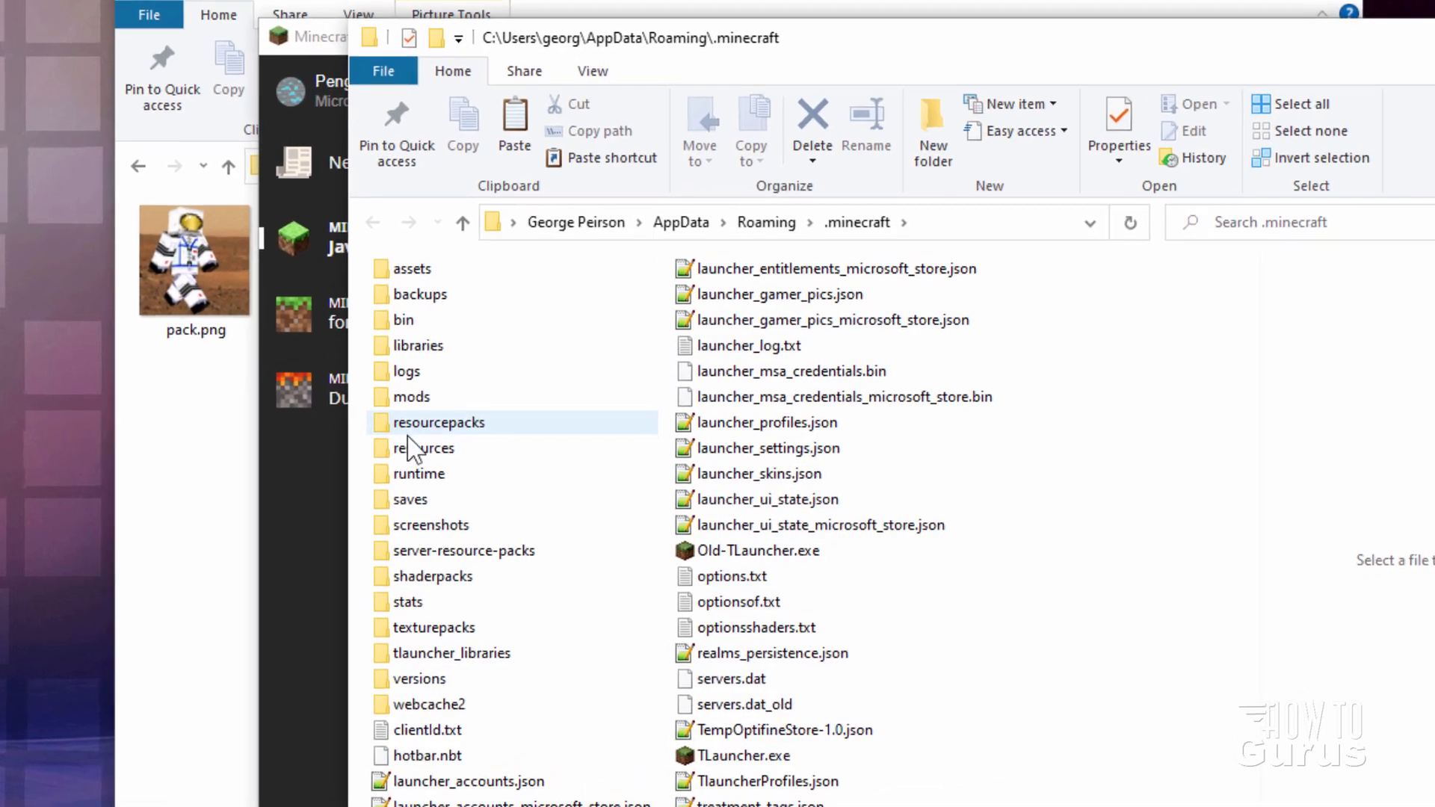
# - Open versions > 1.18.1 and copy 1.18.1.jar into the Packs folder
pyautogui.click(421, 679)
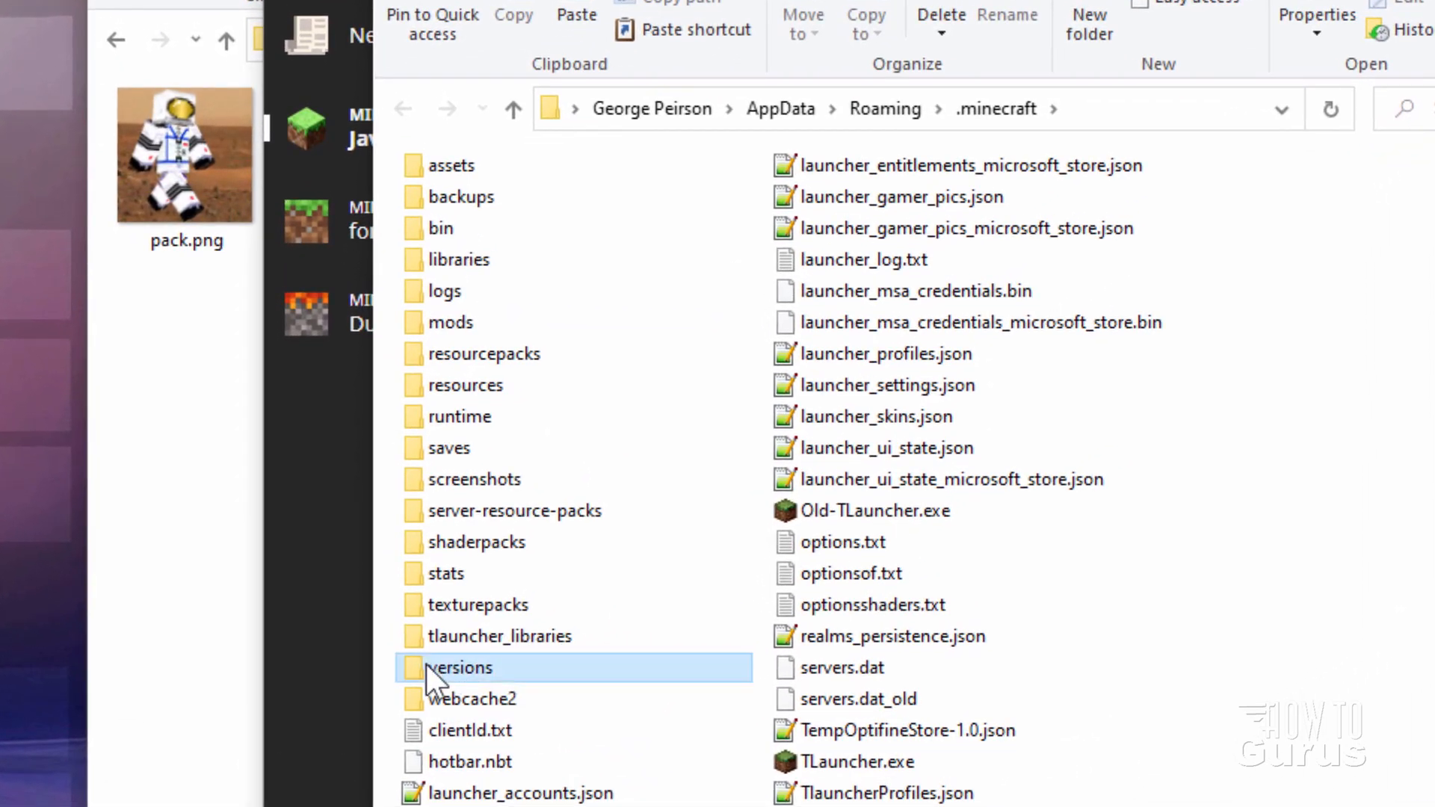
pyautogui.doubleClick(460, 668)
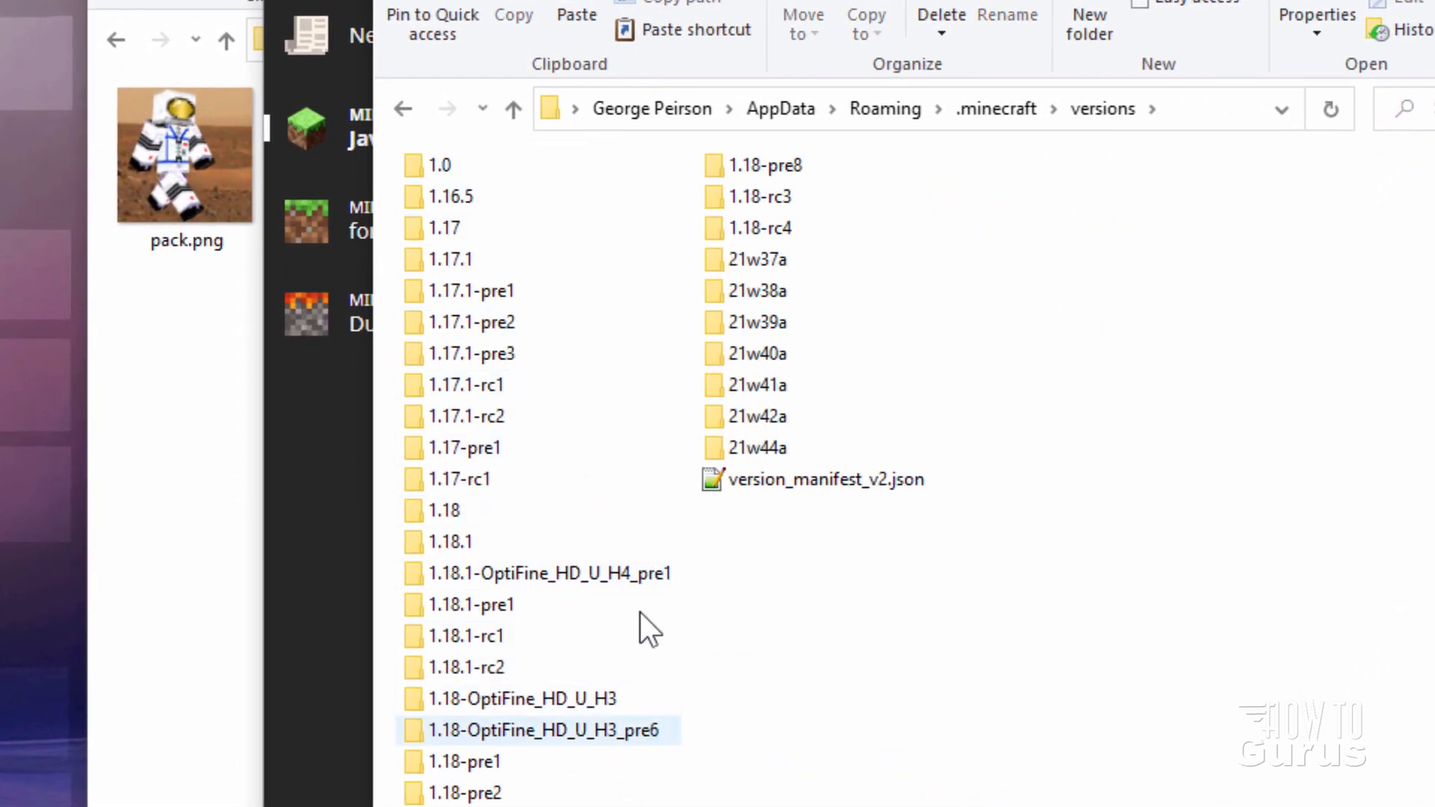
pyautogui.click(449, 541)
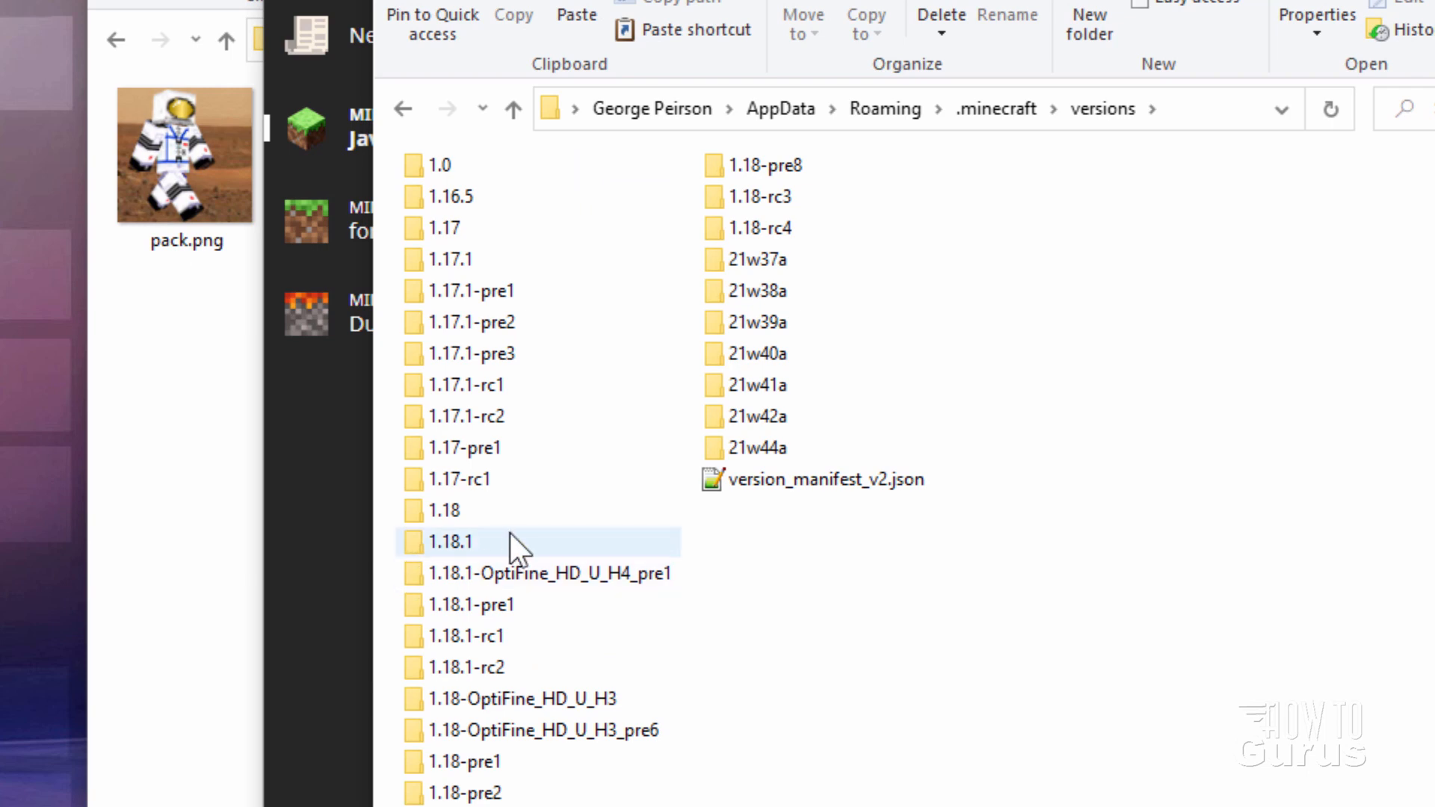
pyautogui.doubleClick(448, 541)
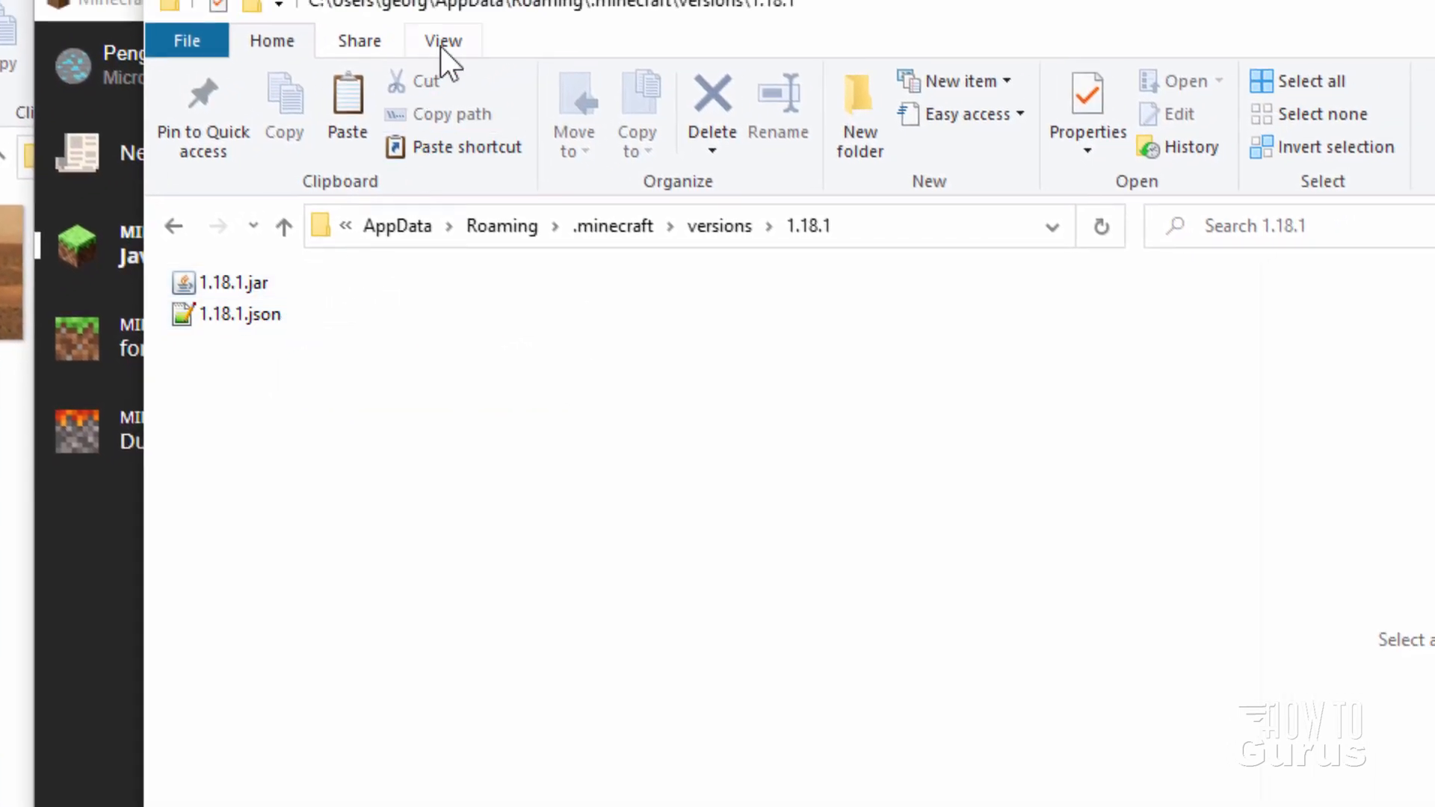
pyautogui.click(442, 40)
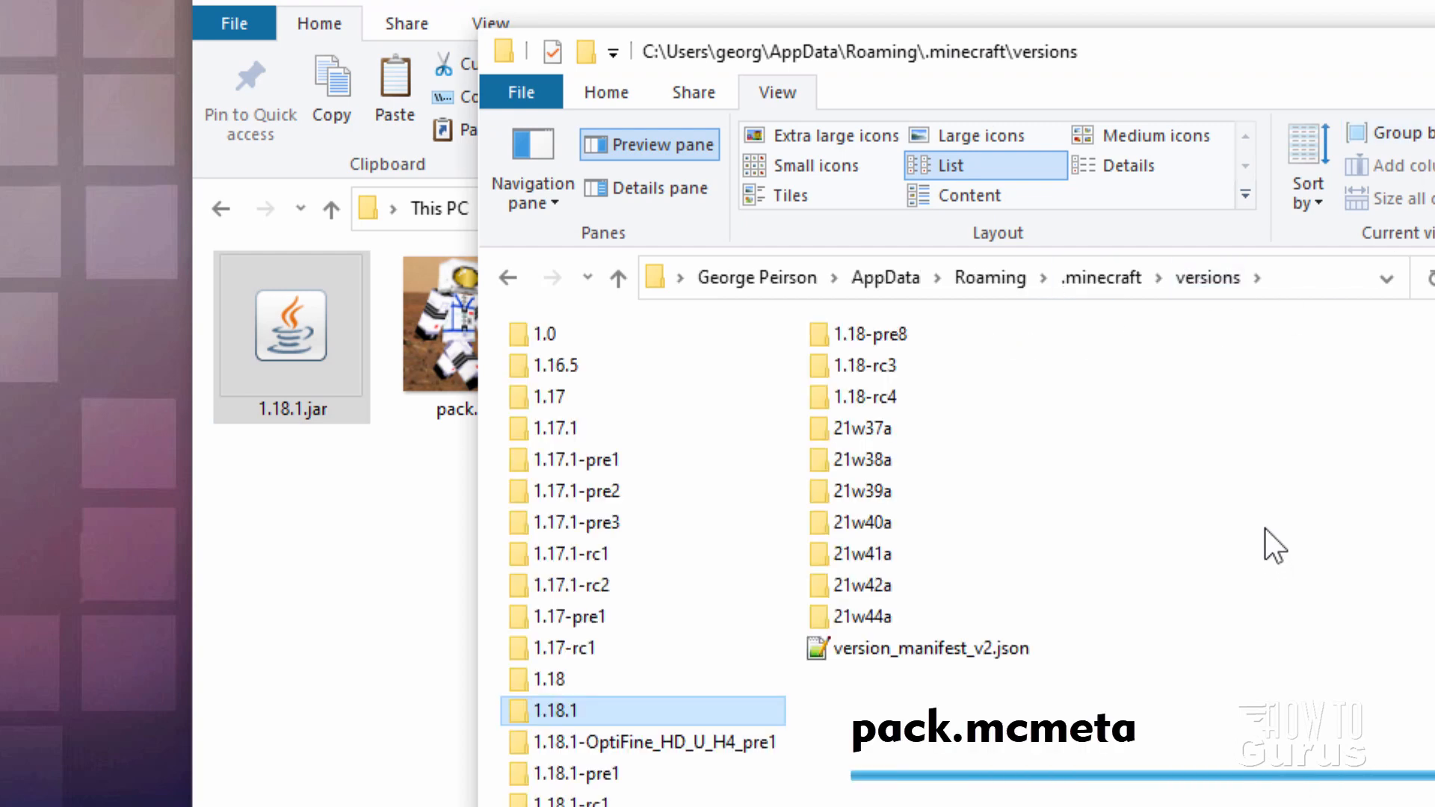
pyautogui.moveTo(1235, 553)
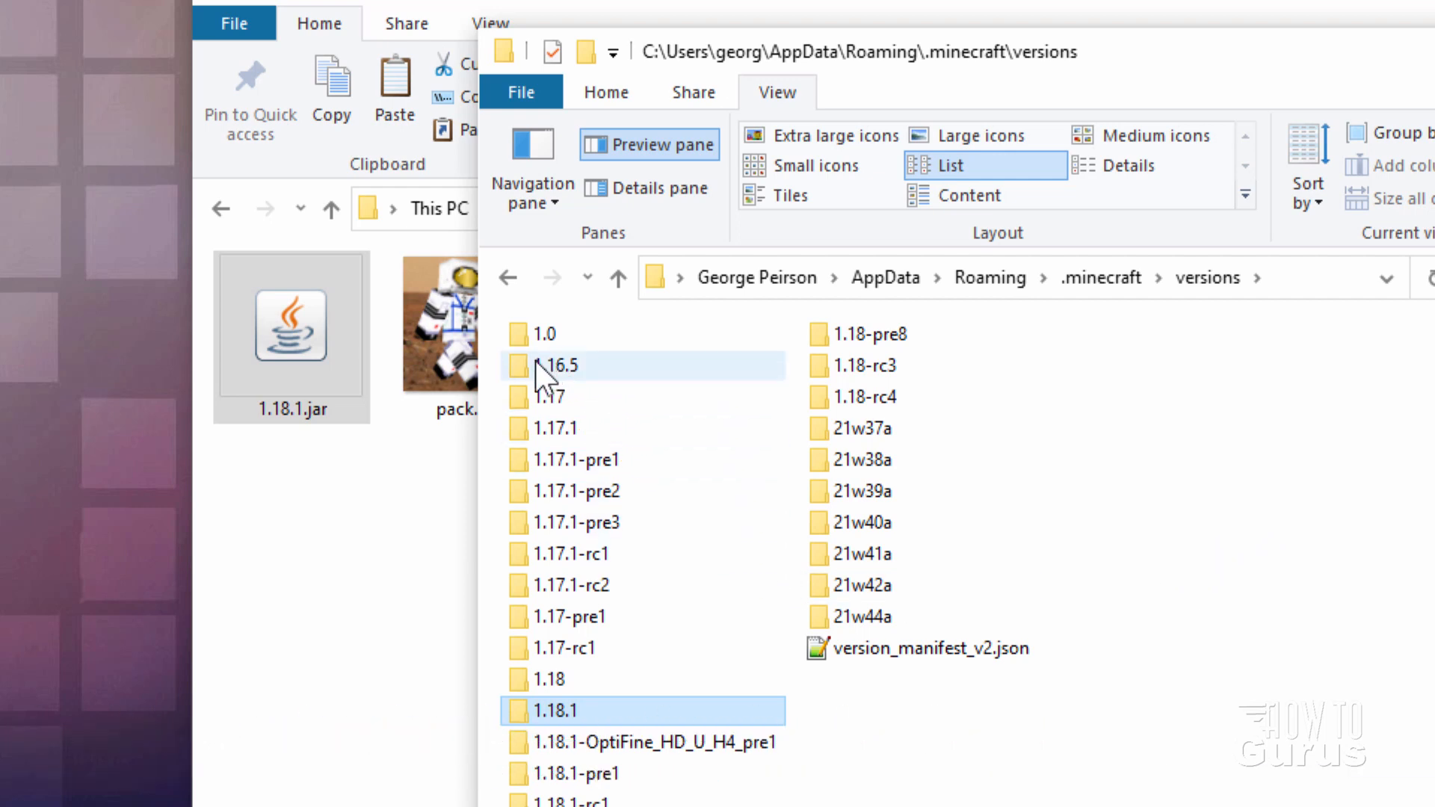
# - Open the 1.16.5 version folder and copy its jar into Packs
pyautogui.doubleClick(565, 365)
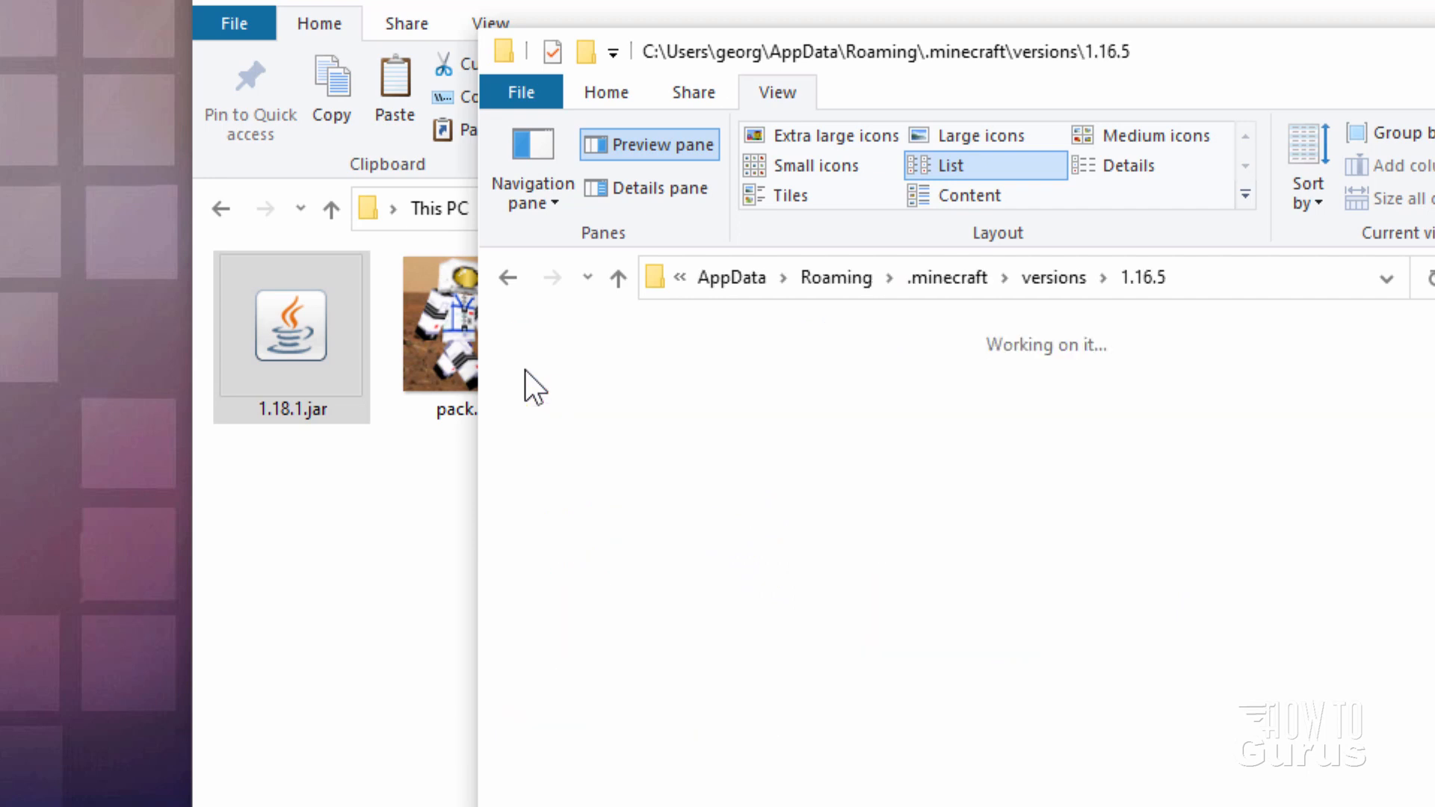
pyautogui.click(558, 333)
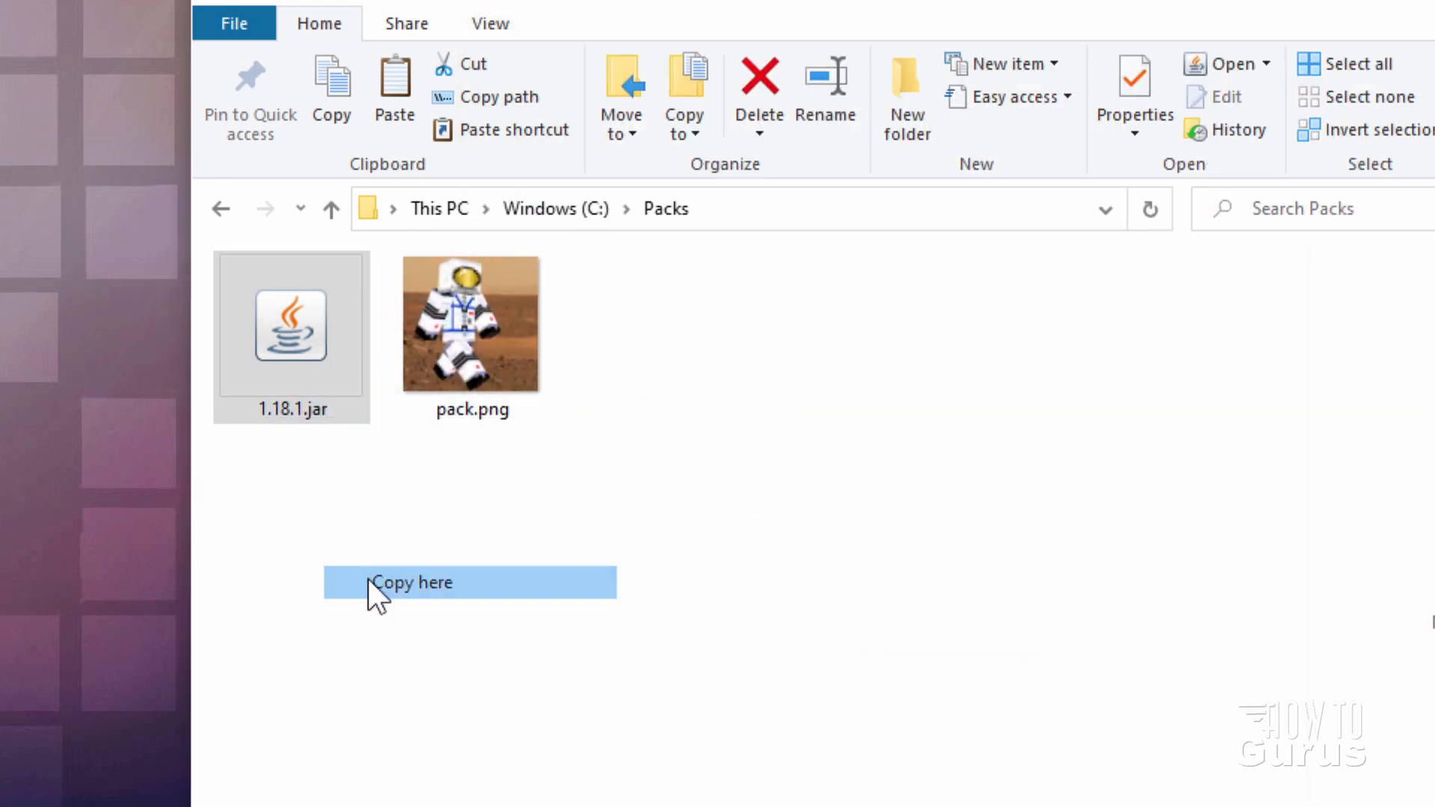
pyautogui.click(413, 582)
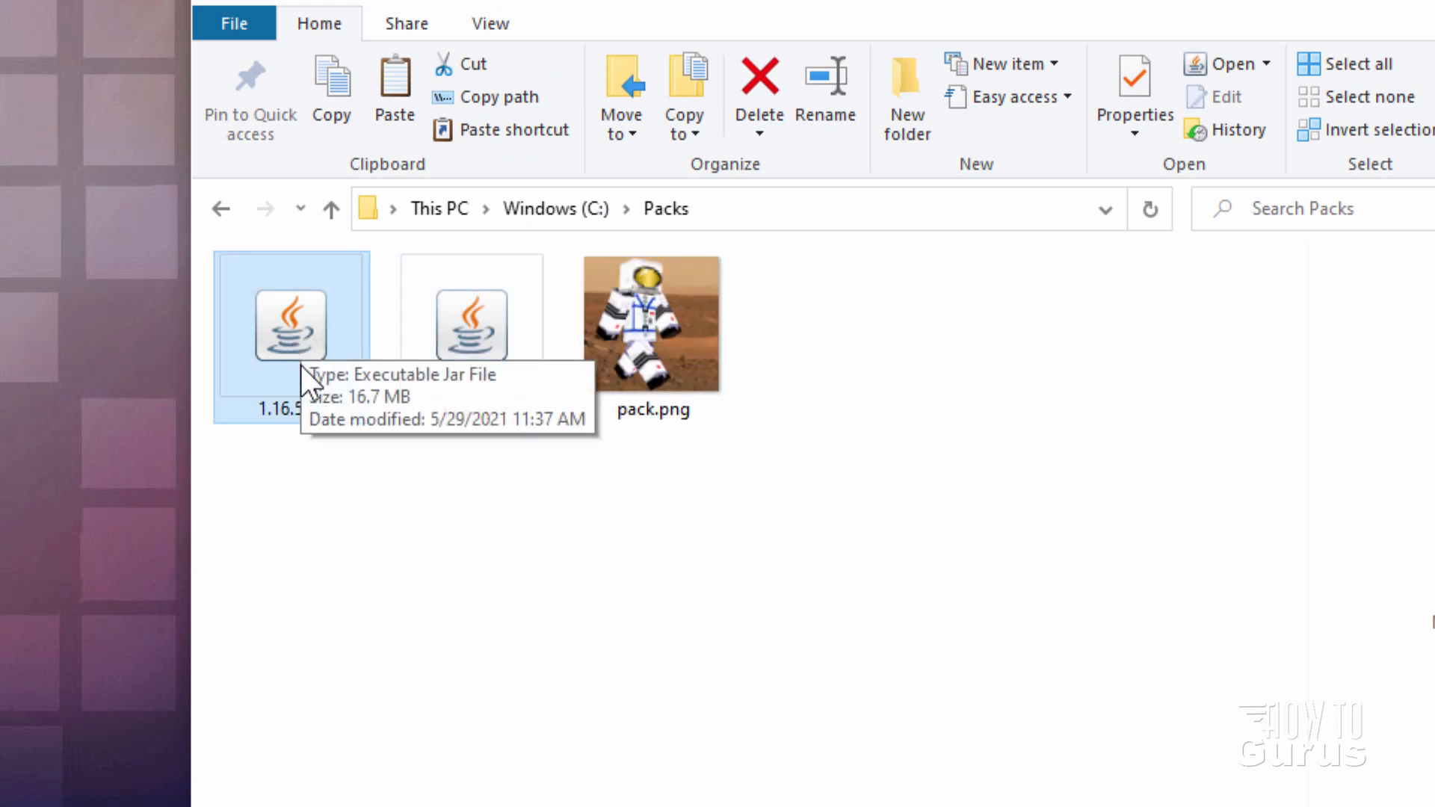
pyautogui.moveTo(293, 444)
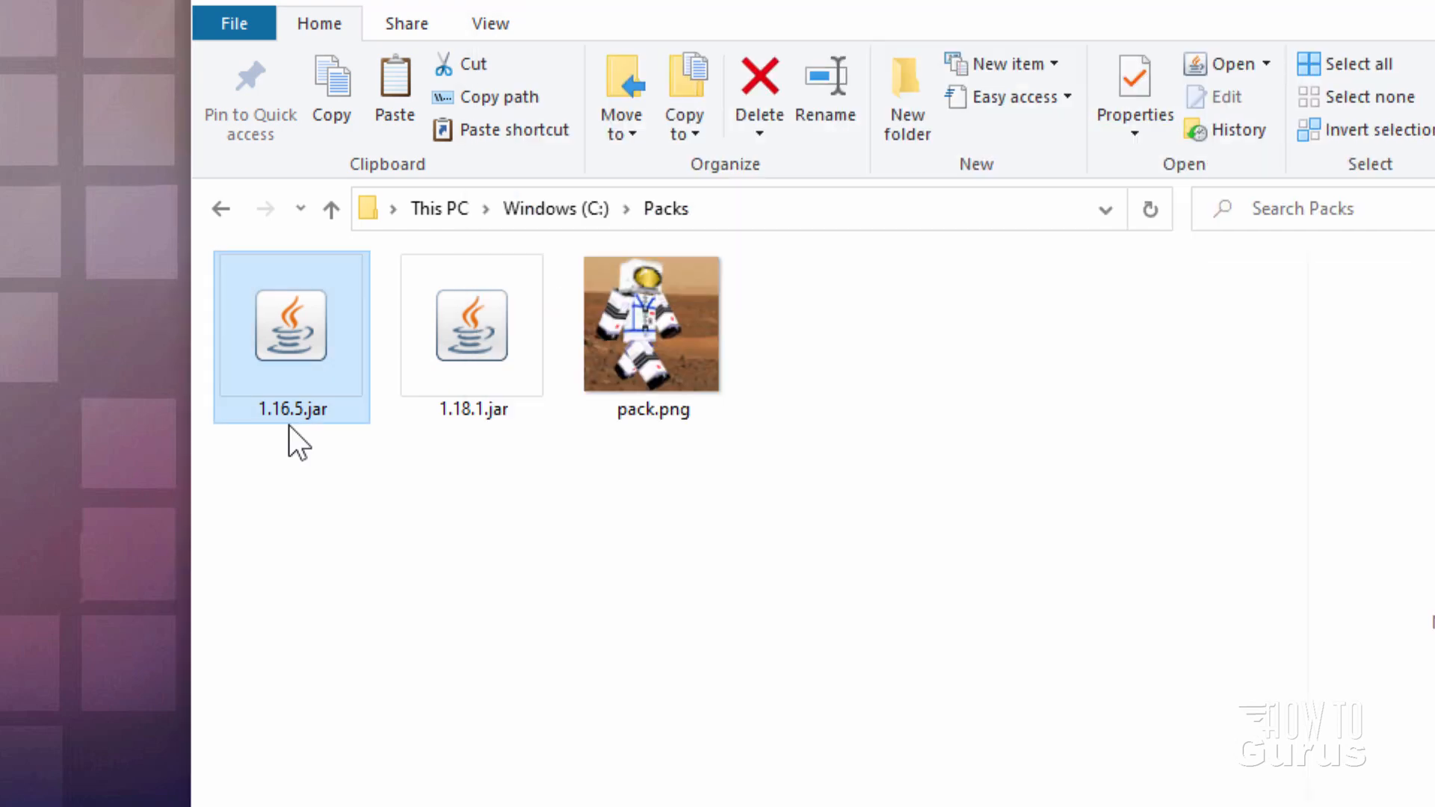
pyautogui.moveTo(502, 480)
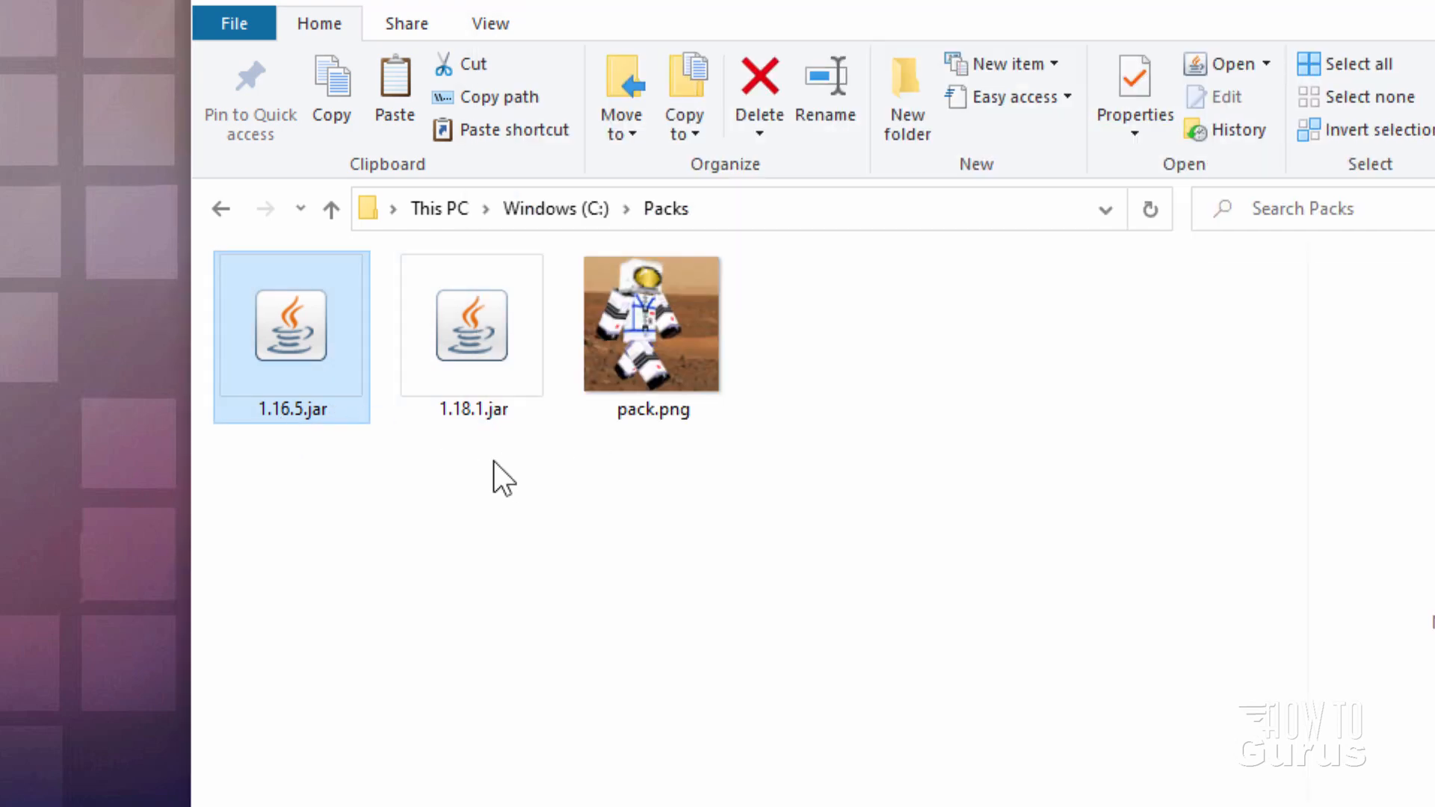
pyautogui.moveTo(330, 437)
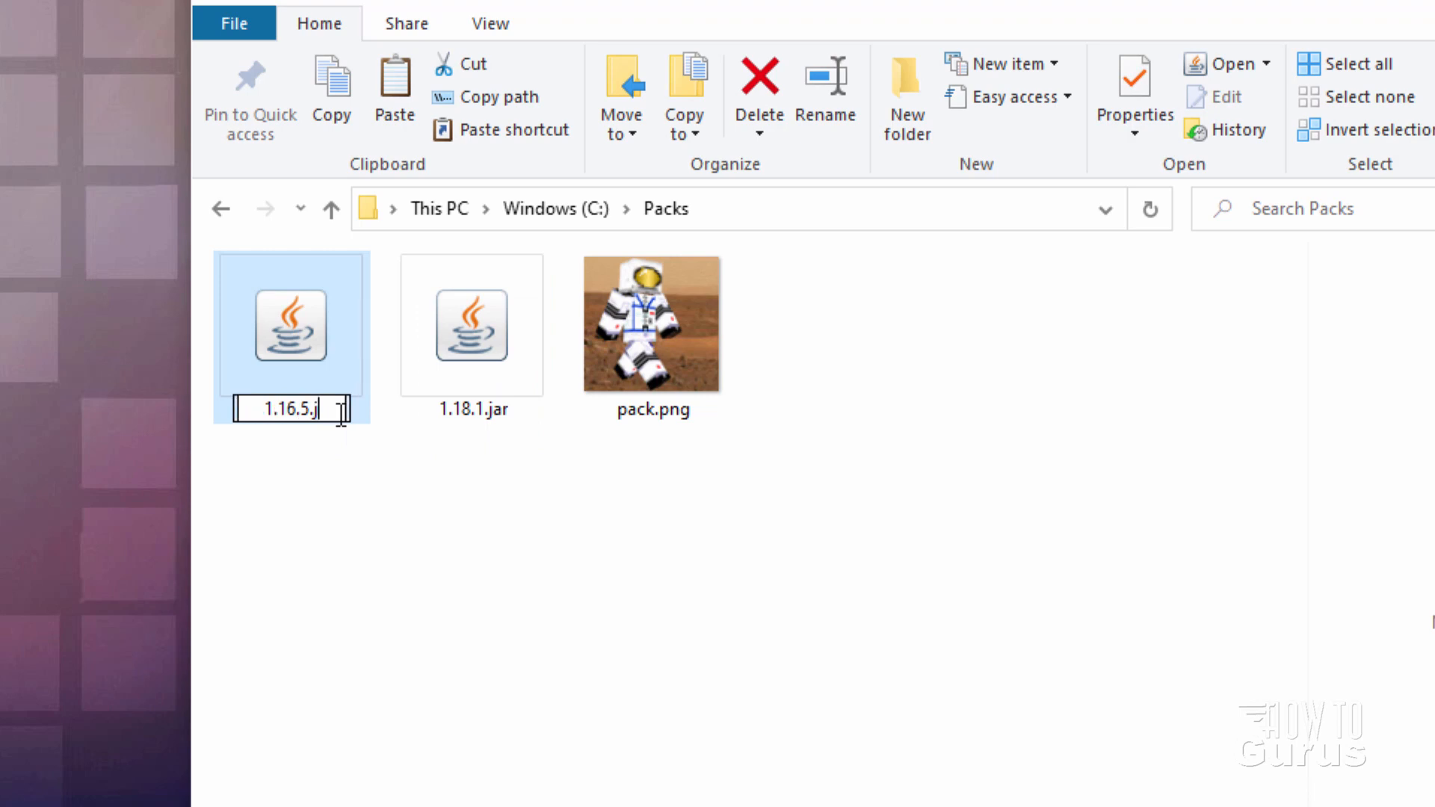
# - Rename 1.16.5.jar and 1.18.1.jar to .zip, confirming both extension warnings
pyautogui.write('zip')
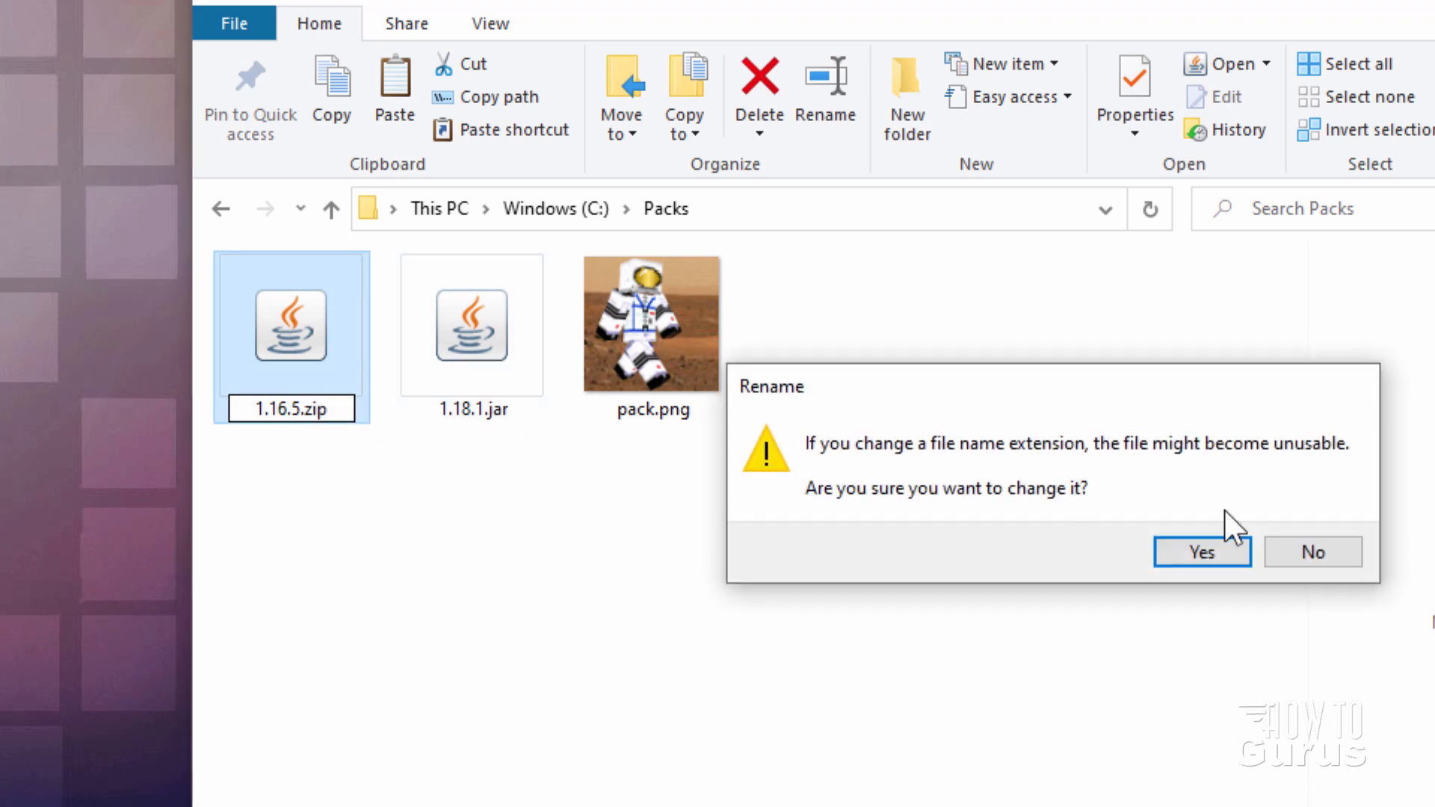
pyautogui.click(1201, 552)
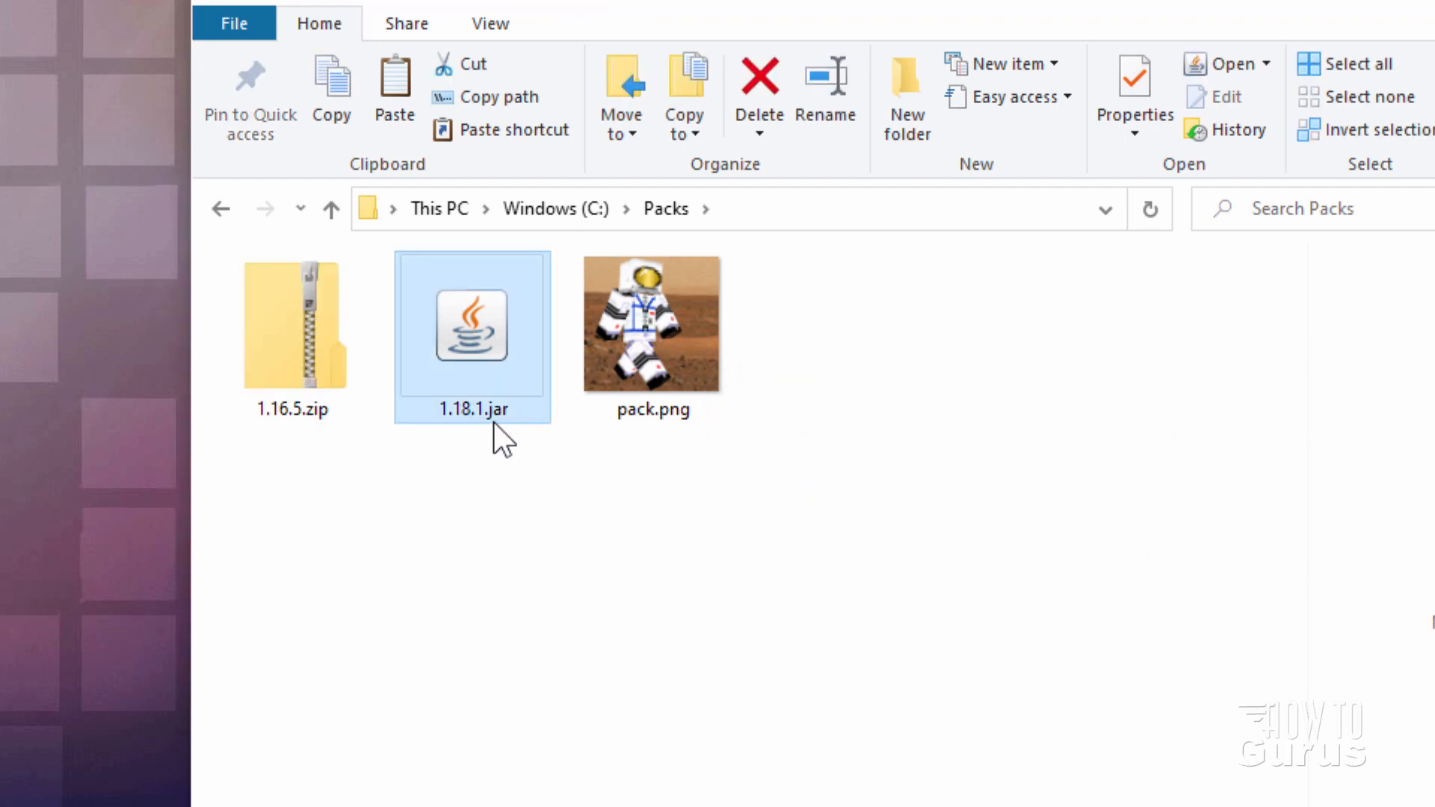
pyautogui.moveTo(517, 424)
pyautogui.write('zip')
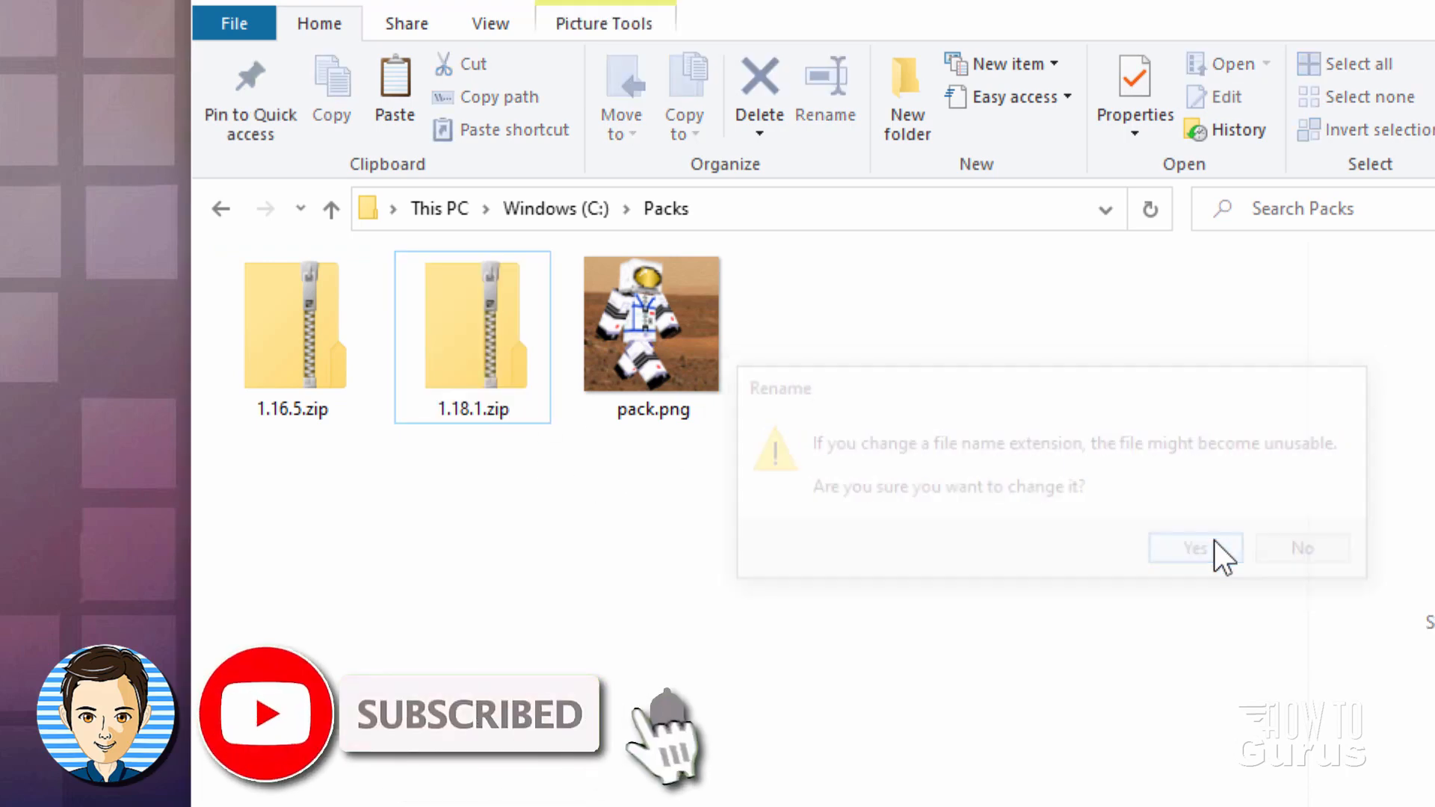
pyautogui.click(1194, 547)
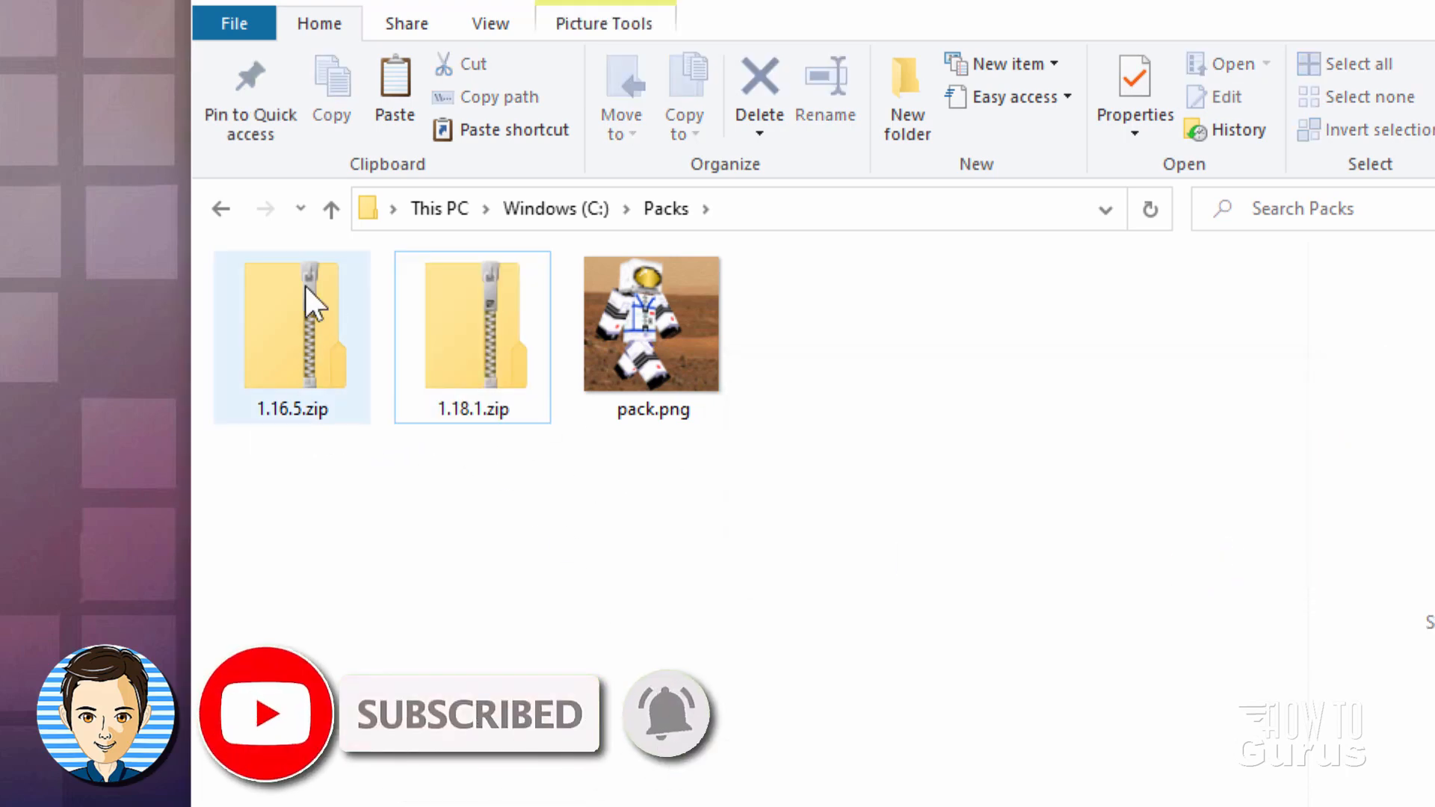
pyautogui.moveTo(307, 338)
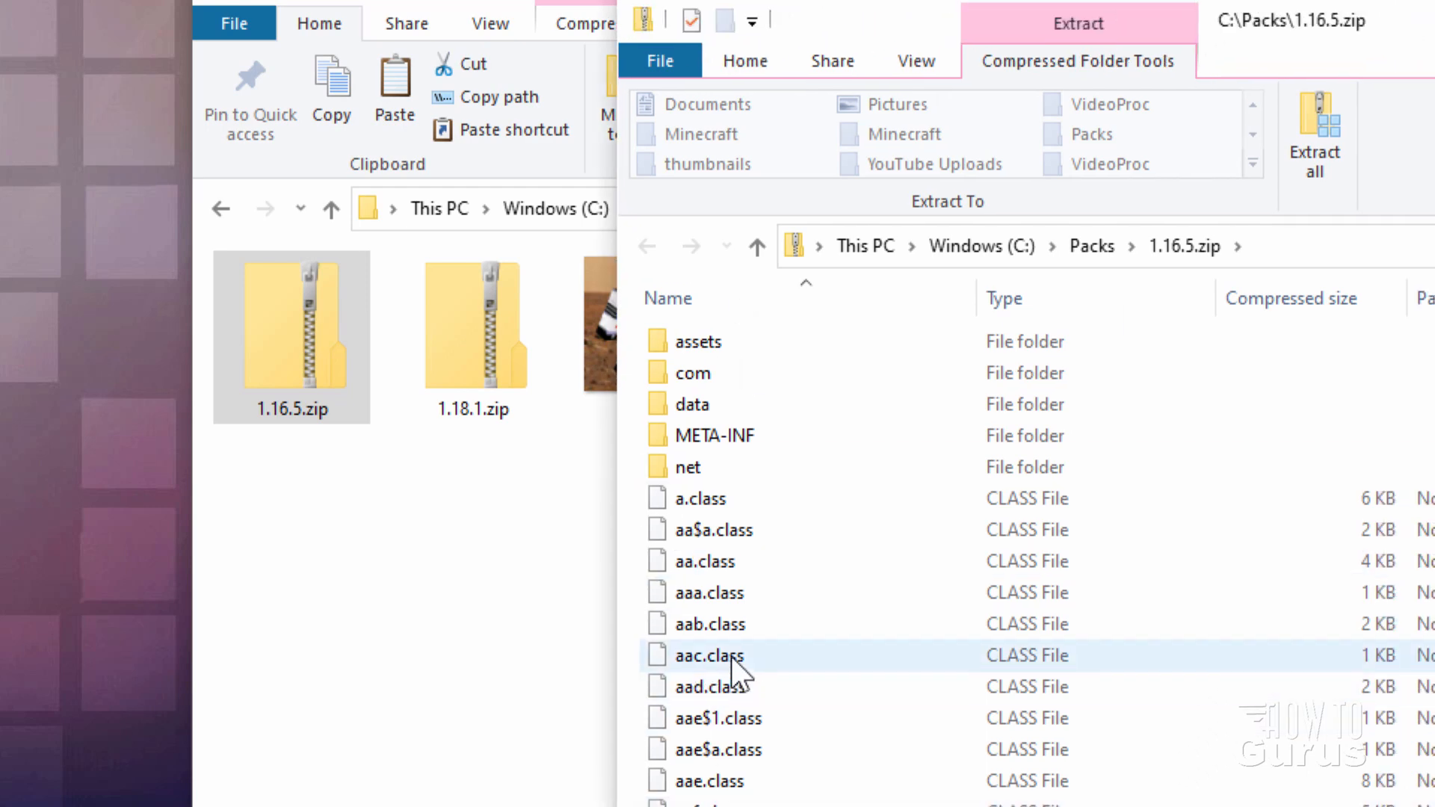
# - Copy pack.mcmeta from inside 1.16.5.zip into the Packs folder
pyautogui.click(914, 60)
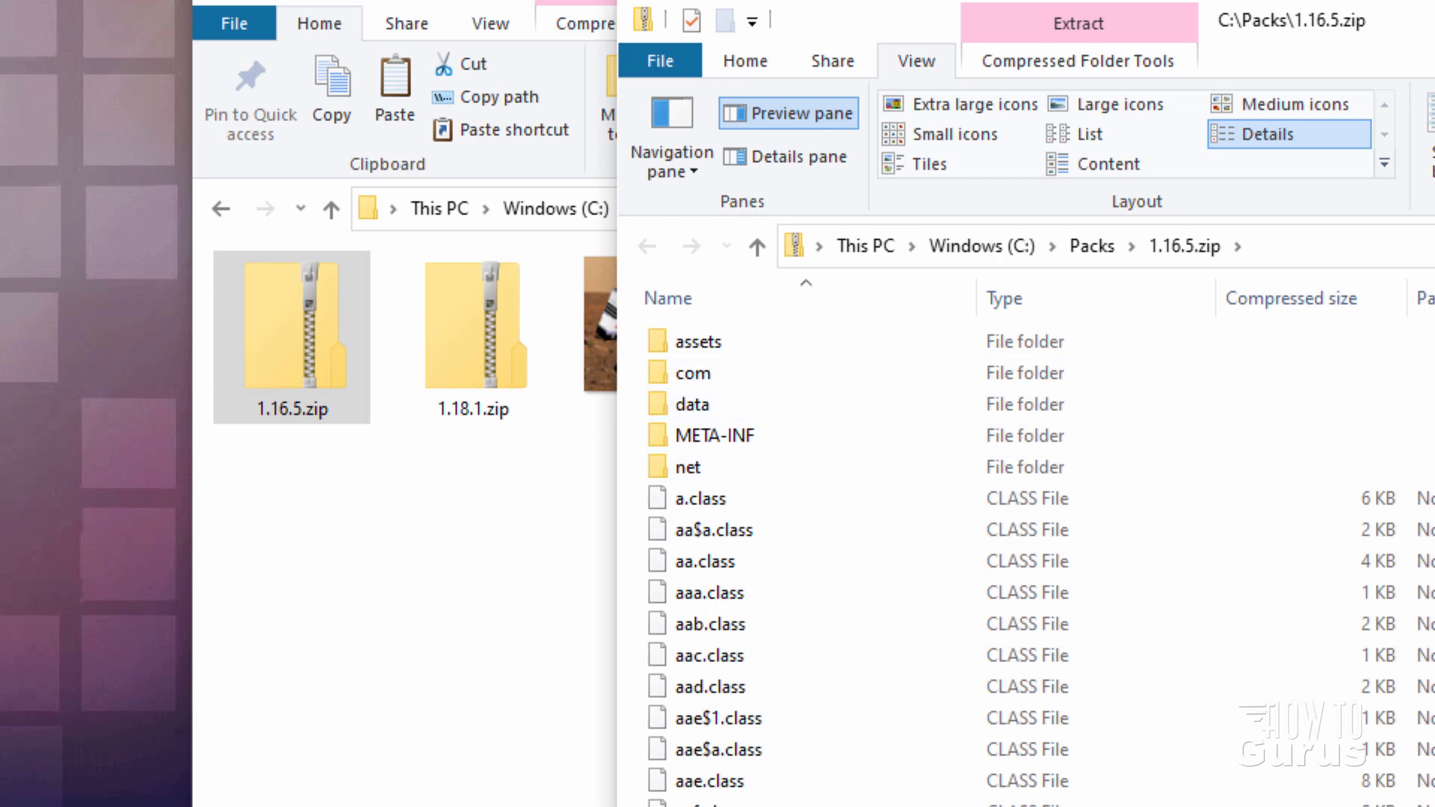
pyautogui.scroll(-3)
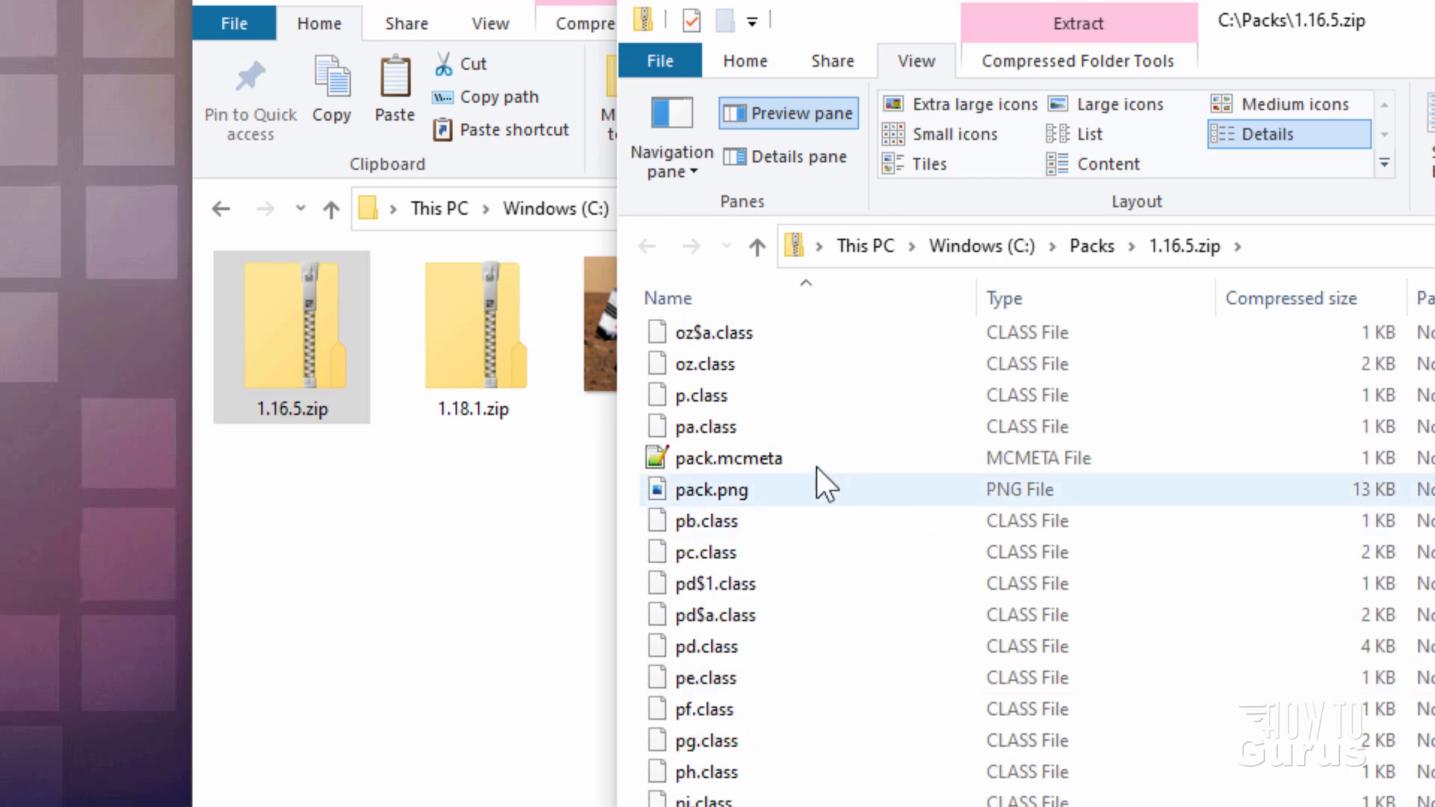
pyautogui.moveTo(733, 502)
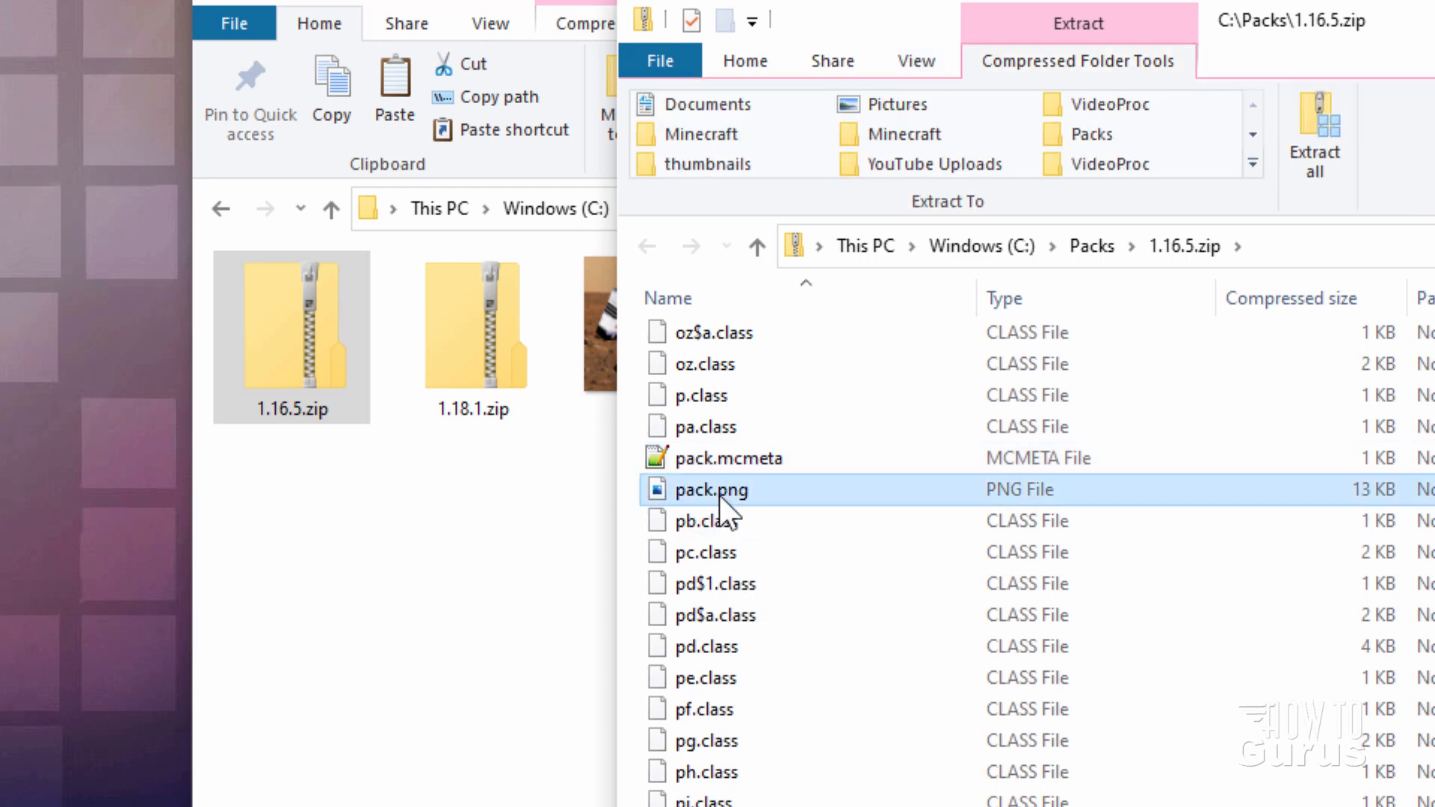
pyautogui.click(722, 458)
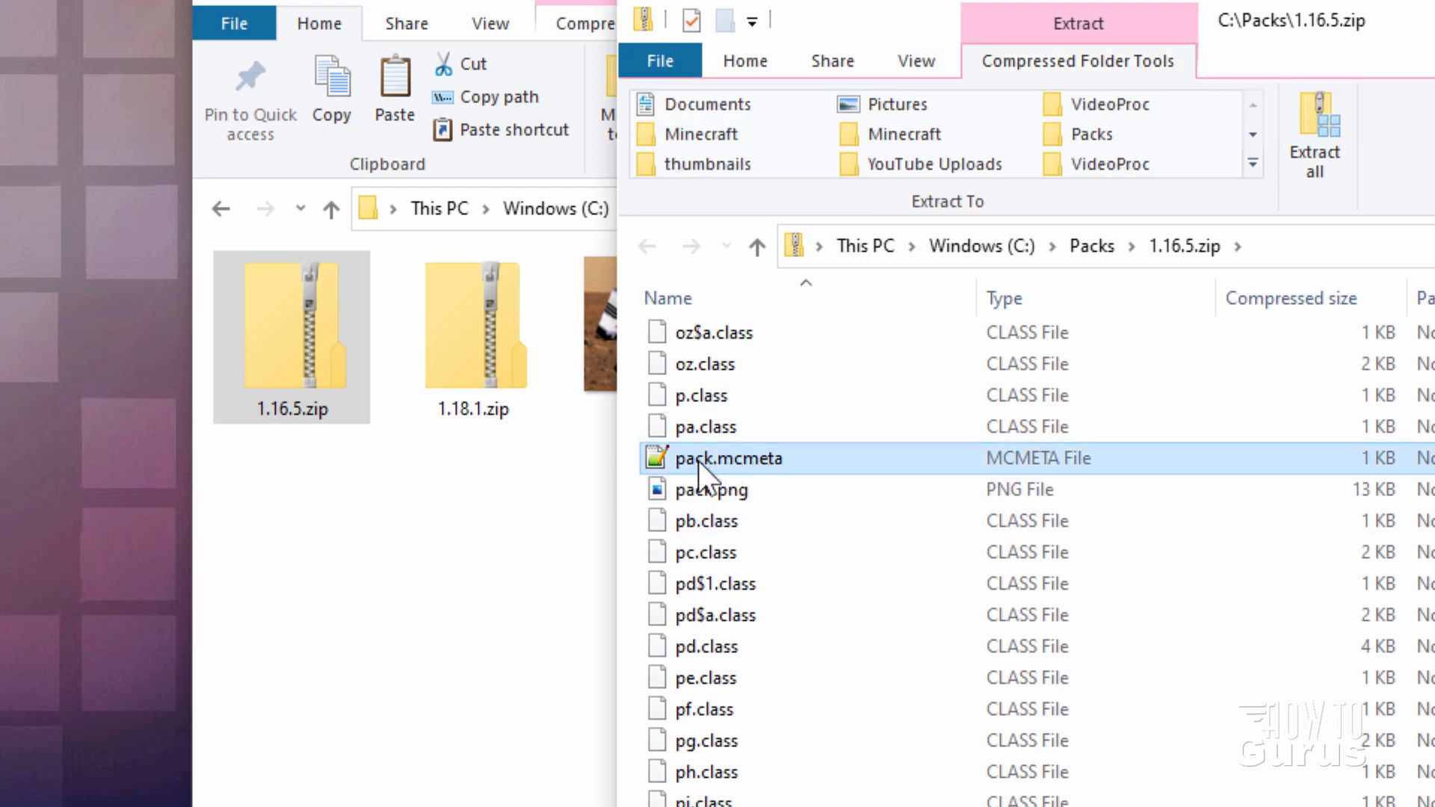
pyautogui.click(394, 624)
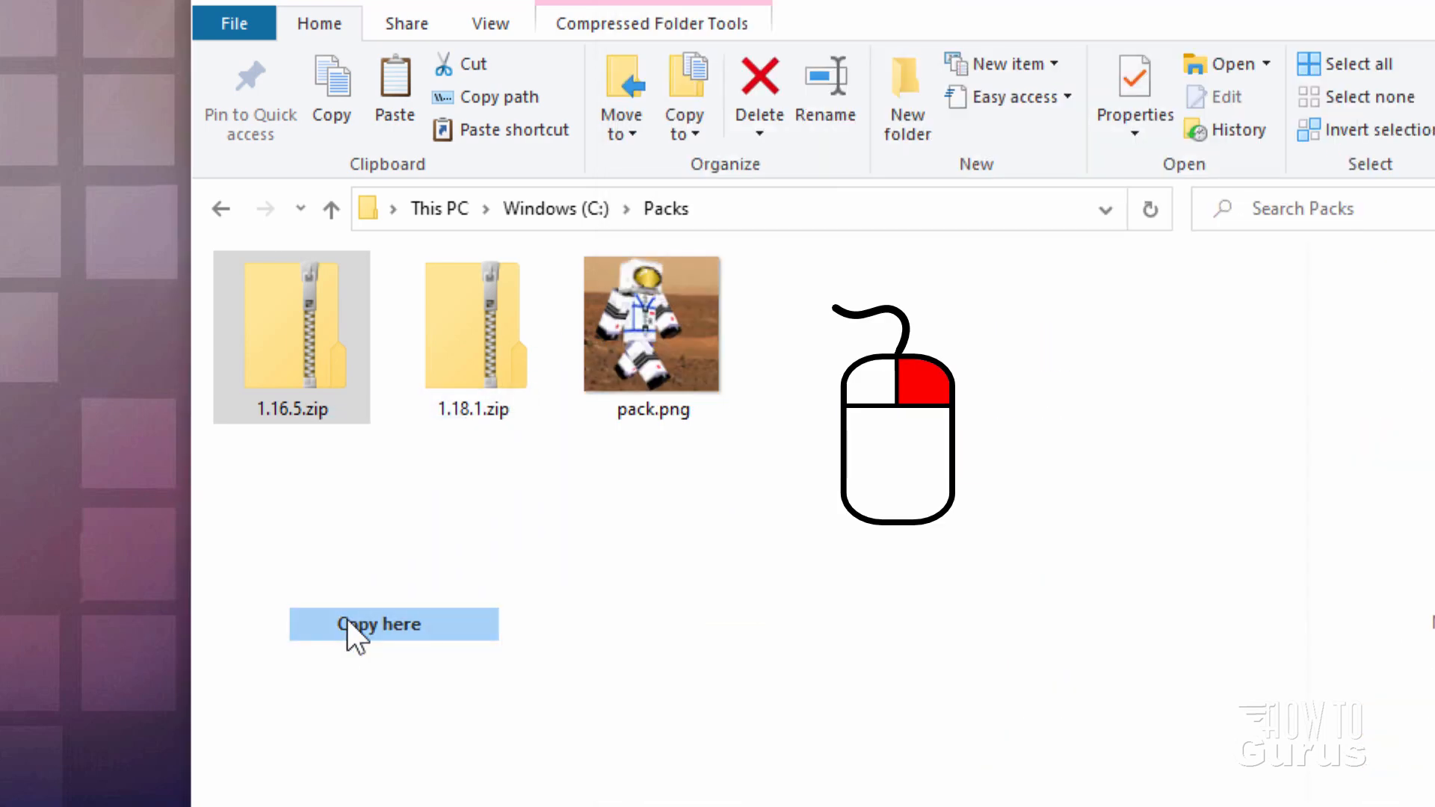
pyautogui.click(377, 623)
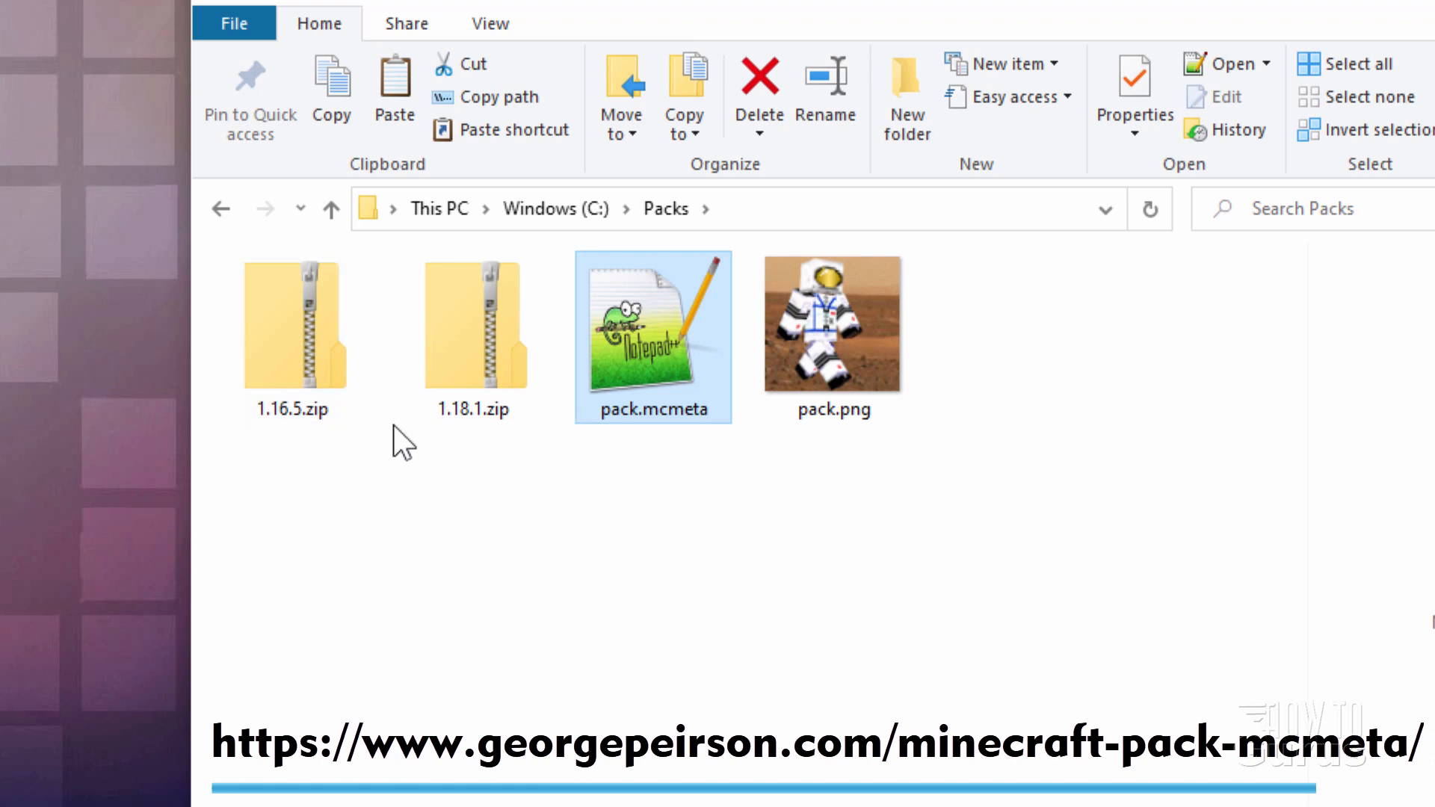
pyautogui.doubleClick(289, 325)
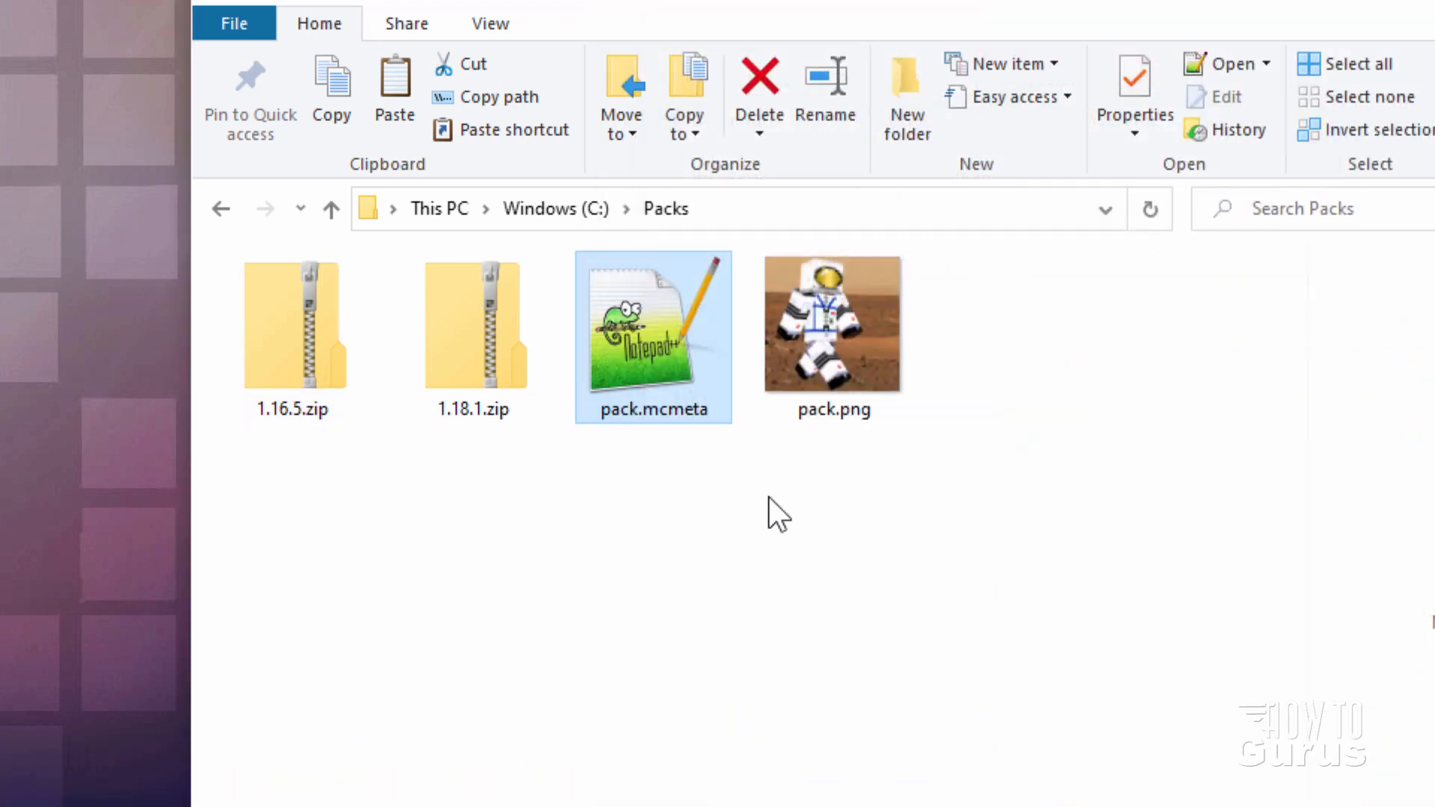
pyautogui.moveTo(645, 485)
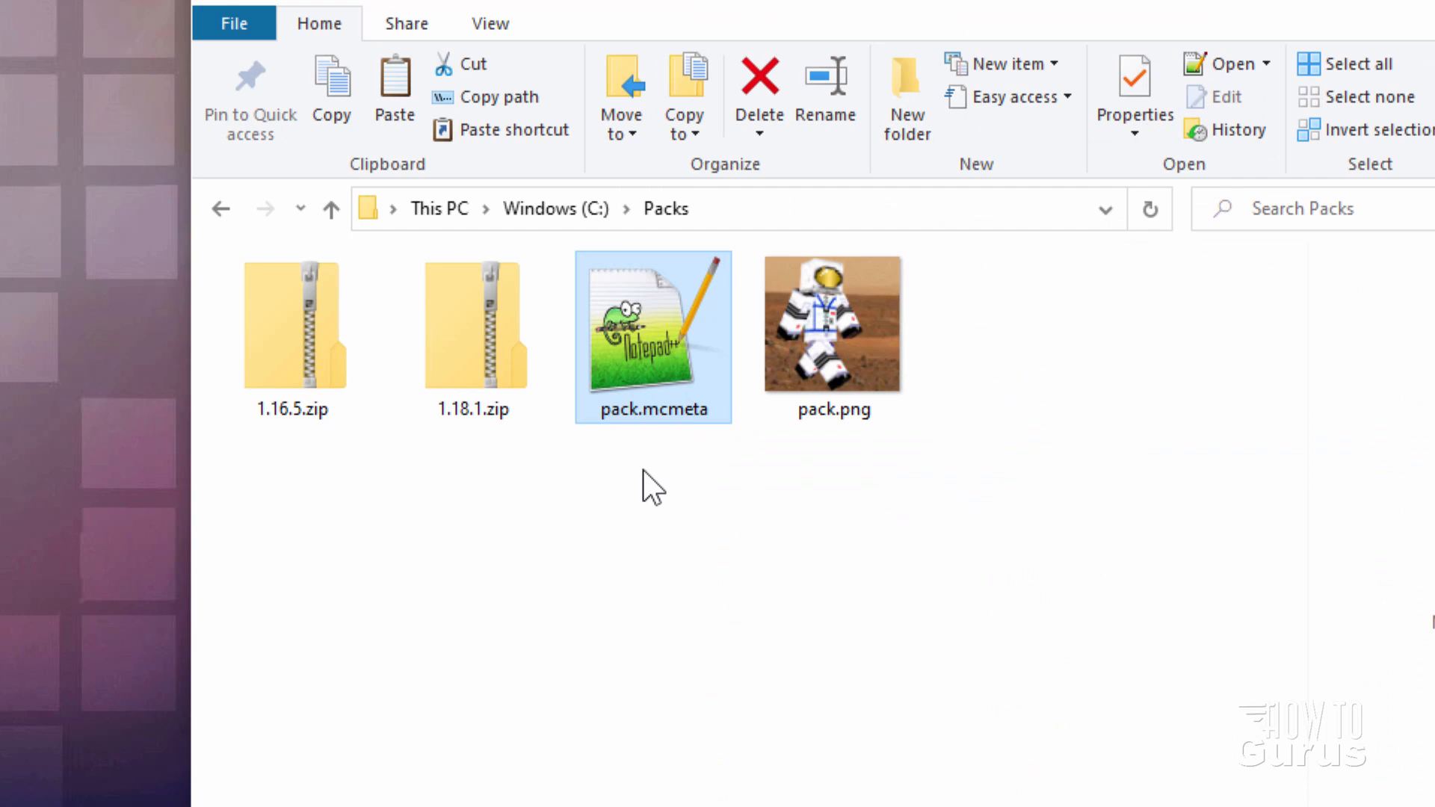
# - Open 1.18.1.zip and browse to assets > minecraft > textures > block
pyautogui.click(472, 325)
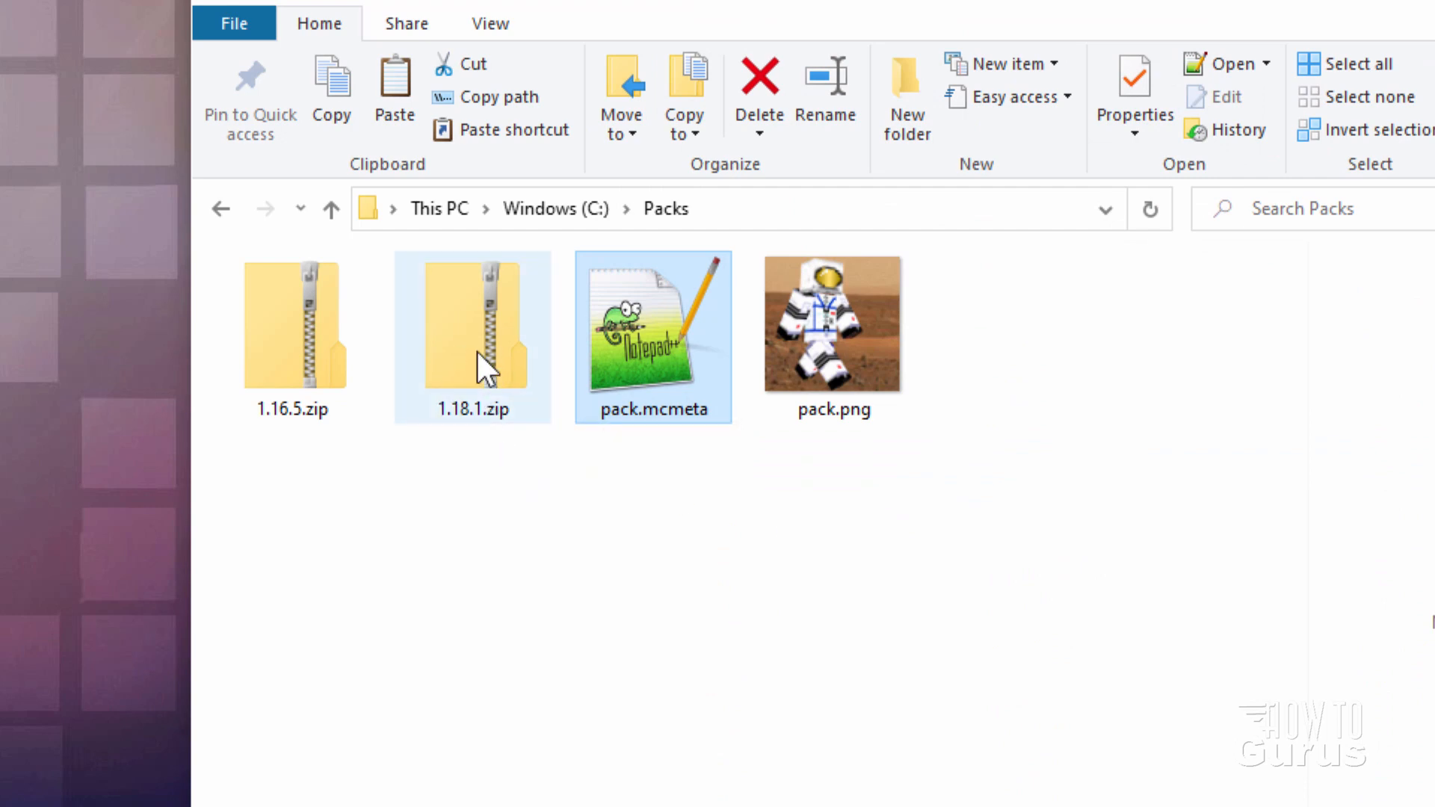
pyautogui.click(472, 325)
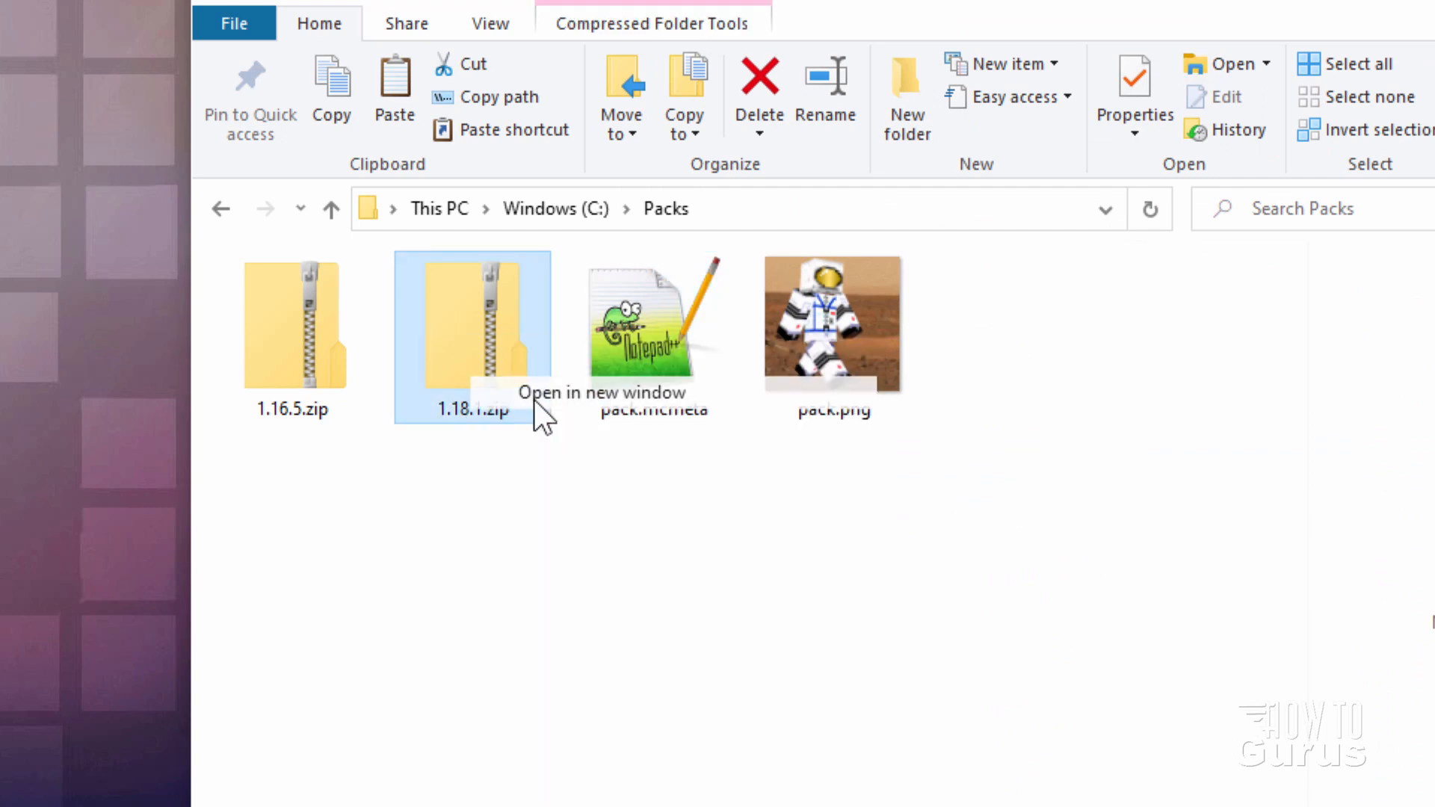
pyautogui.doubleClick(471, 322)
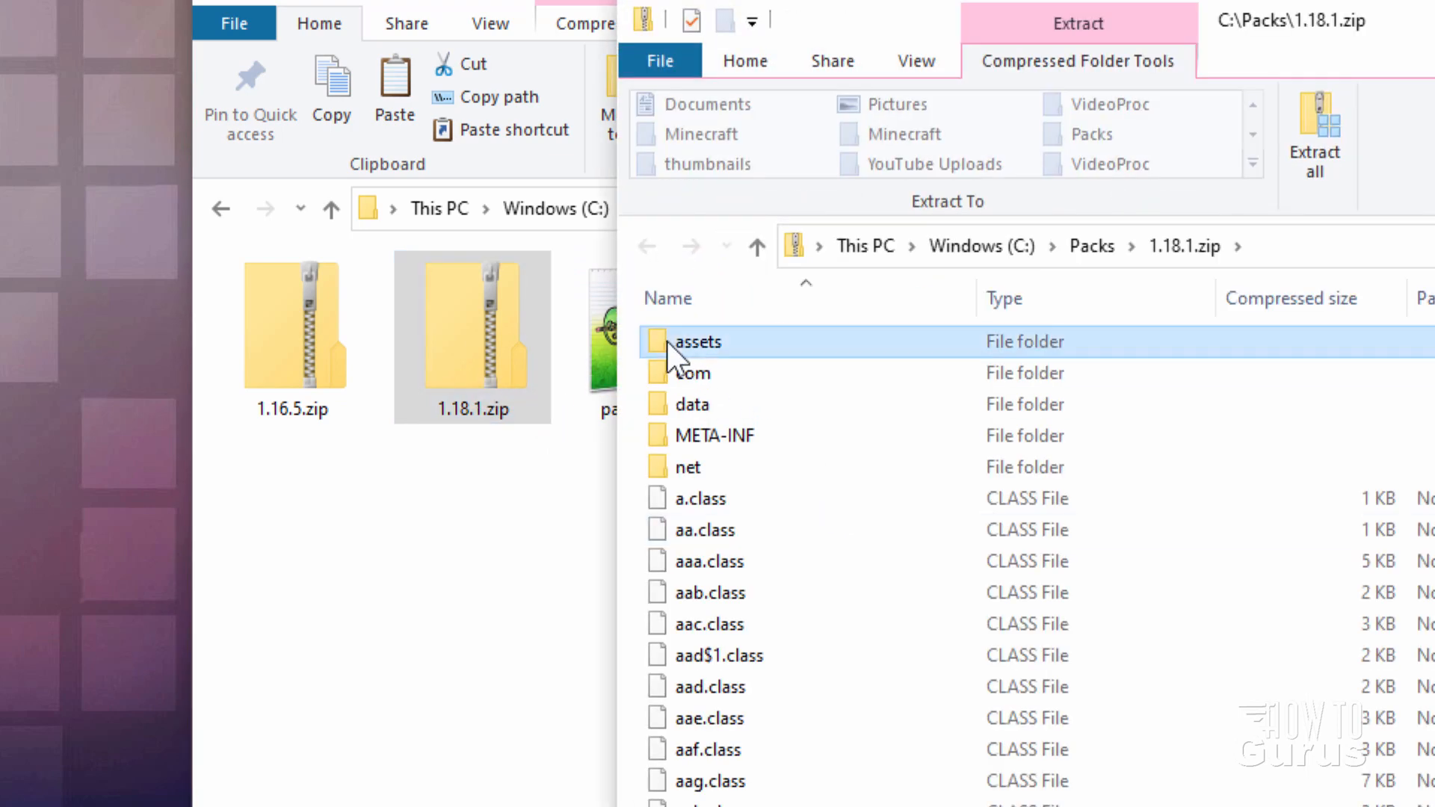
pyautogui.doubleClick(698, 341)
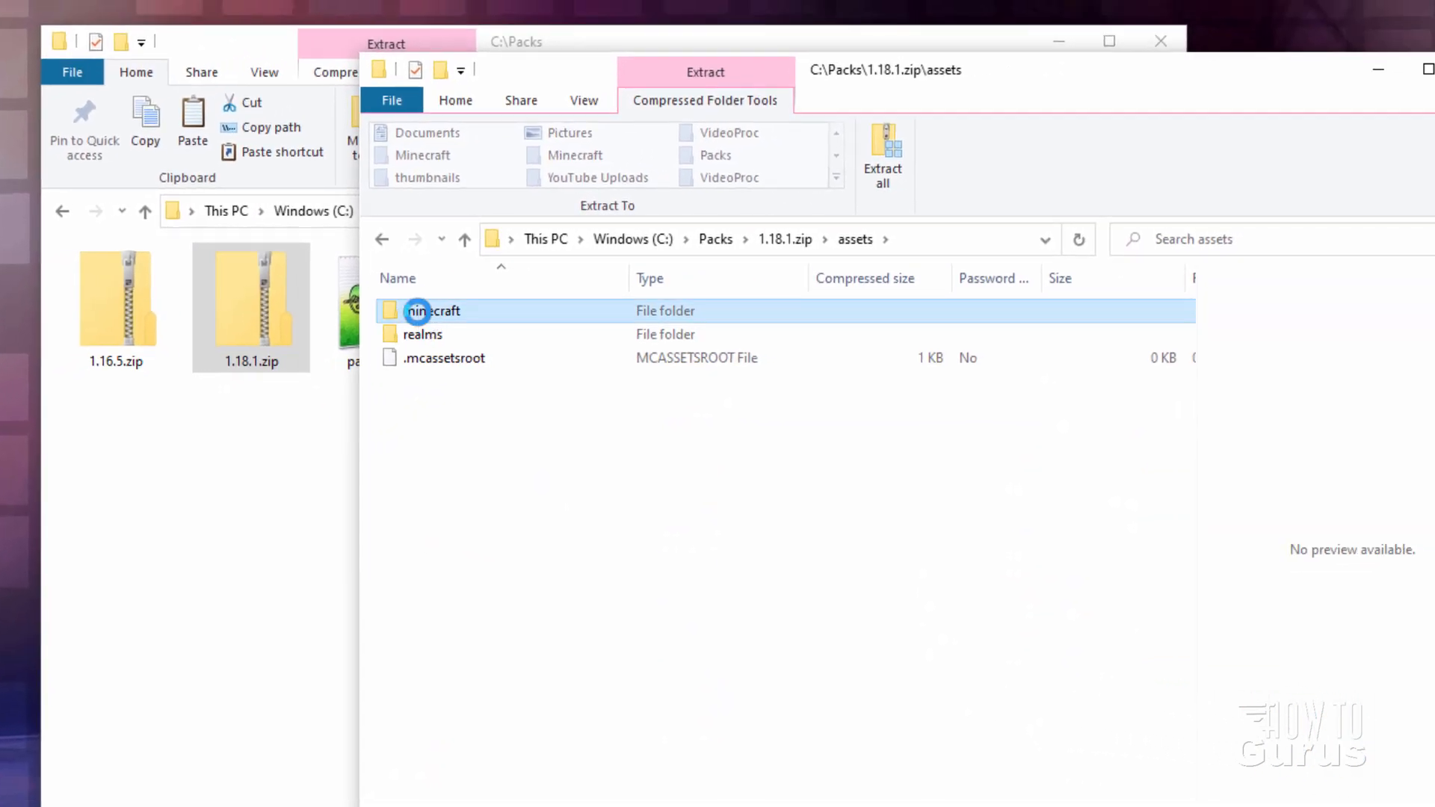
pyautogui.doubleClick(435, 310)
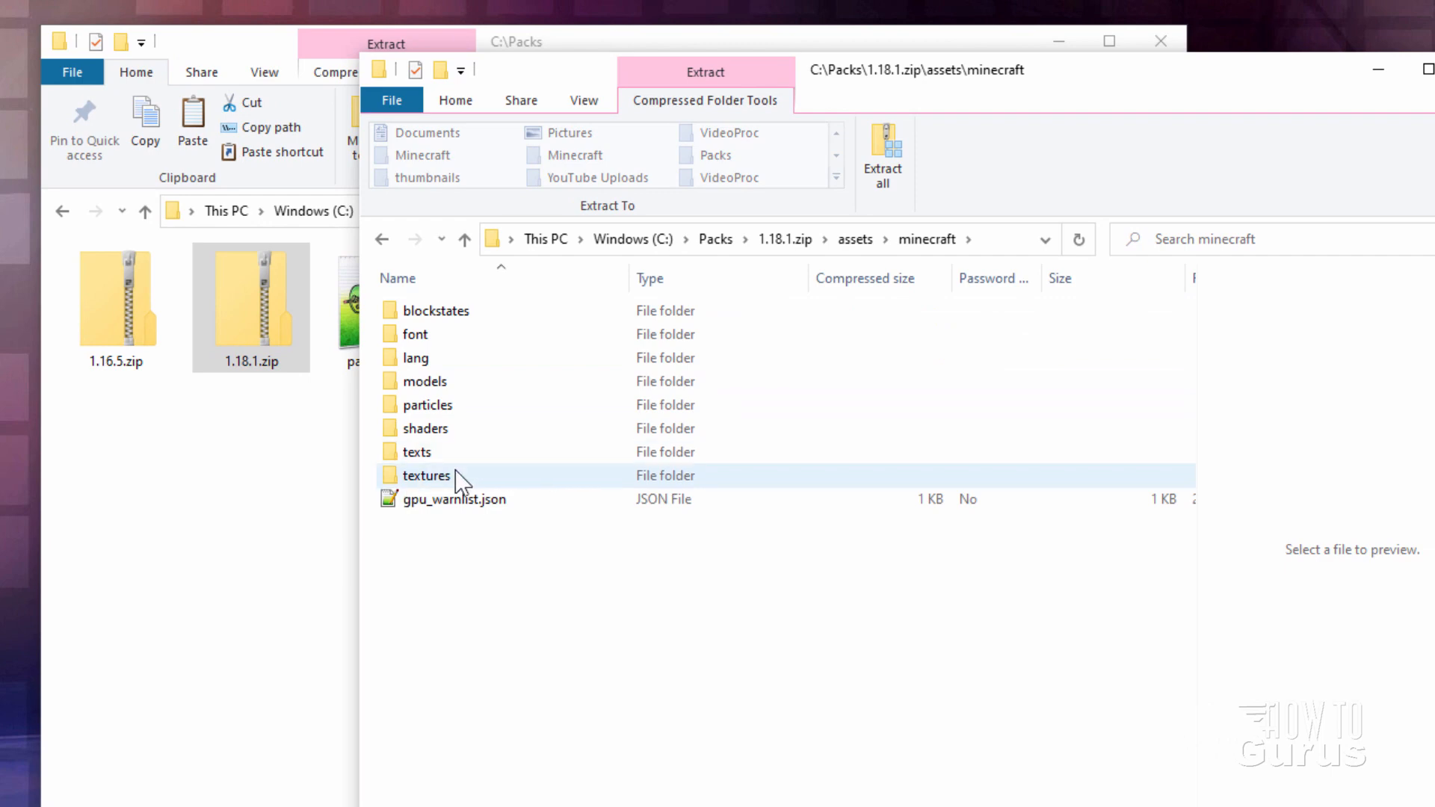
pyautogui.doubleClick(425, 475)
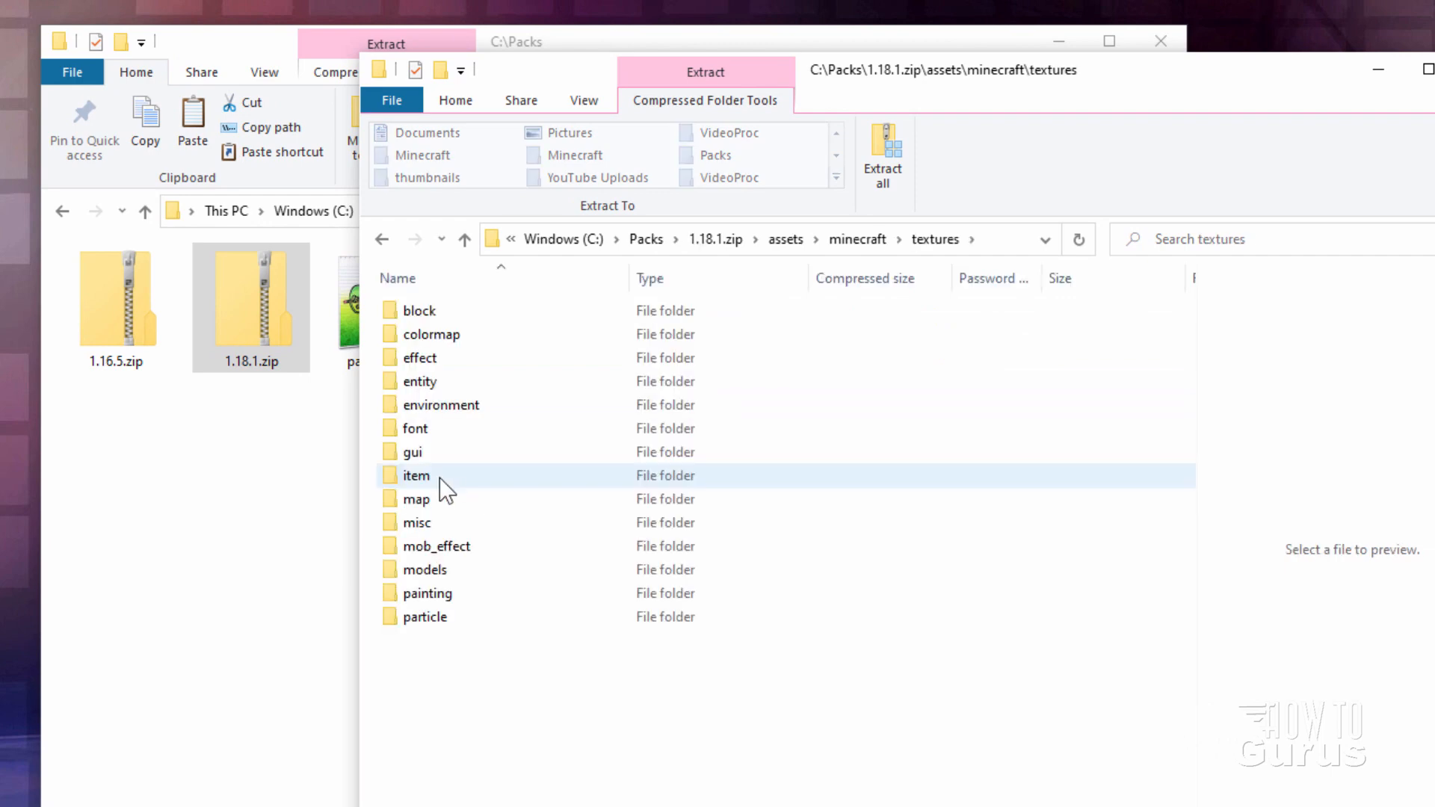
pyautogui.doubleClick(417, 310)
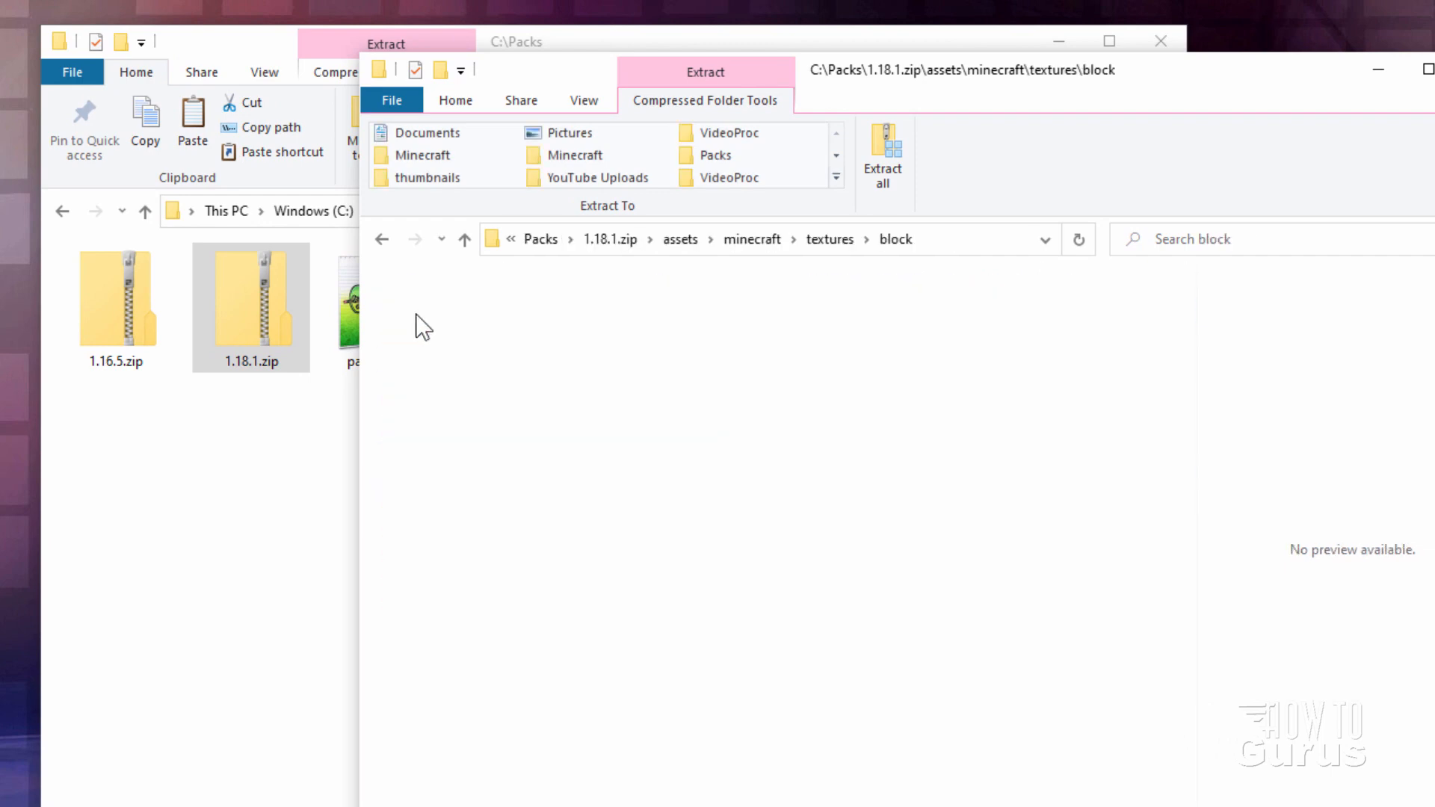
# - Show the block textures as Large icons and copy andesite.png into Packs
pyautogui.click(584, 100)
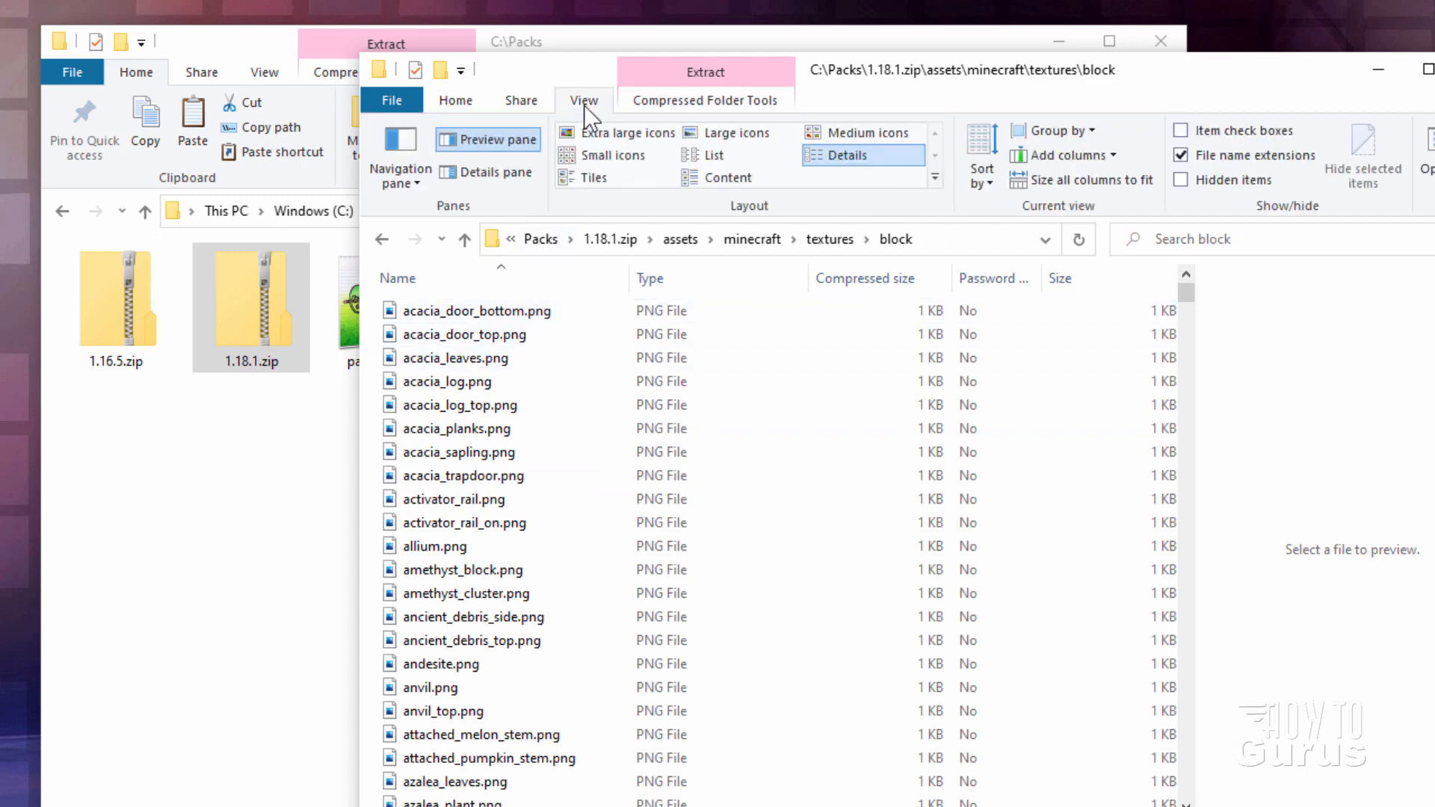
pyautogui.click(726, 132)
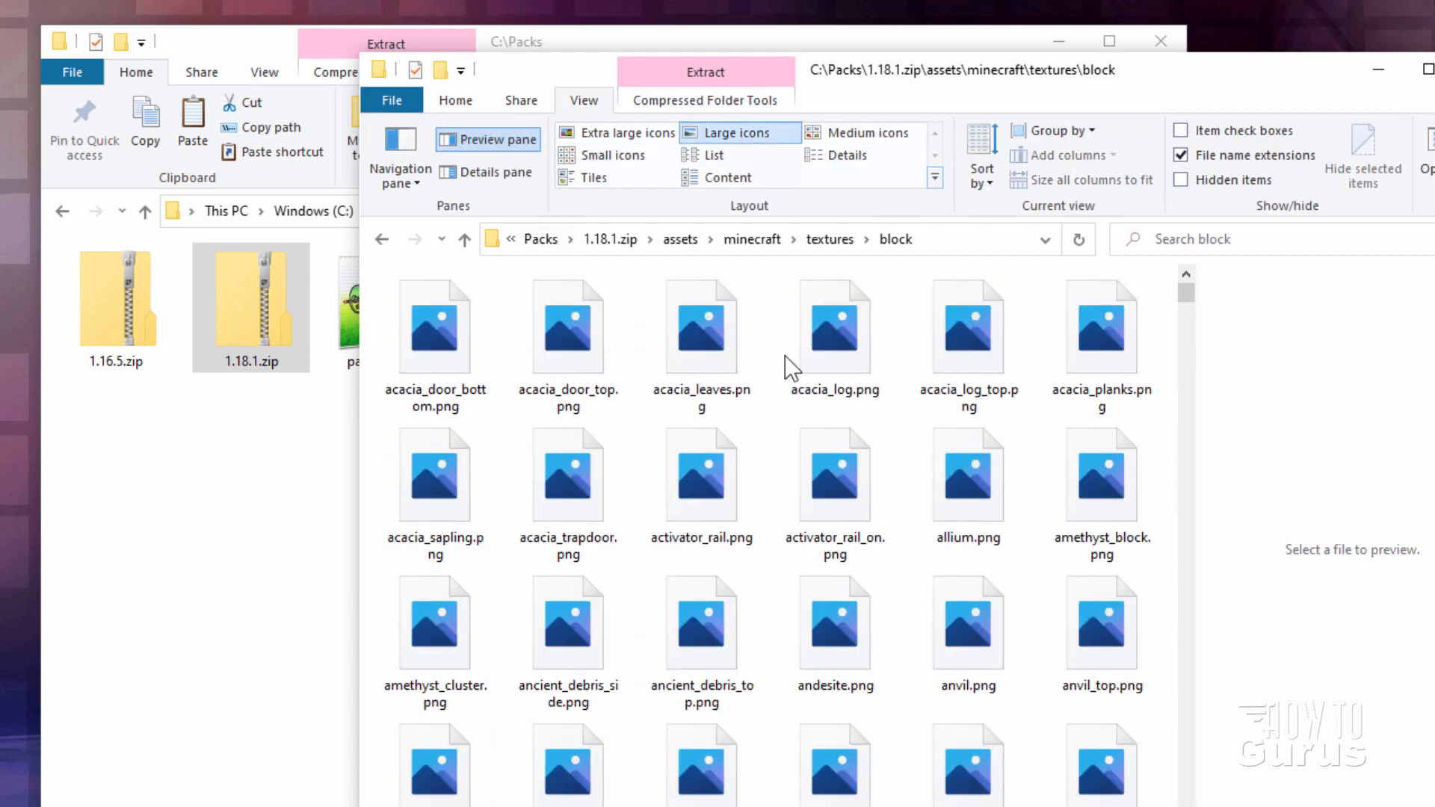
pyautogui.click(568, 327)
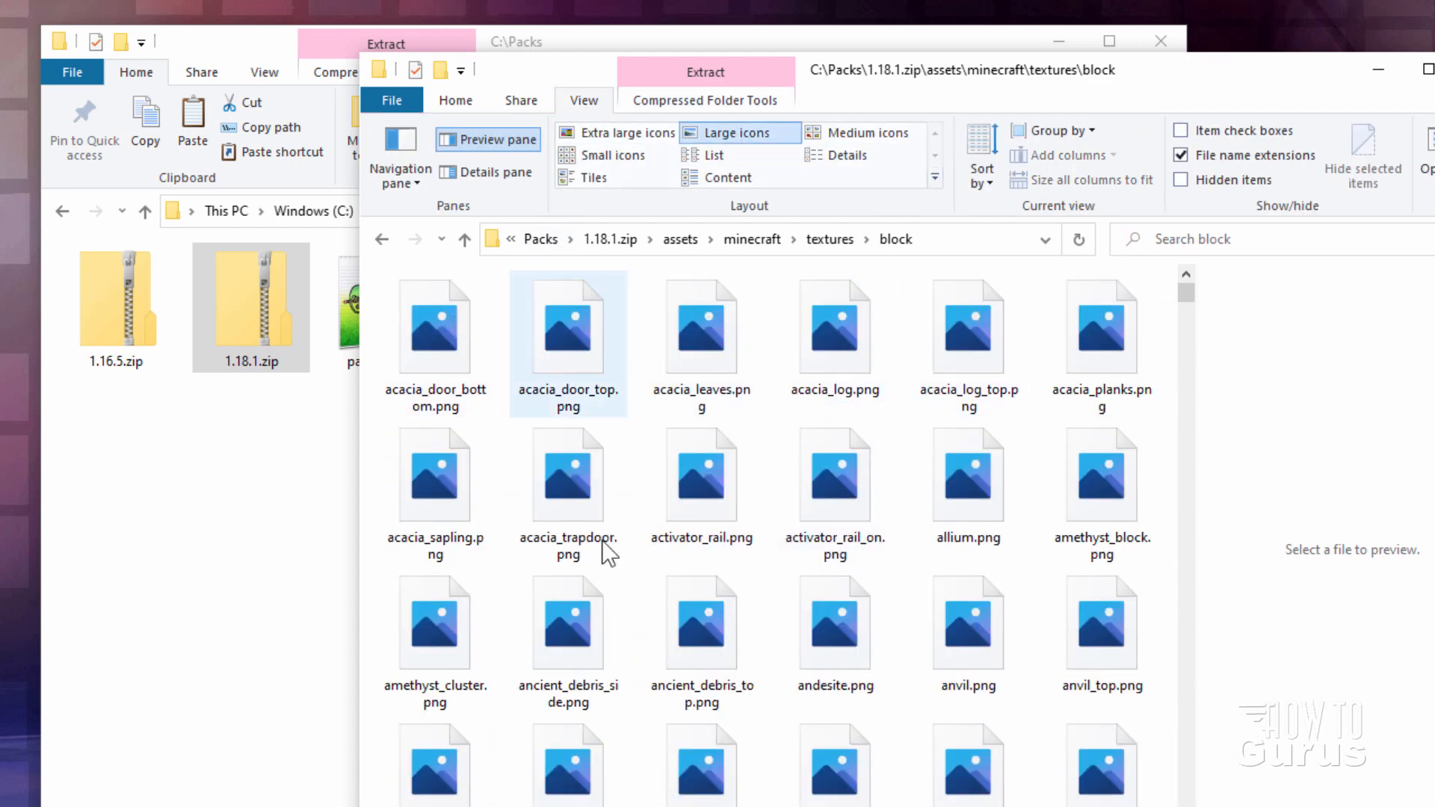
pyautogui.click(771, 428)
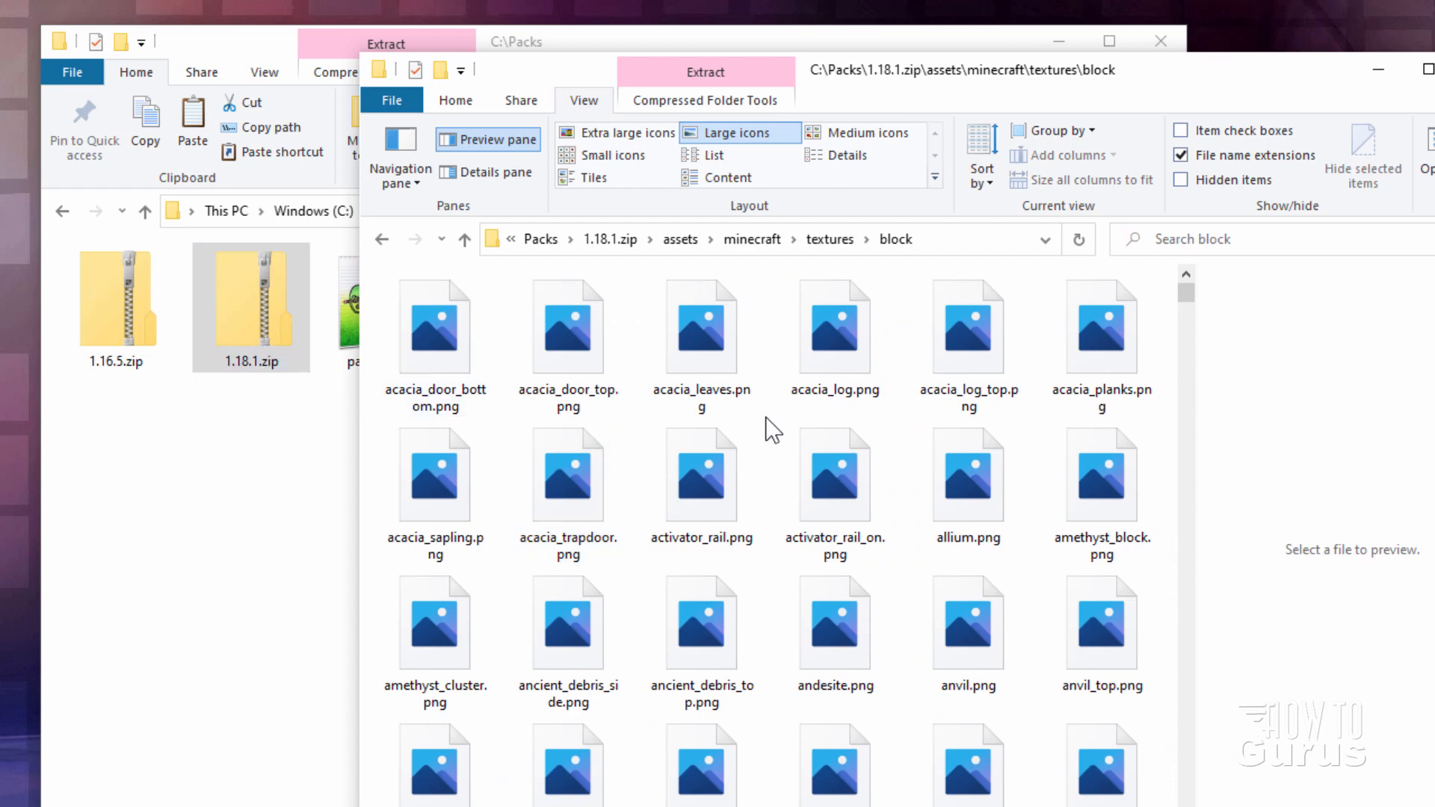
pyautogui.moveTo(771, 486)
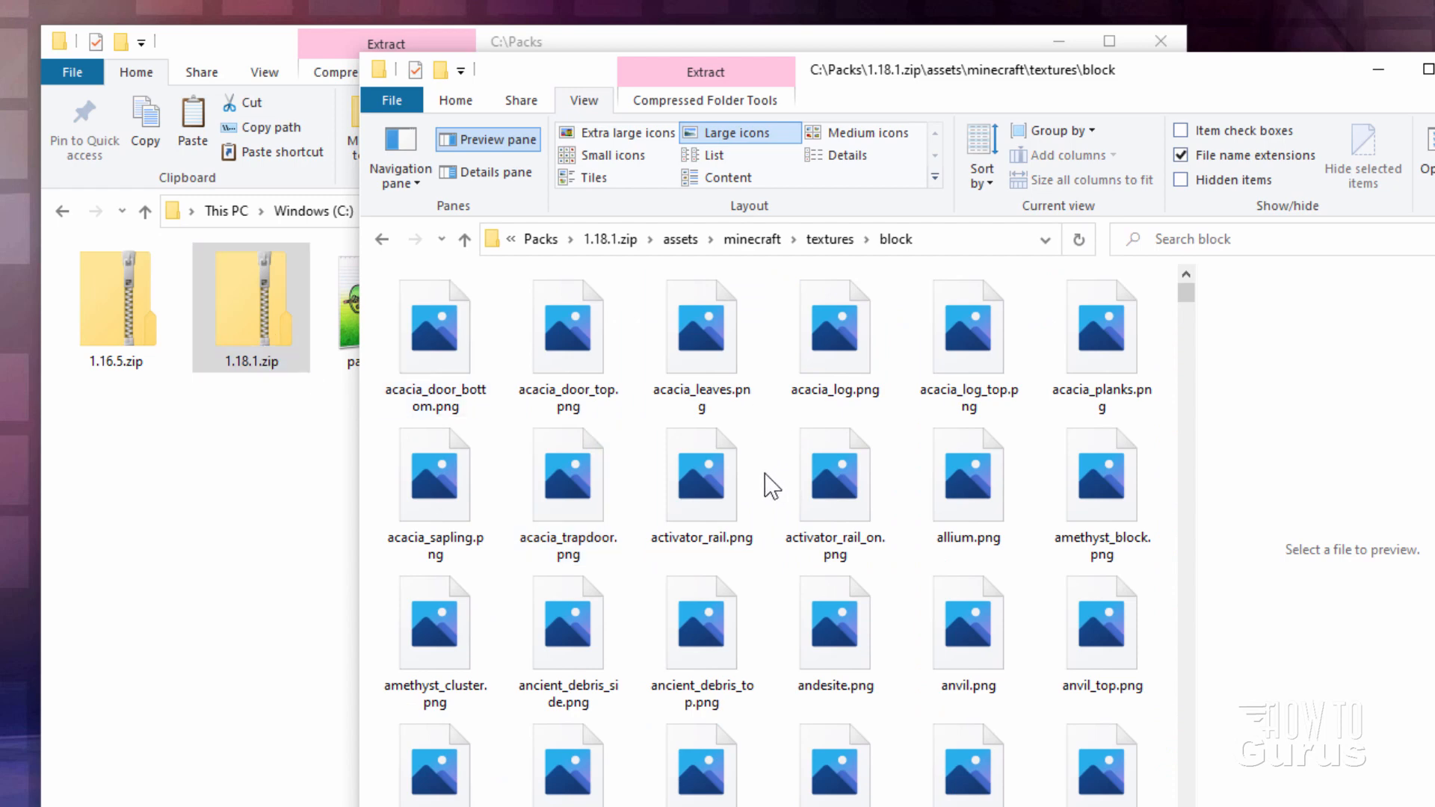
pyautogui.click(834, 622)
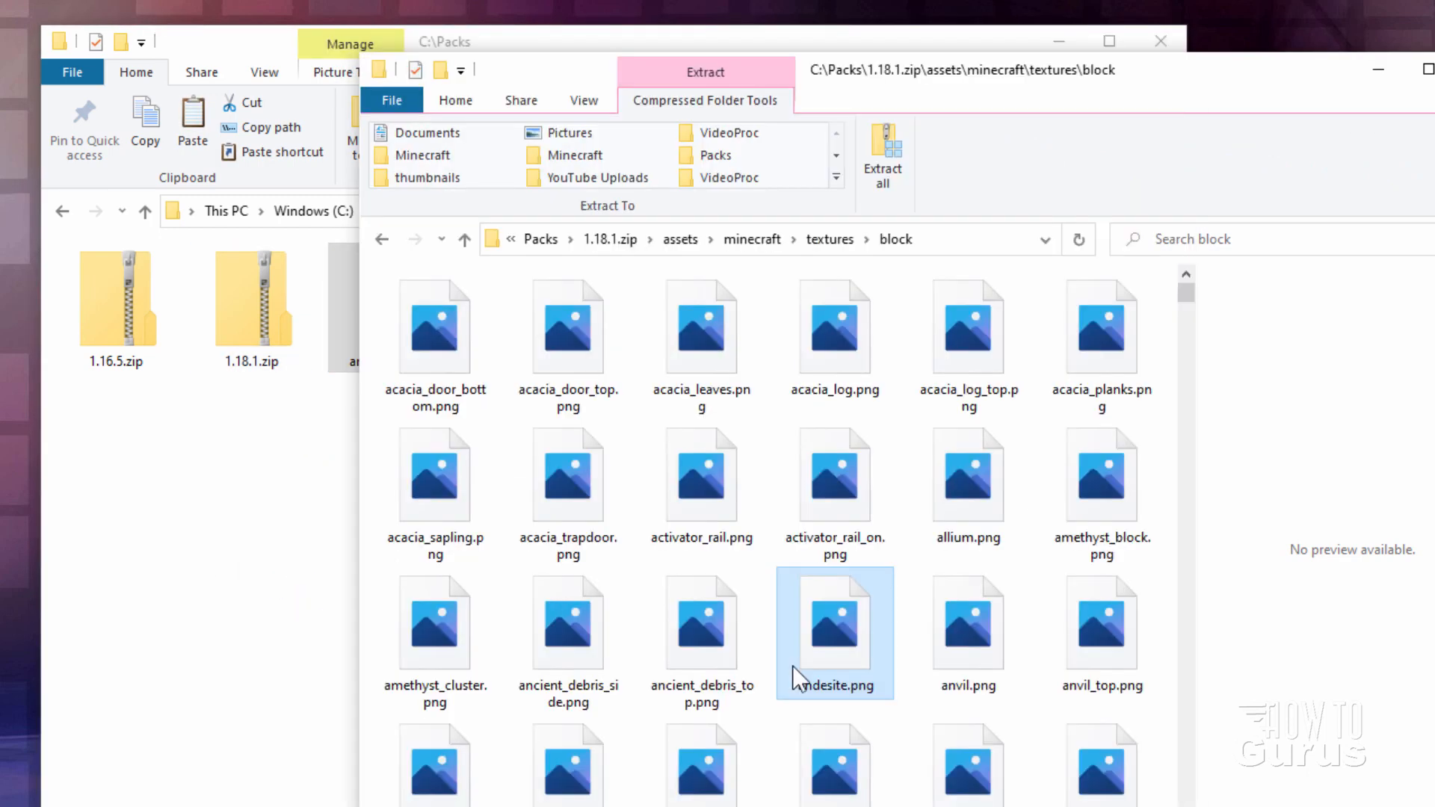
pyautogui.moveTo(697, 265)
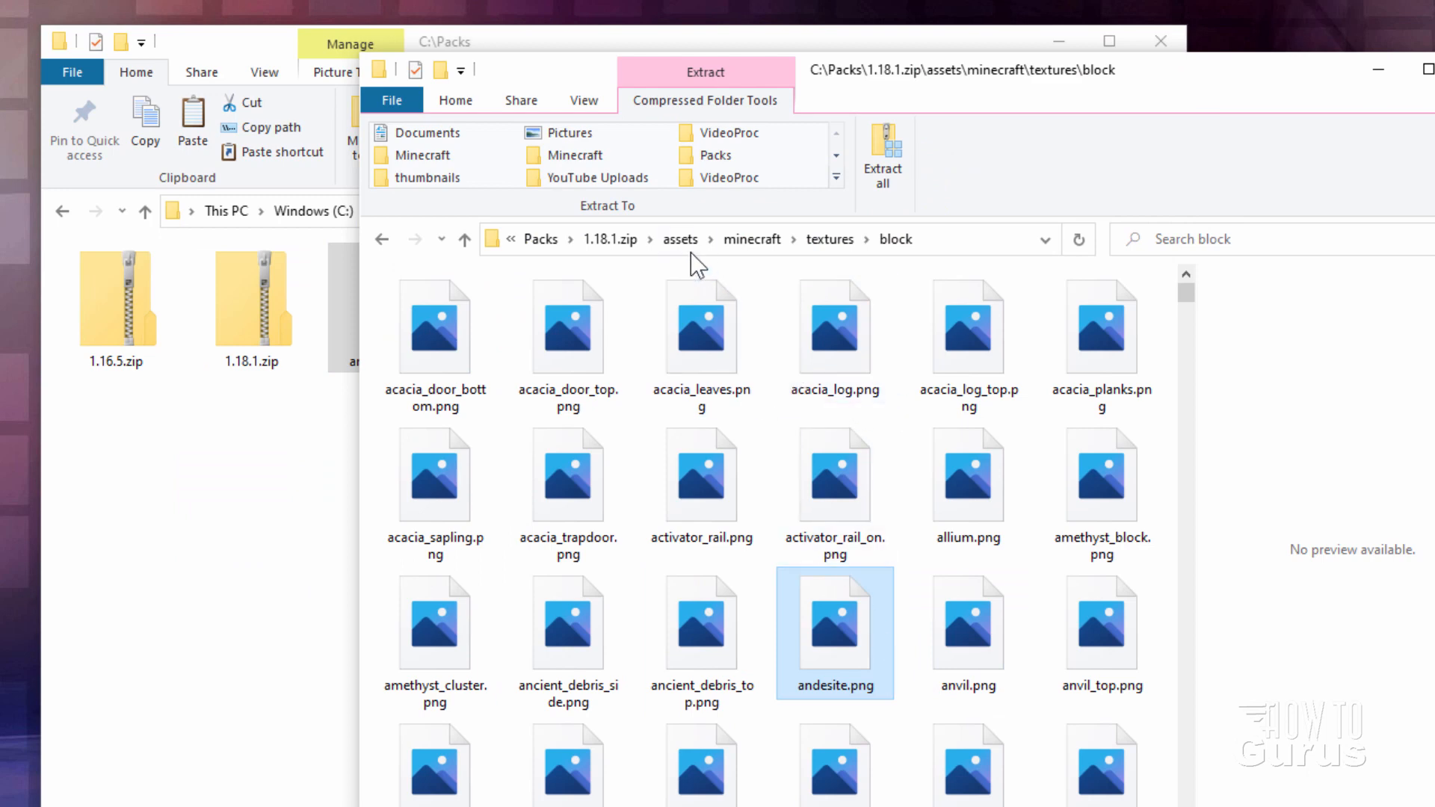
pyautogui.moveTo(1059, 101)
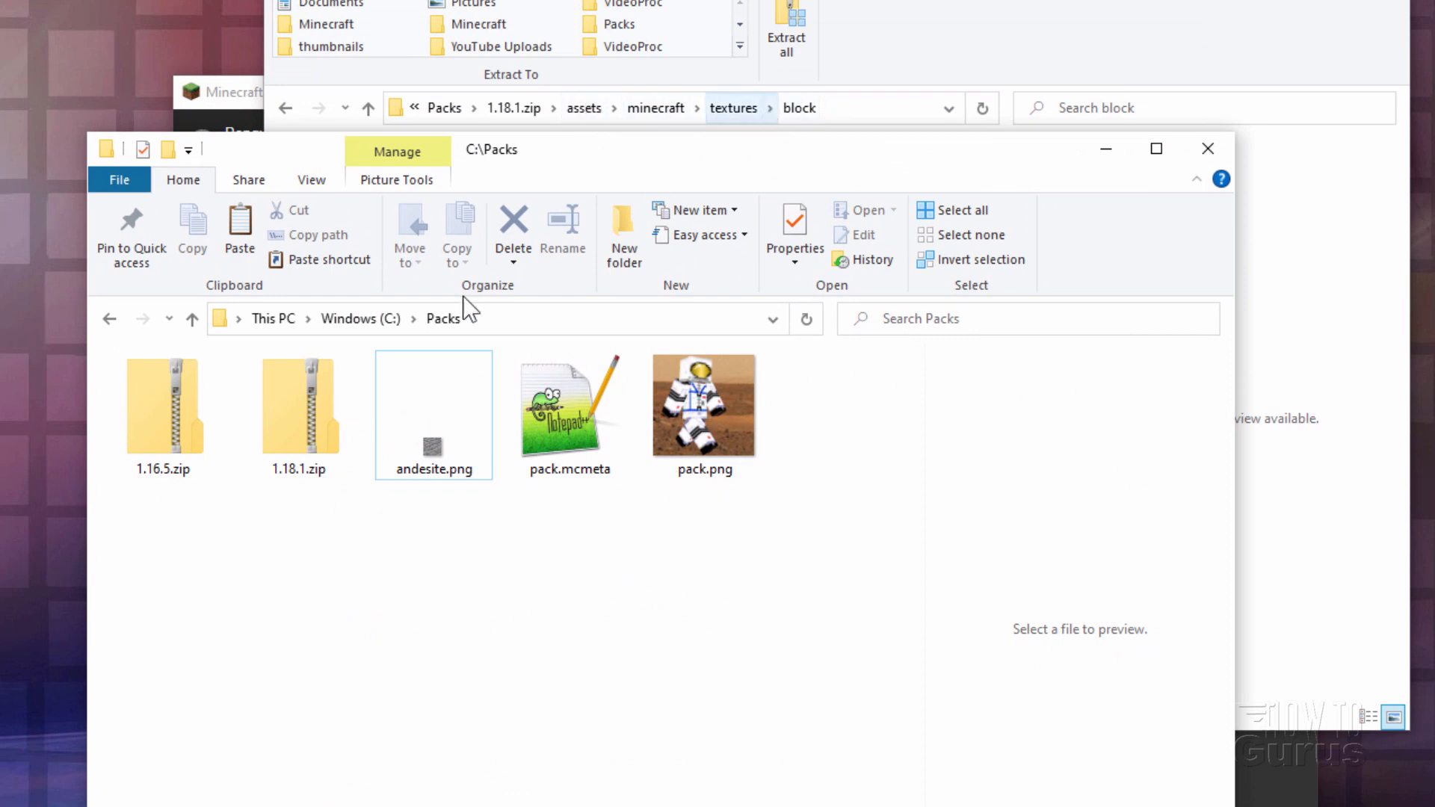
pyautogui.moveTo(352, 664)
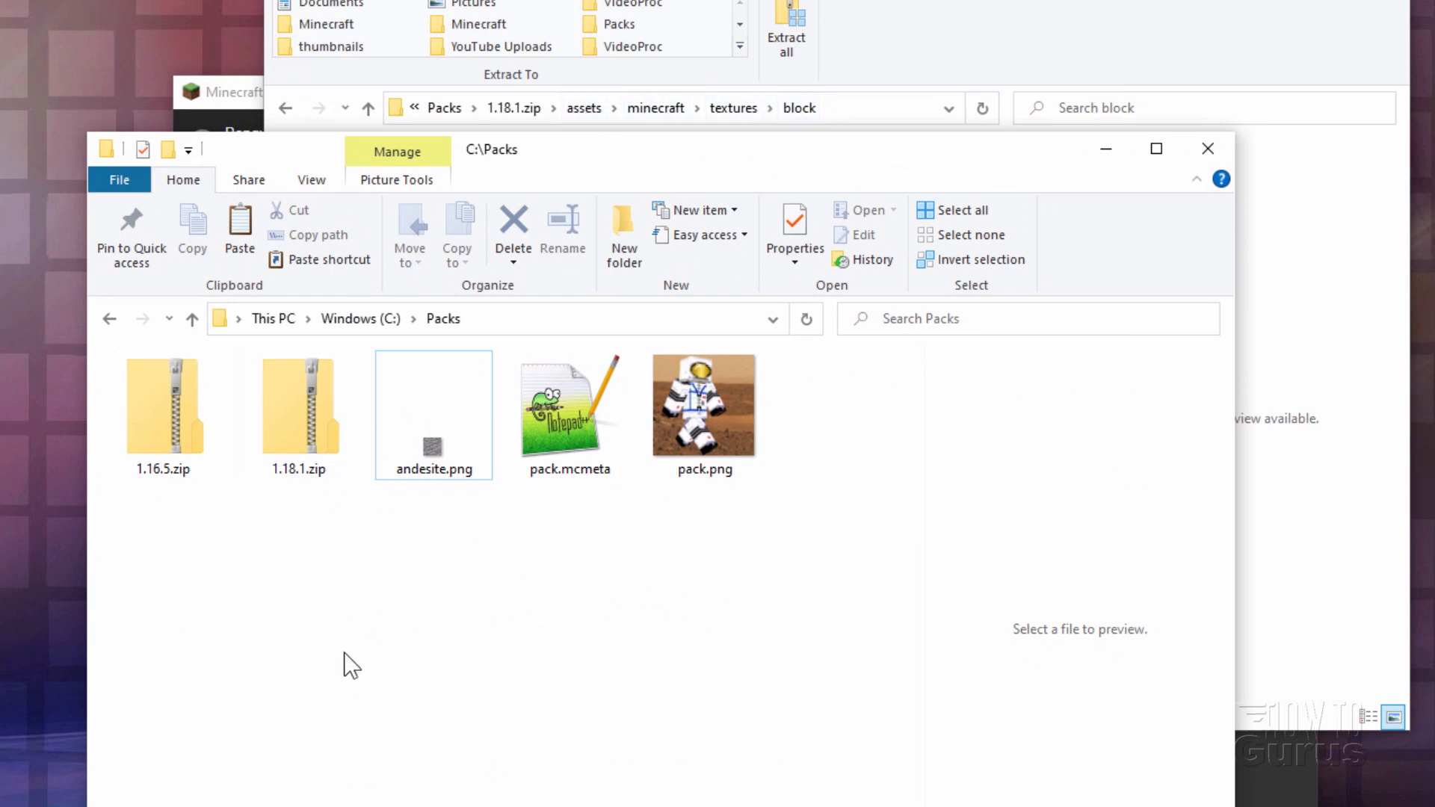
# - Create nested assets, minecraft and textures folders inside Packs
pyautogui.click(623, 234)
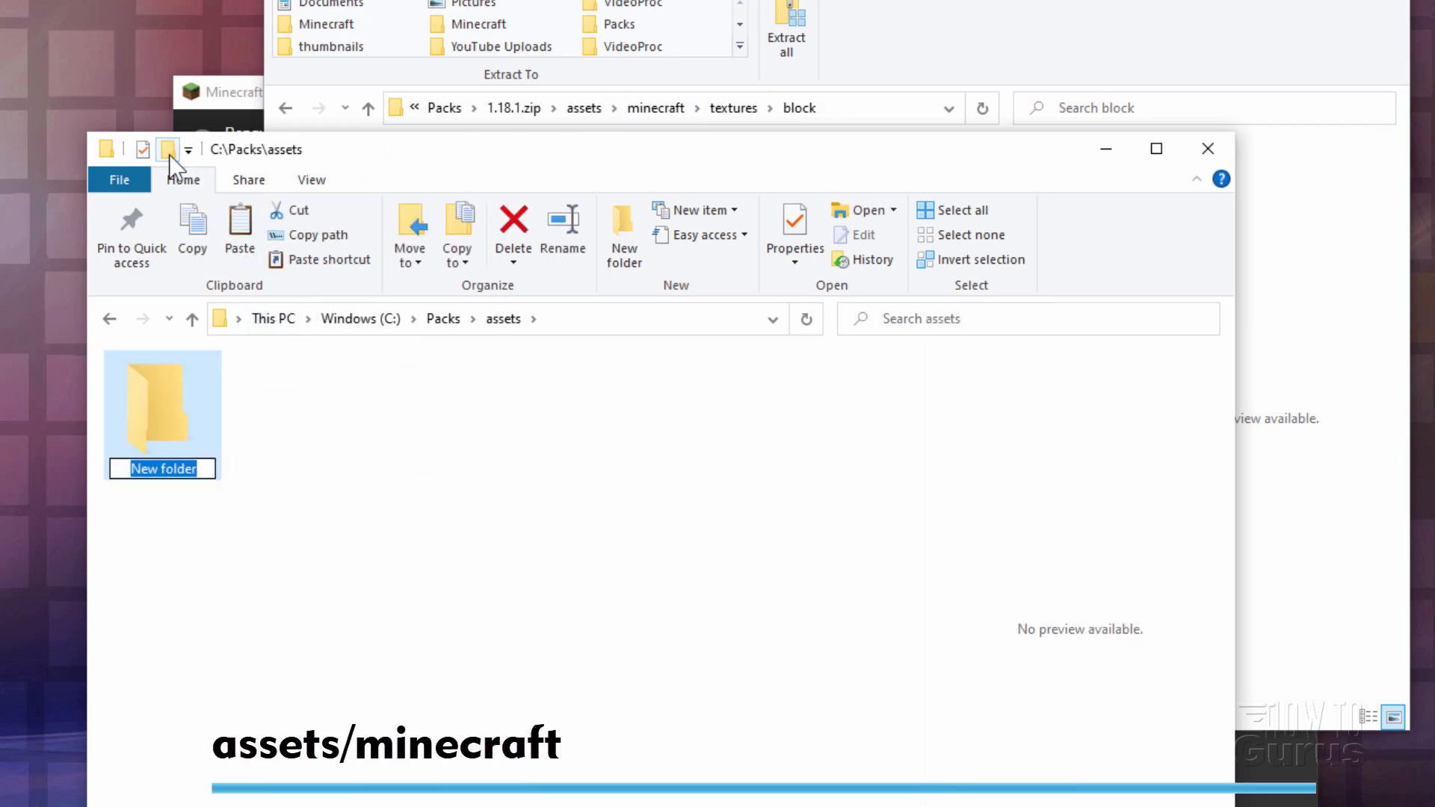
pyautogui.write('minecraft')
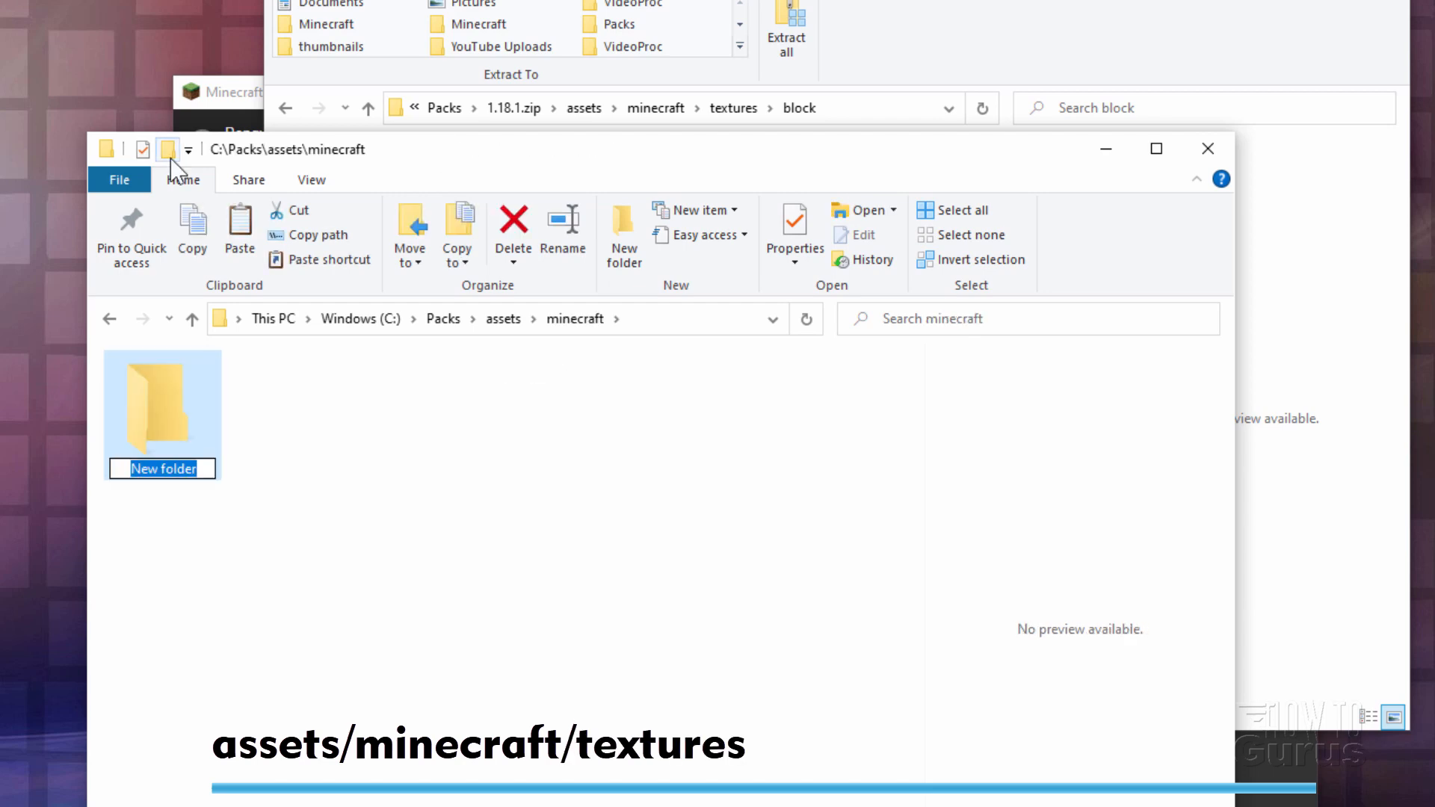
pyautogui.write('textures')
pyautogui.write('block')
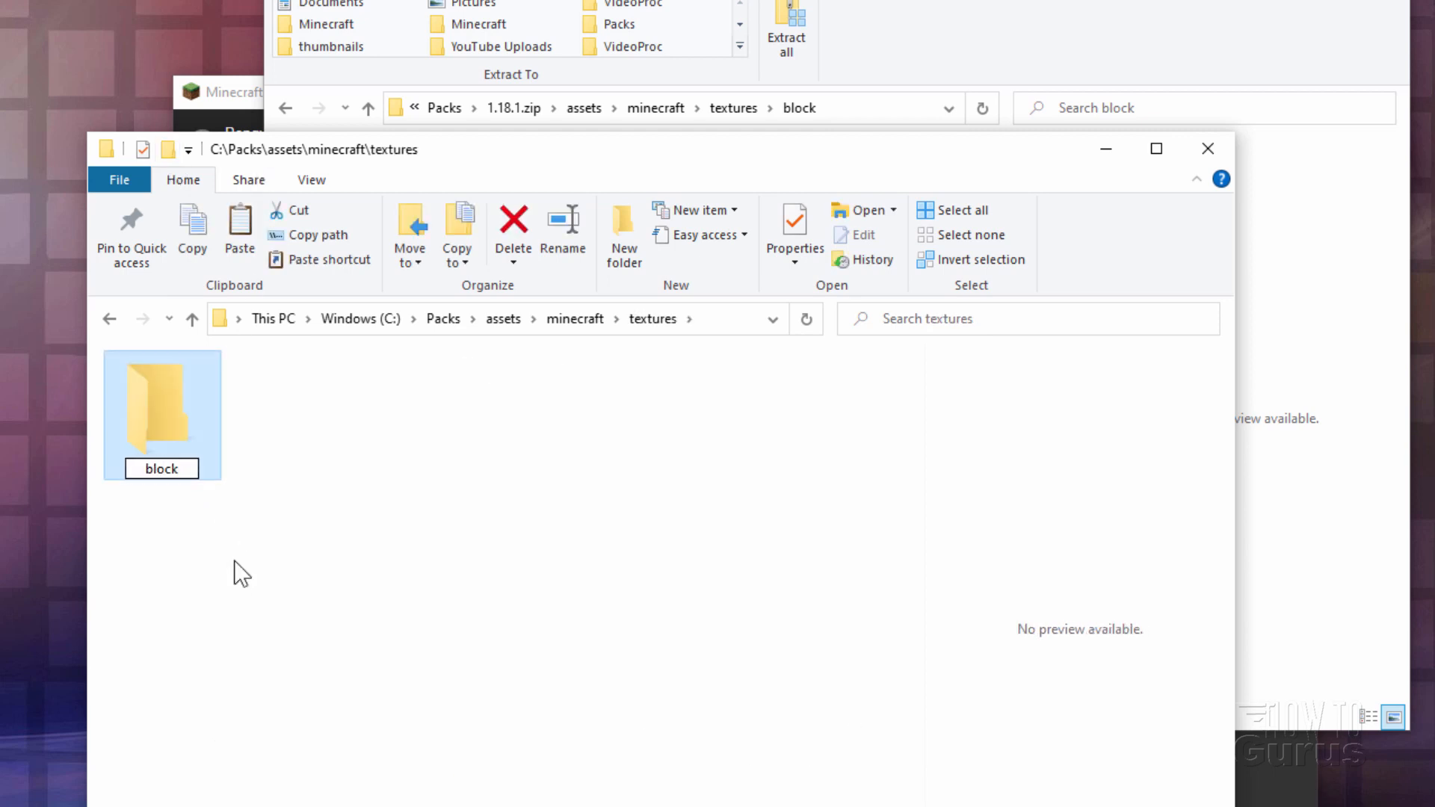
pyautogui.moveTo(162, 407)
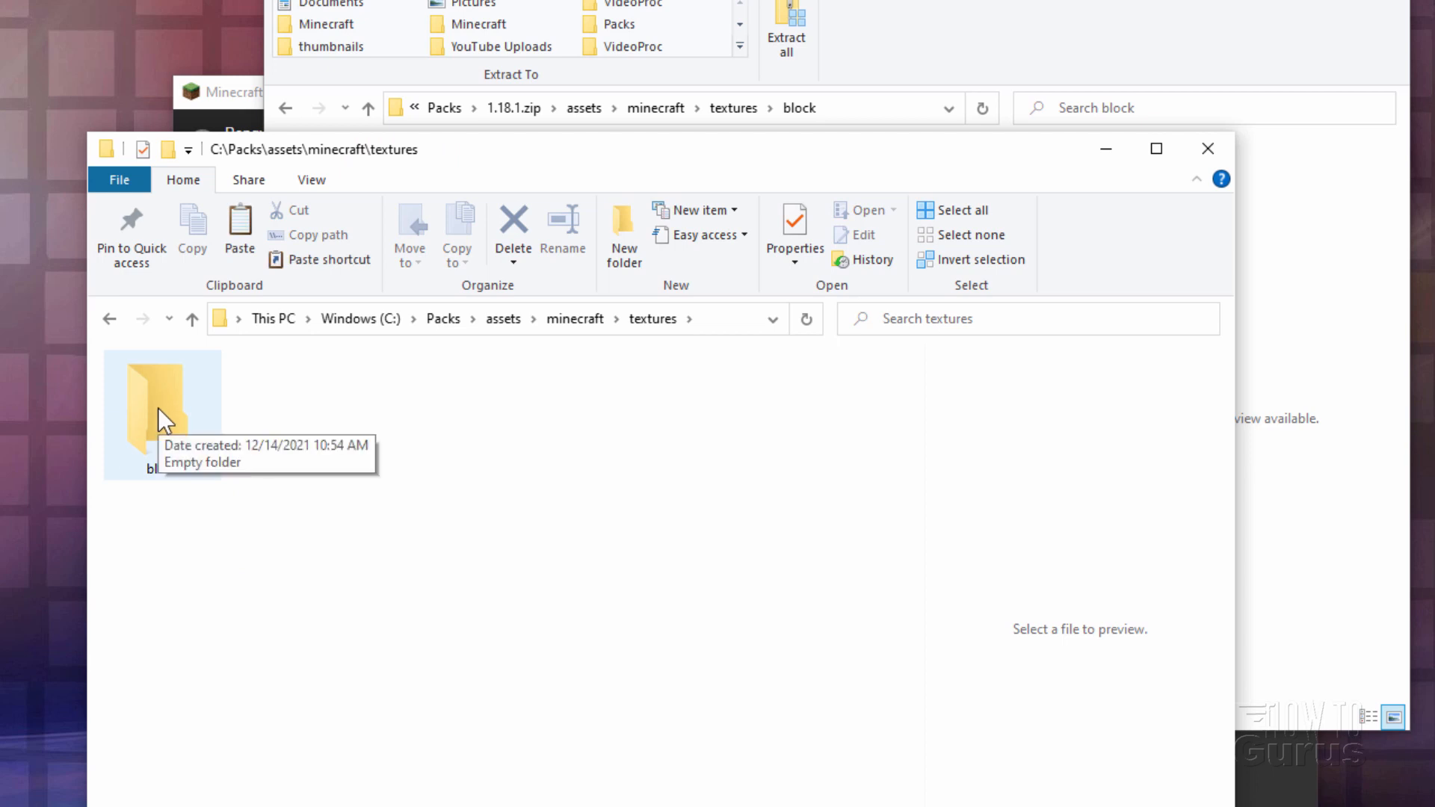
pyautogui.moveTo(641, 334)
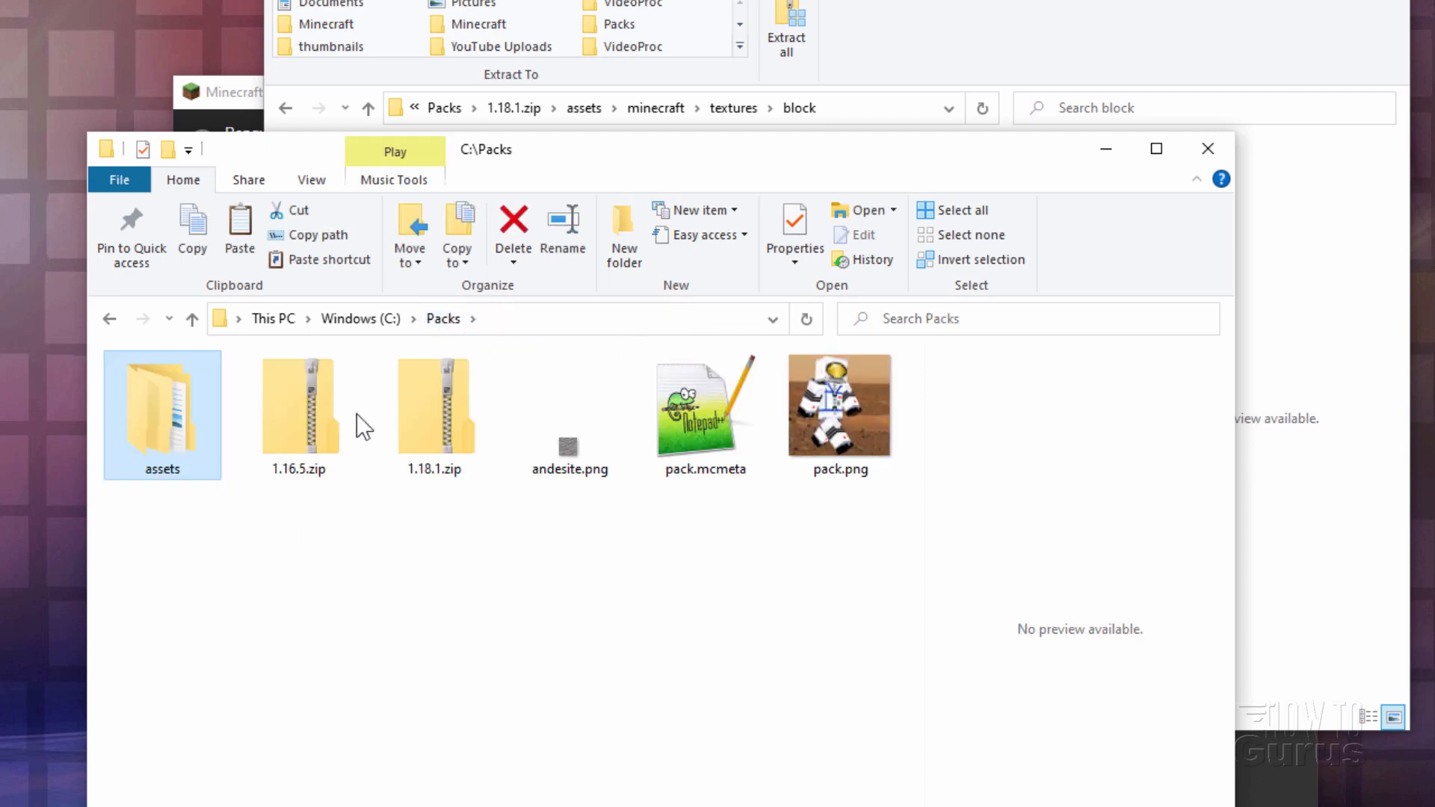
pyautogui.moveTo(892, 506)
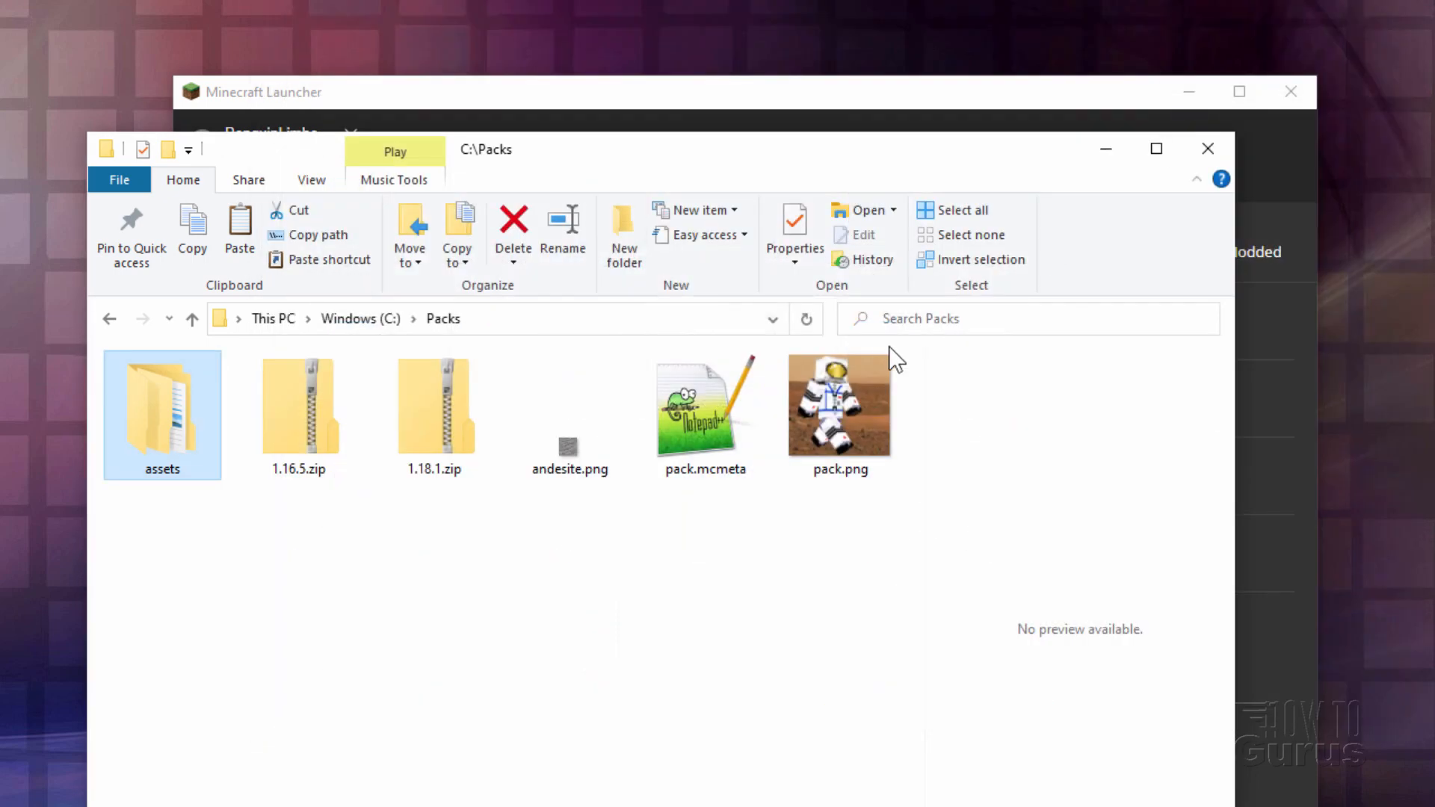
pyautogui.moveTo(688, 427)
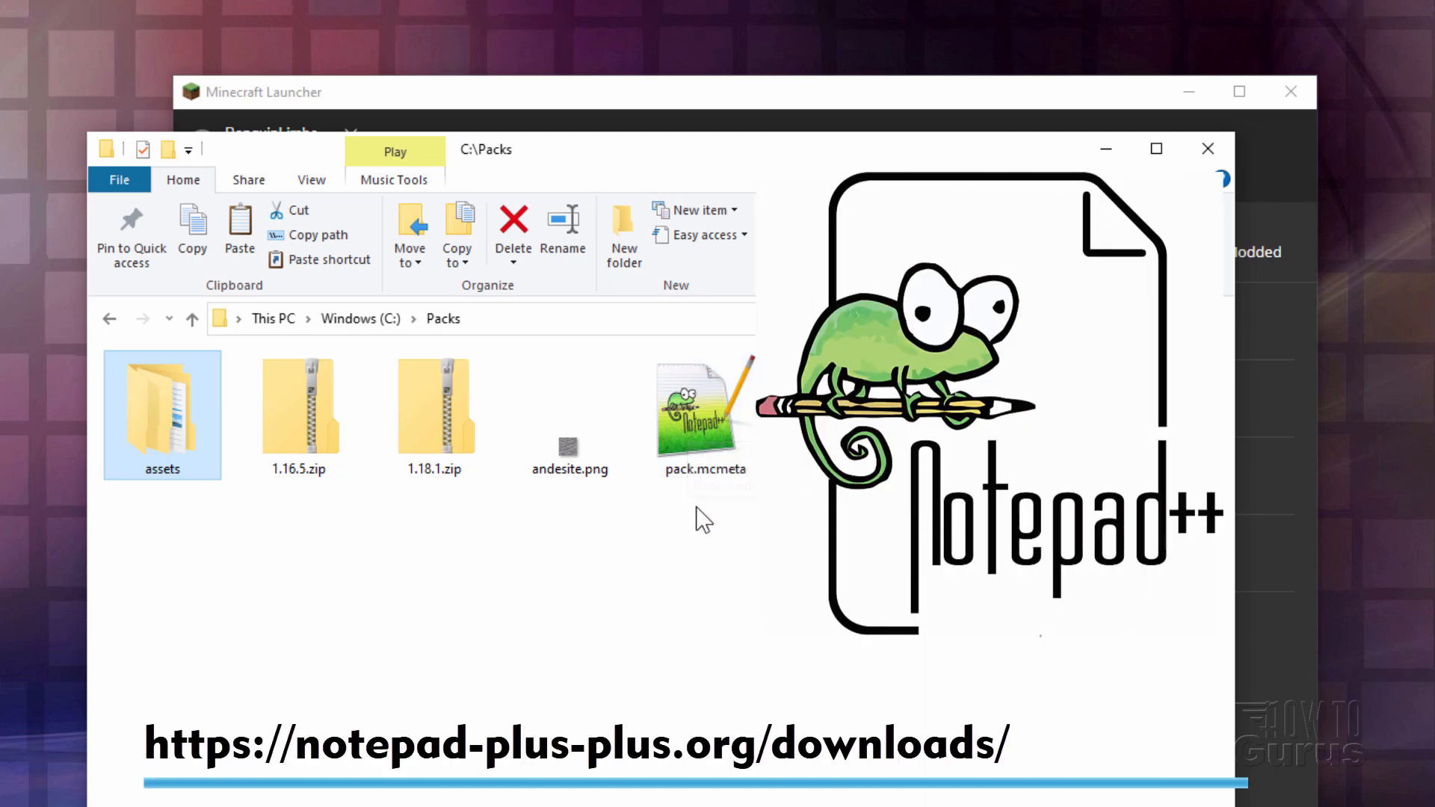
pyautogui.moveTo(712, 448)
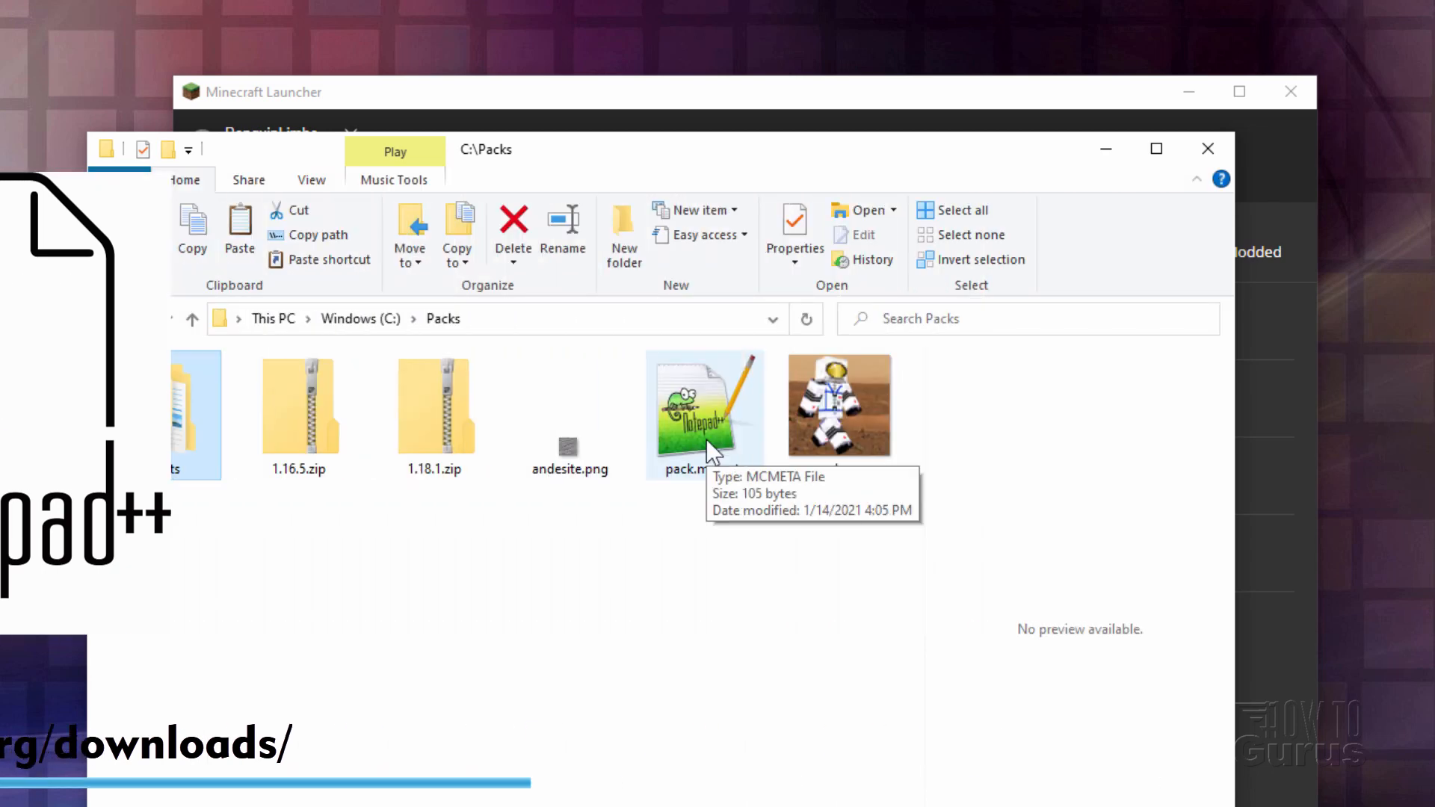
pyautogui.click(704, 405)
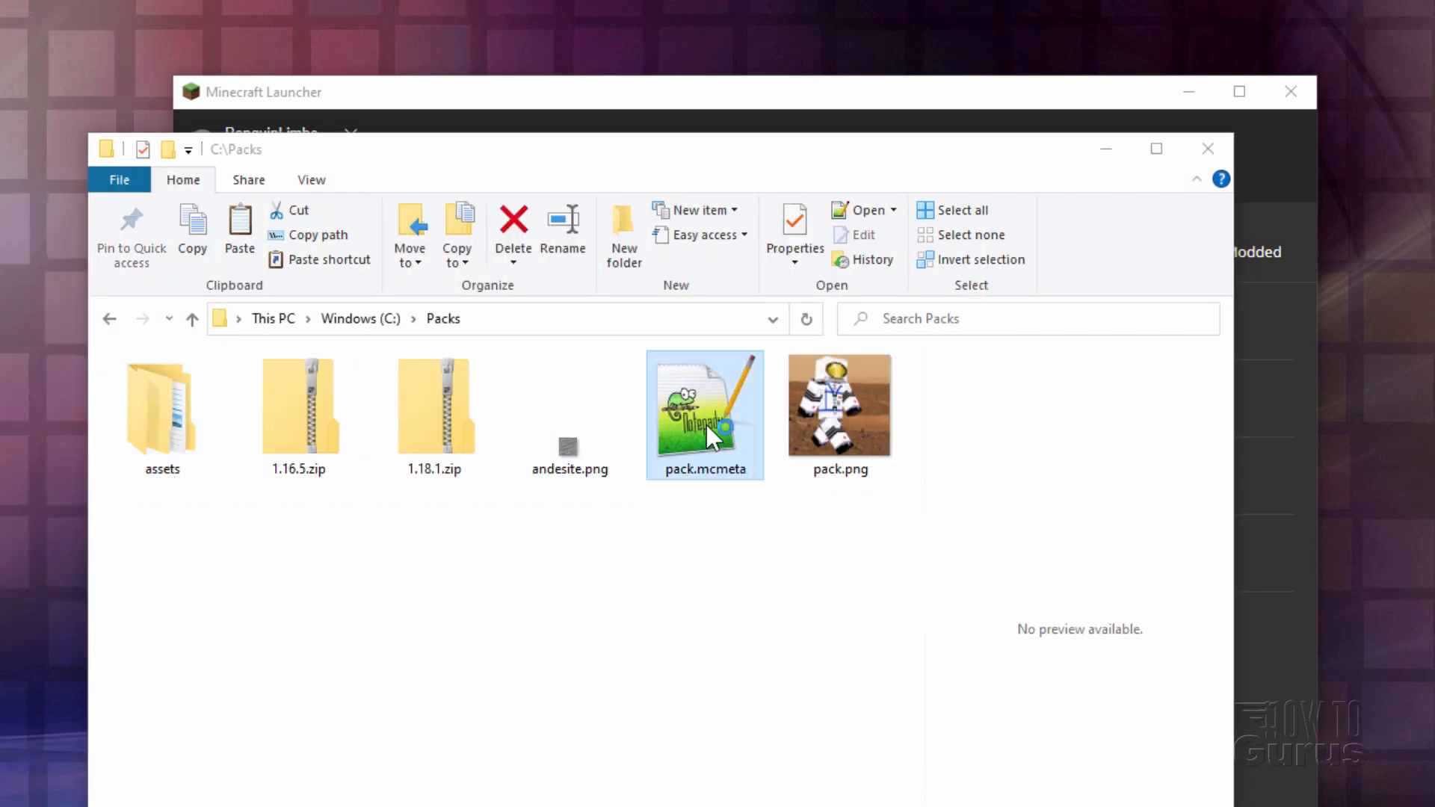
# - Edit pack.mcmeta to pack_format 8 and description 'Custom 1.18.1 Texture Pack', then save
pyautogui.doubleClick(704, 405)
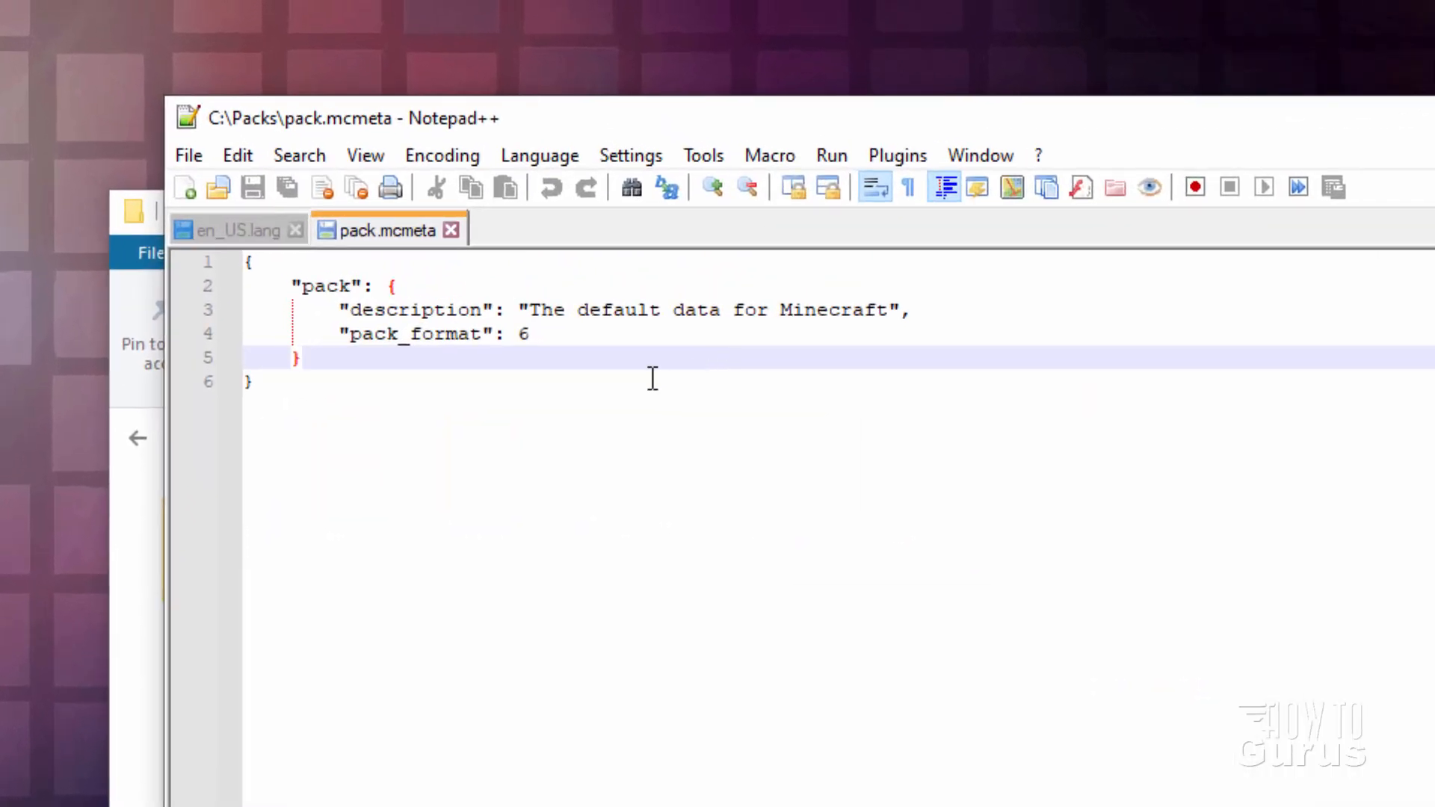
pyautogui.click(526, 334)
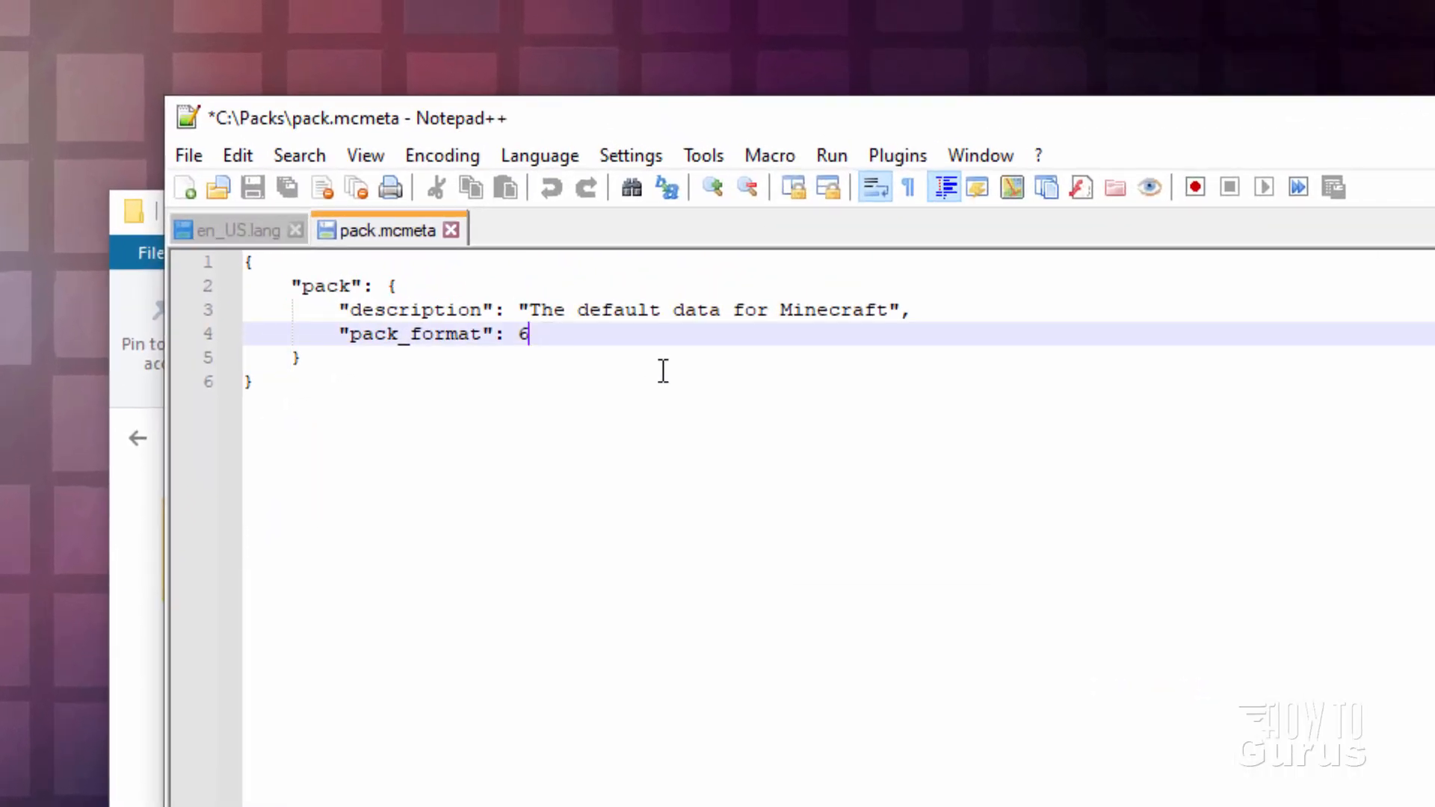
pyautogui.write('8')
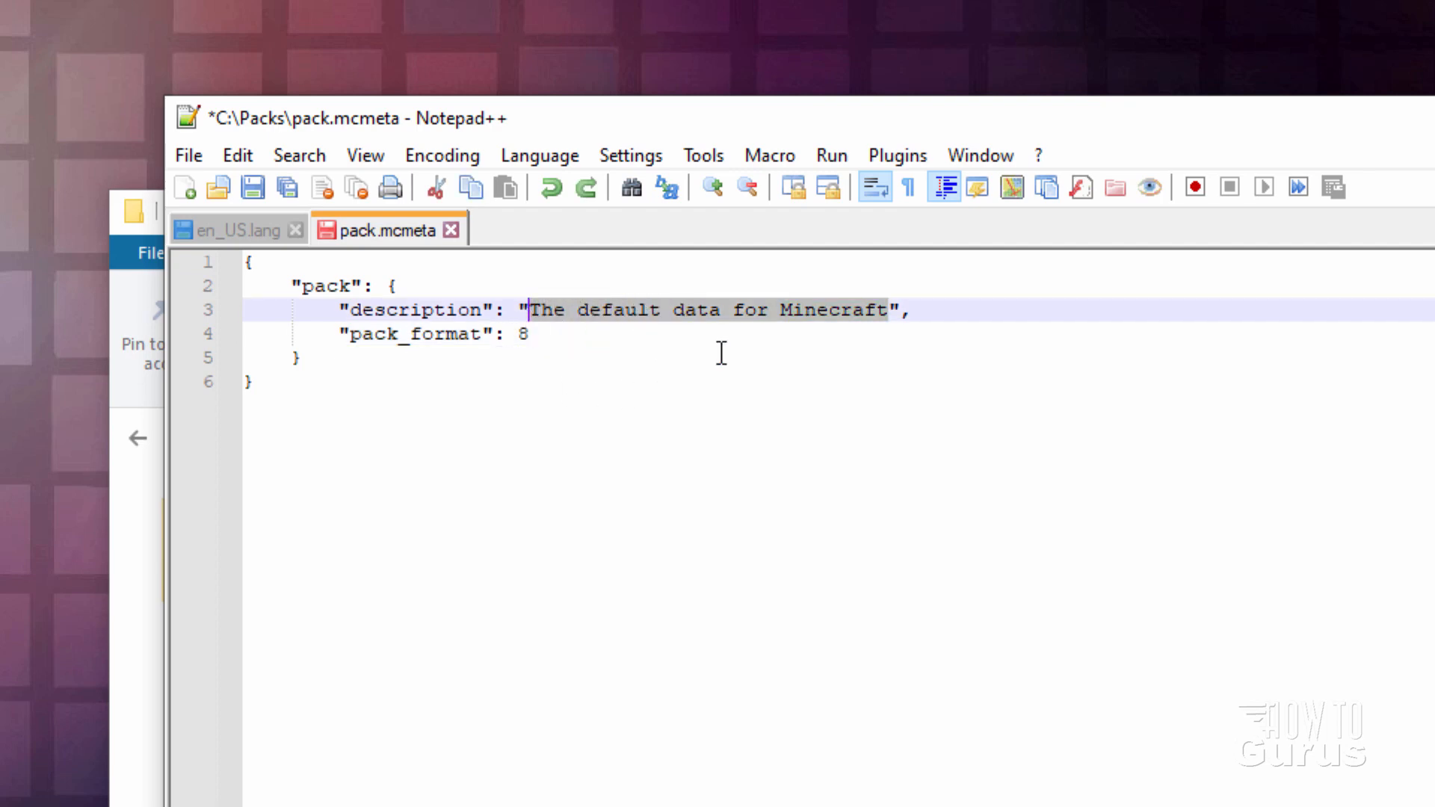
pyautogui.moveTo(812, 345)
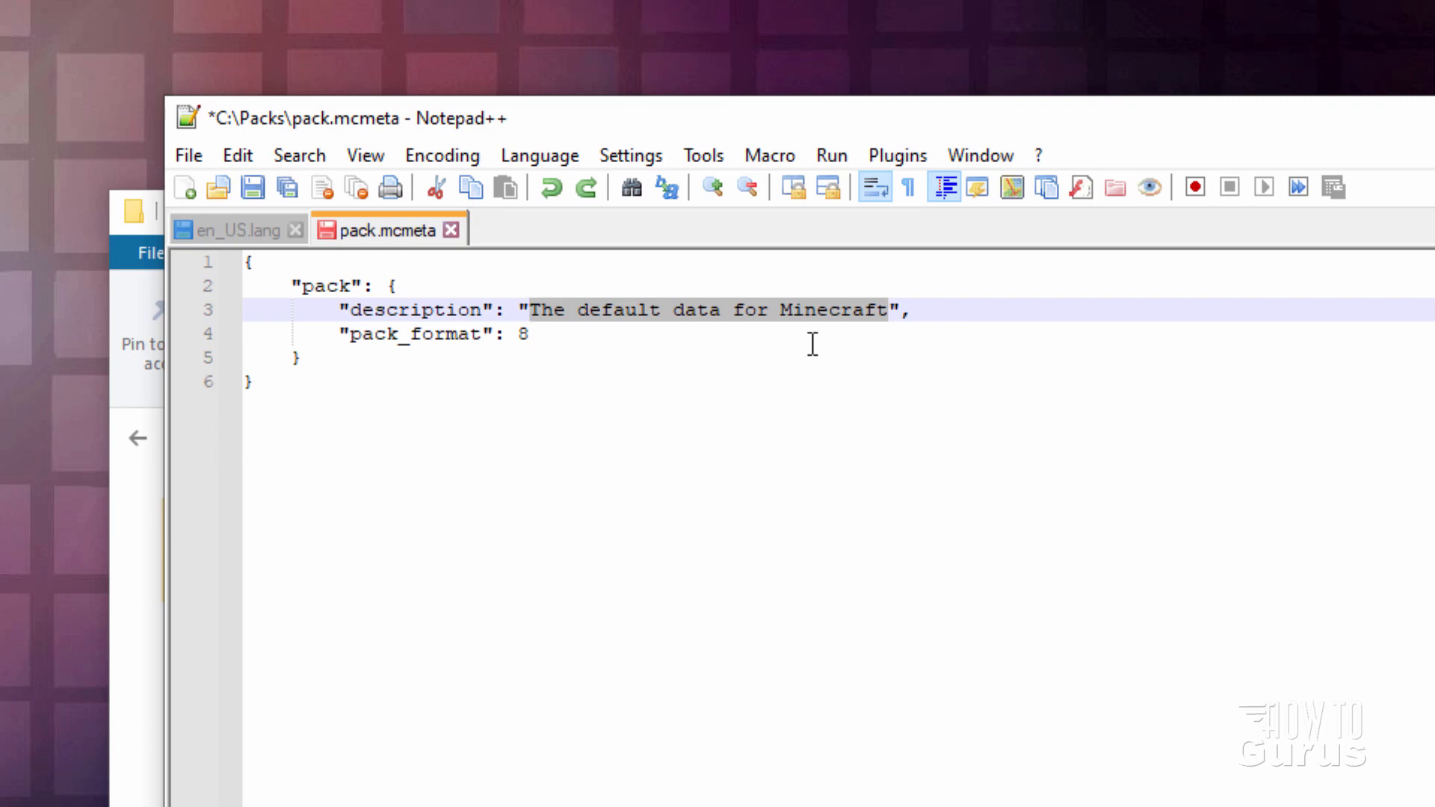
pyautogui.write('Custom 1.18.1 ",')
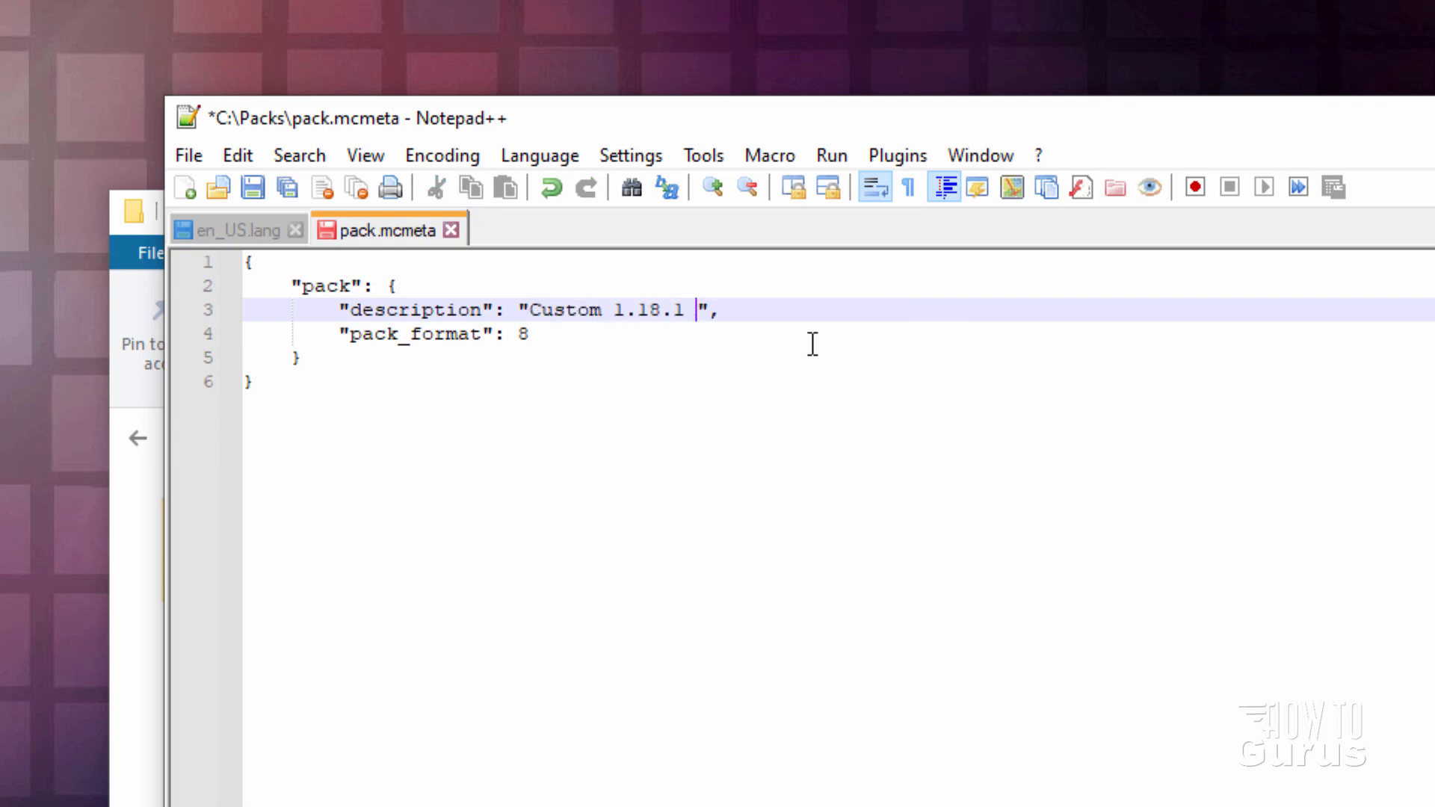
pyautogui.write('Texture Pack')
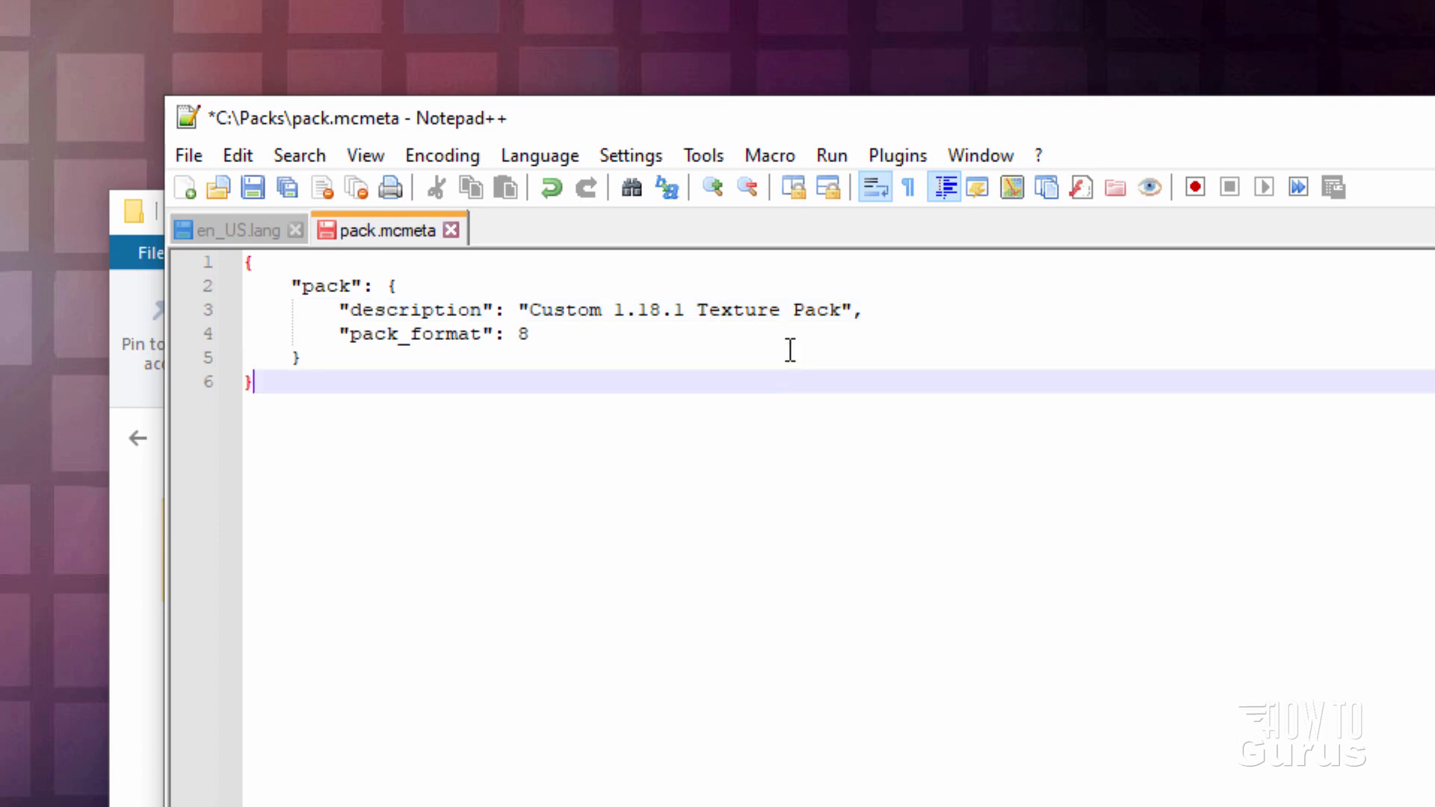
pyautogui.click(252, 186)
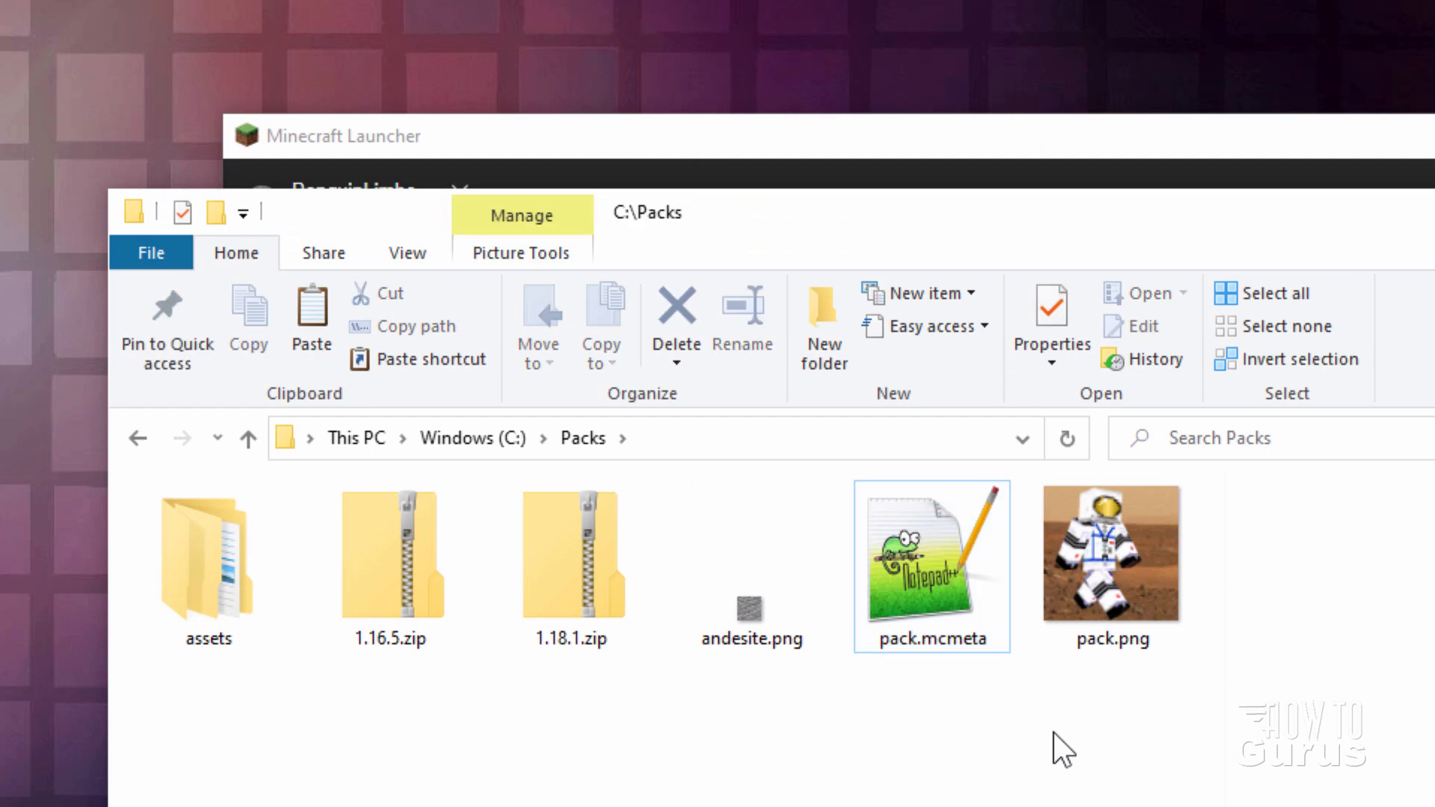
pyautogui.moveTo(749, 608)
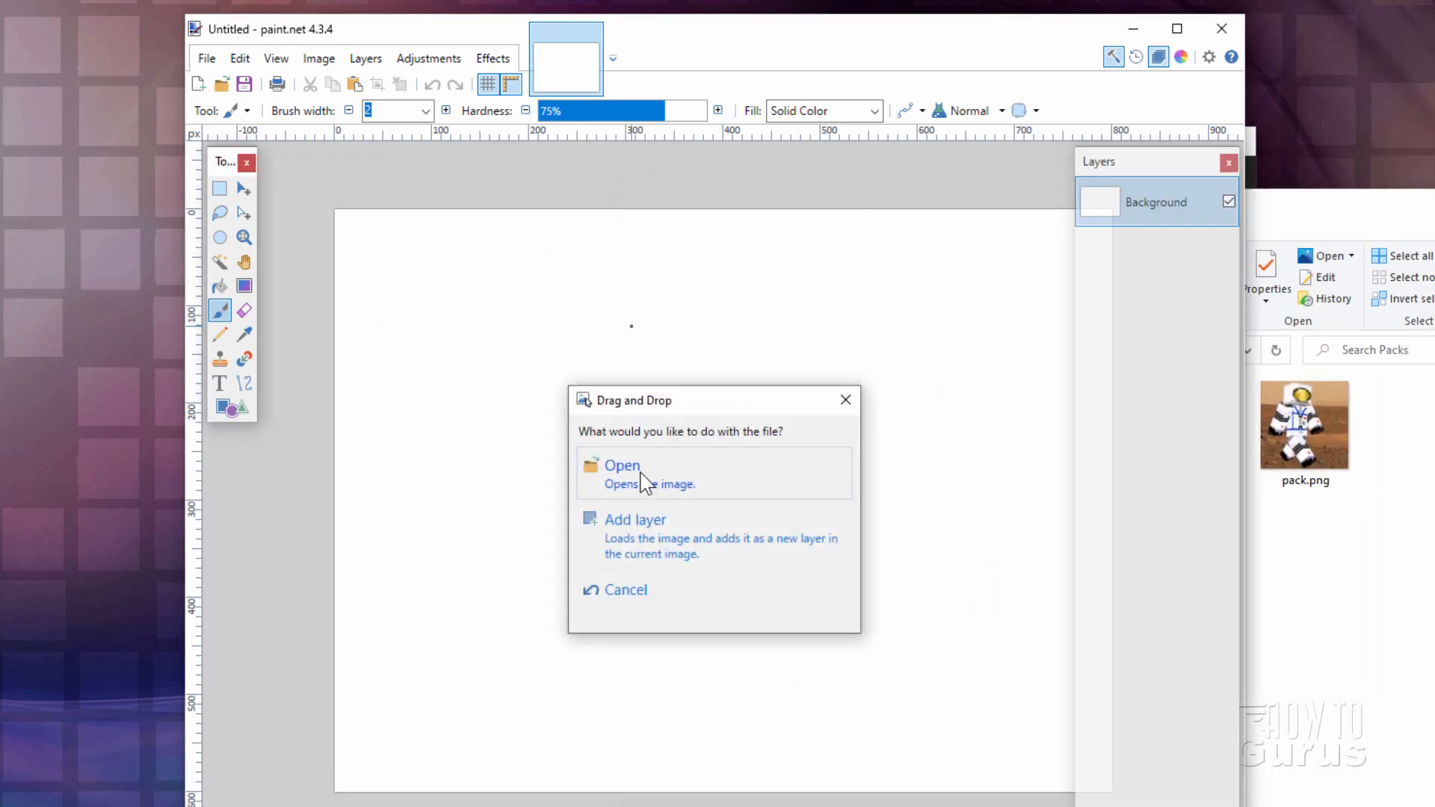
# - Open the dropped andesite.png as a new image and zoom in on it
pyautogui.click(620, 464)
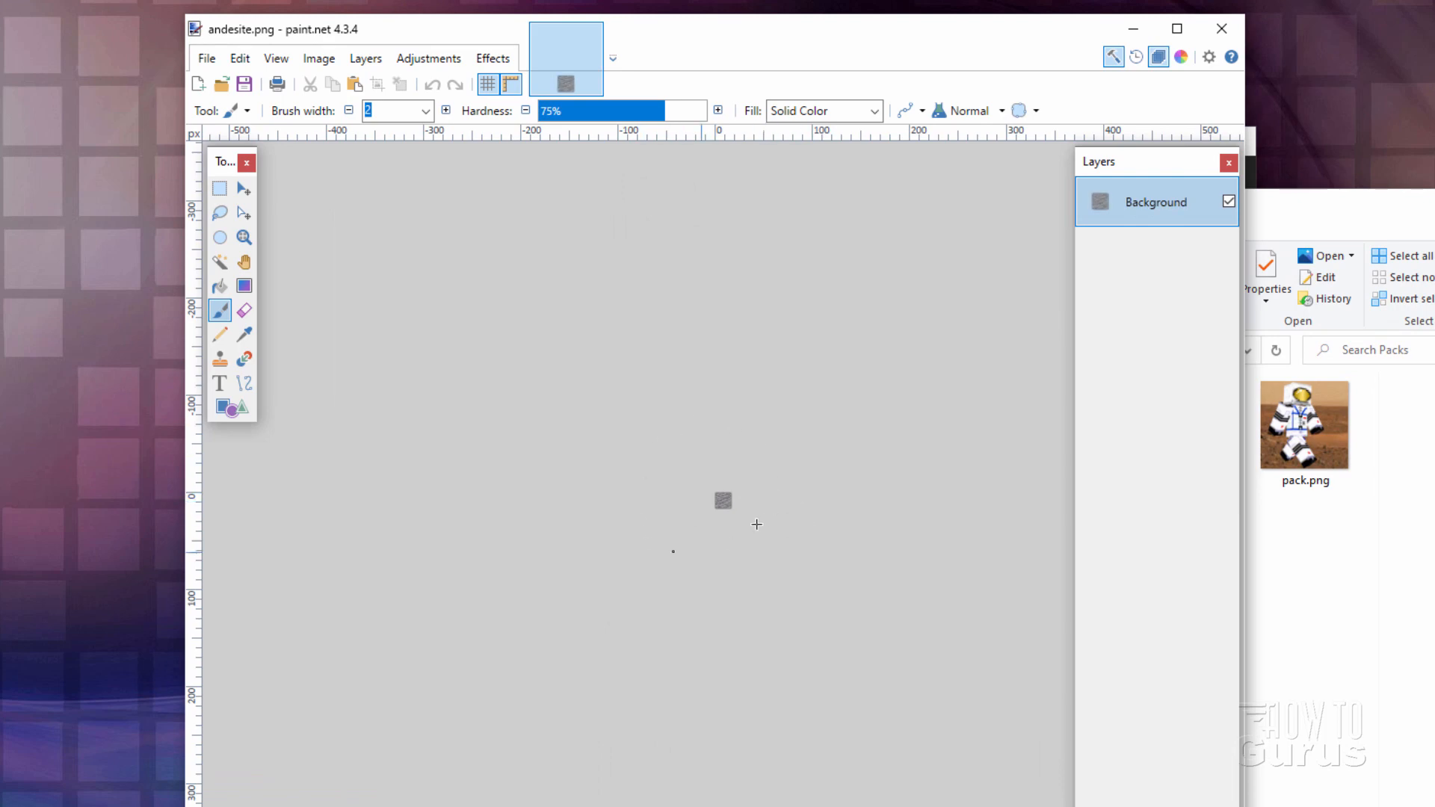
pyautogui.moveTo(755, 496)
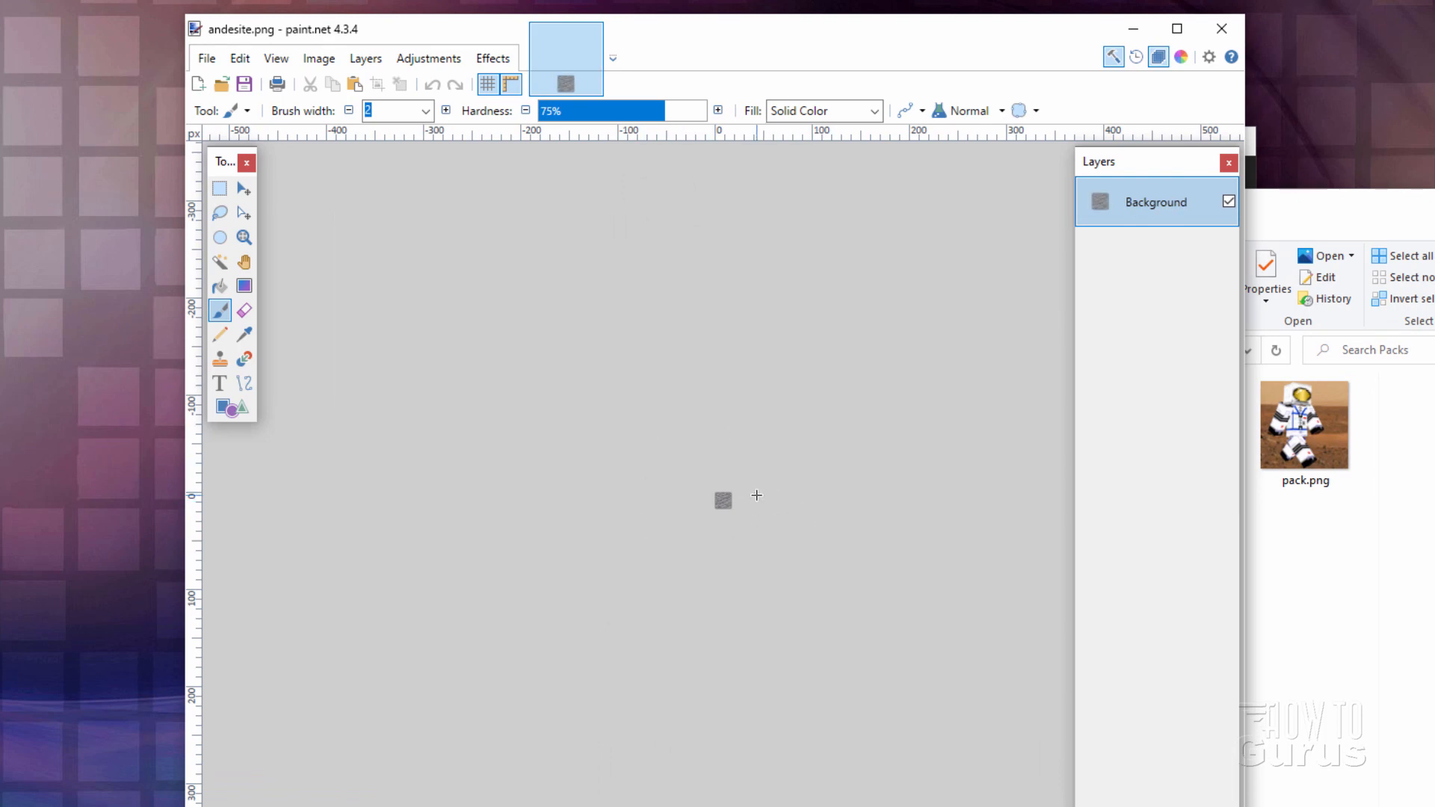
pyautogui.click(243, 236)
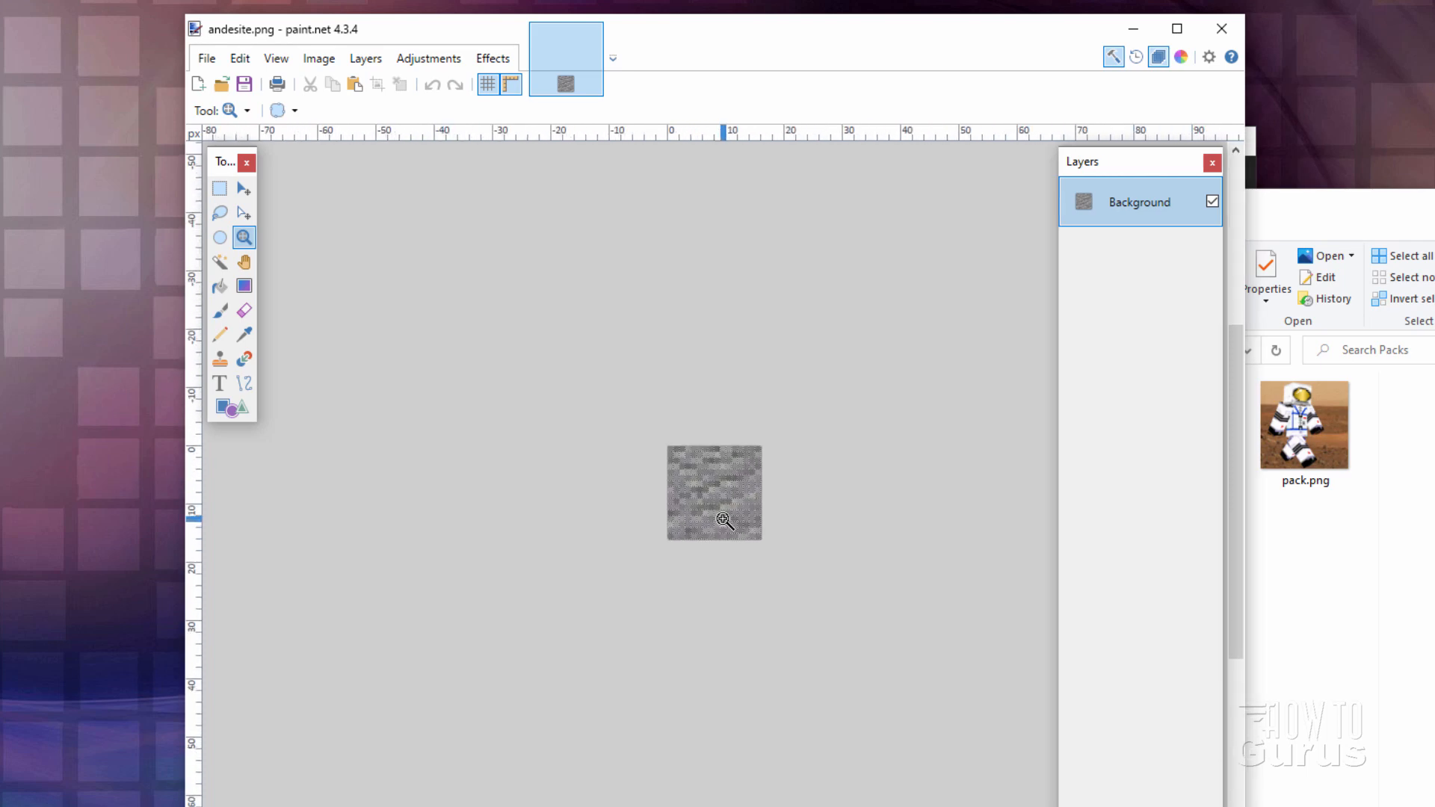
pyautogui.click(722, 521)
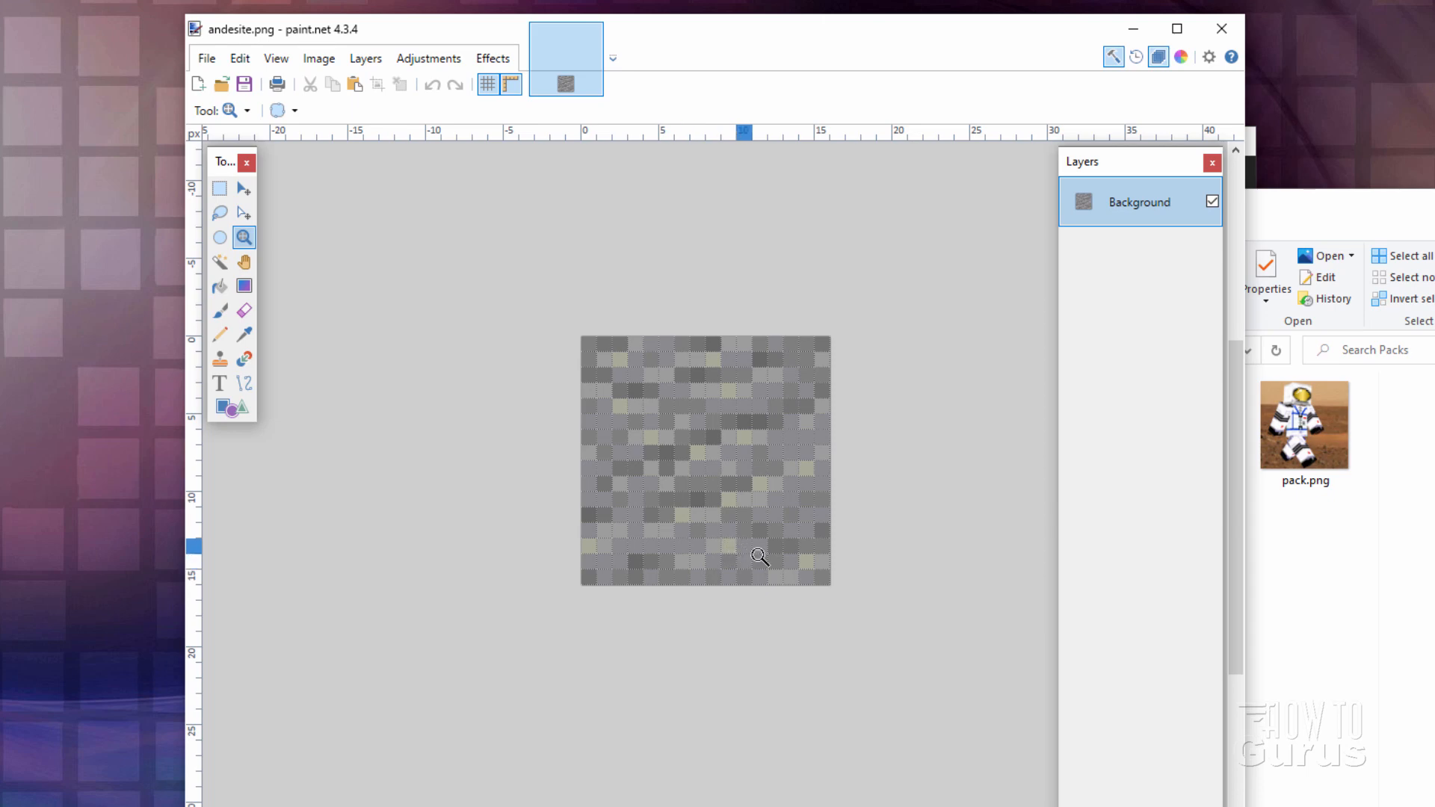
pyautogui.moveTo(682, 476)
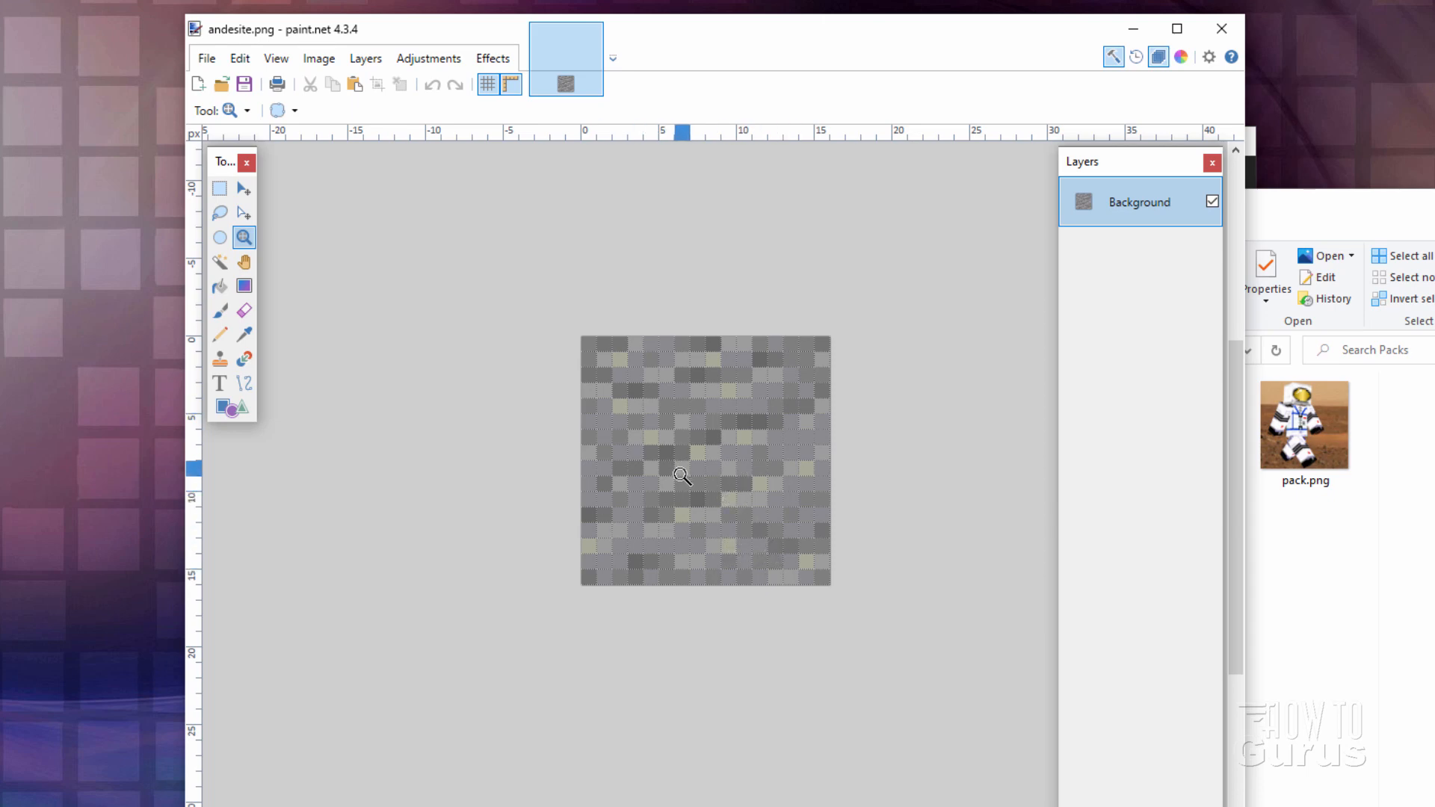
pyautogui.moveTo(576, 396)
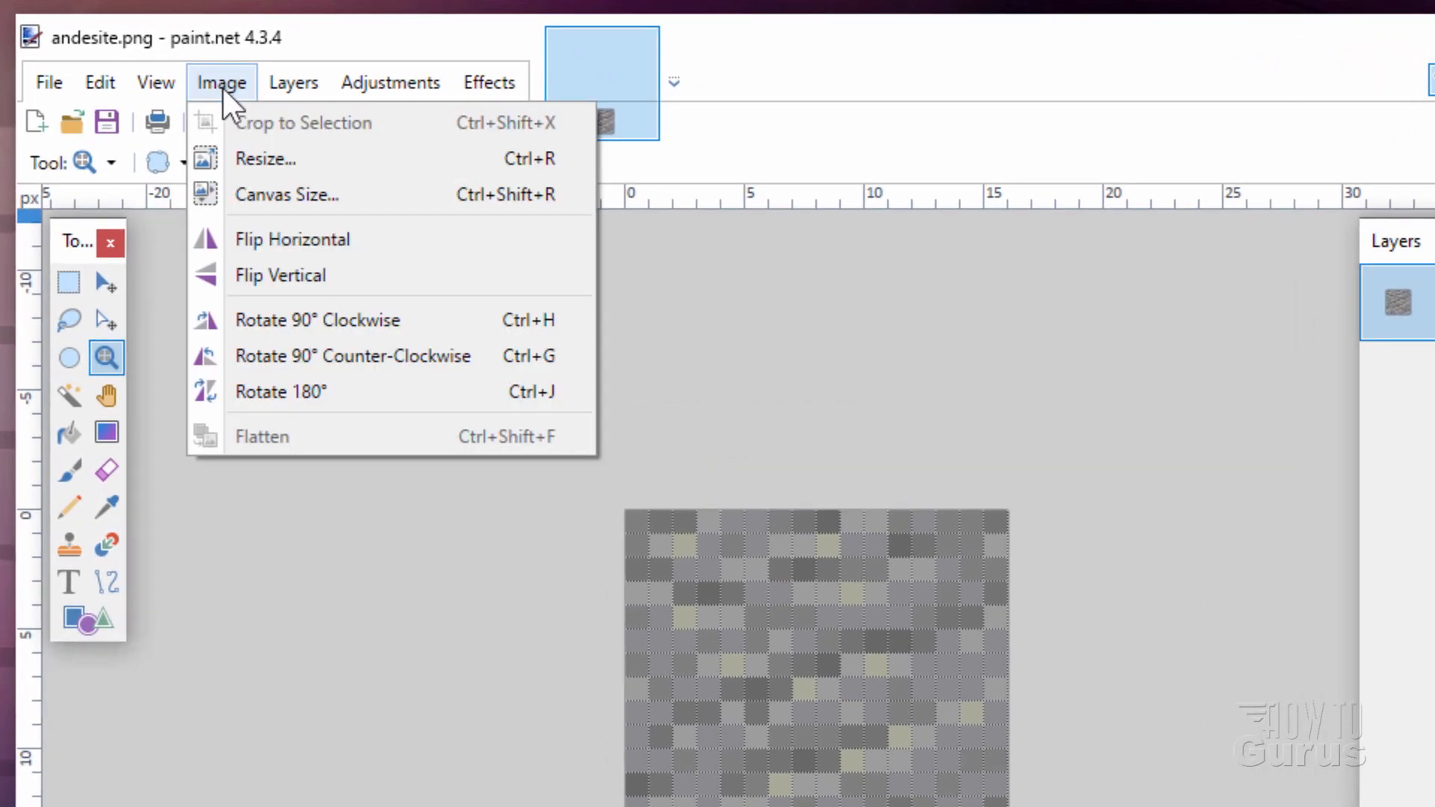
# - Resize andesite.png to 32×32 pixels using Nearest Neighbor resampling
pyautogui.click(265, 159)
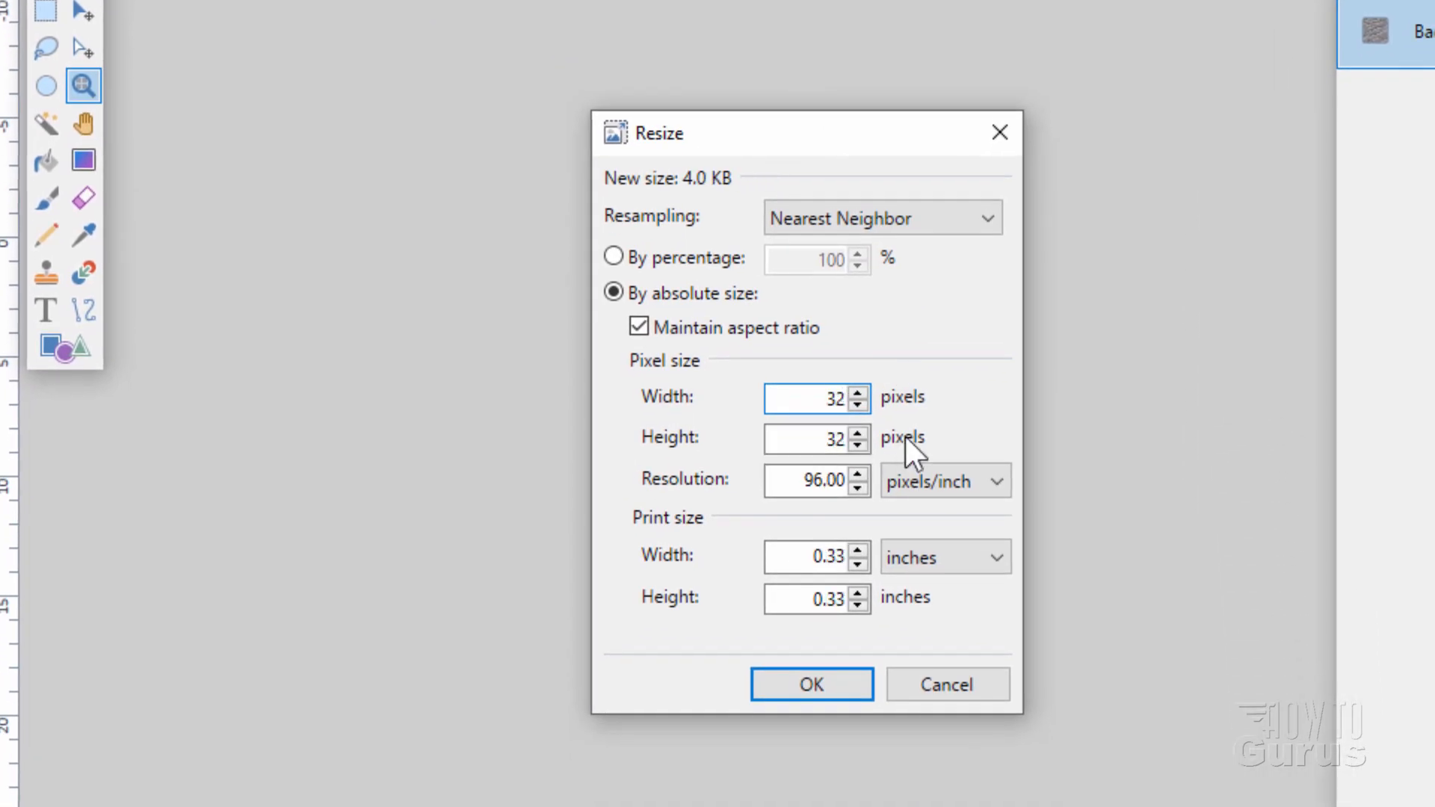
pyautogui.moveTo(690, 238)
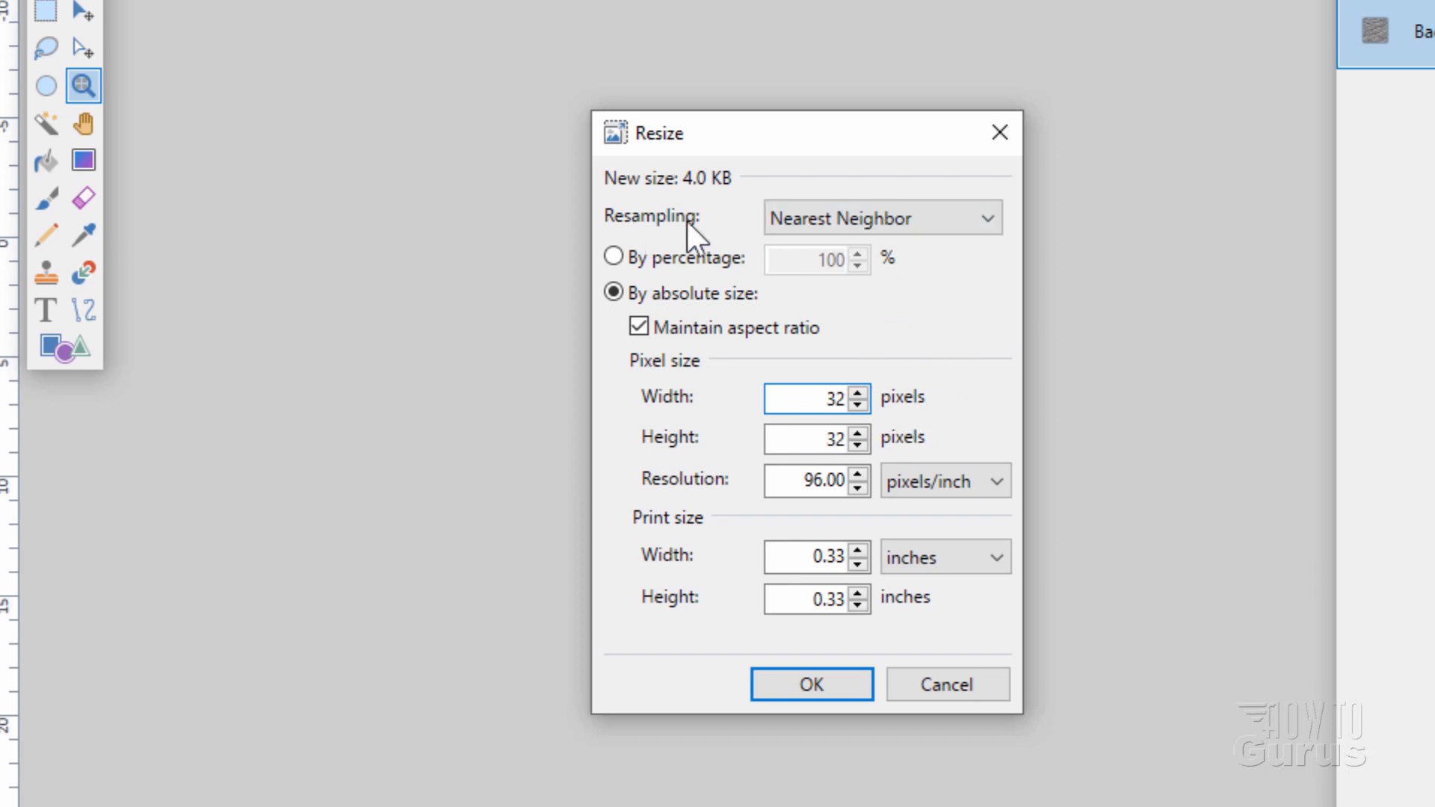
pyautogui.click(881, 217)
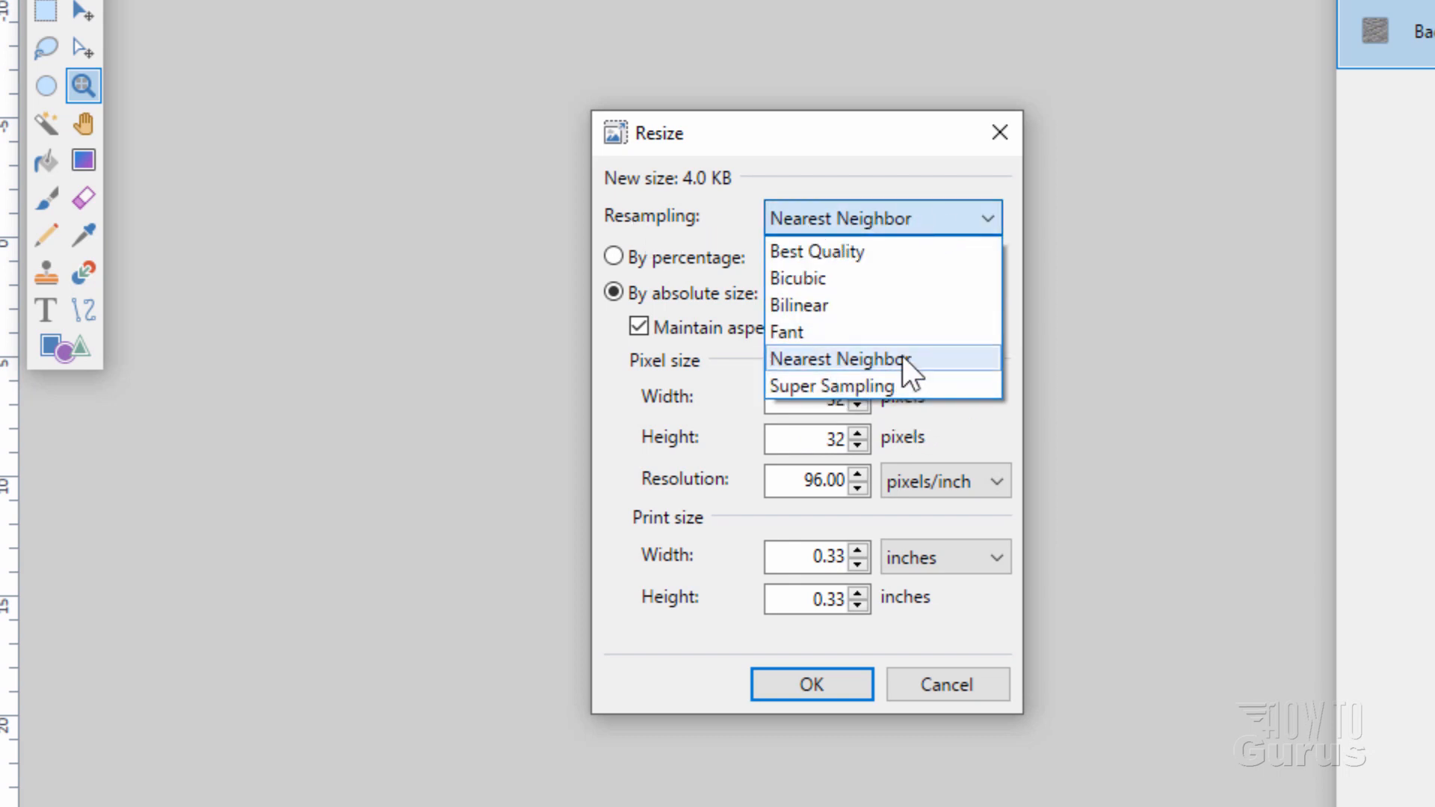
pyautogui.click(837, 358)
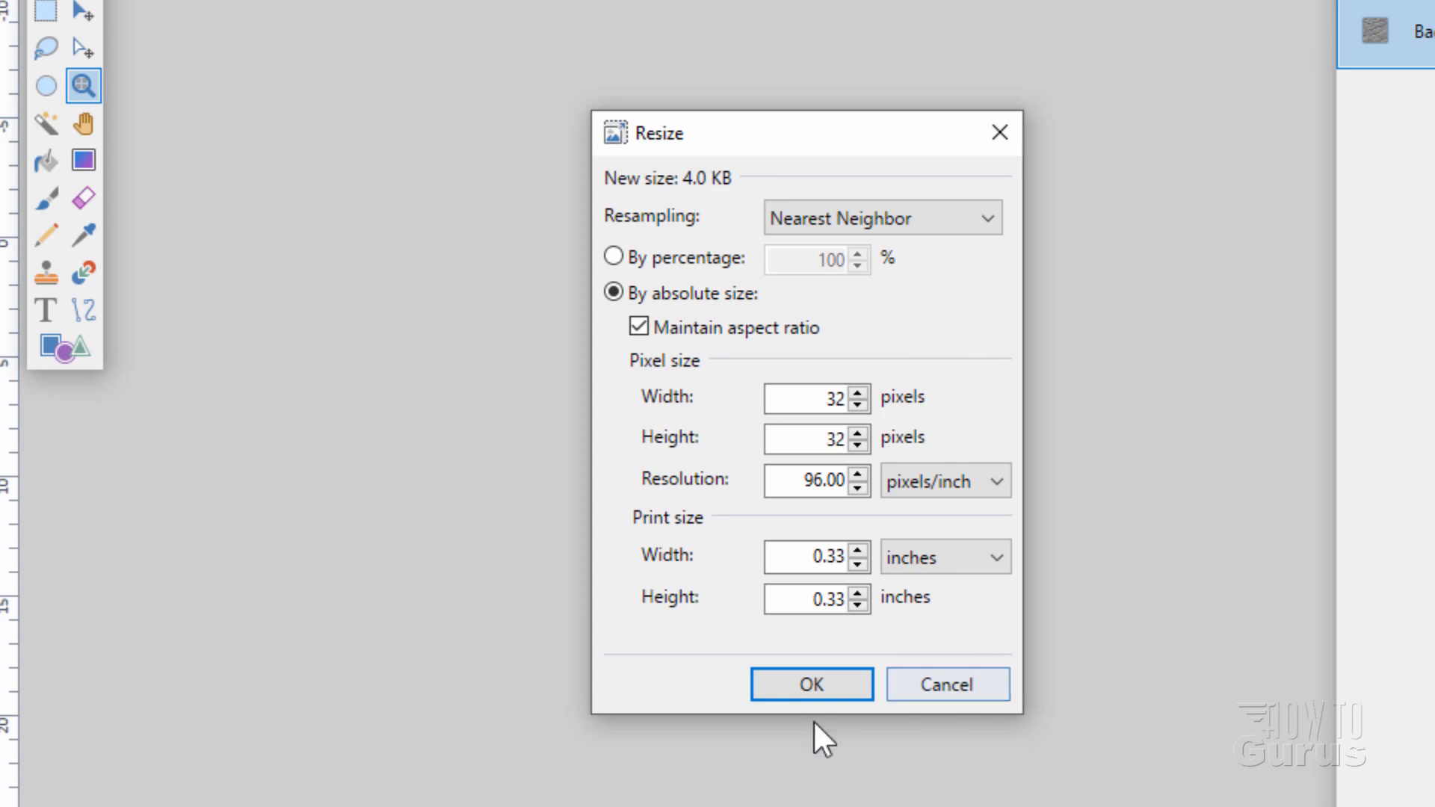
pyautogui.click(809, 684)
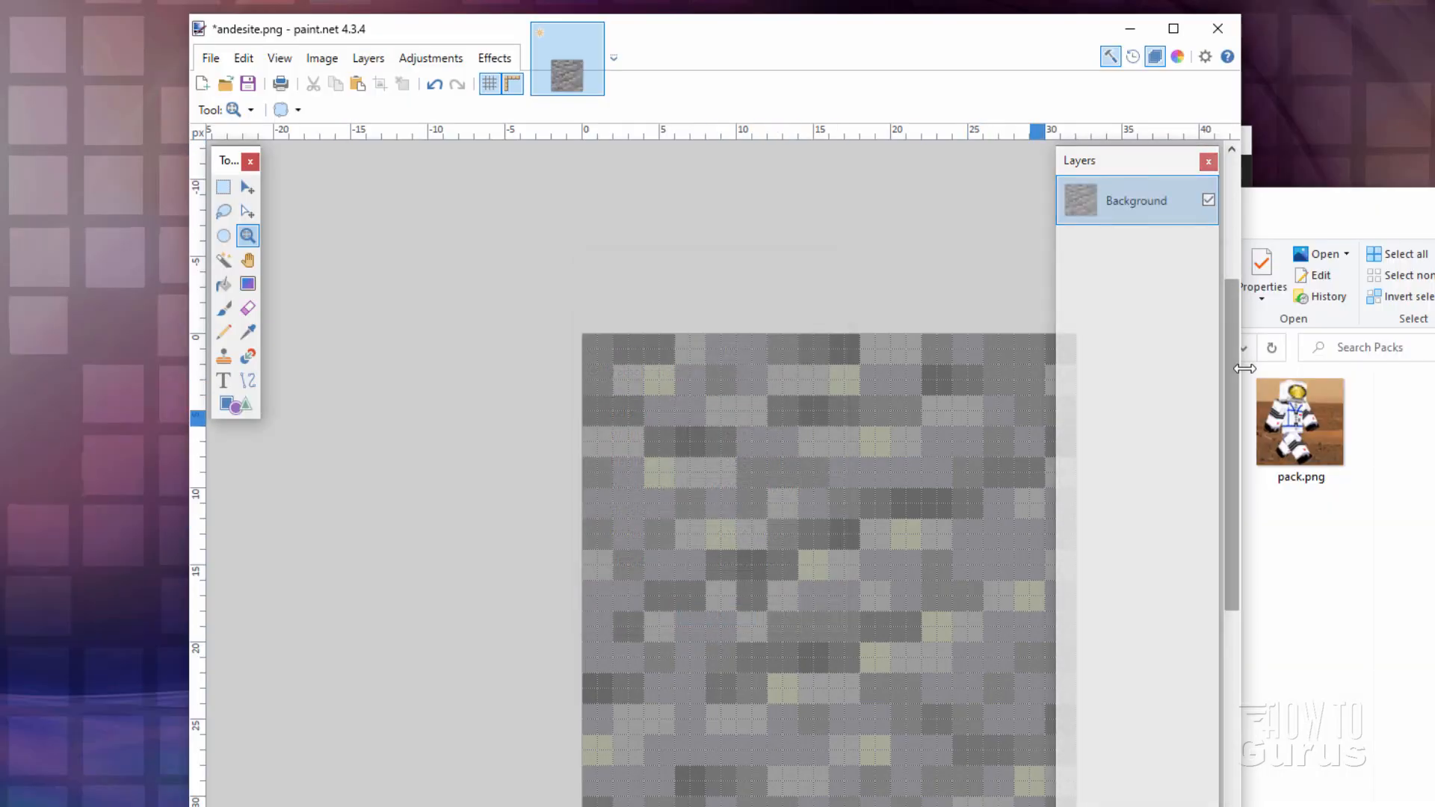
pyautogui.scroll(3)
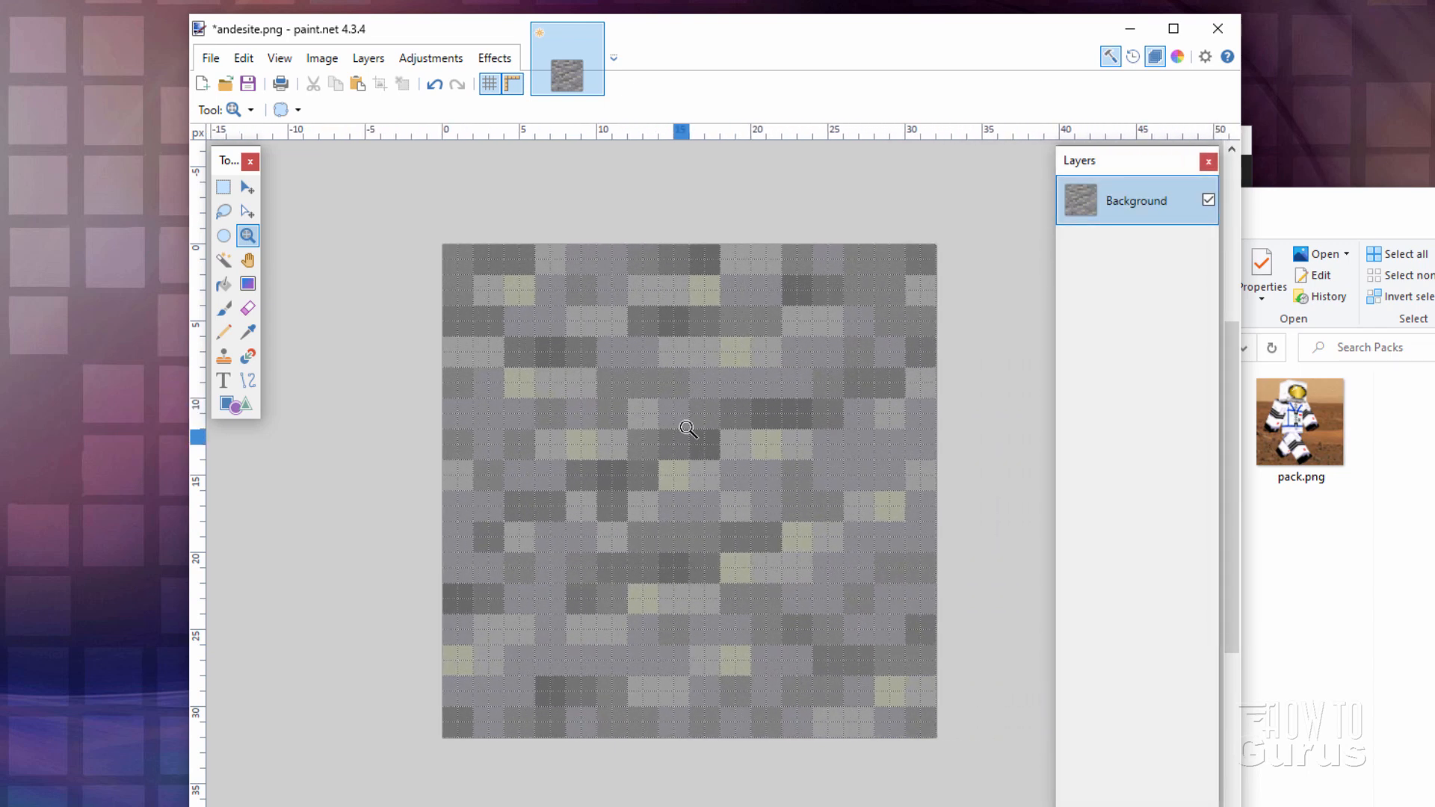
pyautogui.moveTo(709, 461)
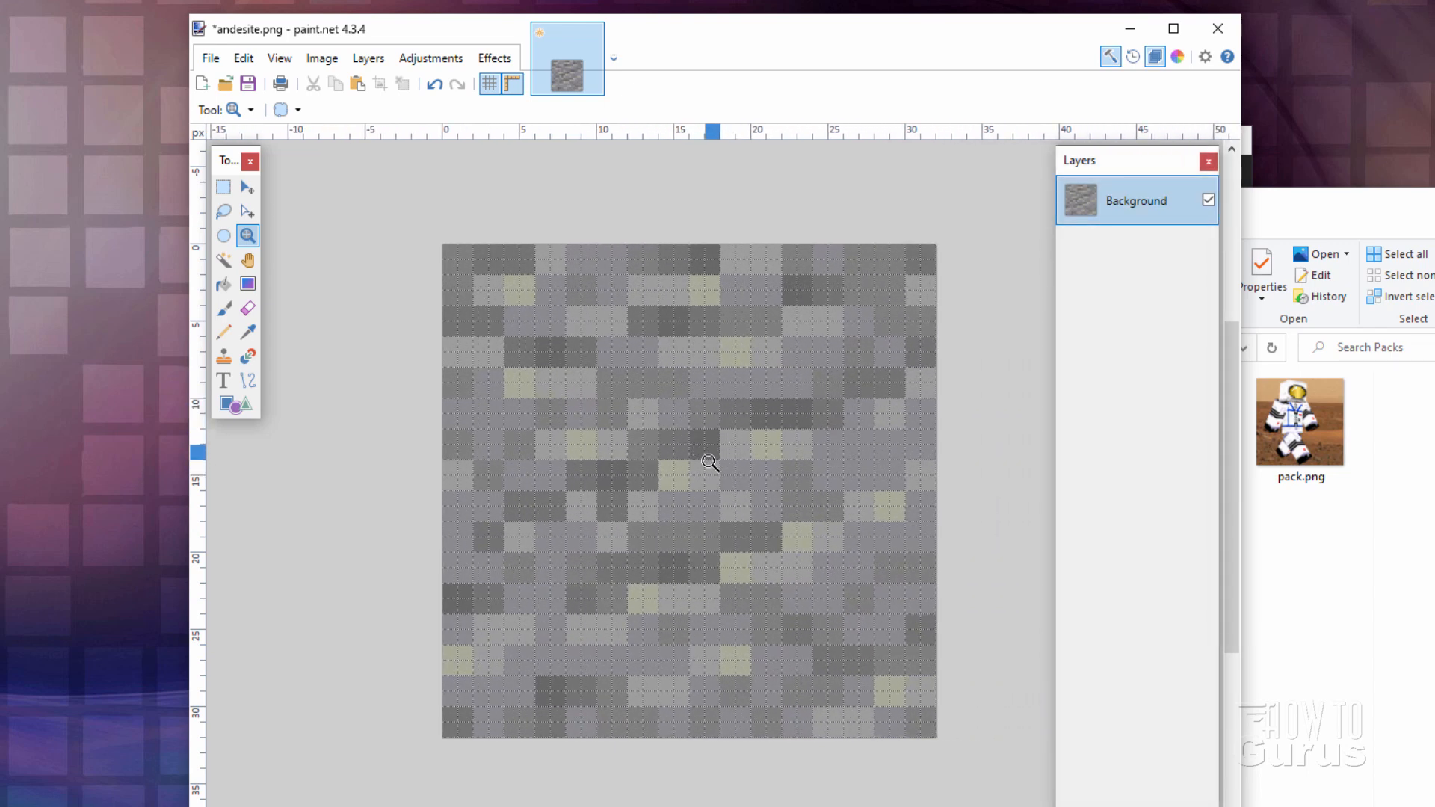
pyautogui.moveTo(782, 432)
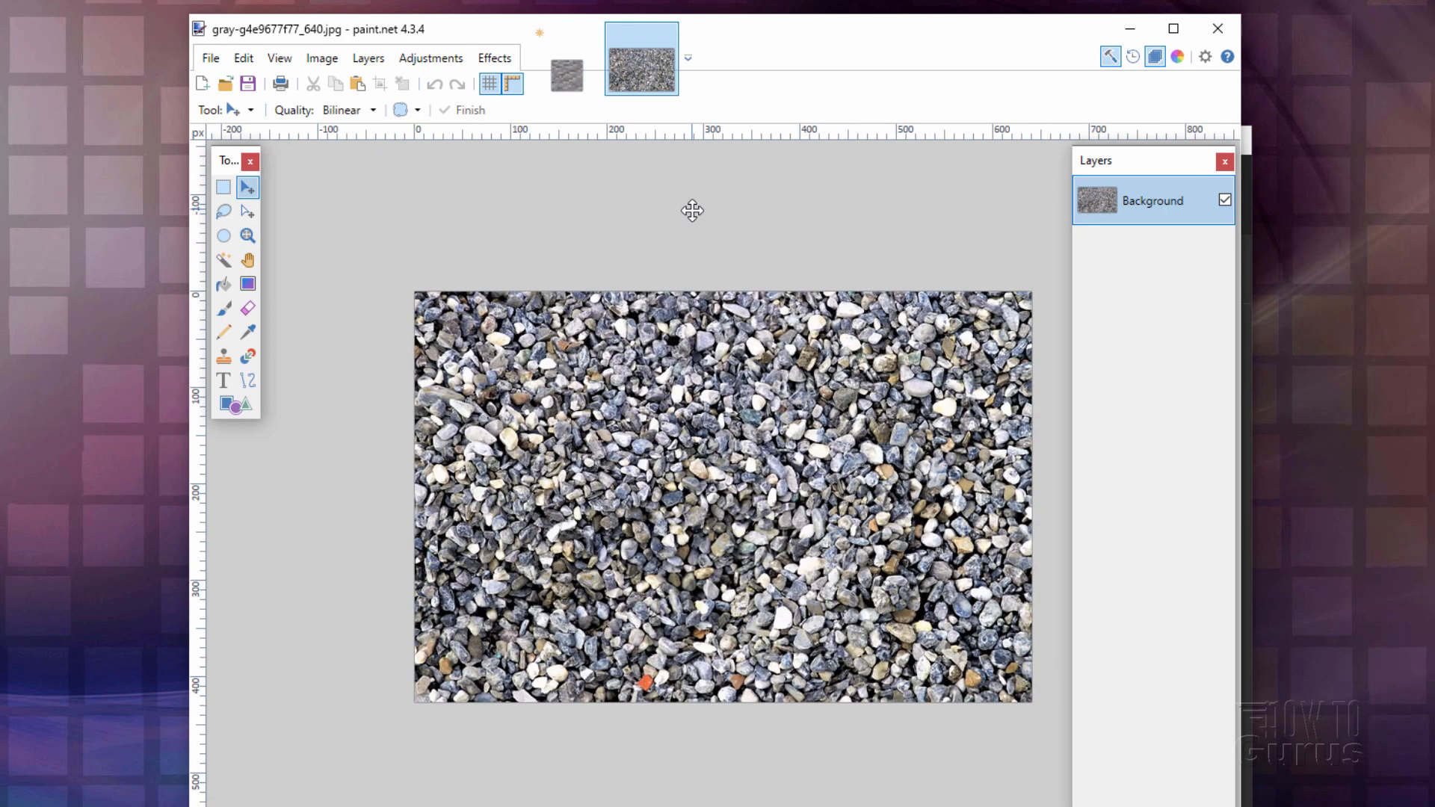
pyautogui.moveTo(635, 524)
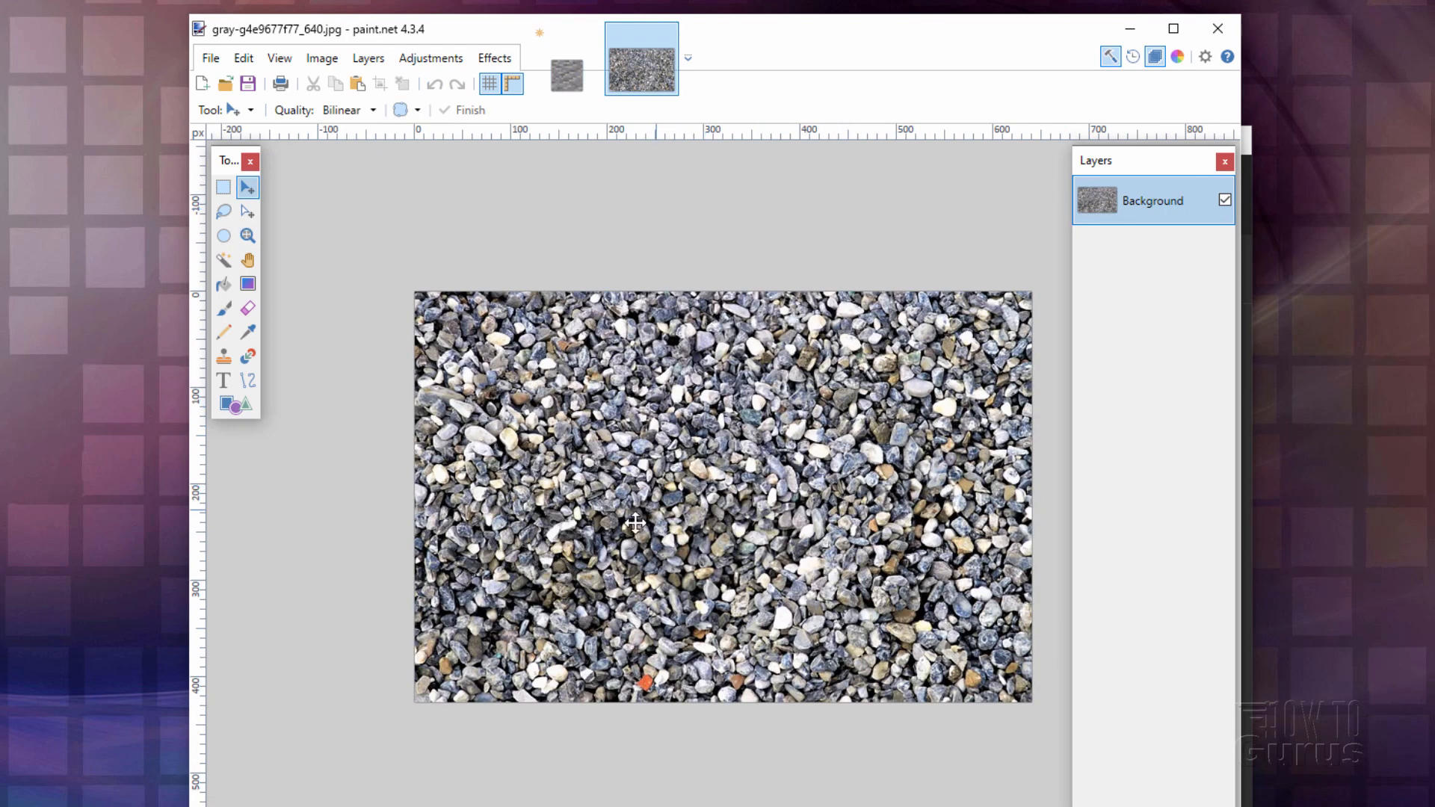
pyautogui.moveTo(986, 482)
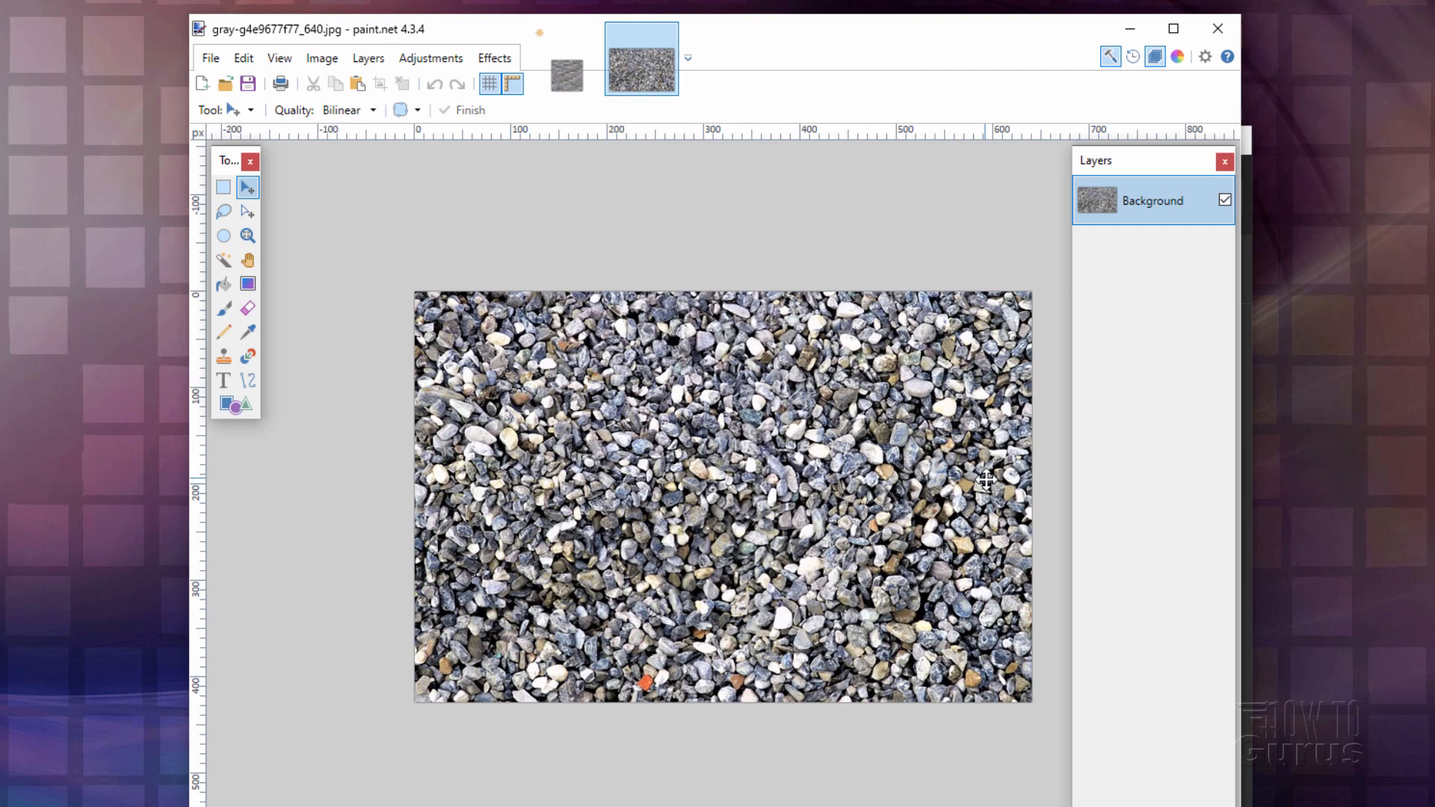
pyautogui.moveTo(643, 413)
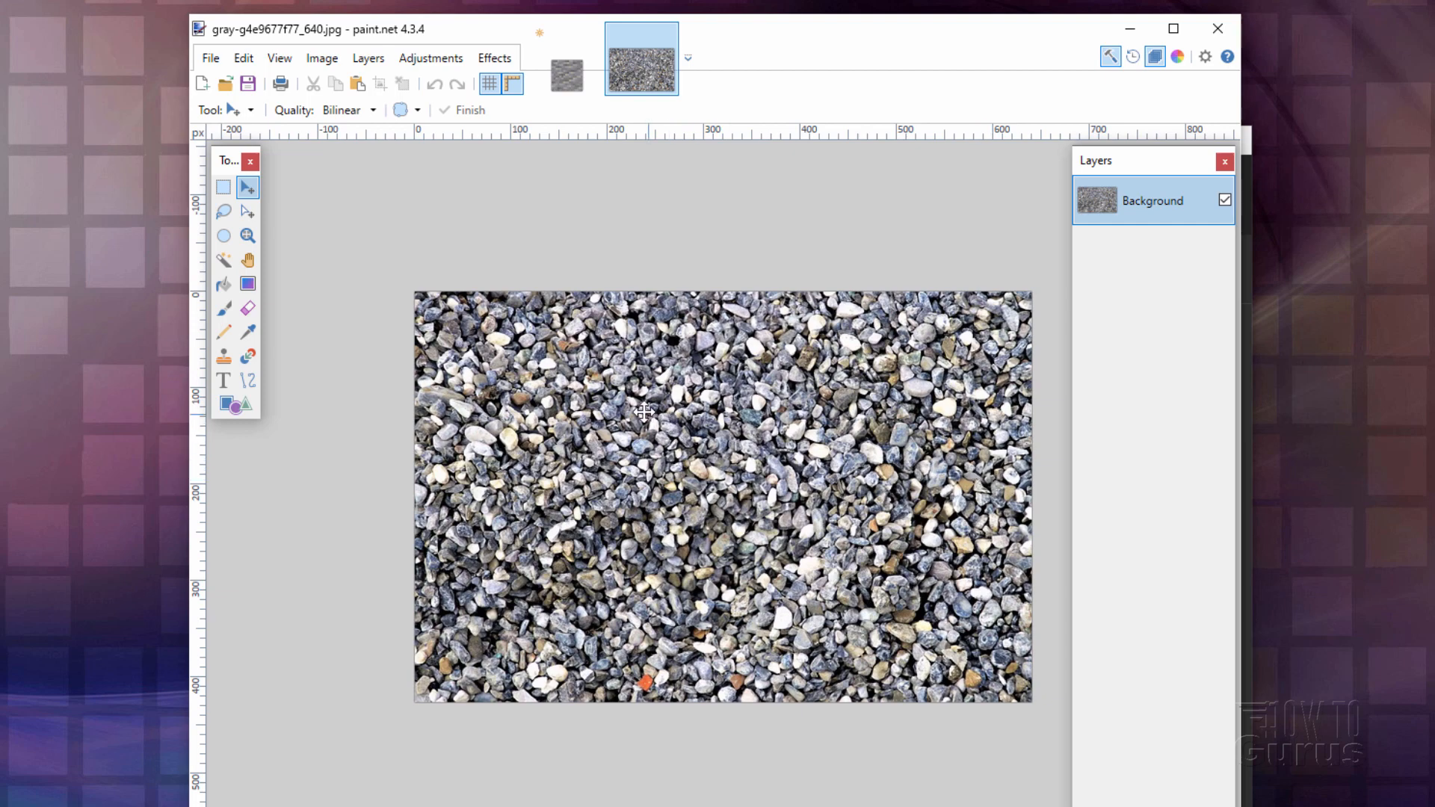
pyautogui.moveTo(689, 413)
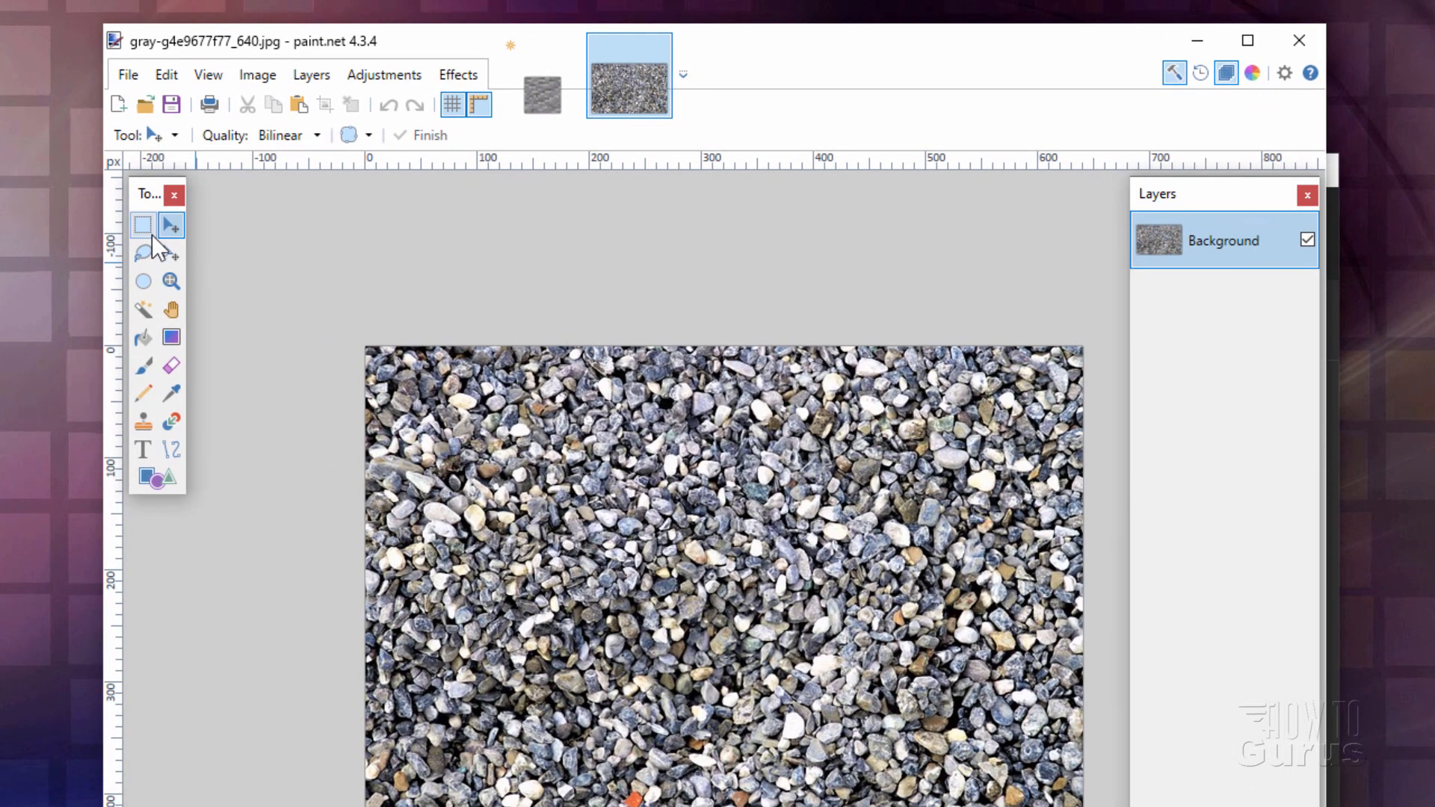
# - Choose Rectangle Select in Fixed Ratio mode for the 300×300 square selection
pyautogui.click(142, 224)
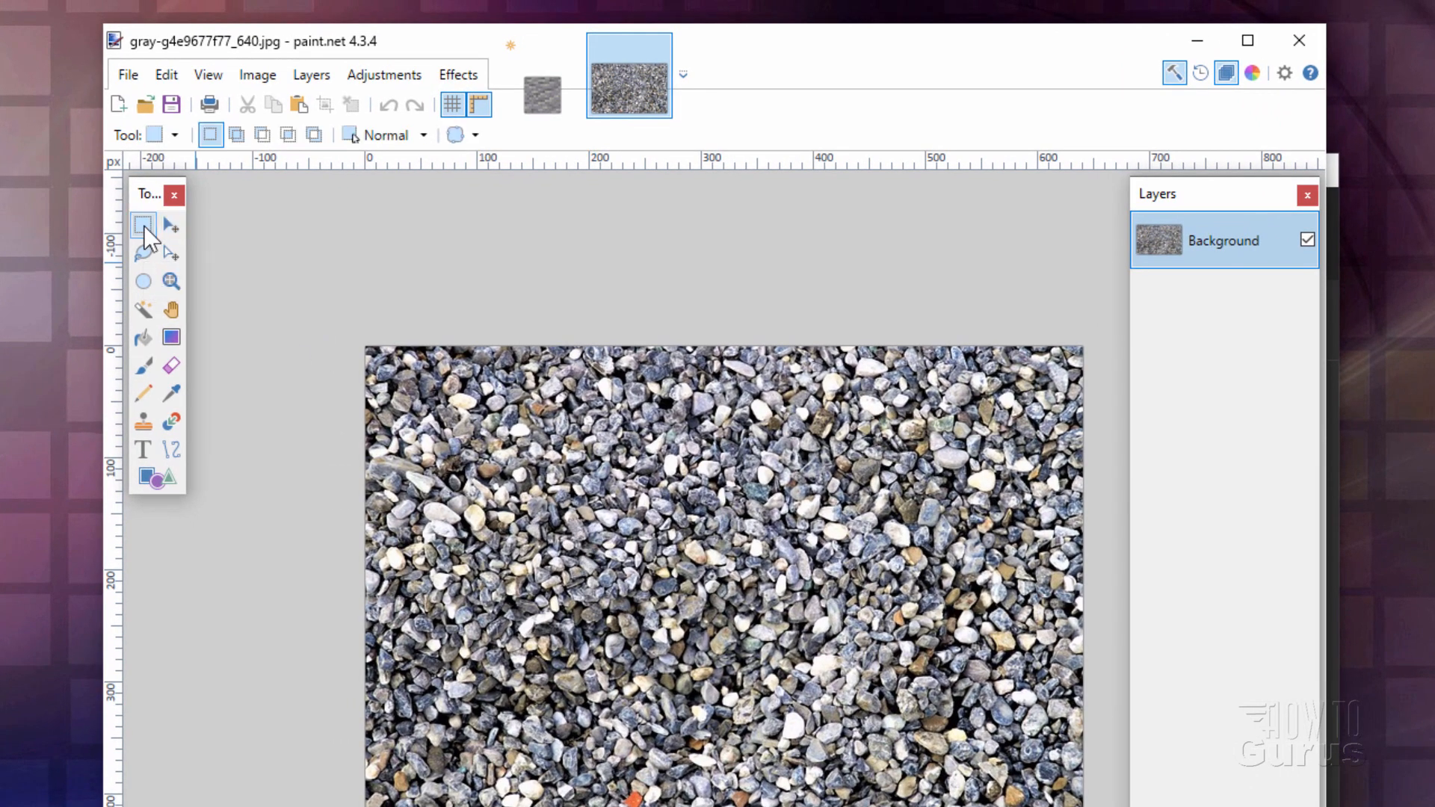
pyautogui.click(143, 225)
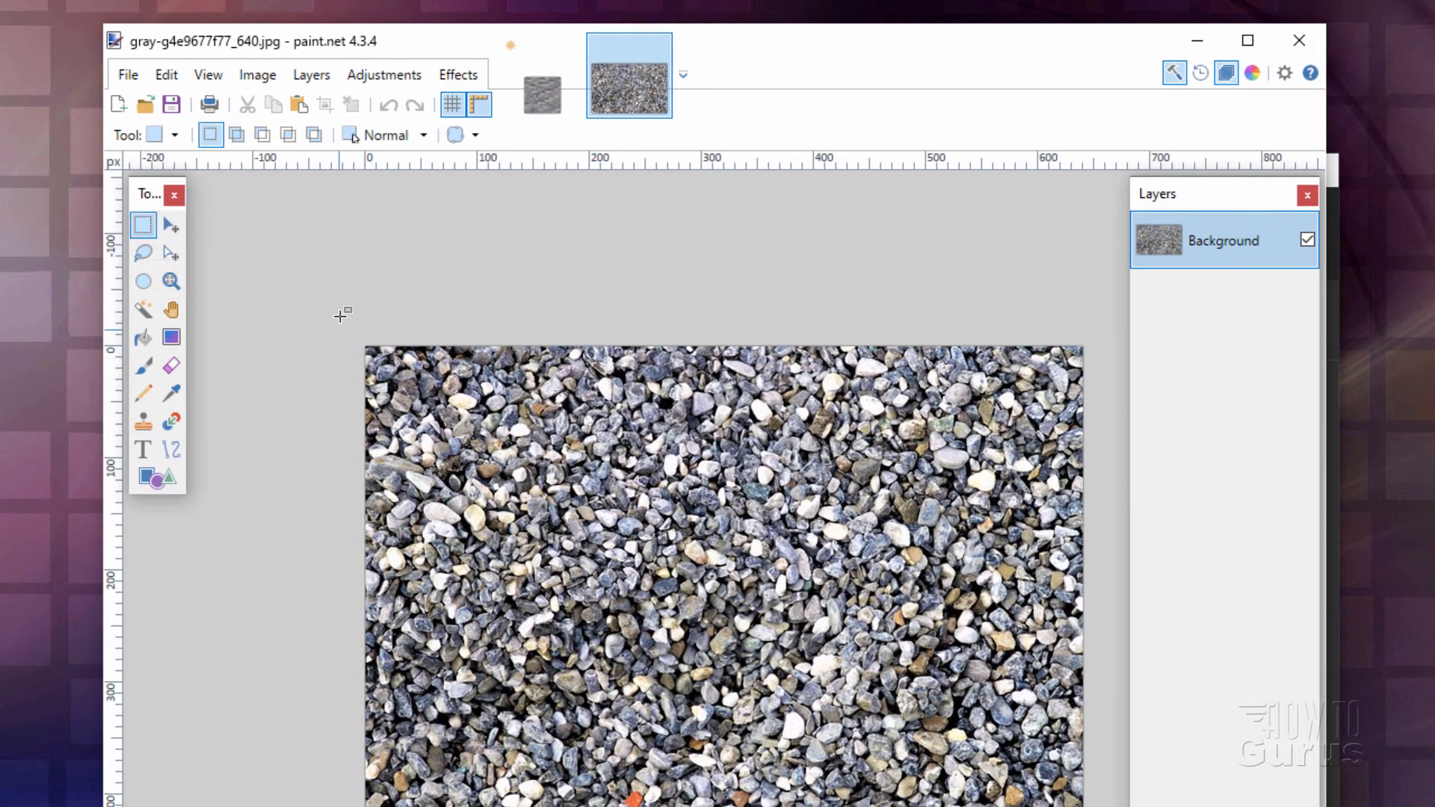
pyautogui.moveTo(210, 135)
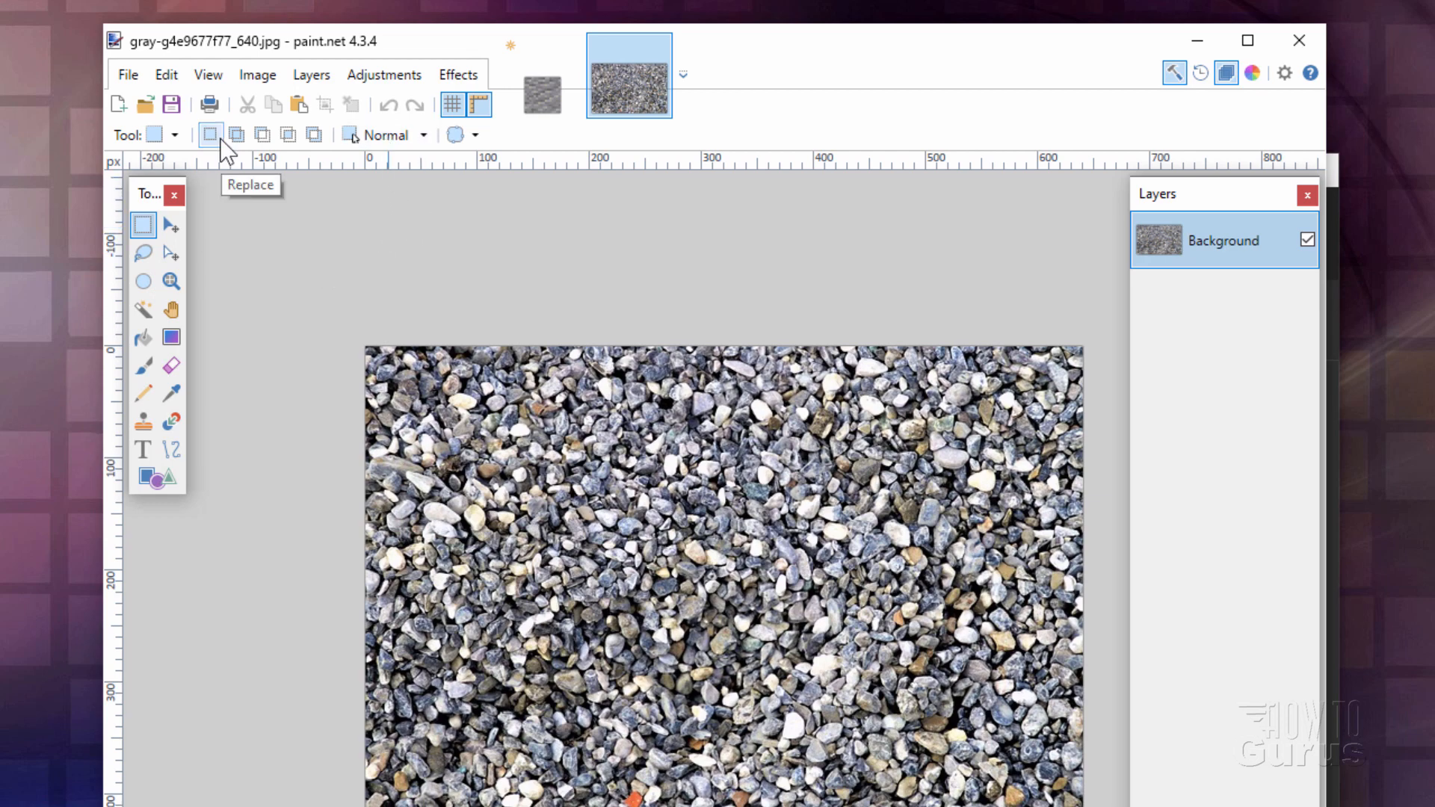
pyautogui.click(391, 135)
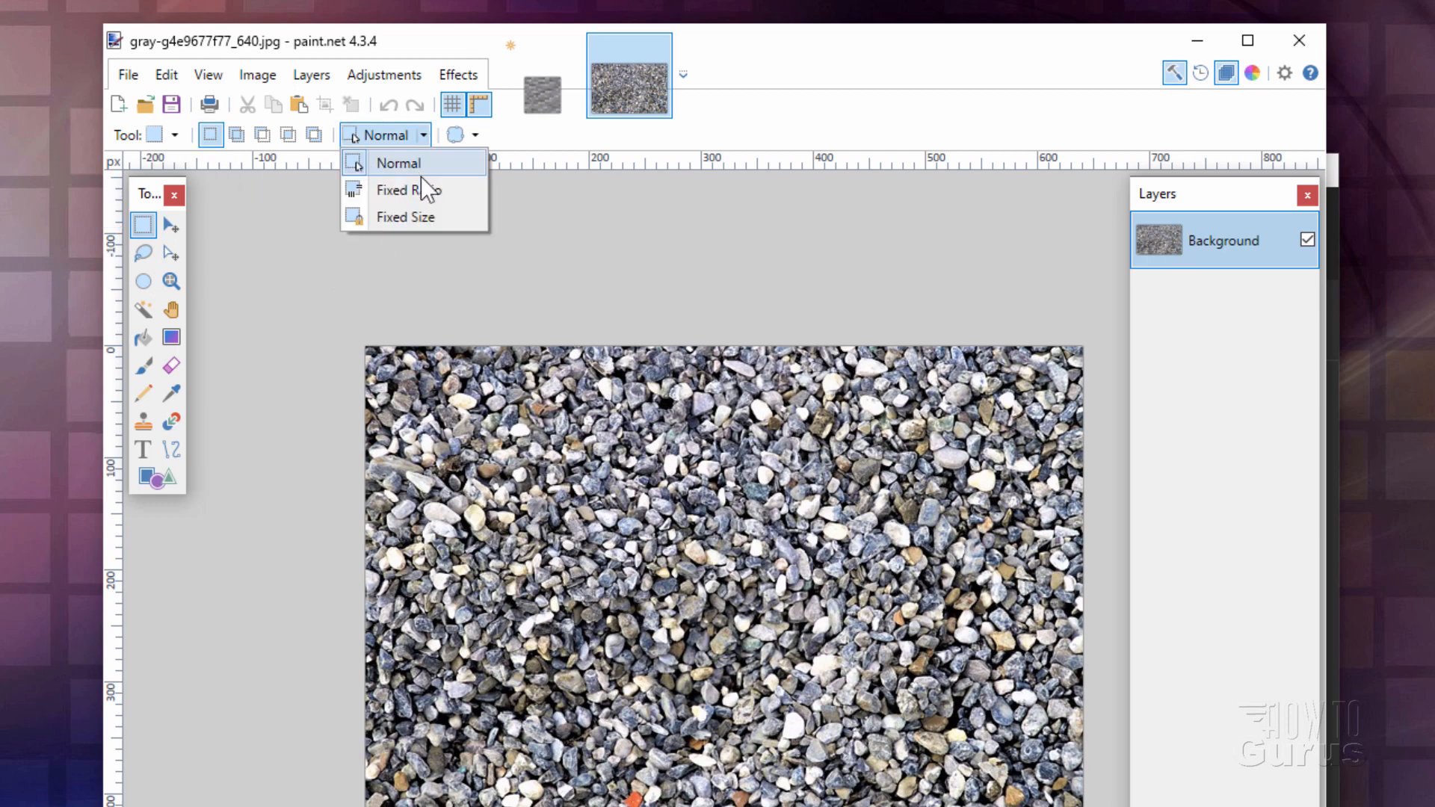
pyautogui.click(396, 189)
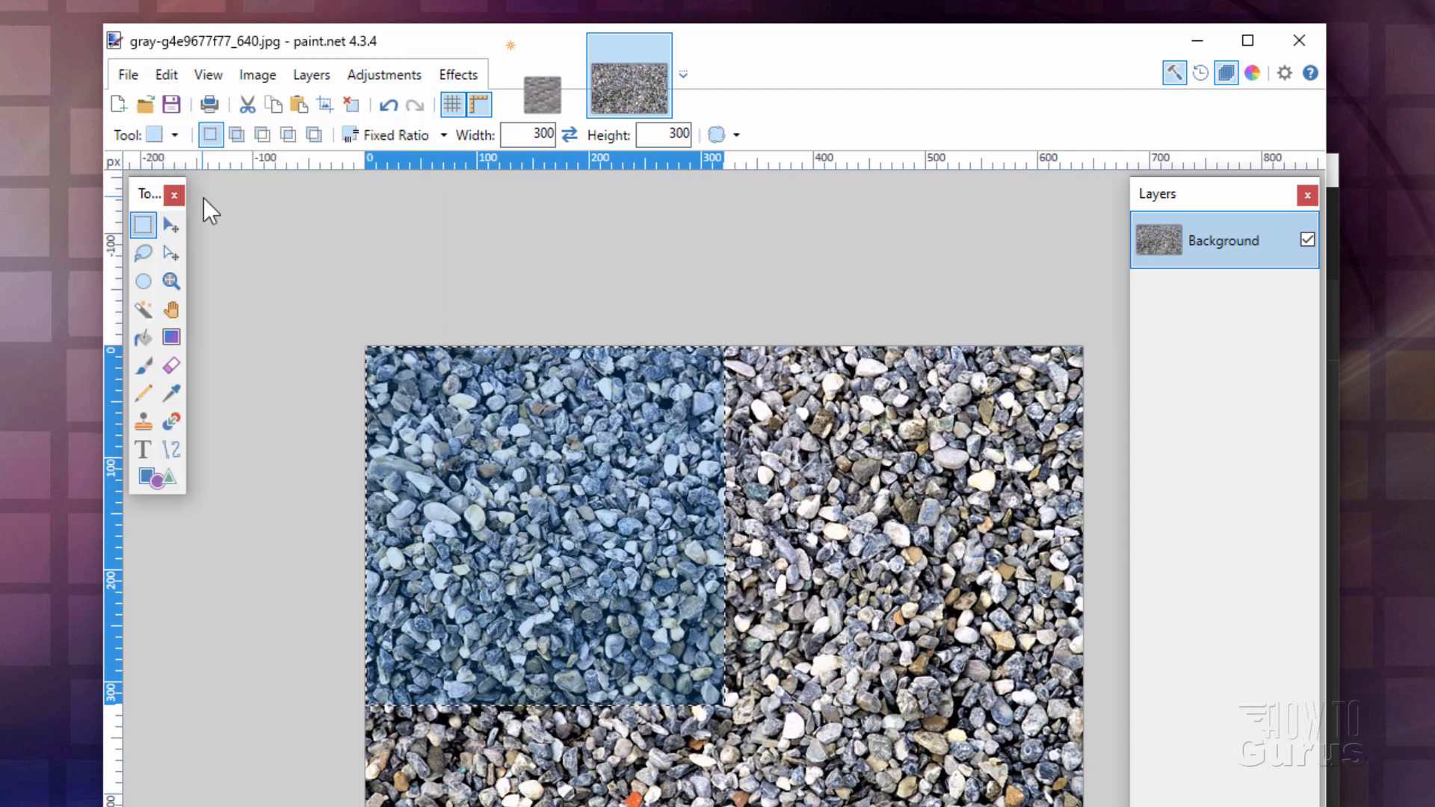
# - Paste the gravel square into a new image, deselect, and resize to 32×32 with Nearest Neighbor
pyautogui.click(127, 74)
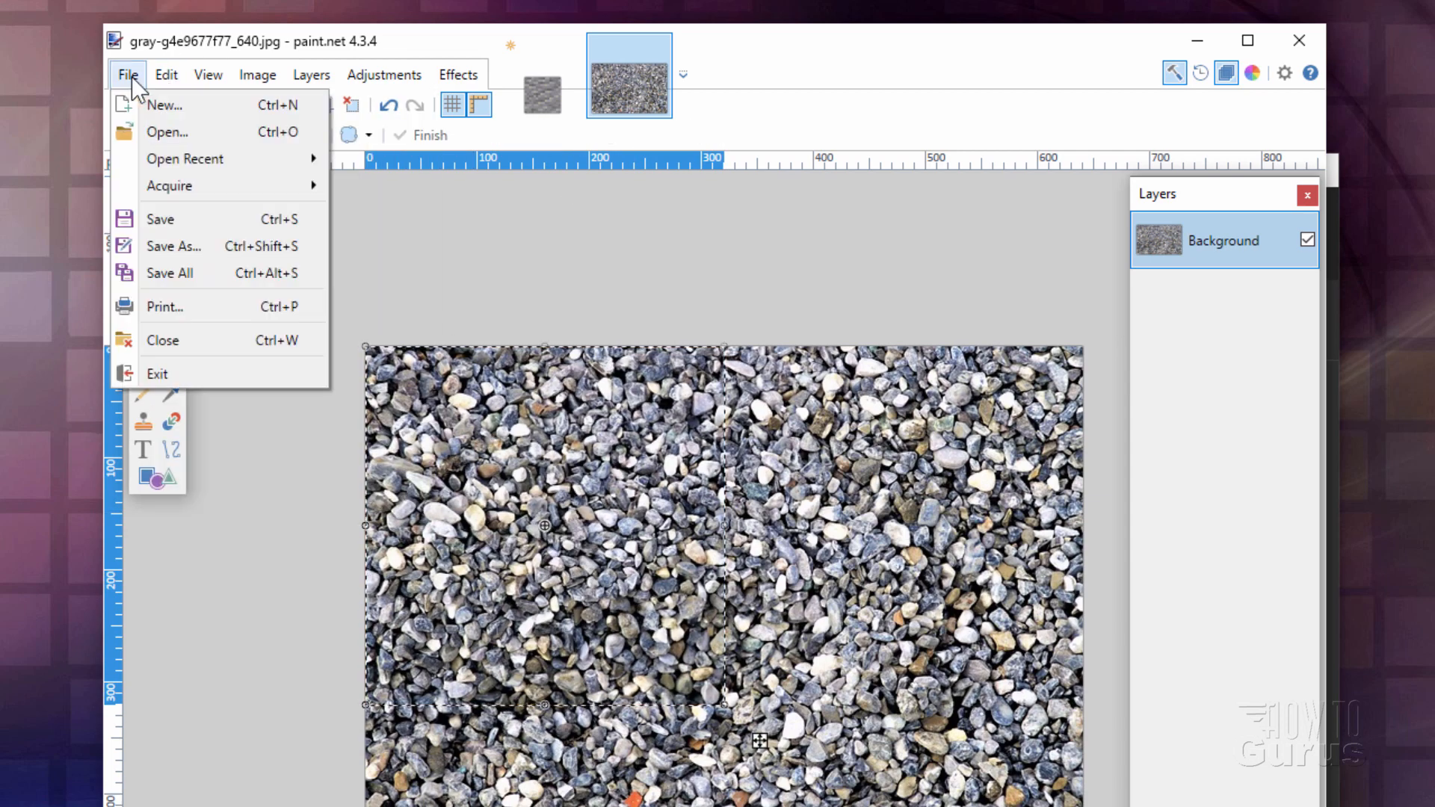
pyautogui.click(164, 105)
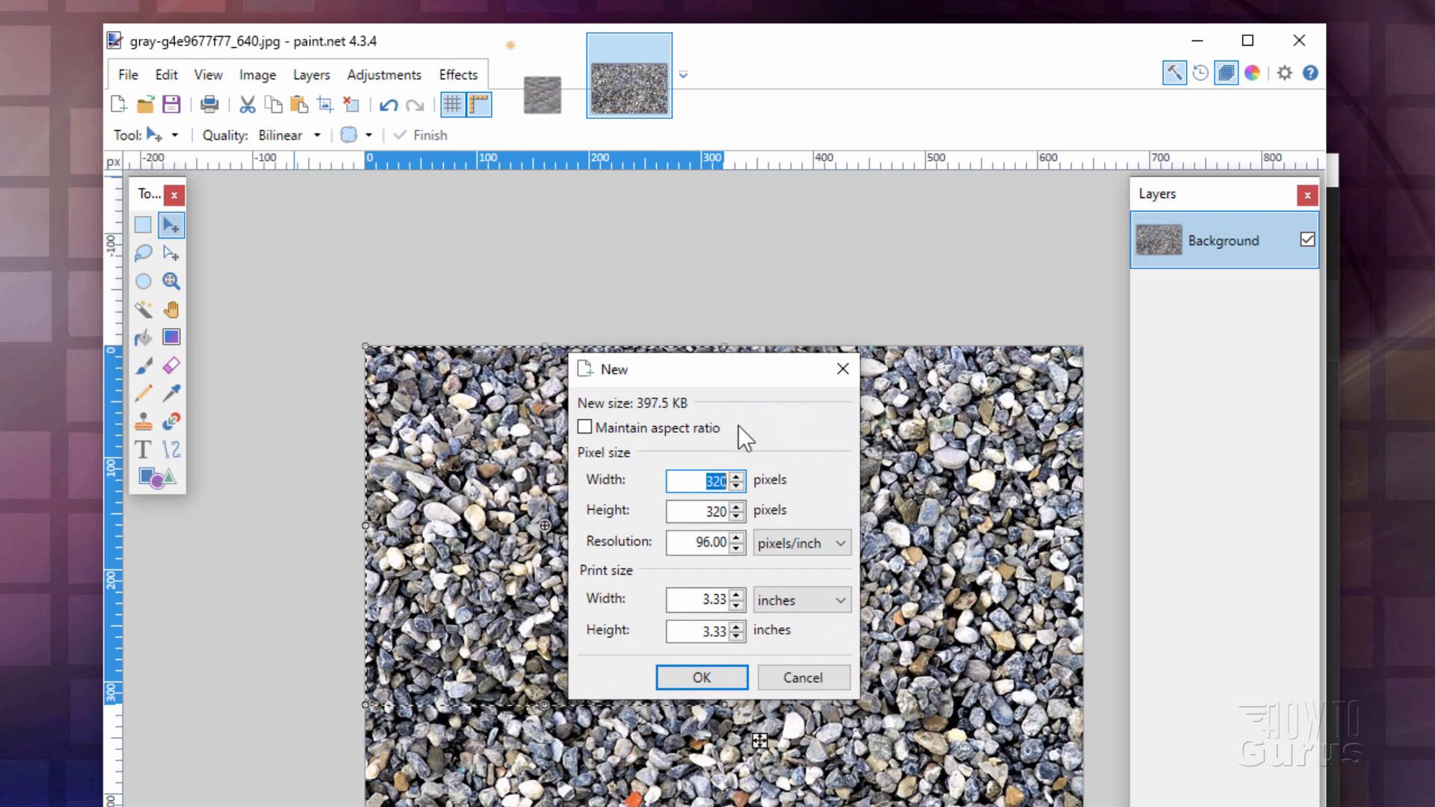
pyautogui.moveTo(701, 677)
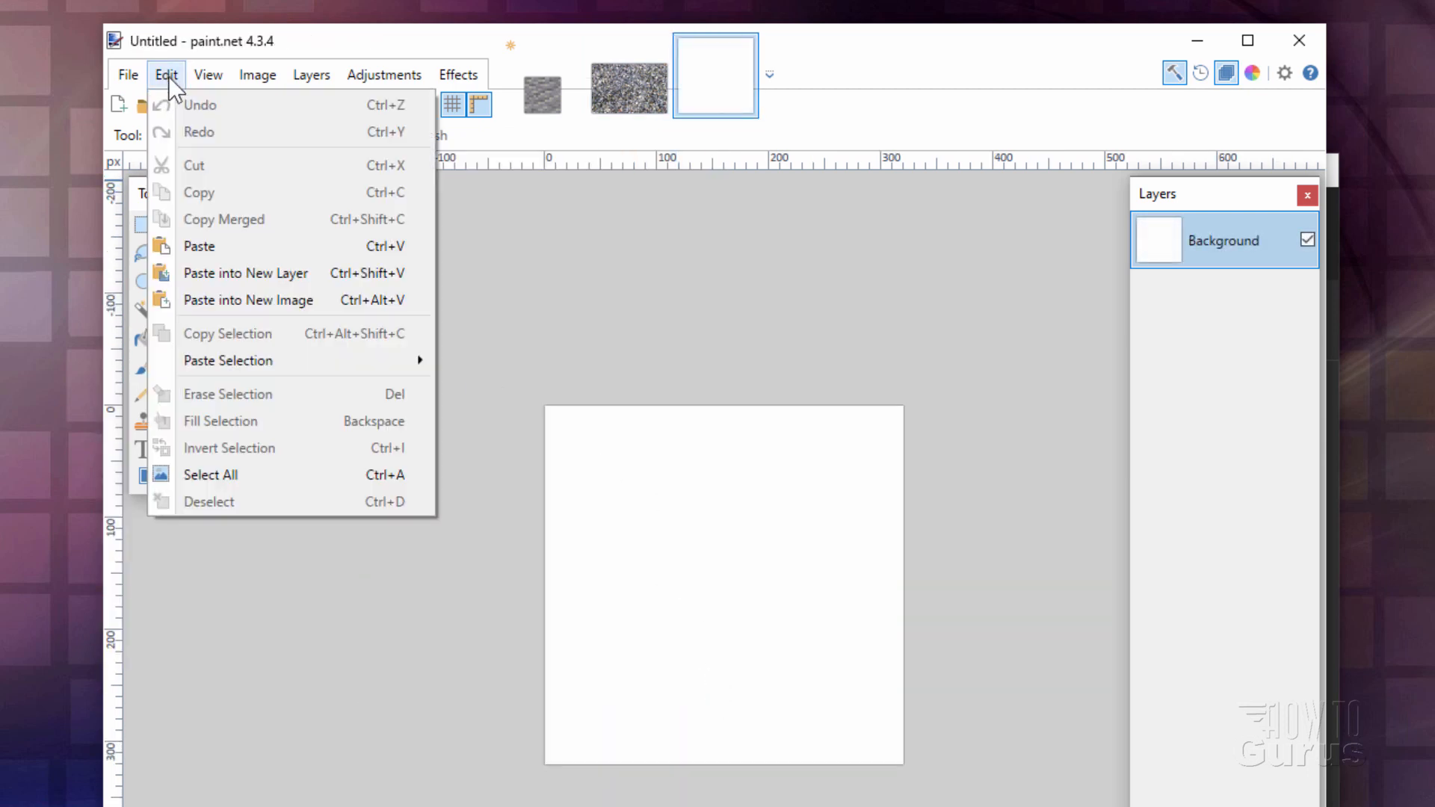
pyautogui.click(199, 245)
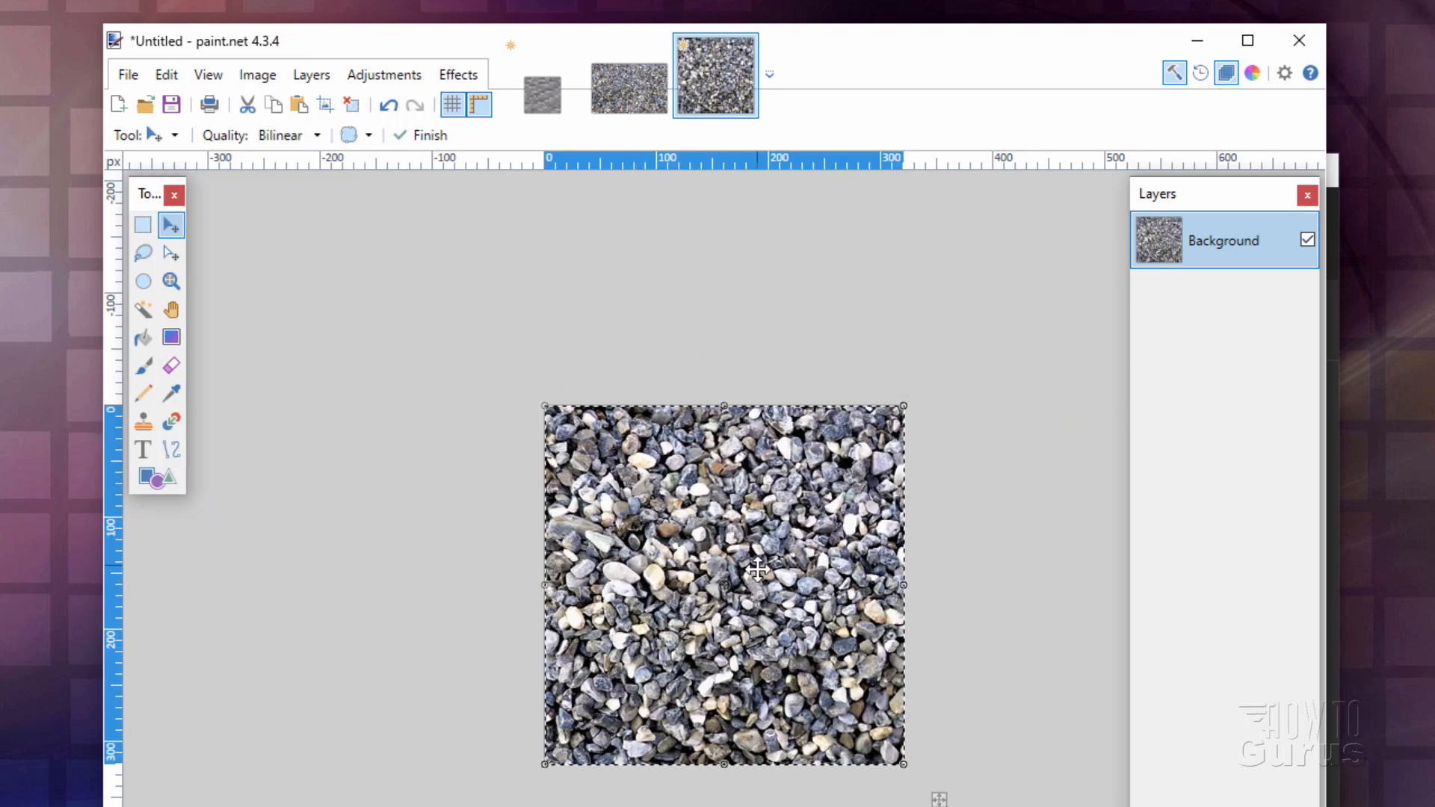
pyautogui.press('Ctrl+D')
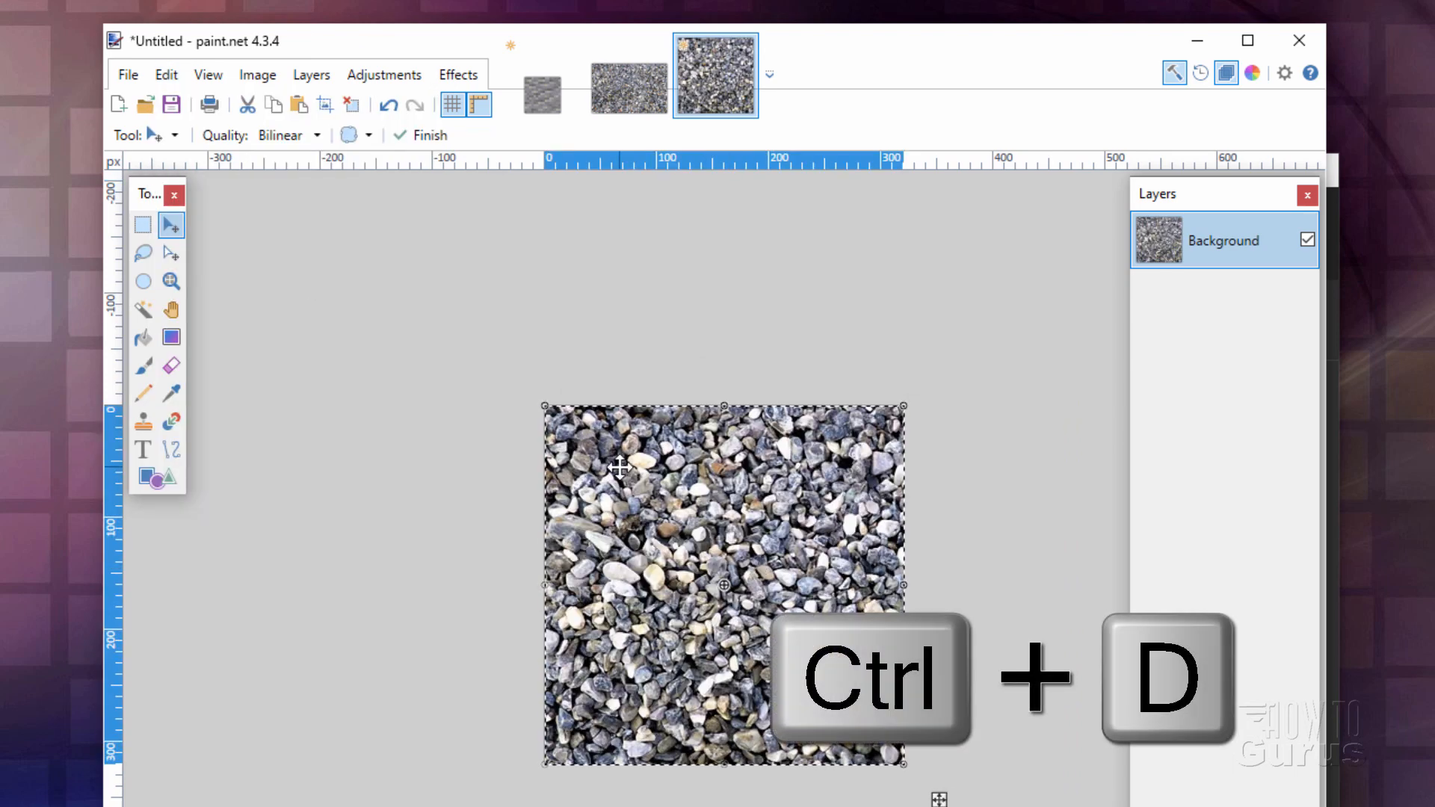
pyautogui.press('ctrl+d')
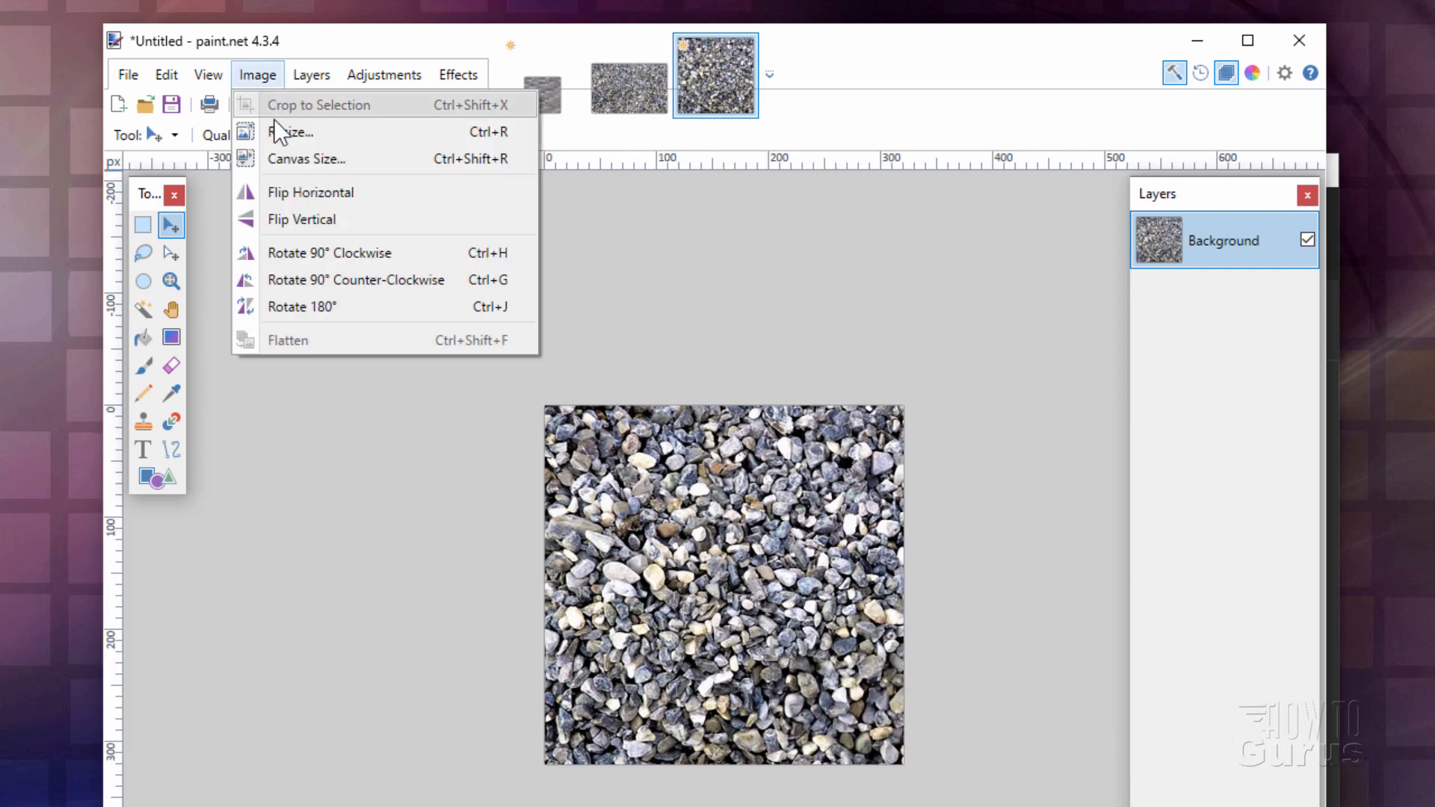
pyautogui.click(291, 130)
pyautogui.write('32')
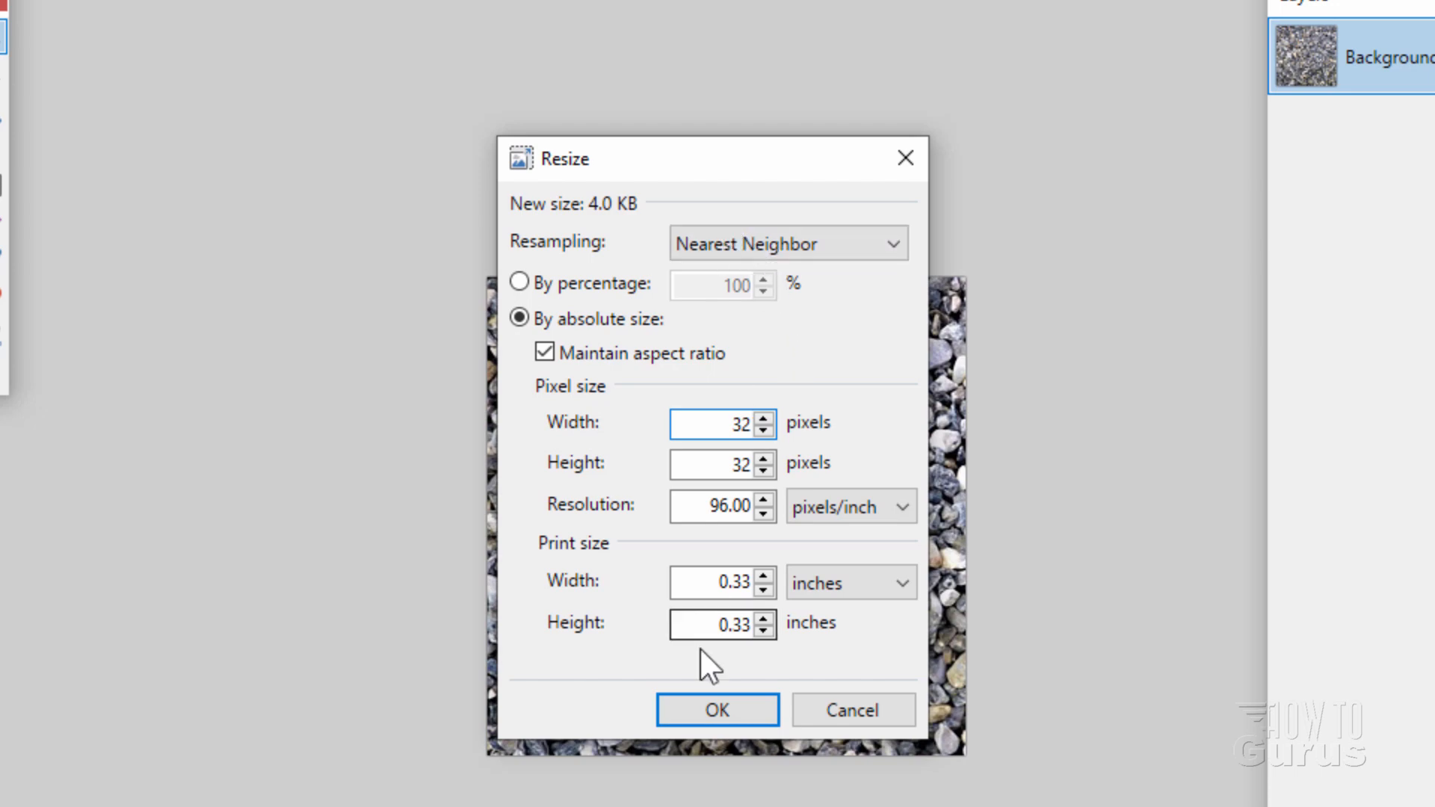
pyautogui.click(716, 709)
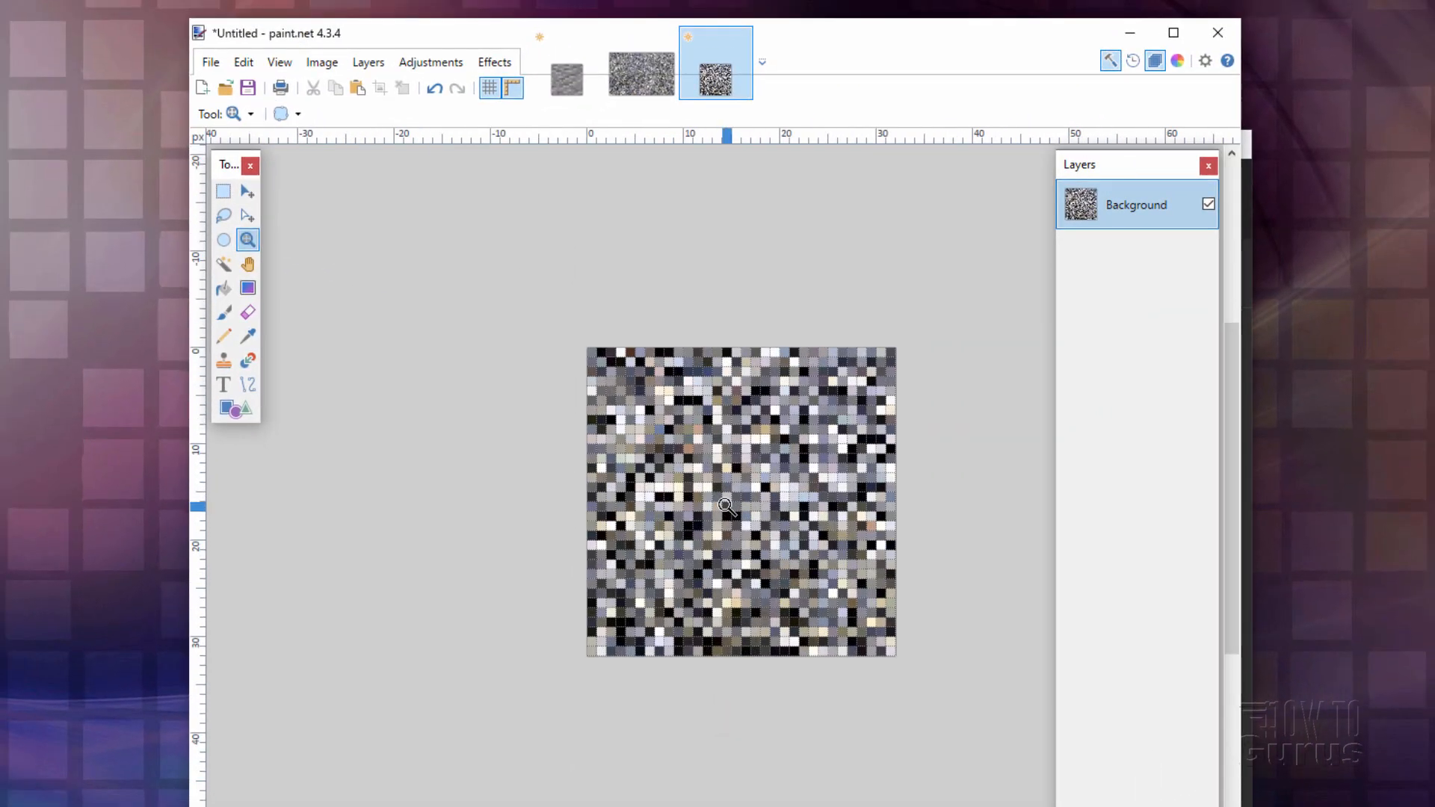
pyautogui.moveTo(717, 402)
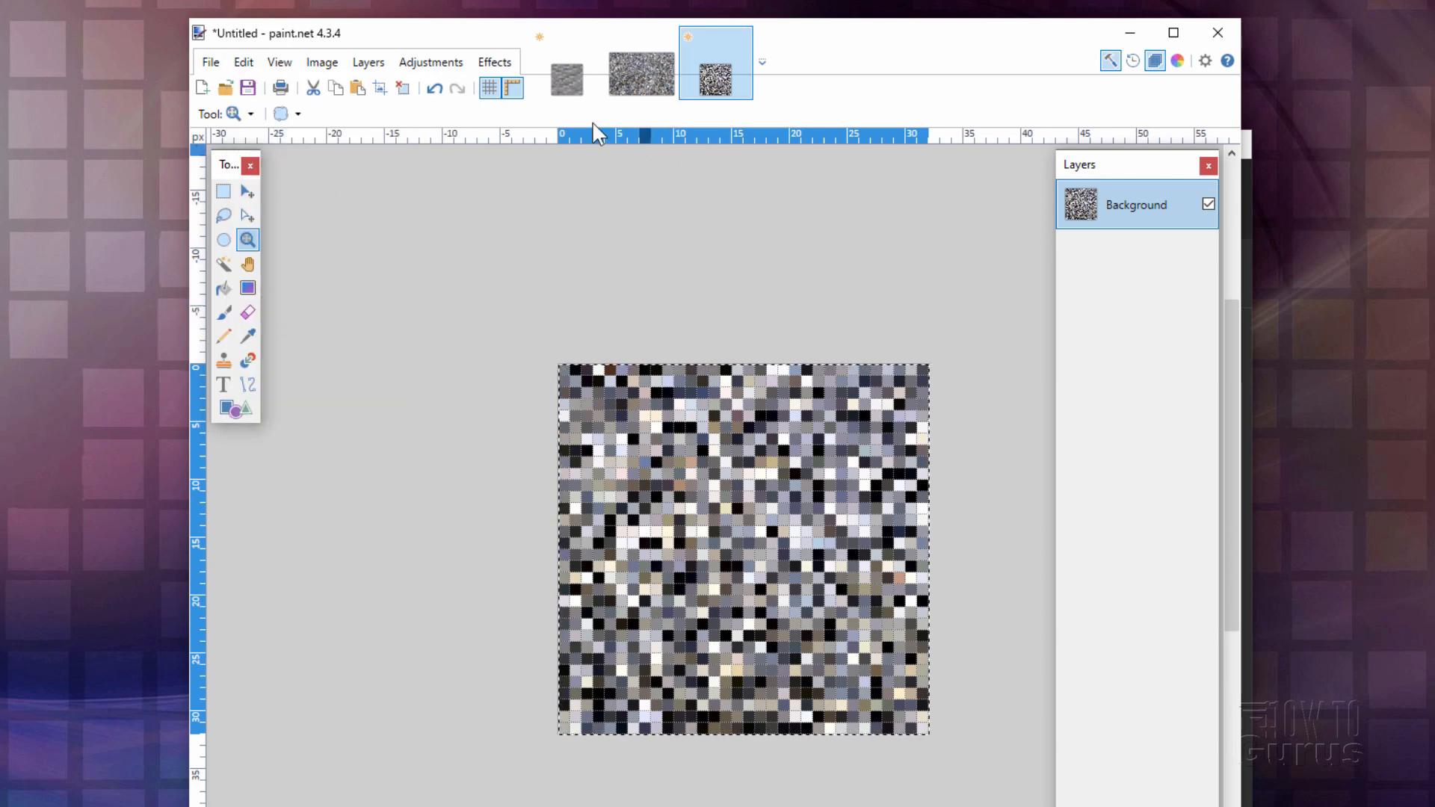
# - On the andesite.png image, paste the 32×32 gravel as a new layer
pyautogui.click(565, 62)
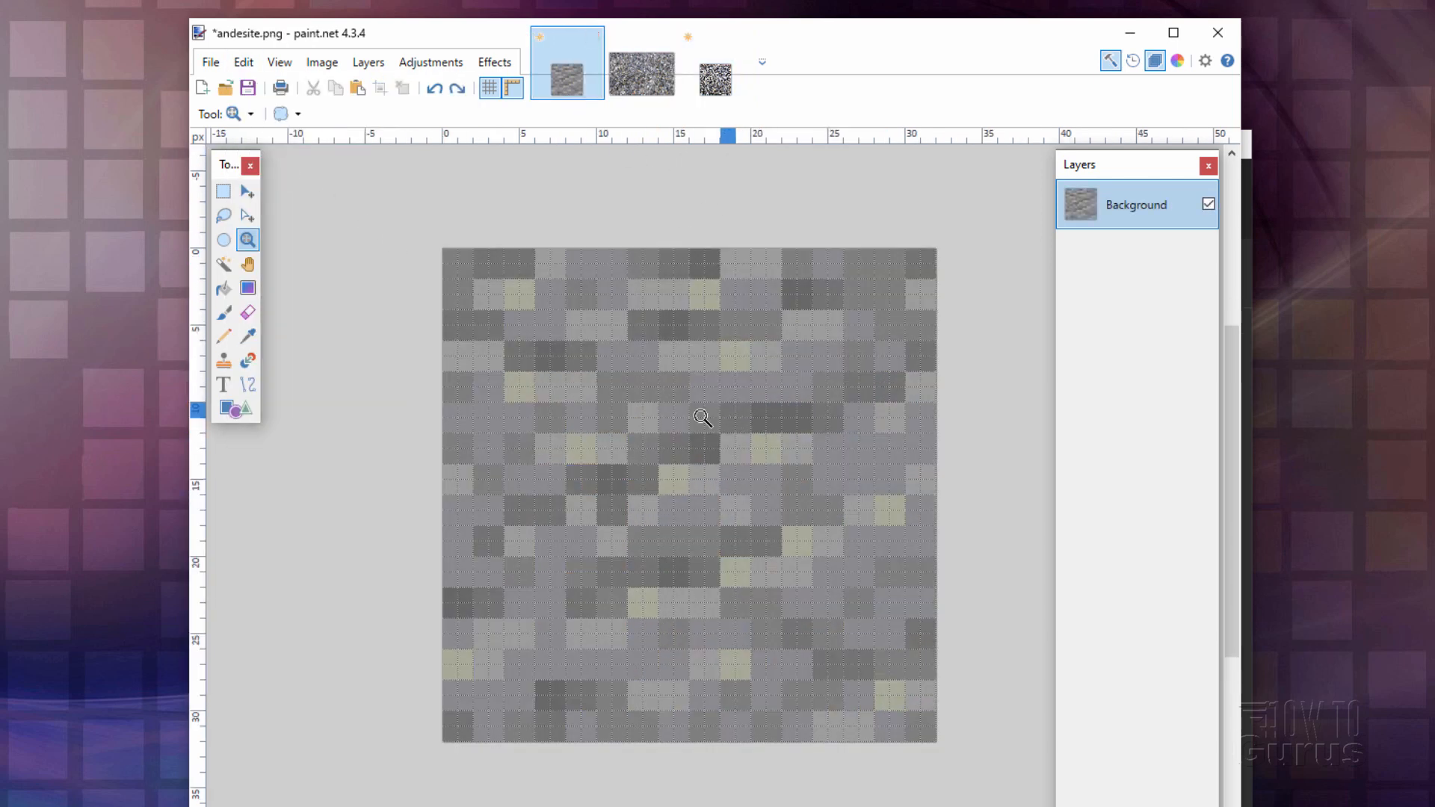
pyautogui.click(243, 62)
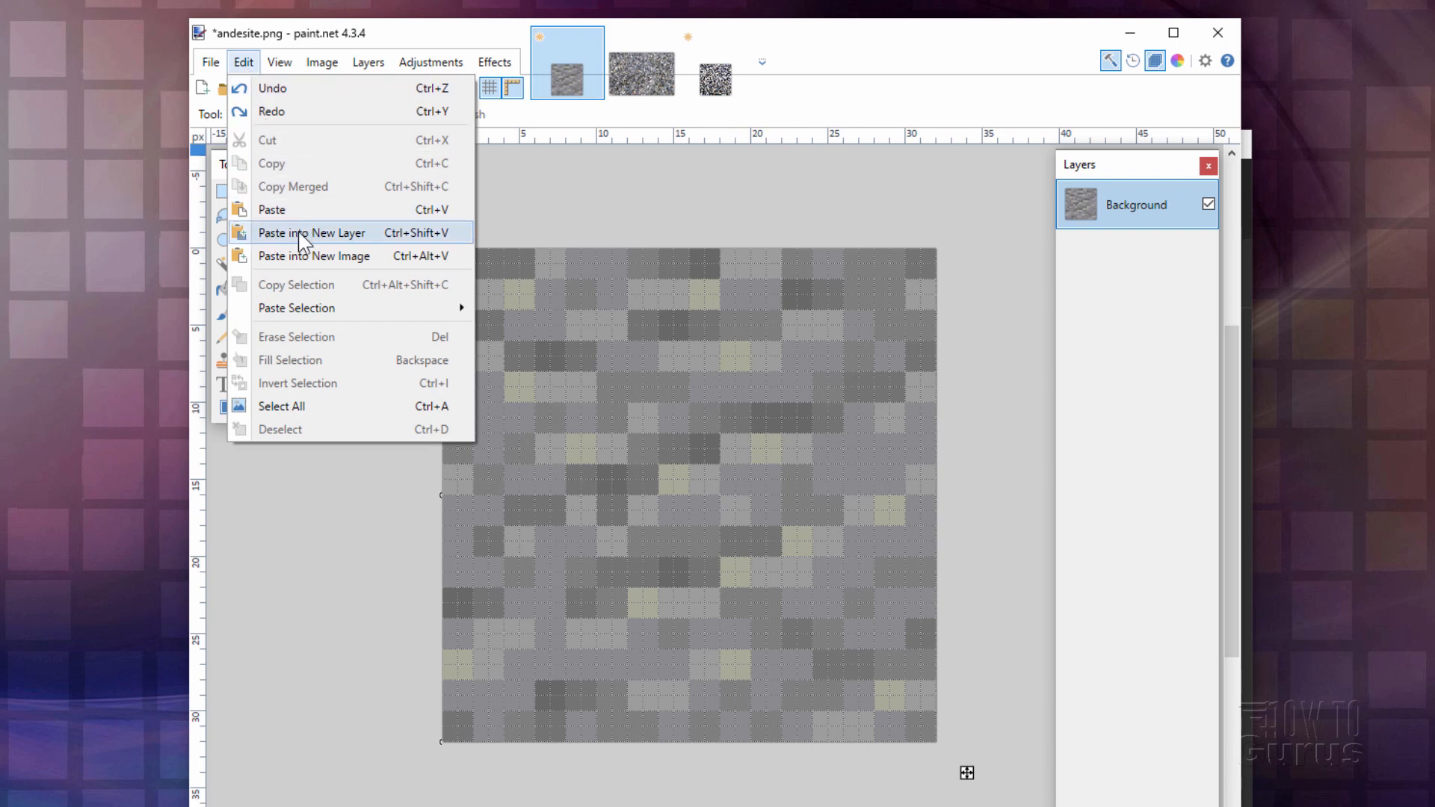
pyautogui.click(311, 231)
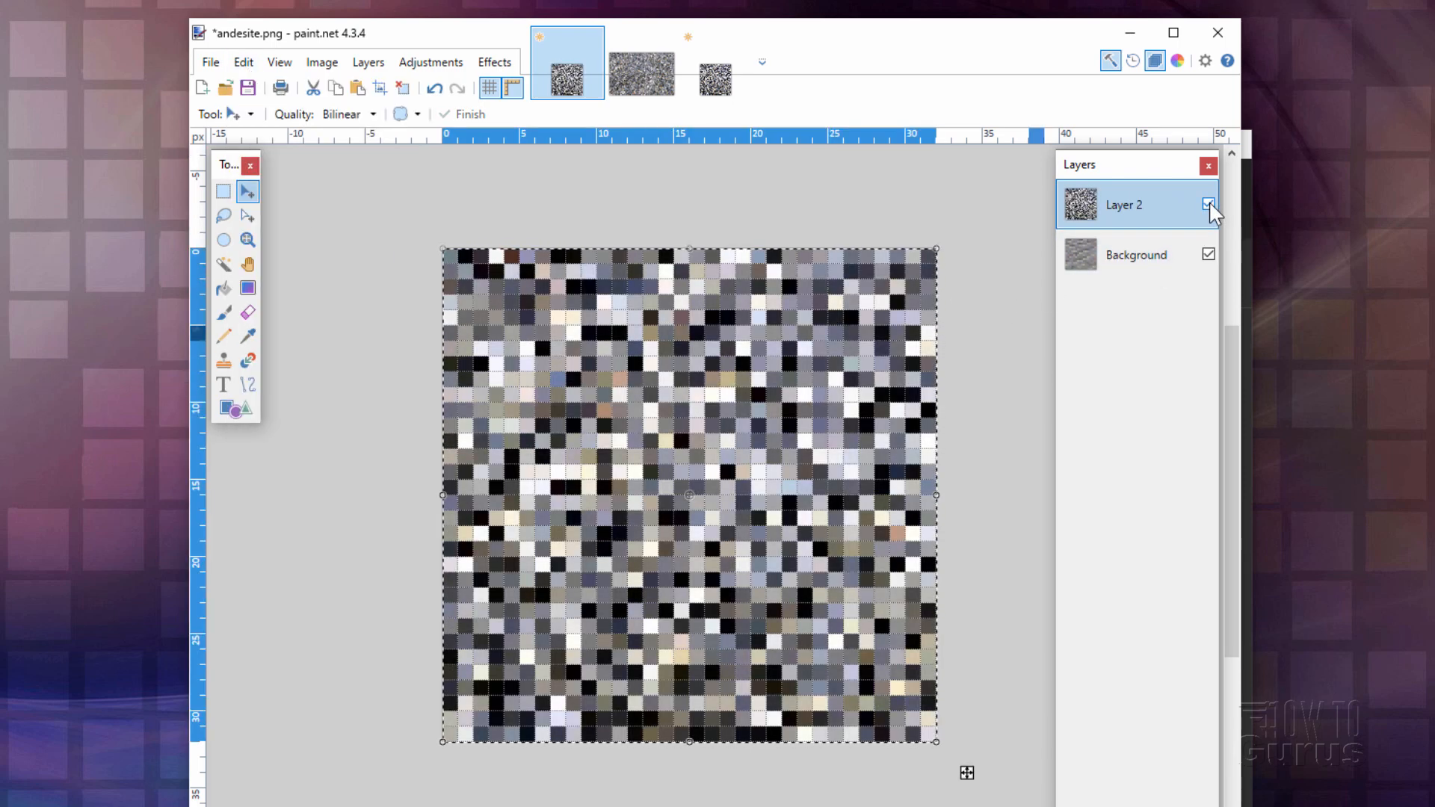
pyautogui.click(1209, 204)
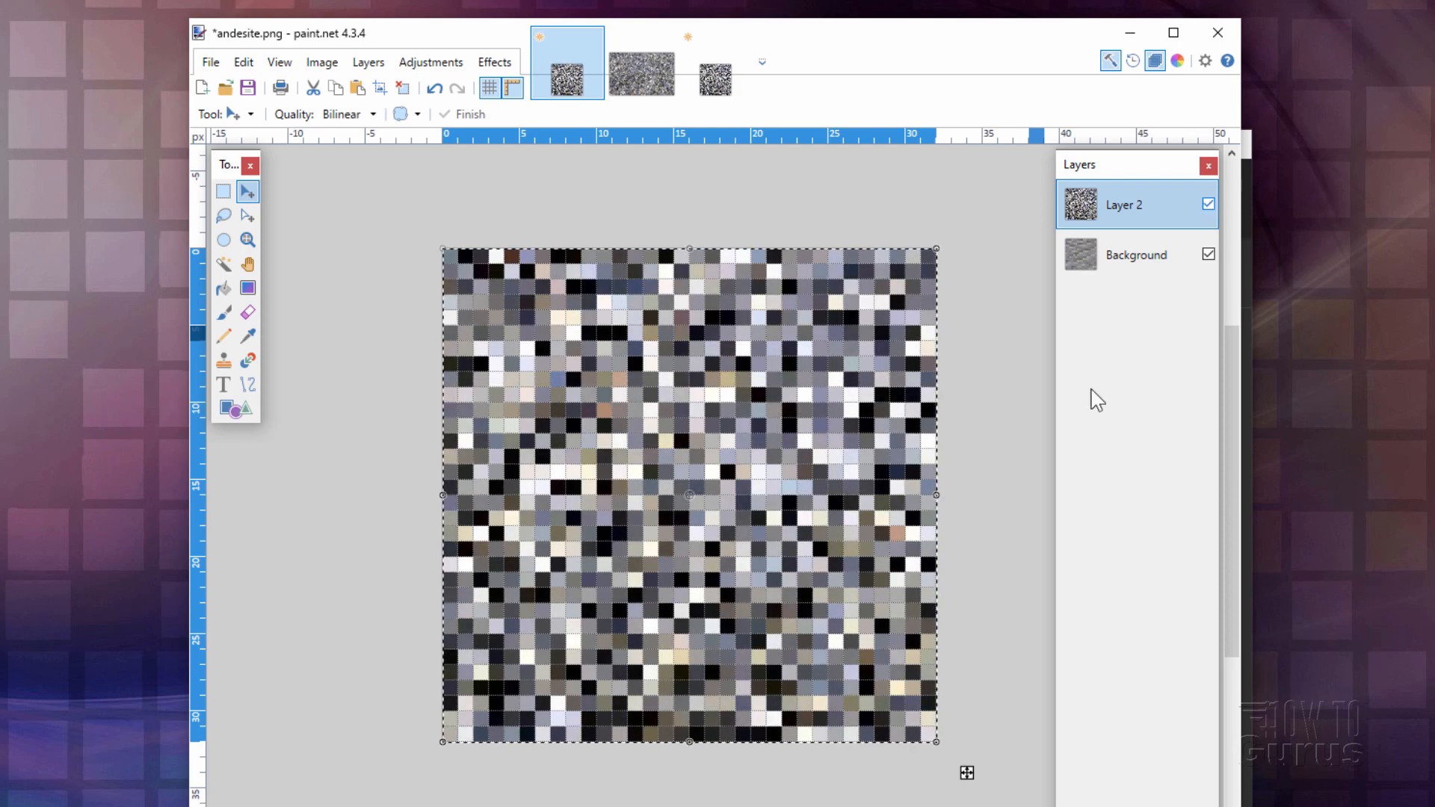
pyautogui.moveTo(651, 458)
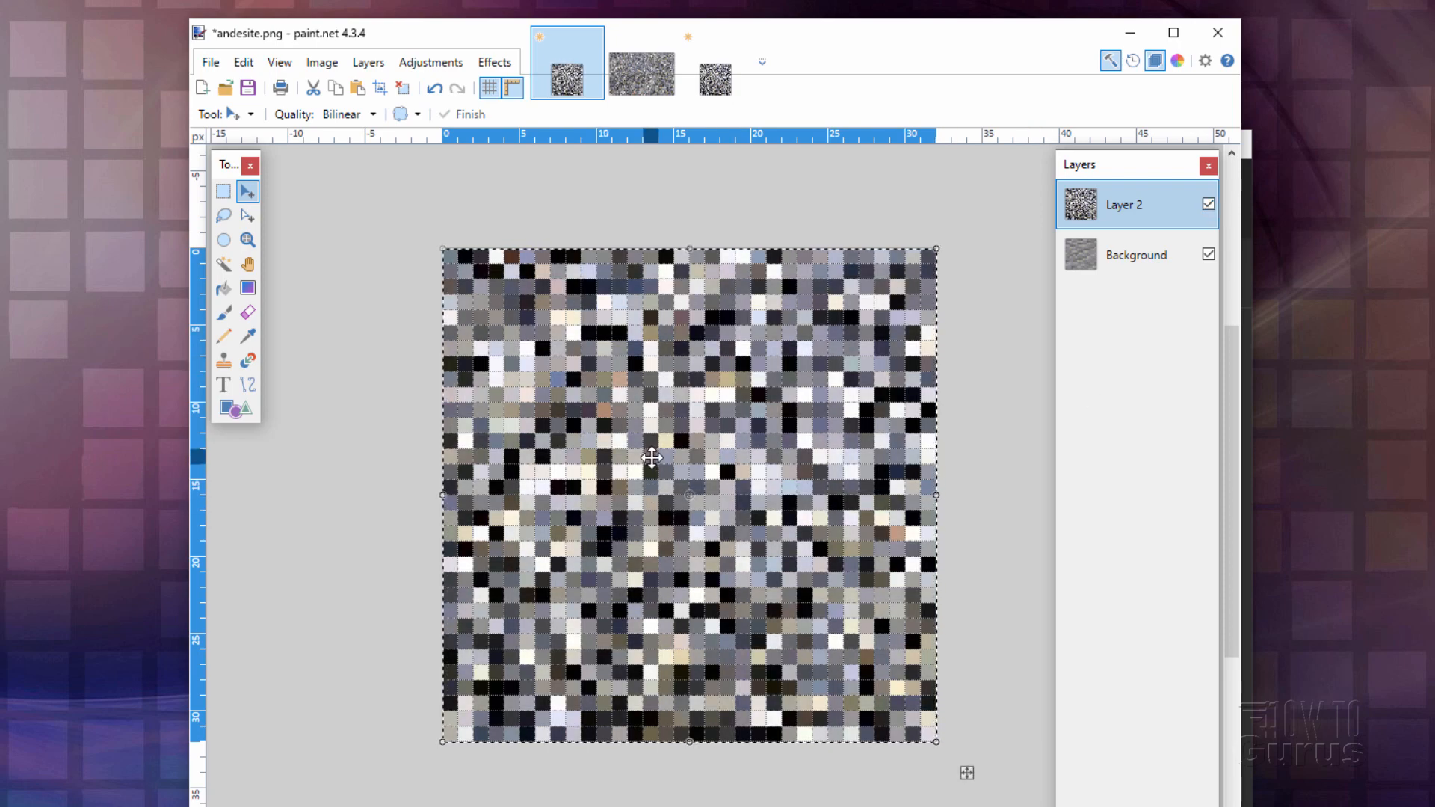
# - Apply Hue 28, Saturation 144, Lightness -20 to the gravel layer, then deselect
pyautogui.click(383, 62)
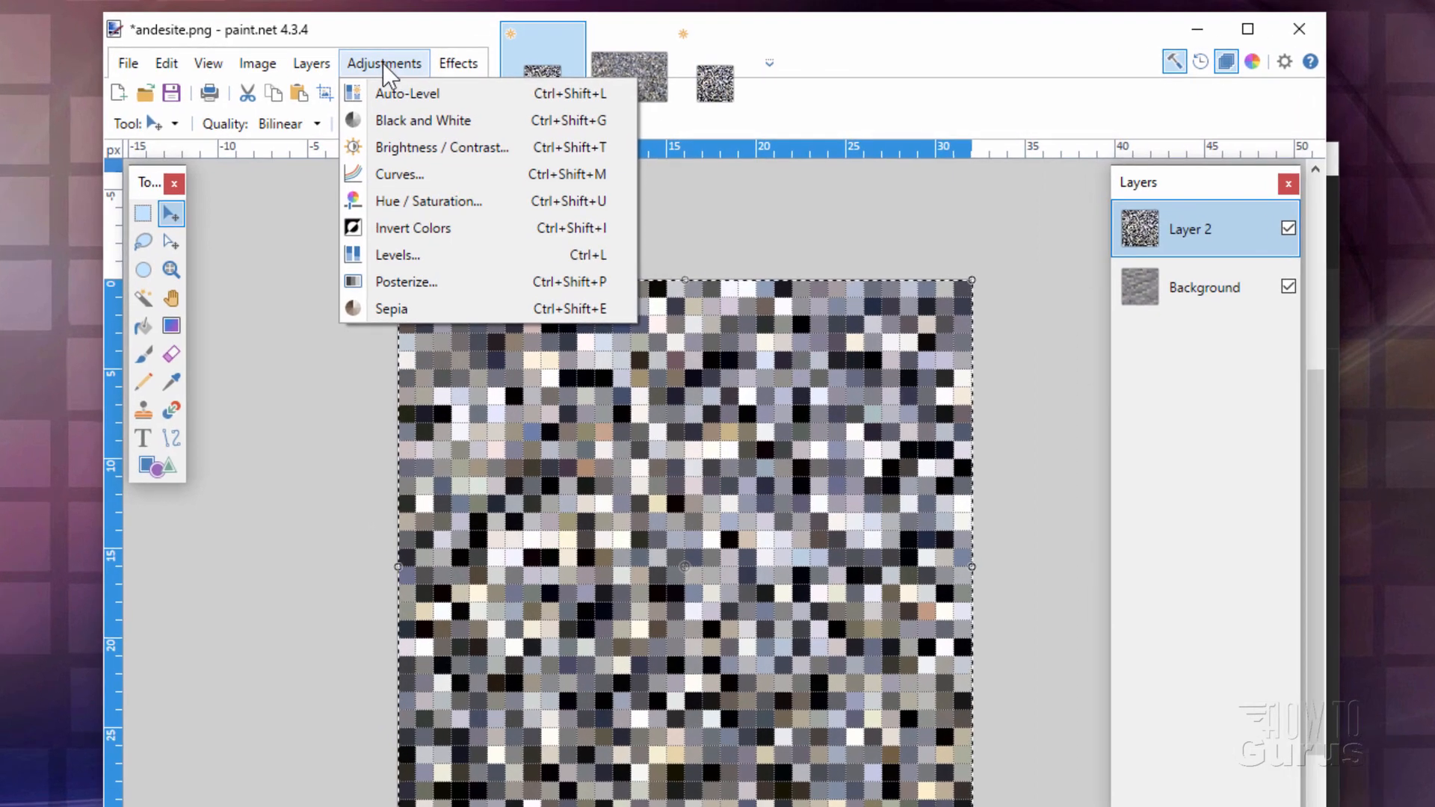
pyautogui.click(429, 200)
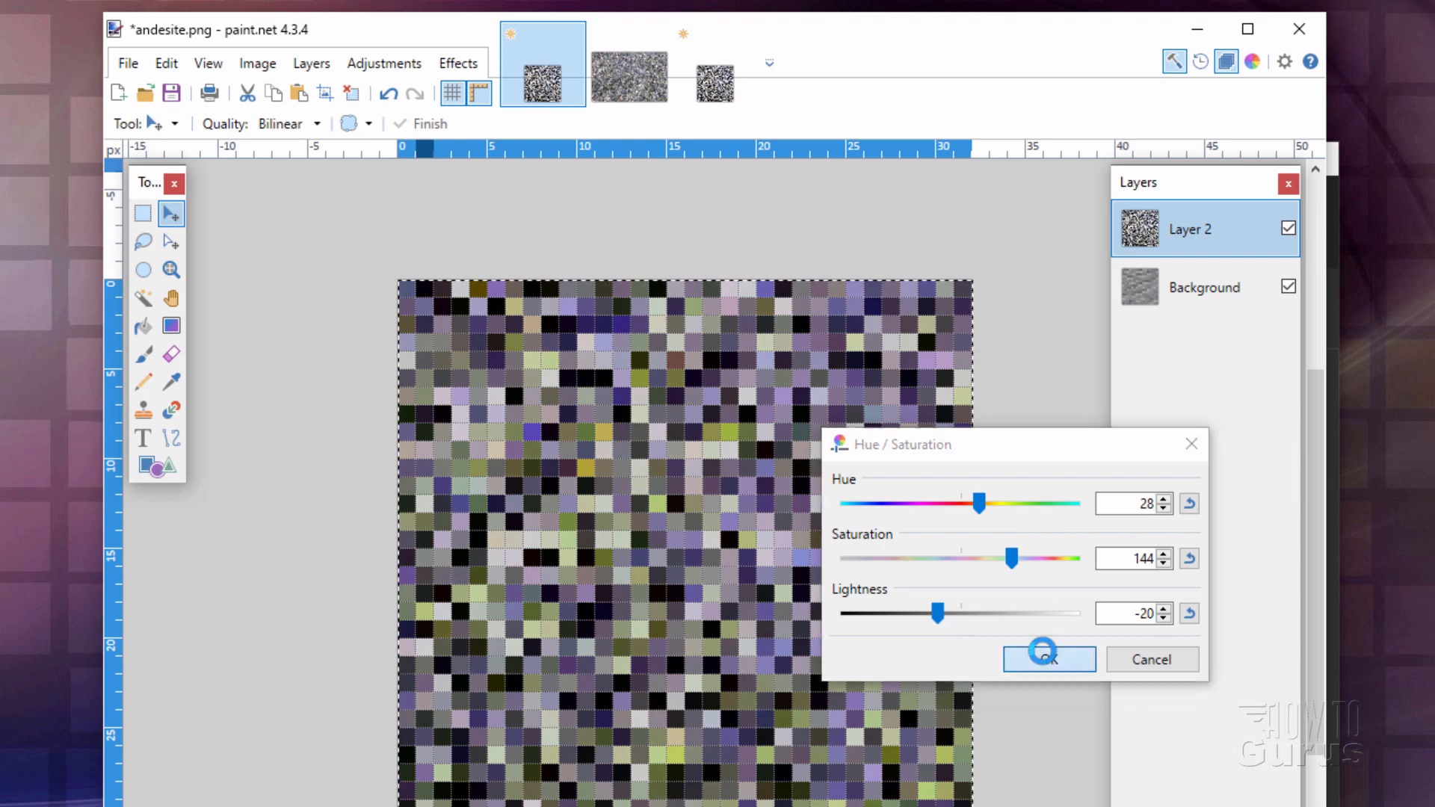
pyautogui.click(1047, 659)
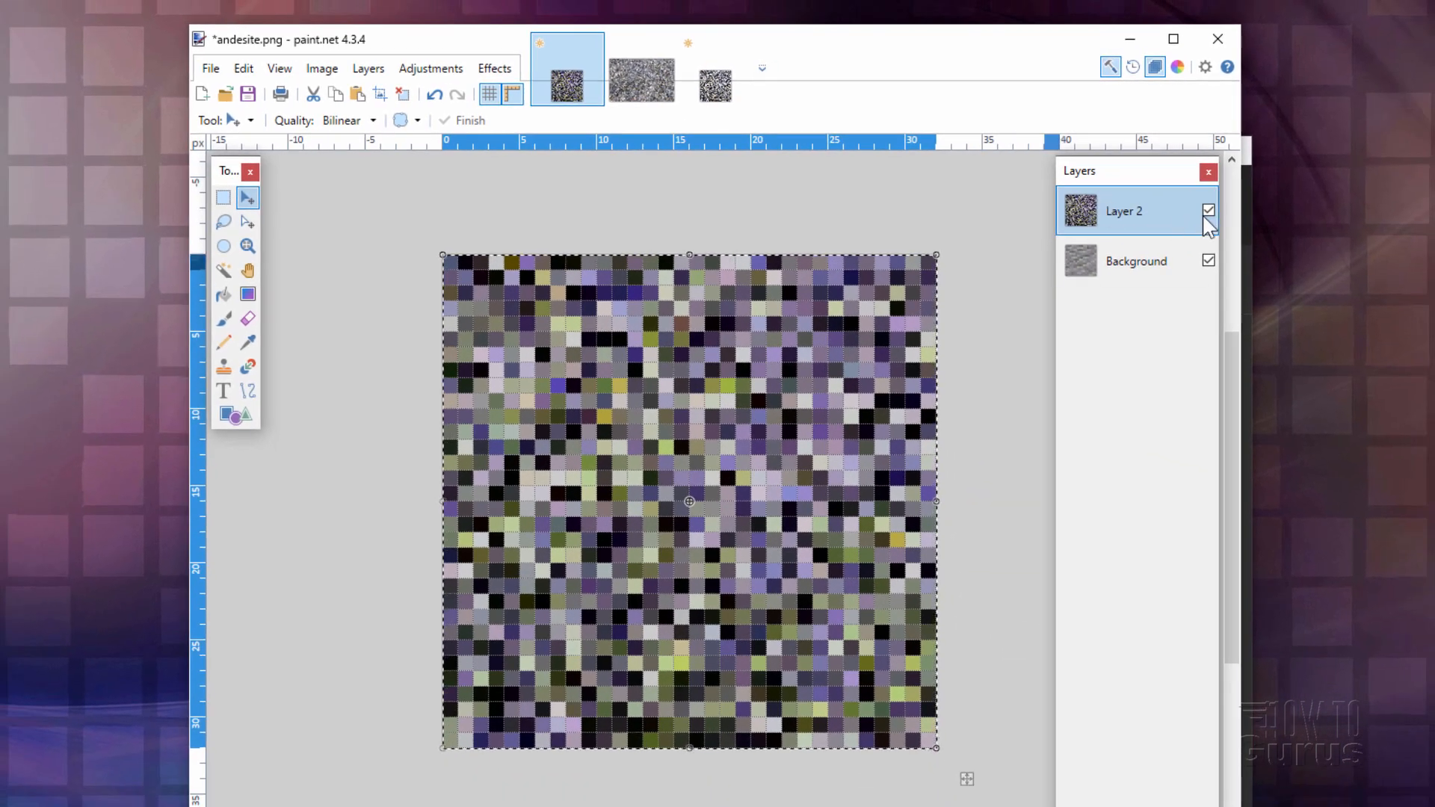
pyautogui.click(1208, 212)
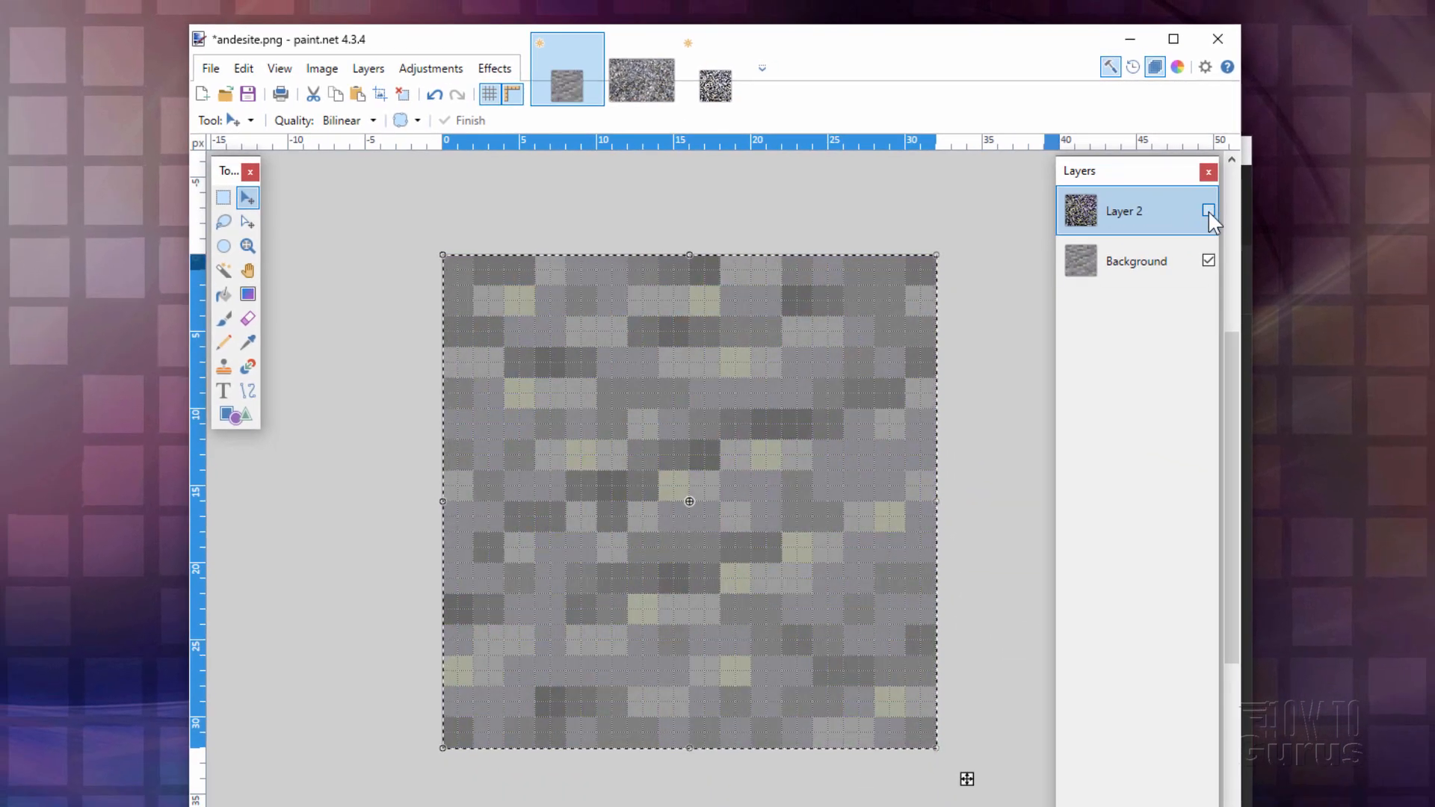
pyautogui.press('ctrl+d')
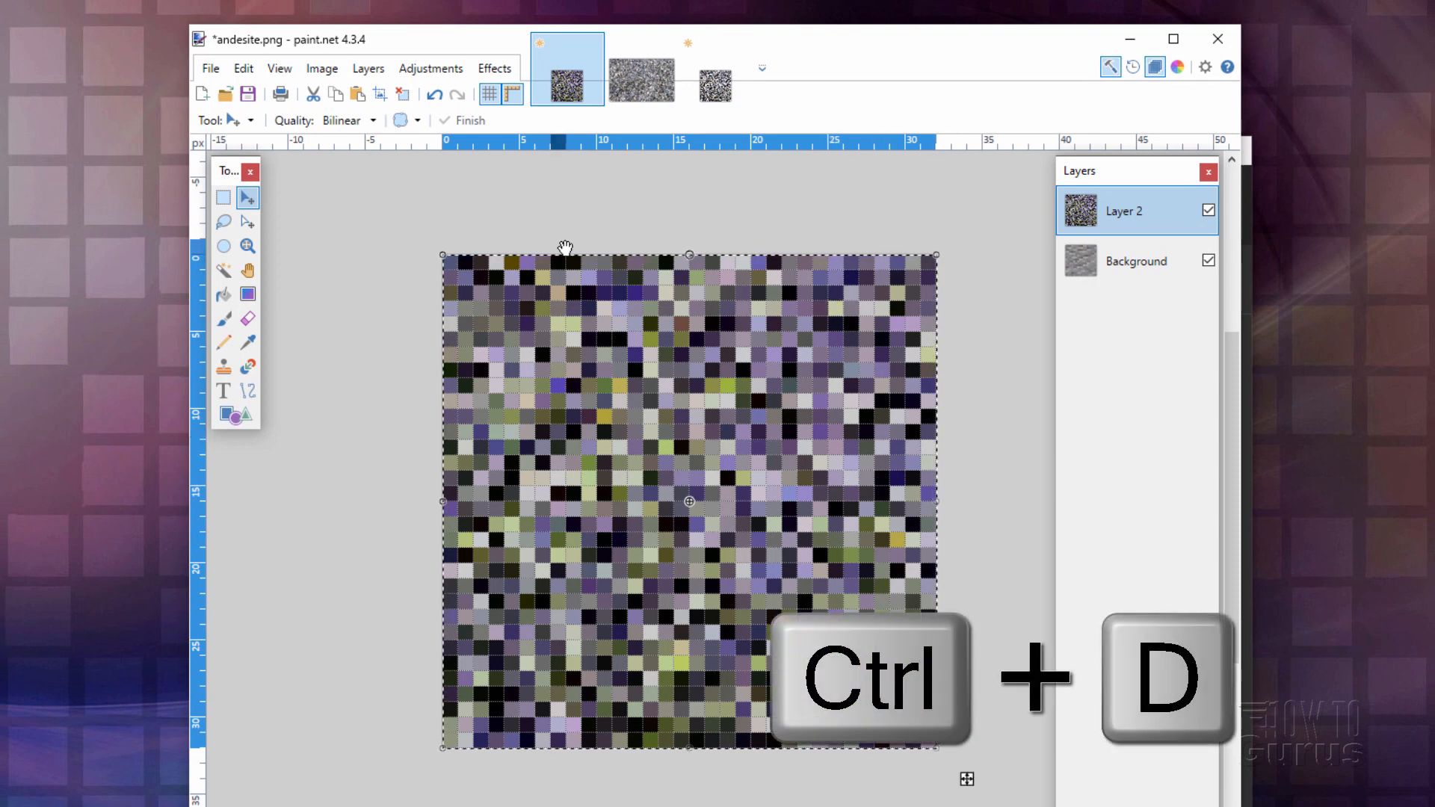
pyautogui.press('ctrl+d')
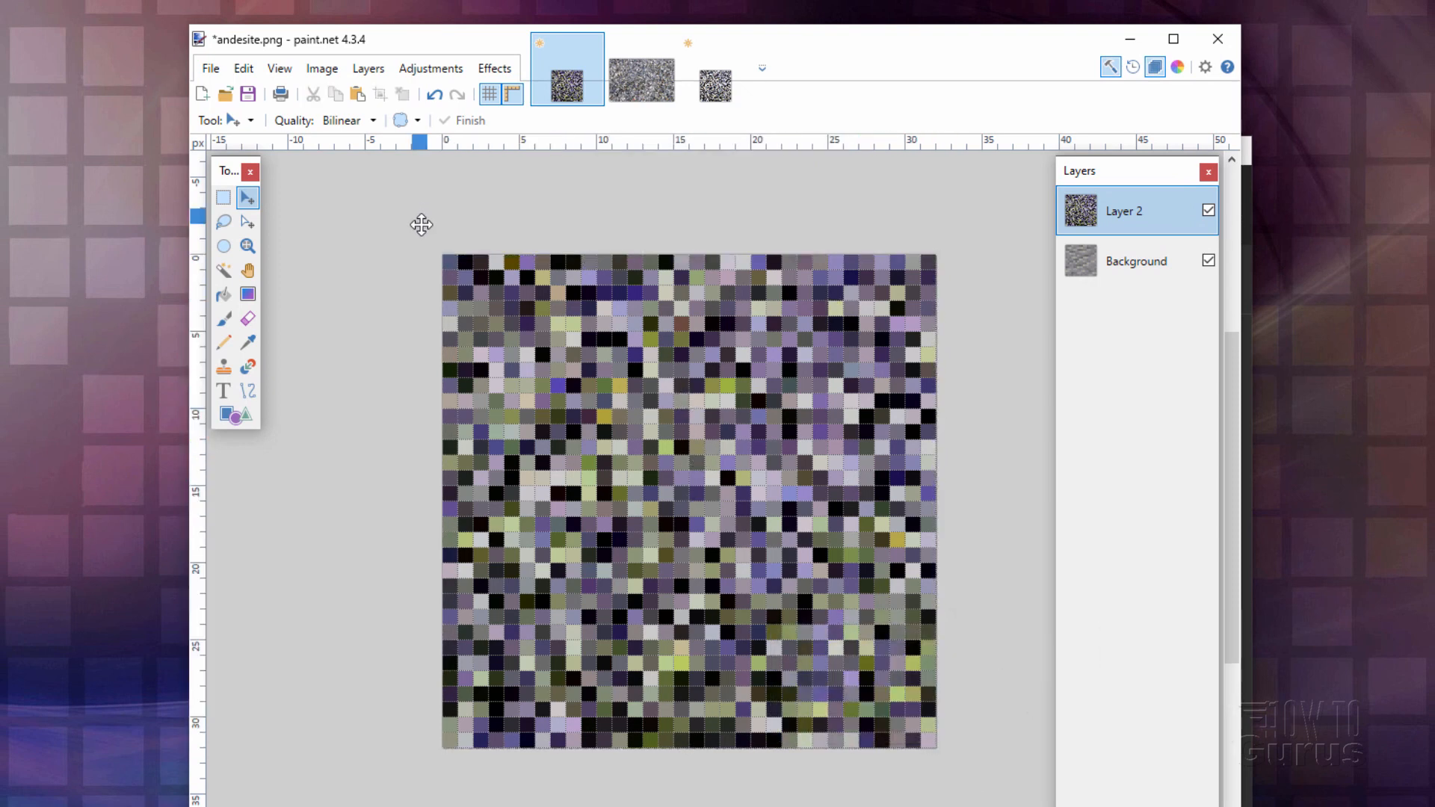
# - Save the texture as PNG into the assets\minecraft\textures\block folder
pyautogui.click(209, 68)
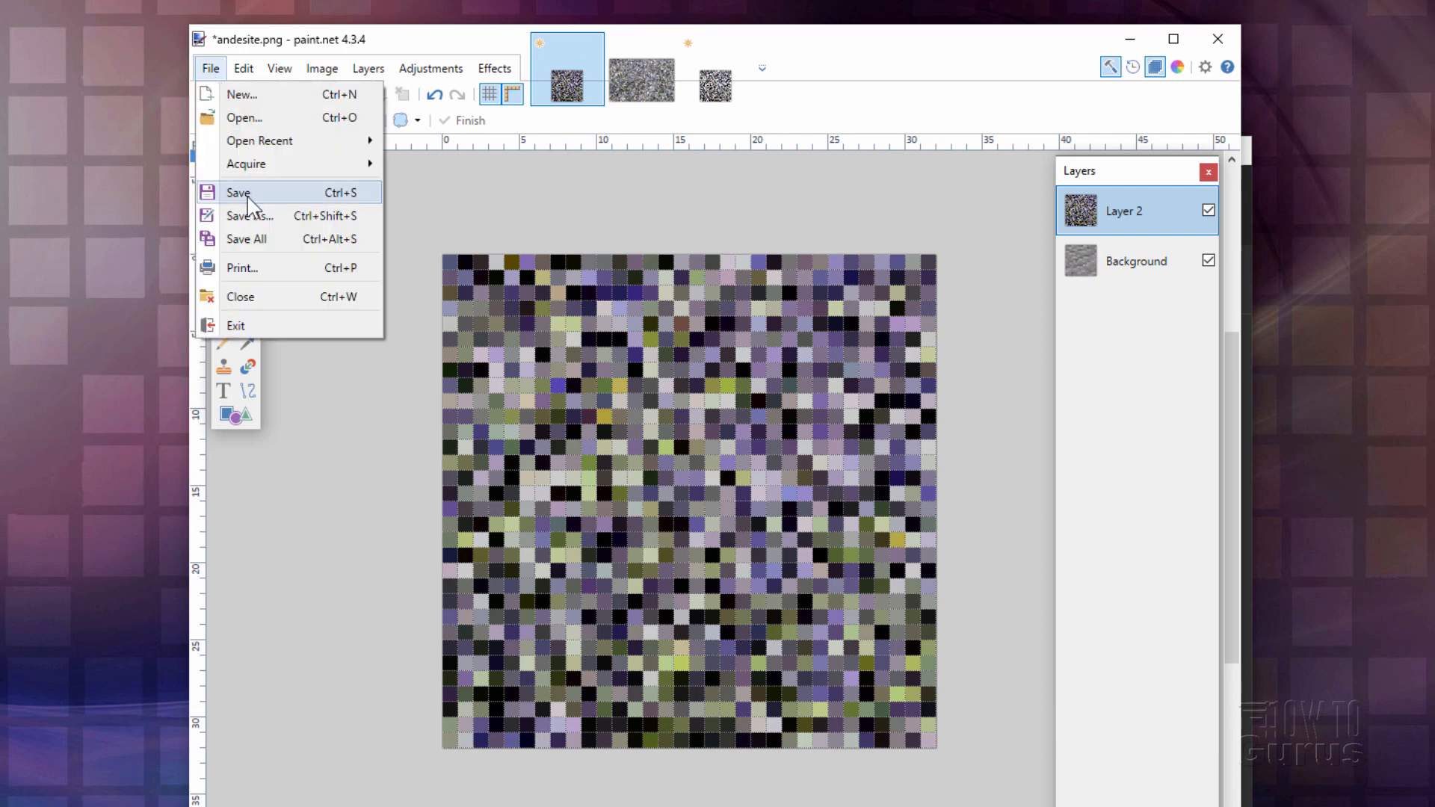
pyautogui.click(249, 215)
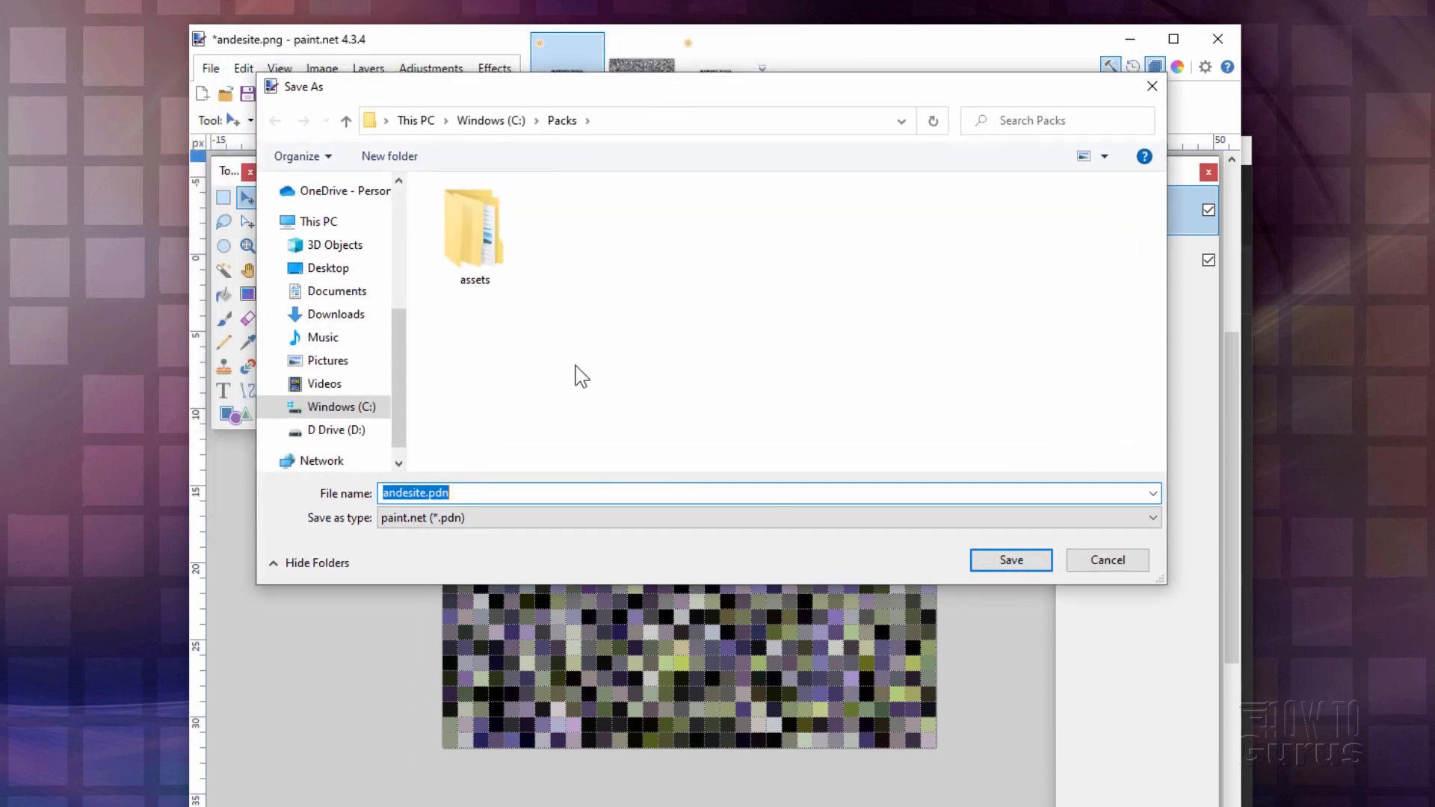
pyautogui.click(1011, 559)
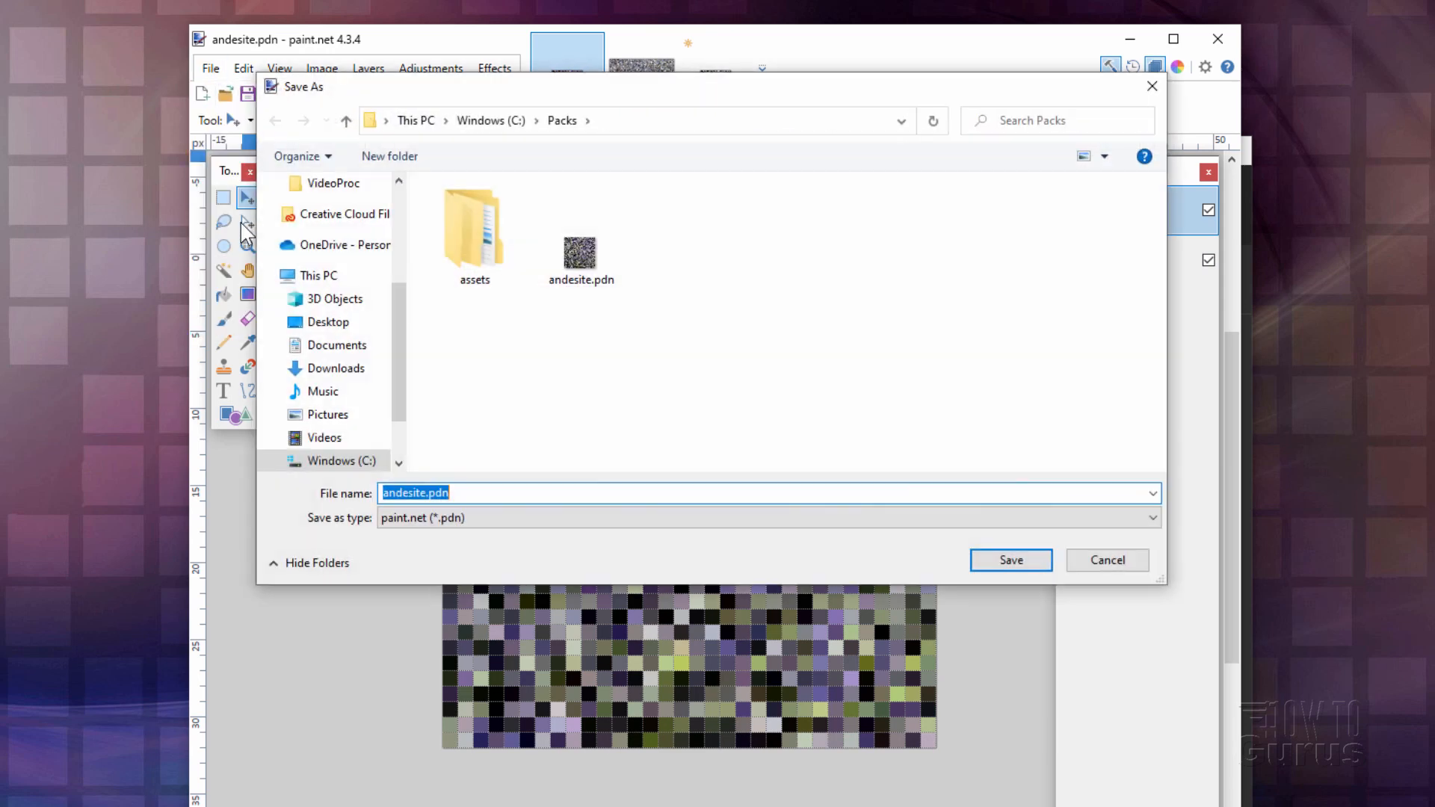
pyautogui.moveTo(518, 526)
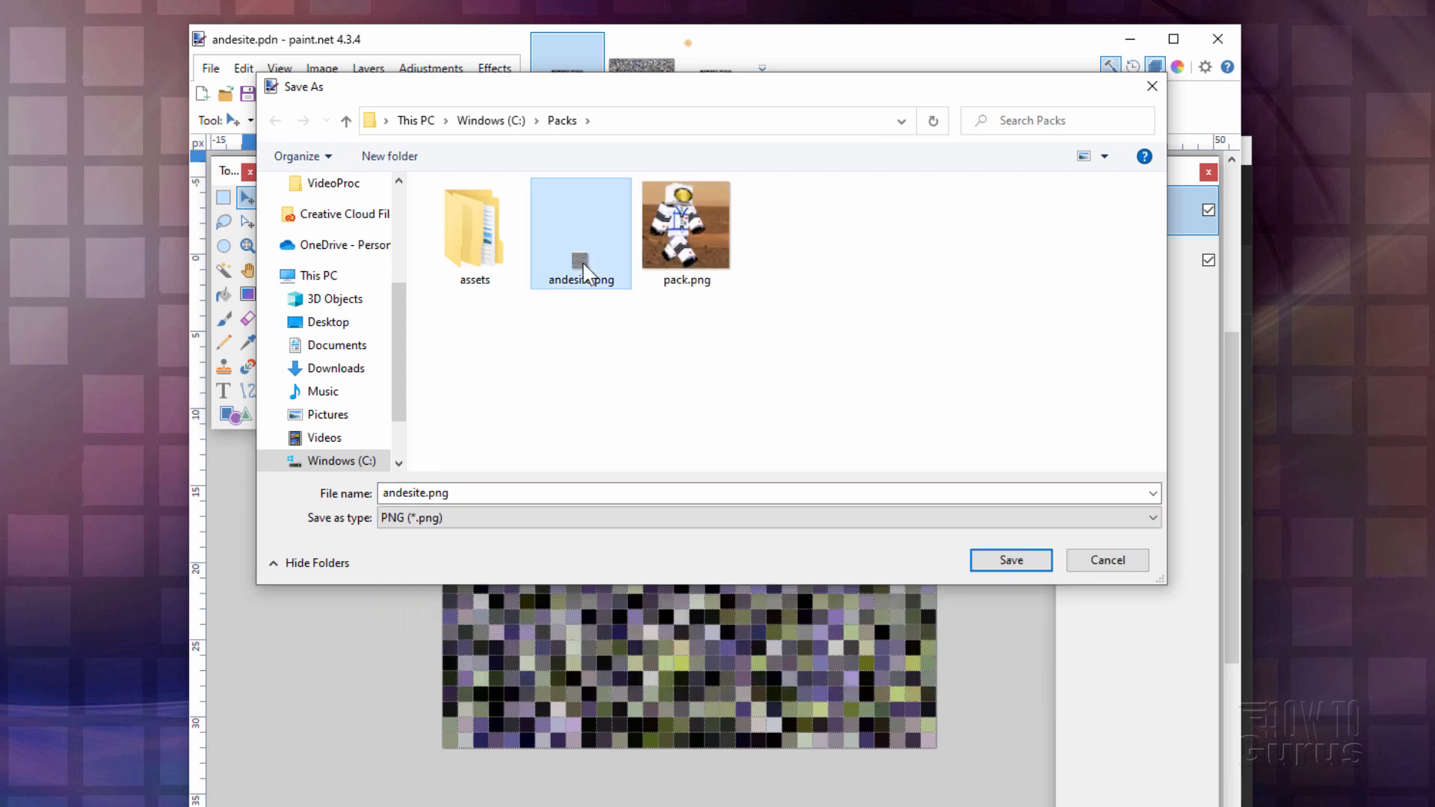
pyautogui.click(474, 224)
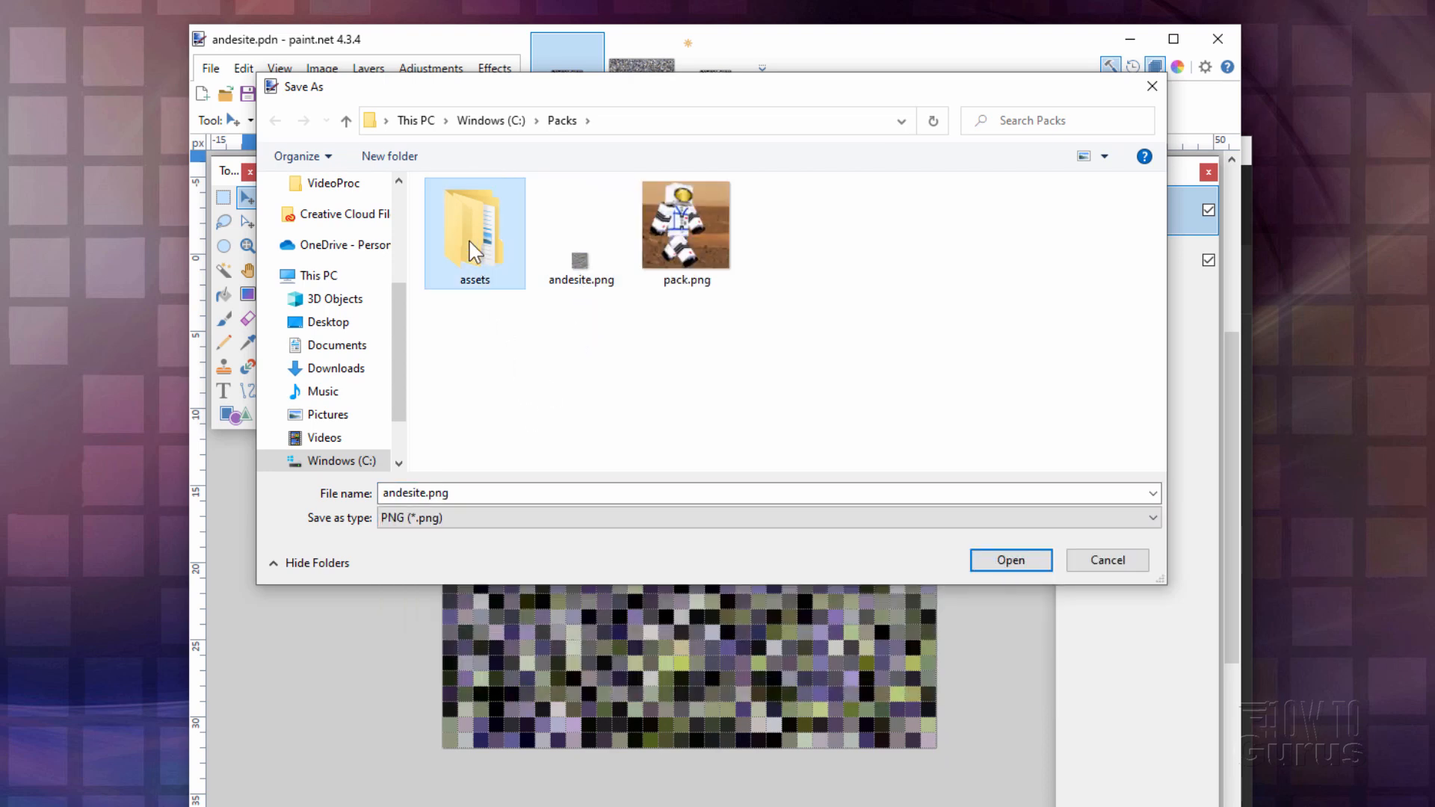
pyautogui.doubleClick(473, 224)
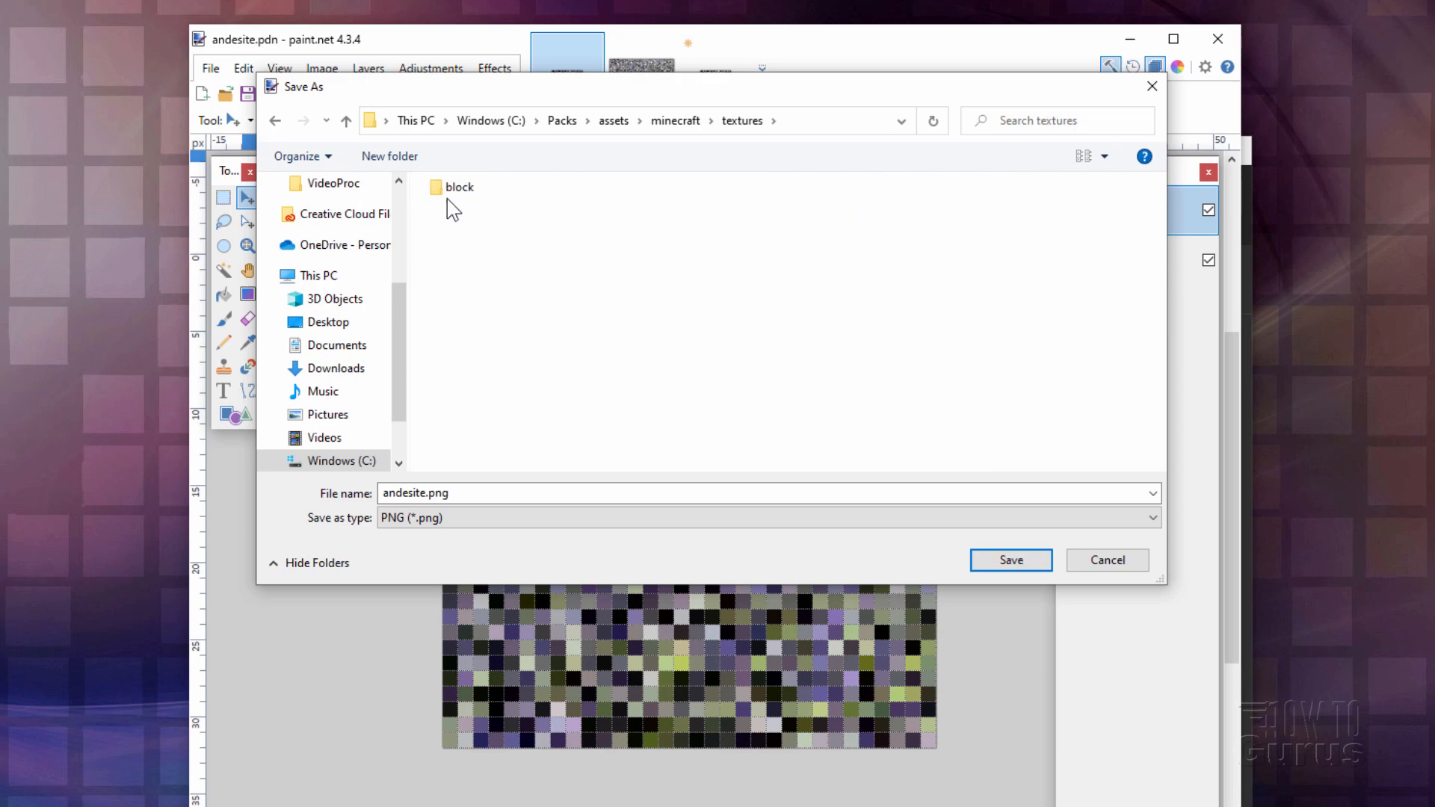
pyautogui.doubleClick(457, 187)
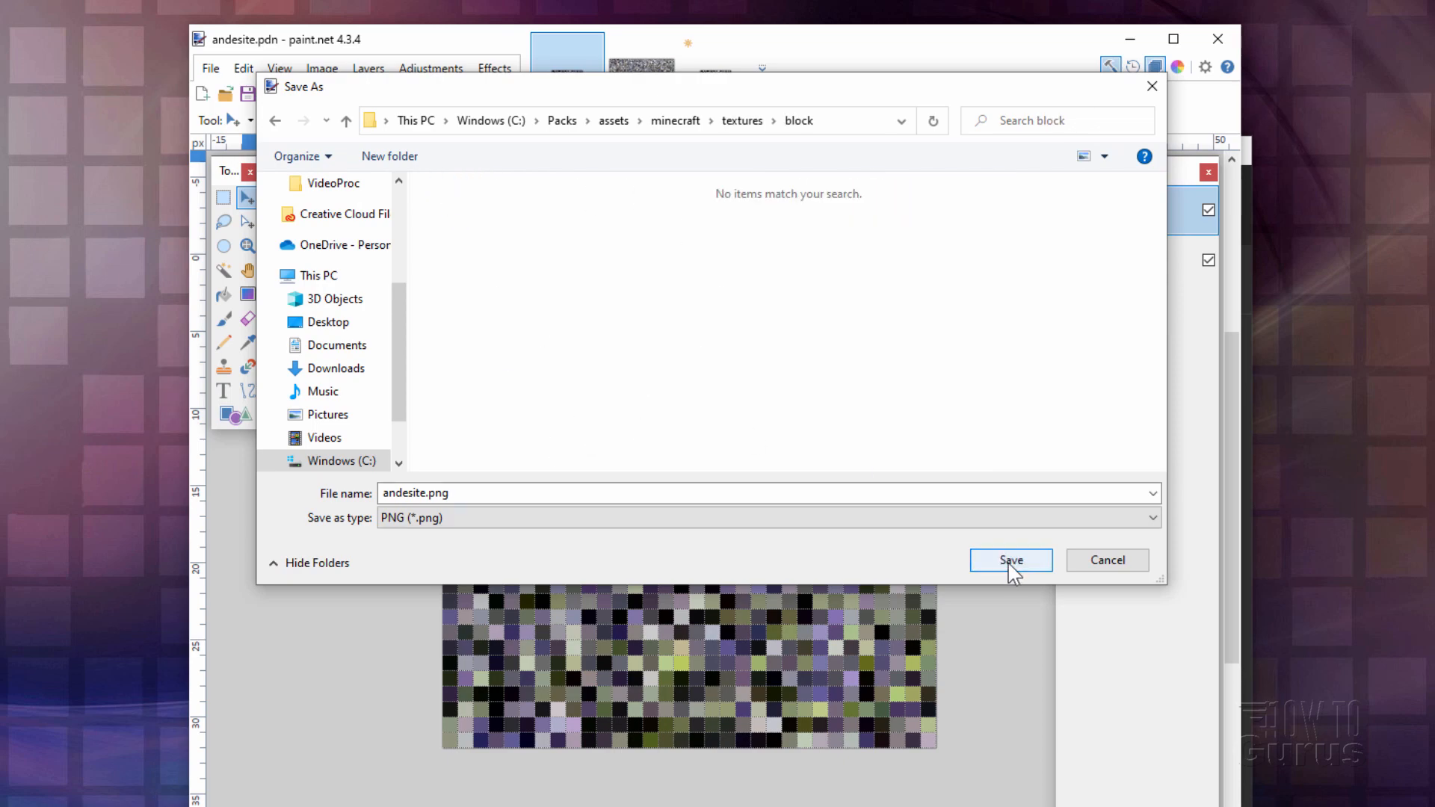
pyautogui.click(1010, 559)
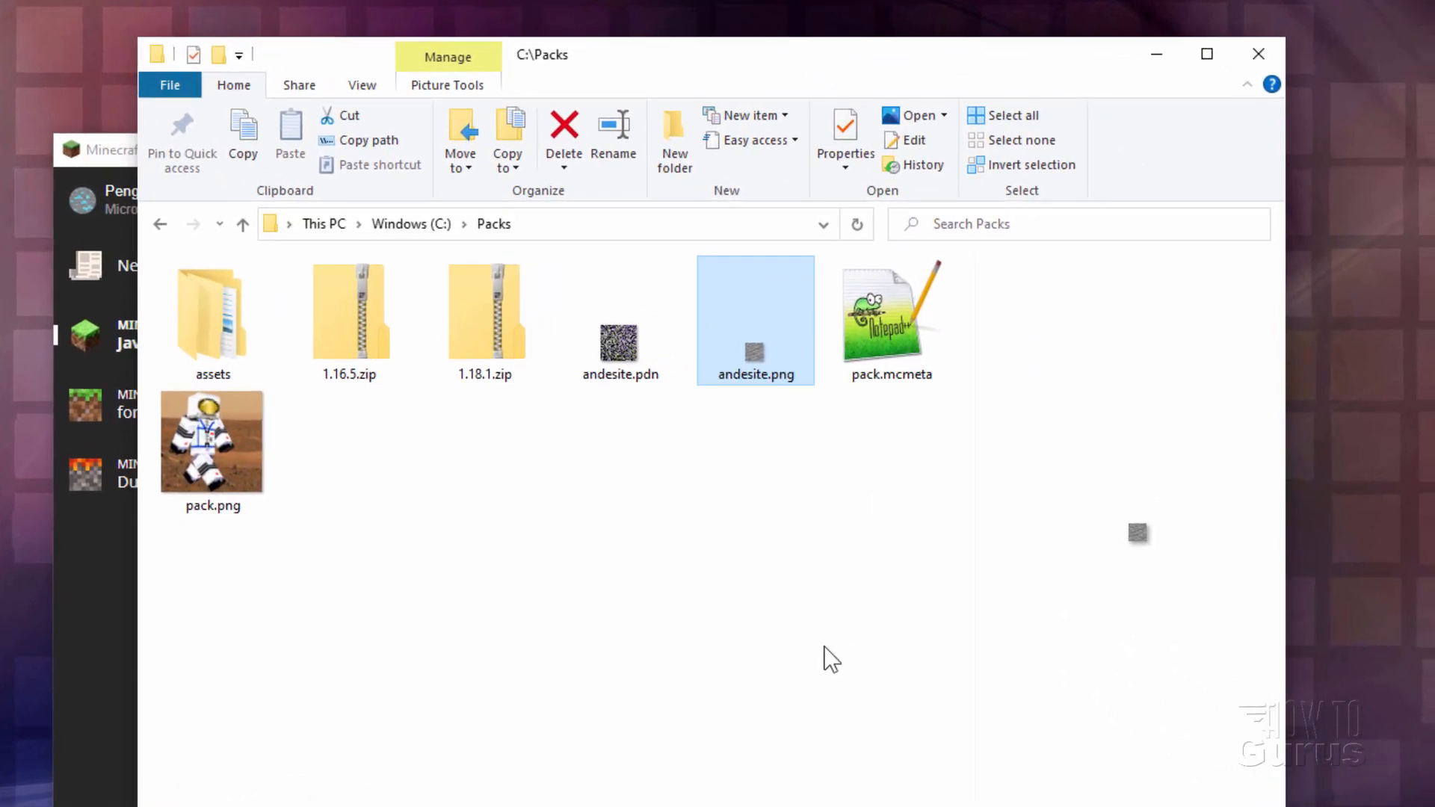
# - Zip assets, pack.mcmeta and pack.png, naming the archive 'Custom Texture Pack'
pyautogui.click(640, 611)
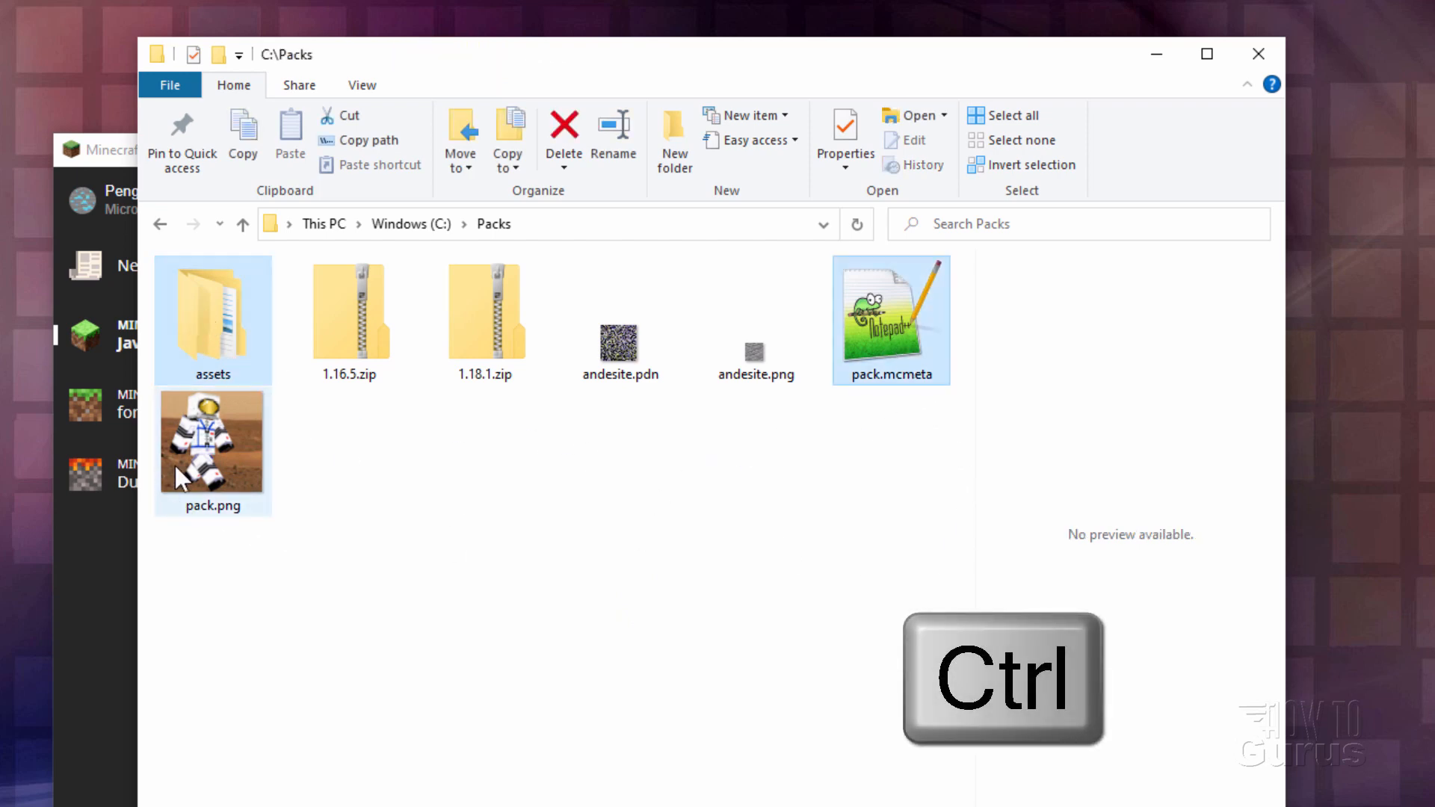
pyautogui.click(212, 442)
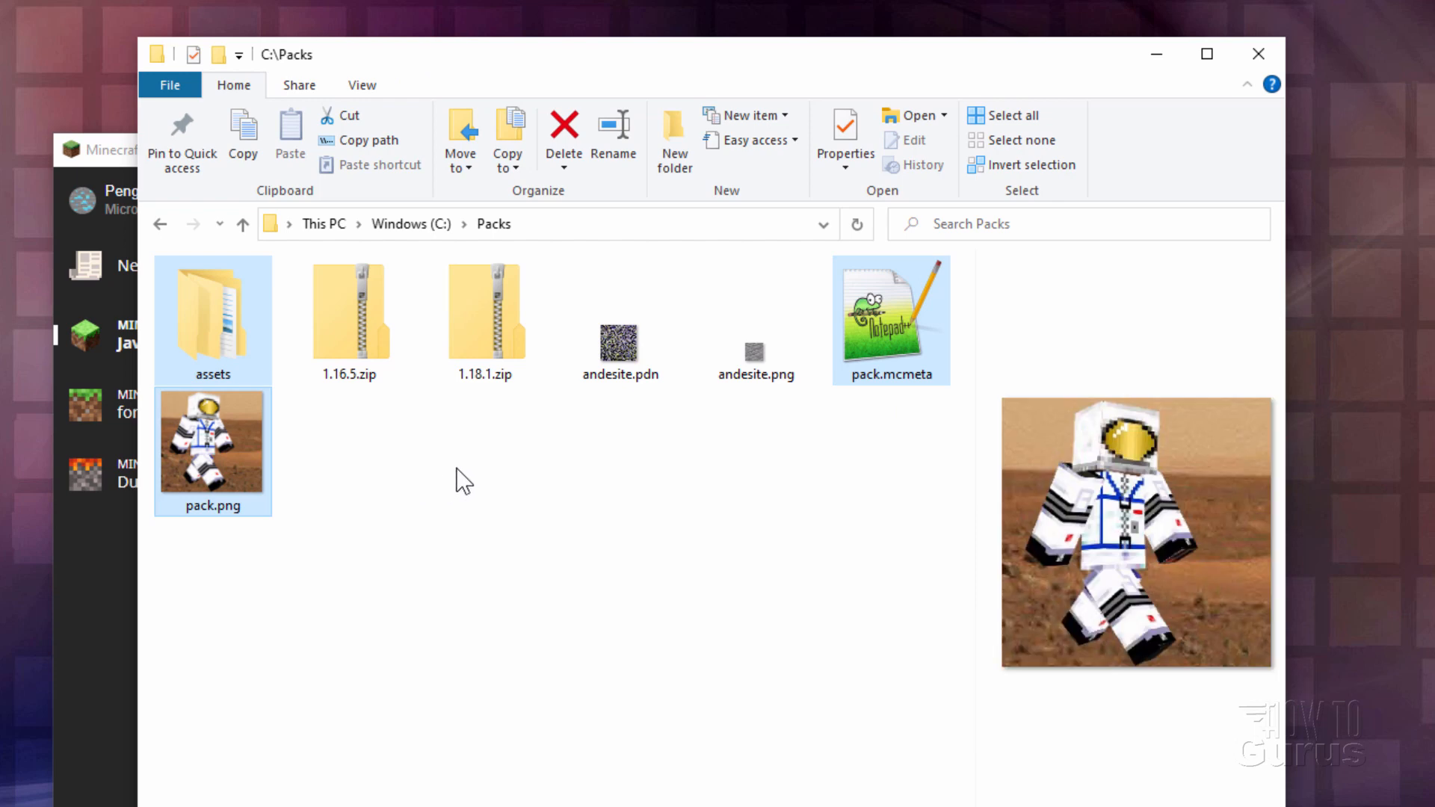
pyautogui.moveTo(298, 85)
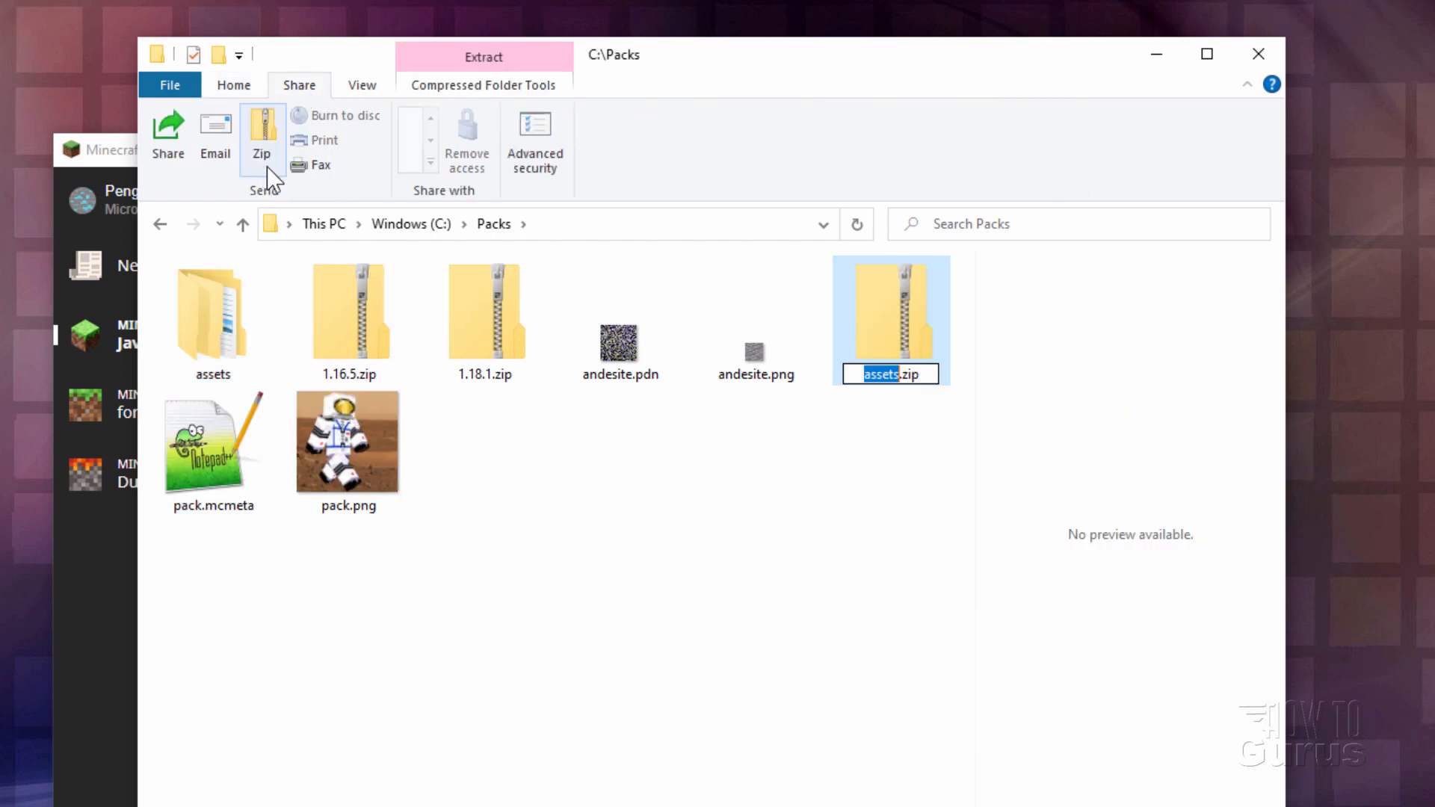
pyautogui.write('Custom Texture Pack')
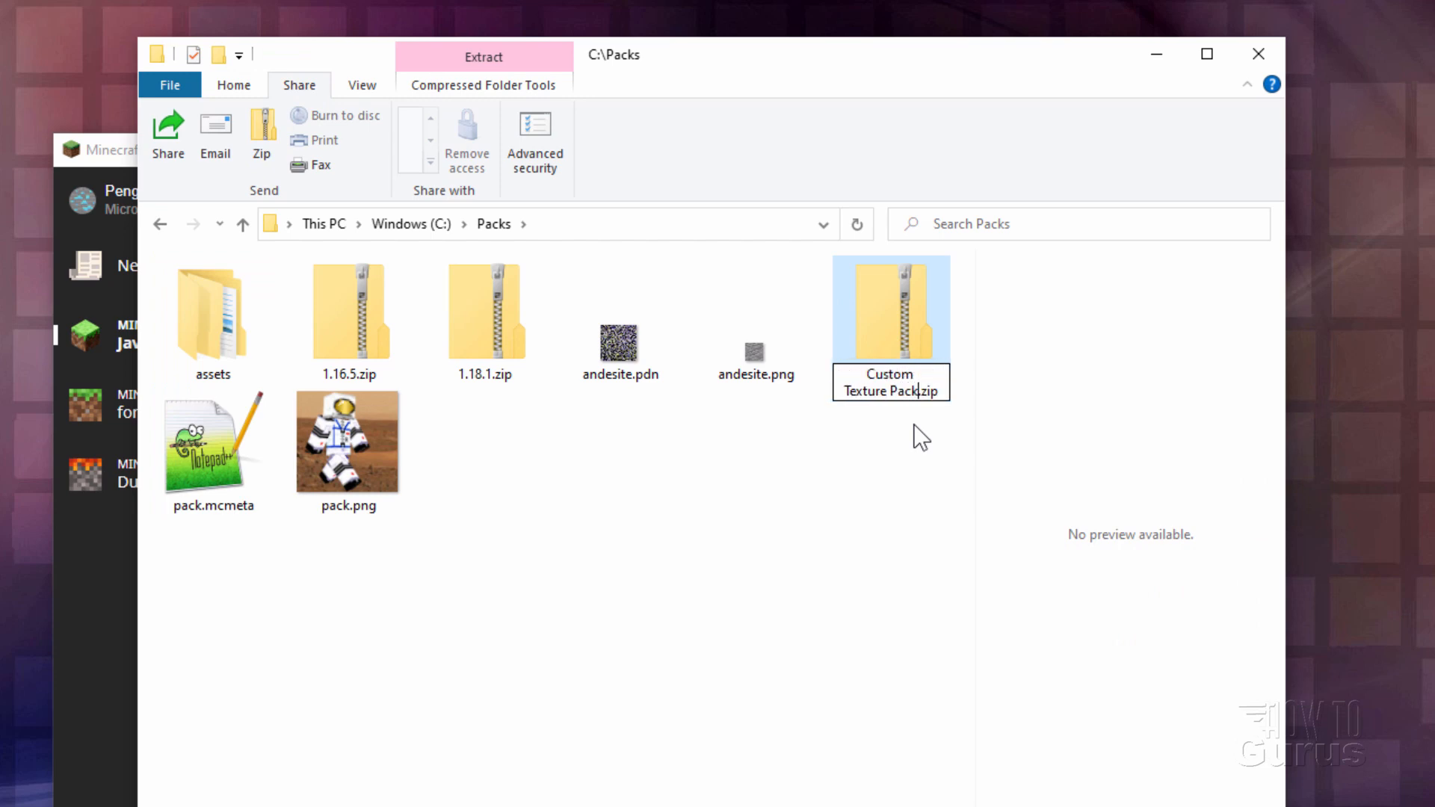
pyautogui.moveTo(836, 500)
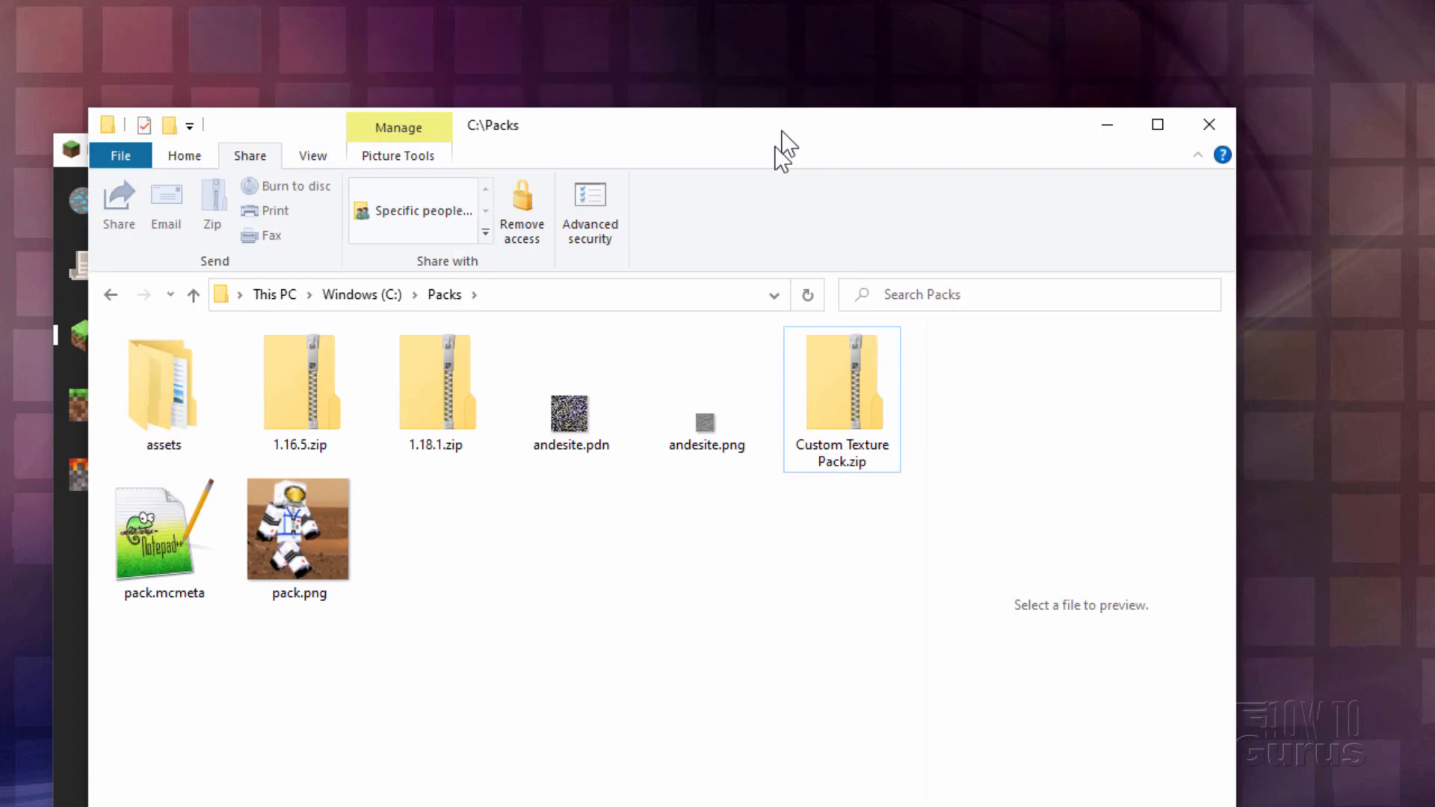
# - Open the OptiFine installation's game directory, then launch OptiFine 1.18.1
pyautogui.click(77, 148)
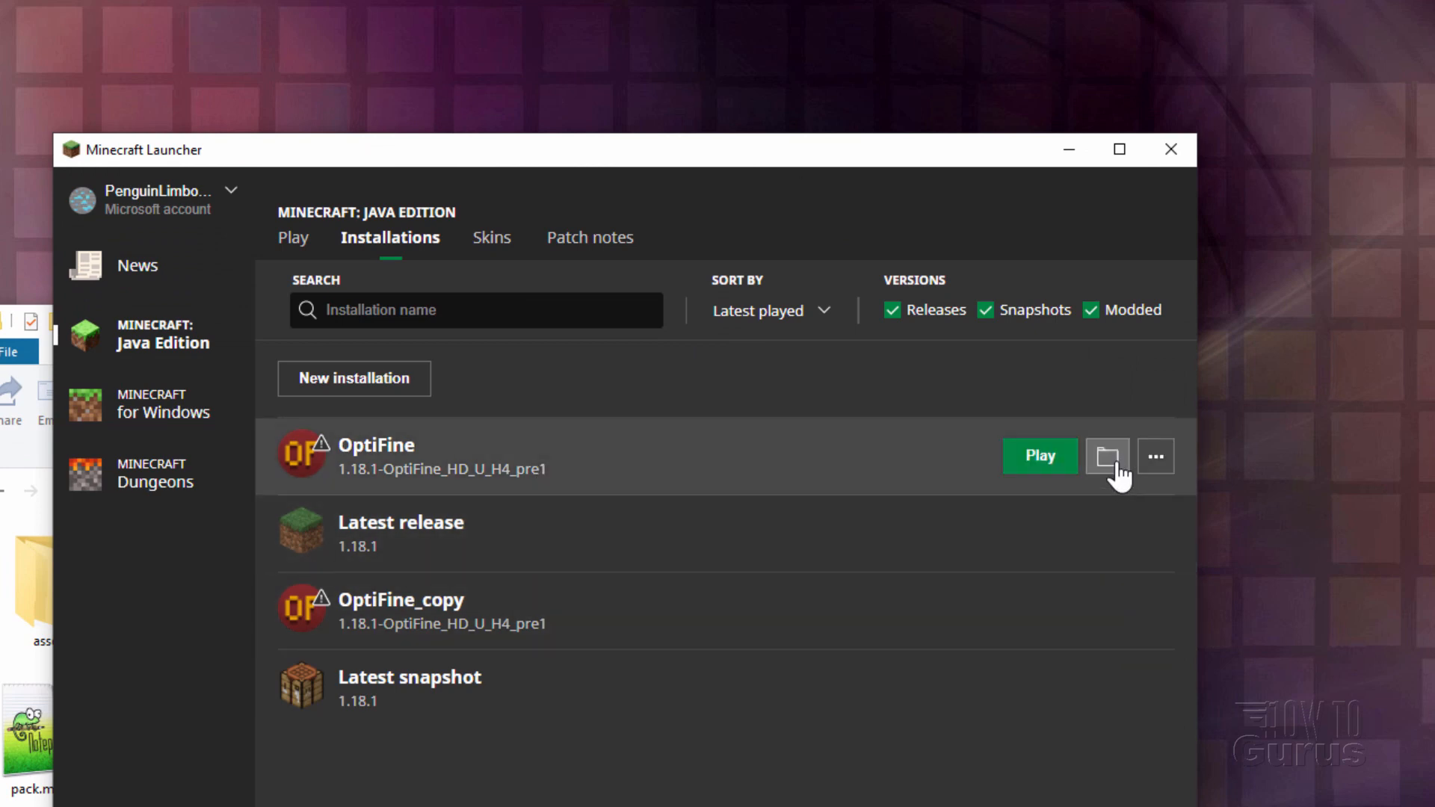
pyautogui.click(1108, 456)
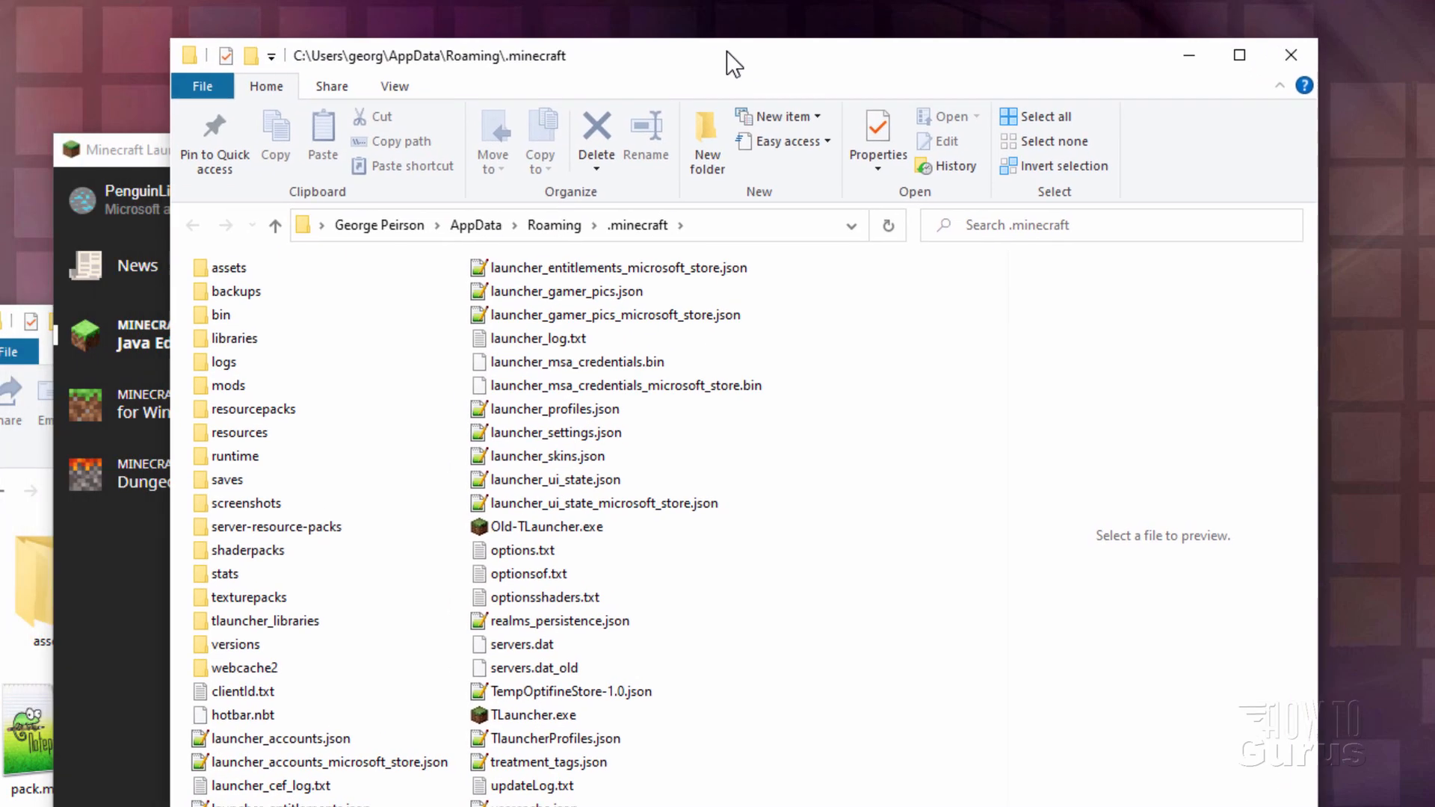
pyautogui.doubleClick(254, 408)
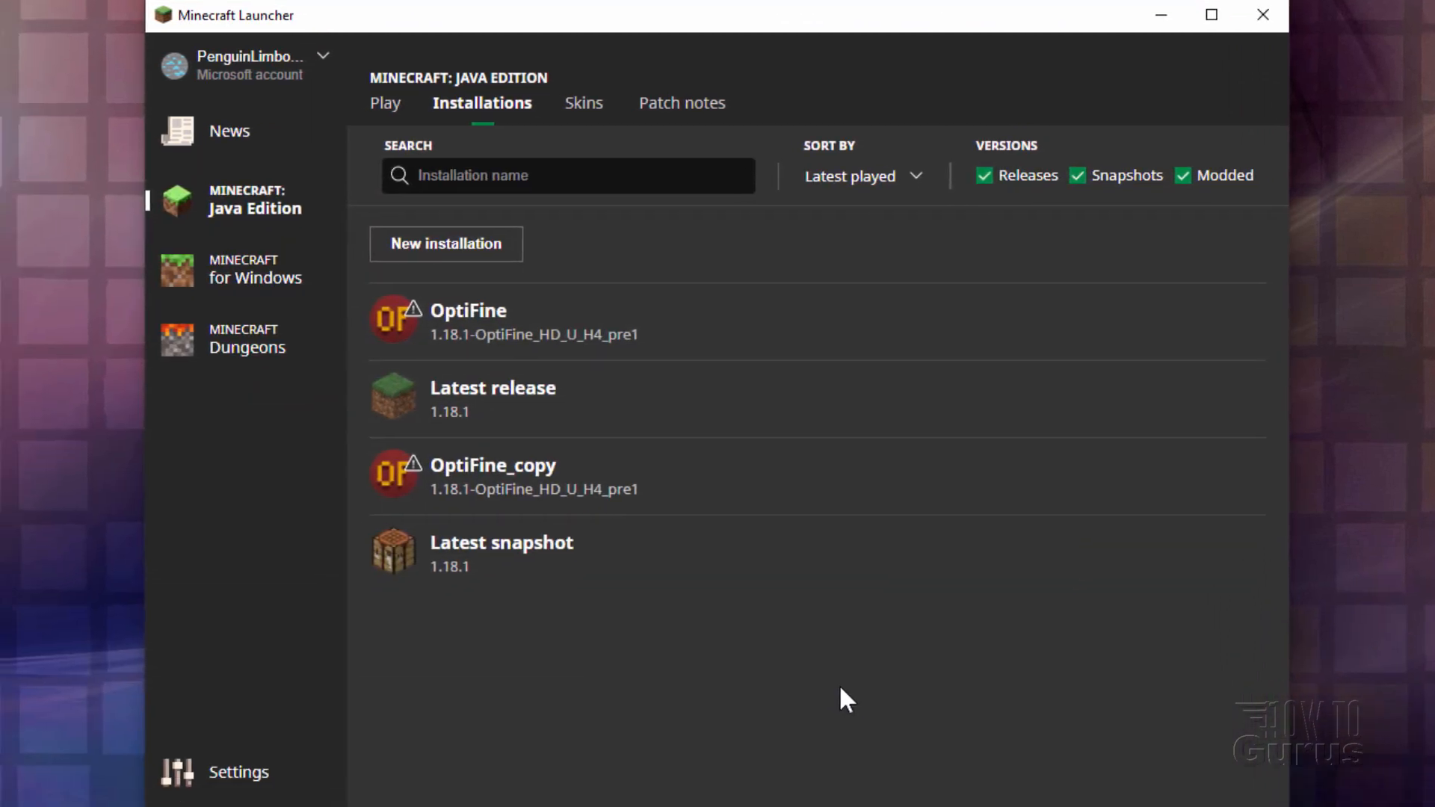
pyautogui.moveTo(1158, 352)
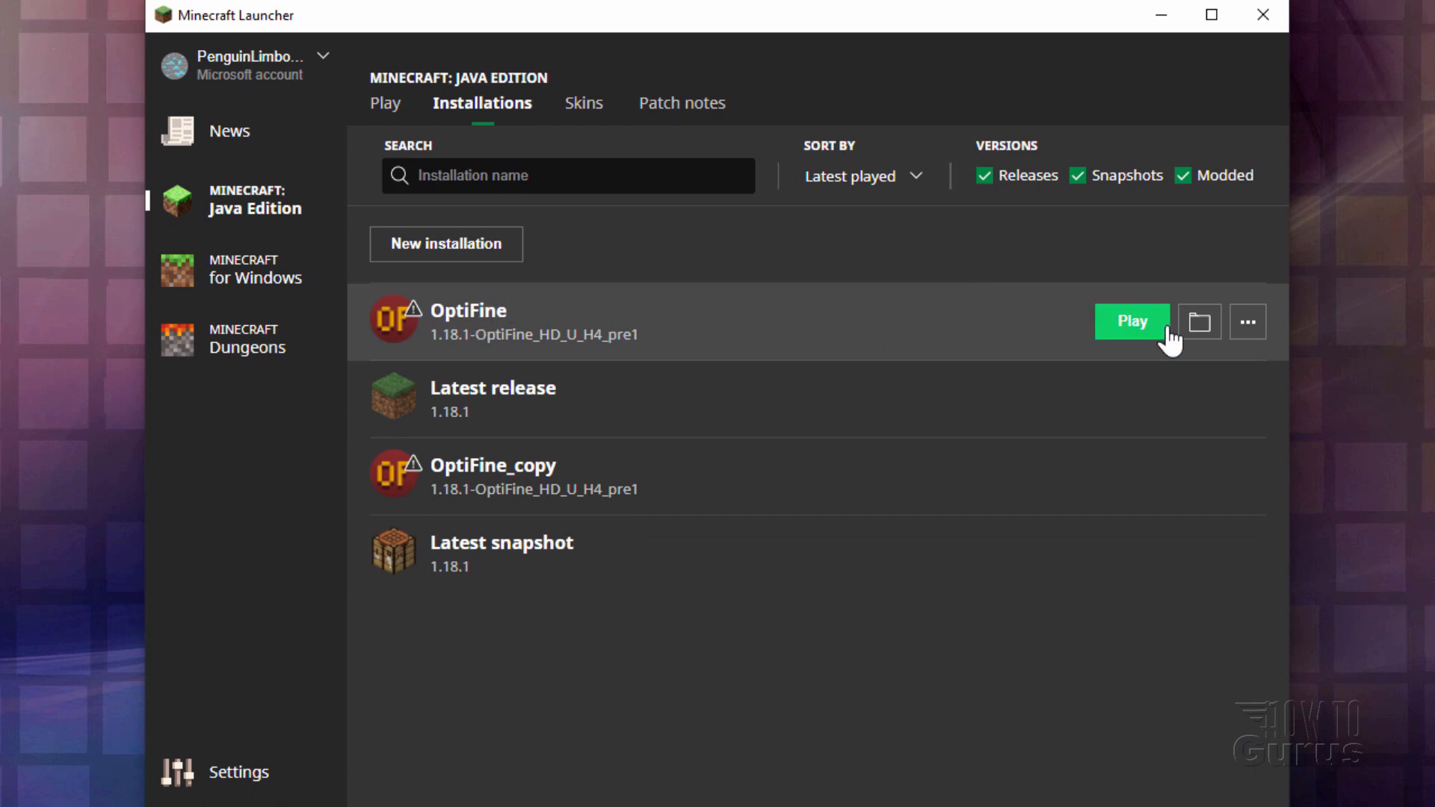
pyautogui.moveTo(808, 304)
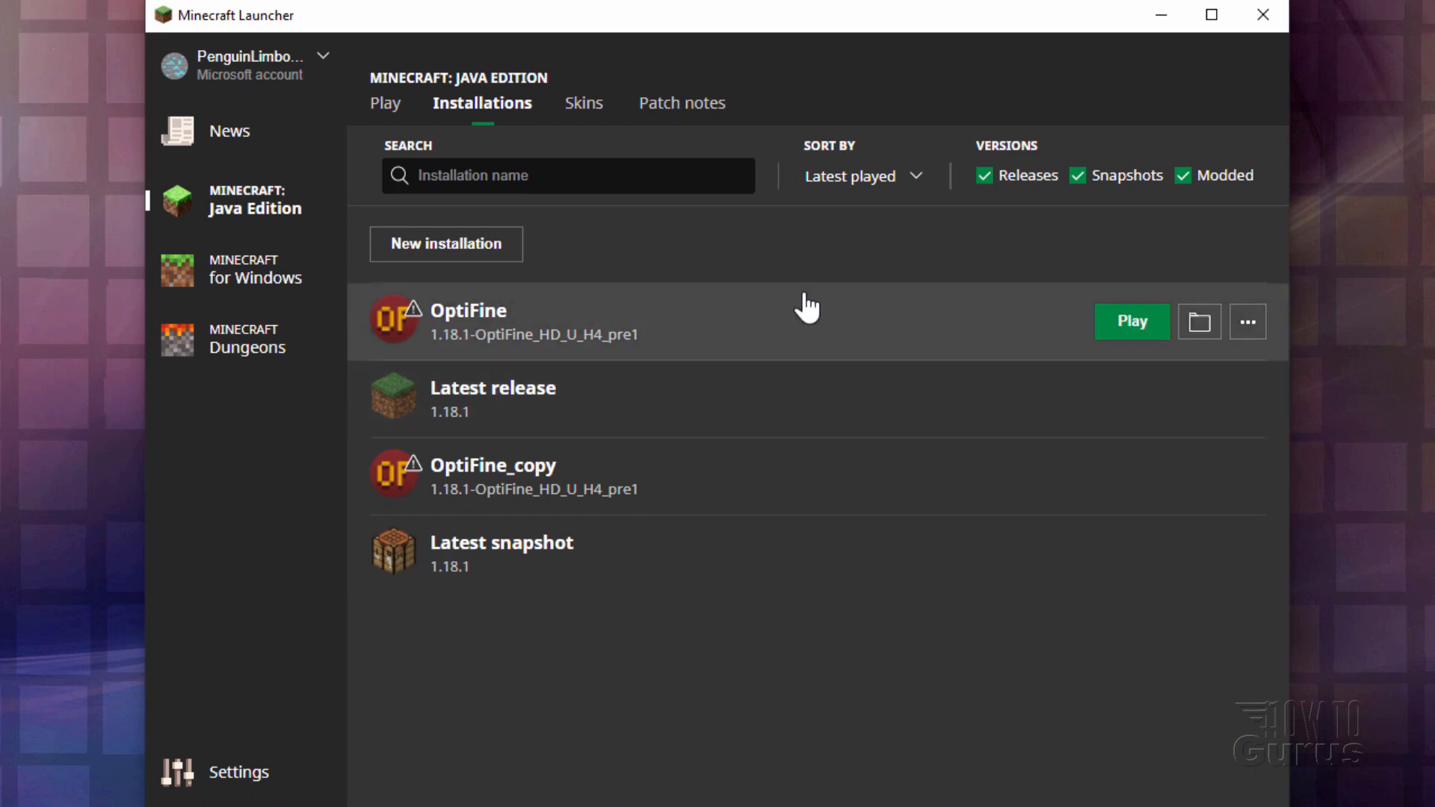
pyautogui.click(1130, 322)
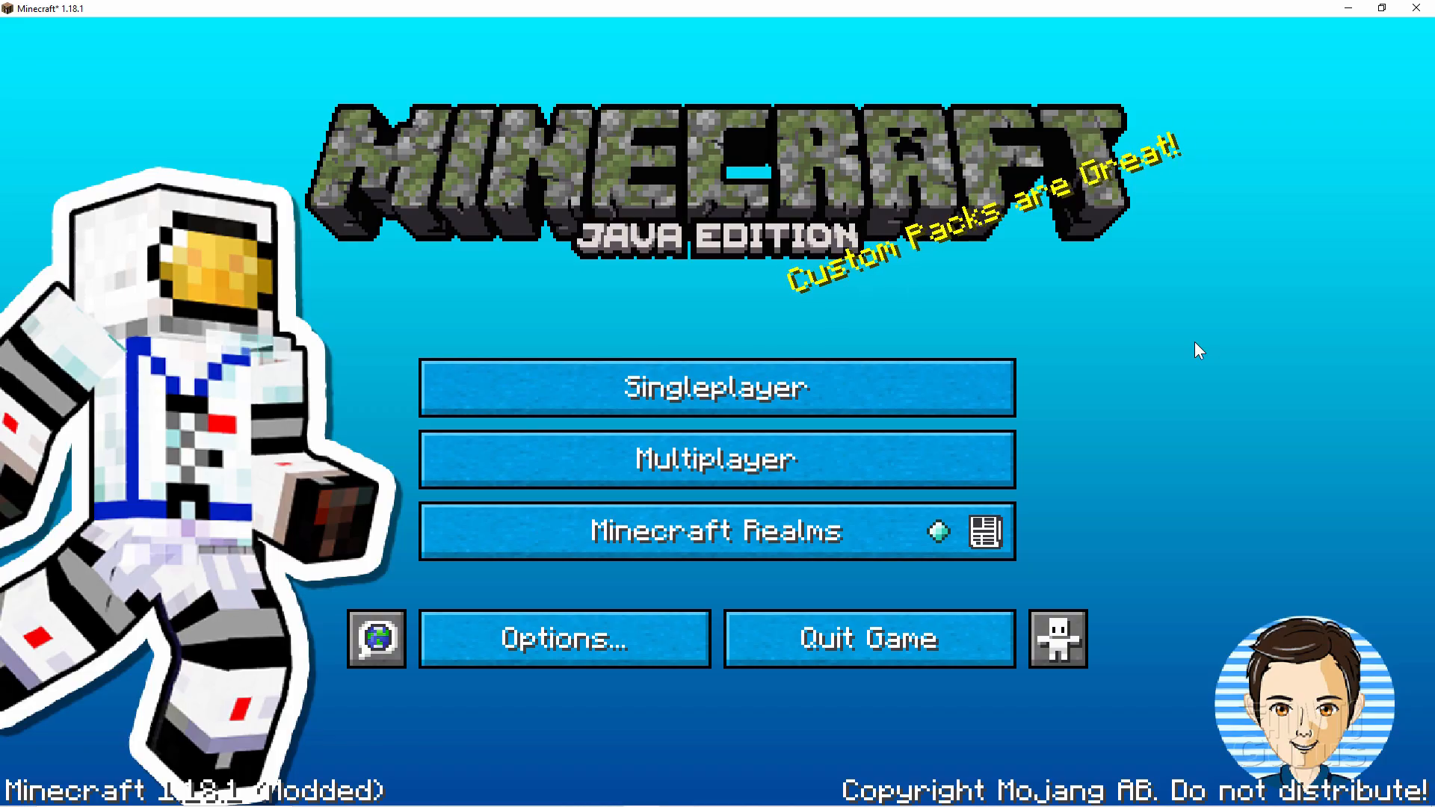
pyautogui.moveTo(1118, 341)
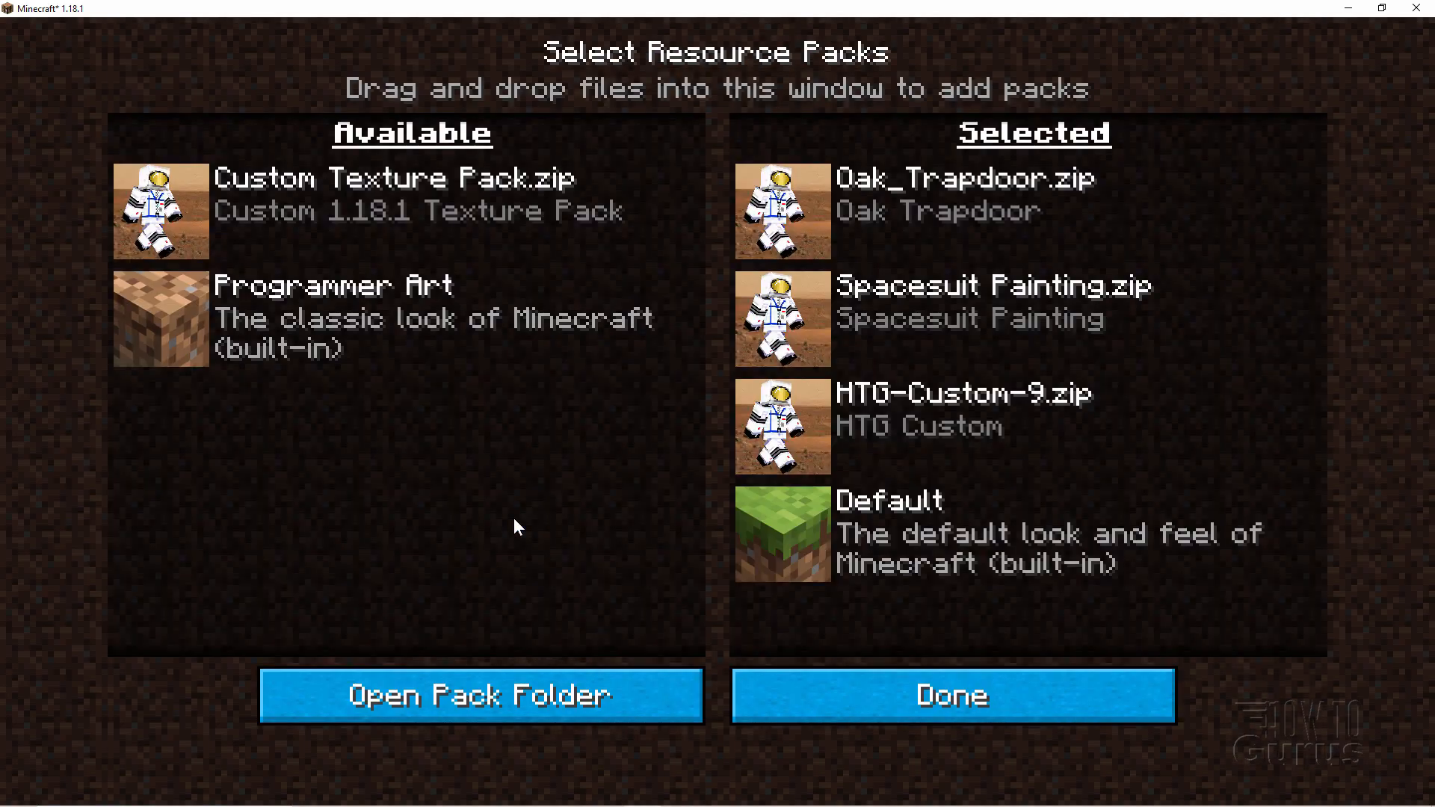
pyautogui.moveTo(160, 211)
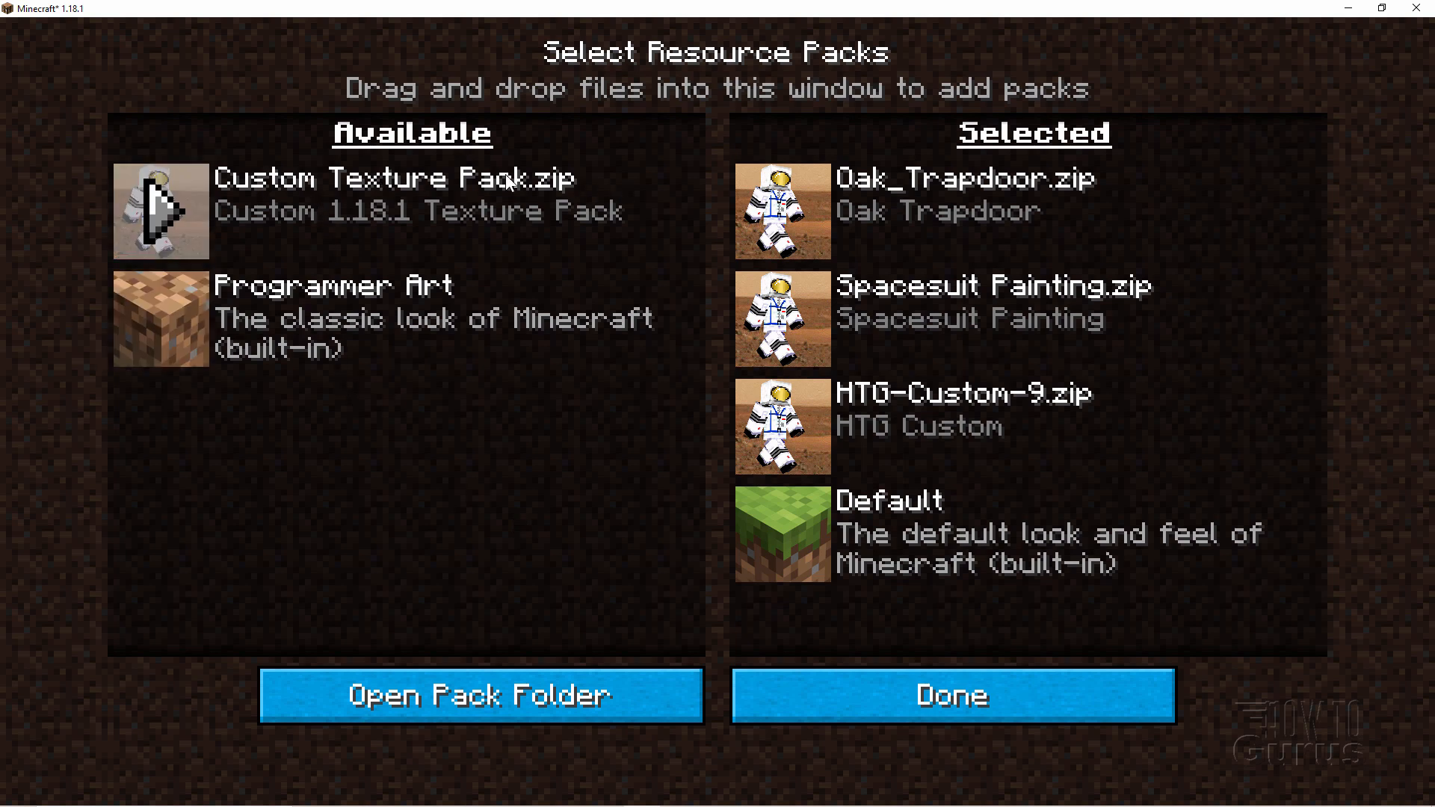
# - Move Custom Texture Pack.zip into selected packs, confirm with Done, and start Singleplayer
pyautogui.click(160, 212)
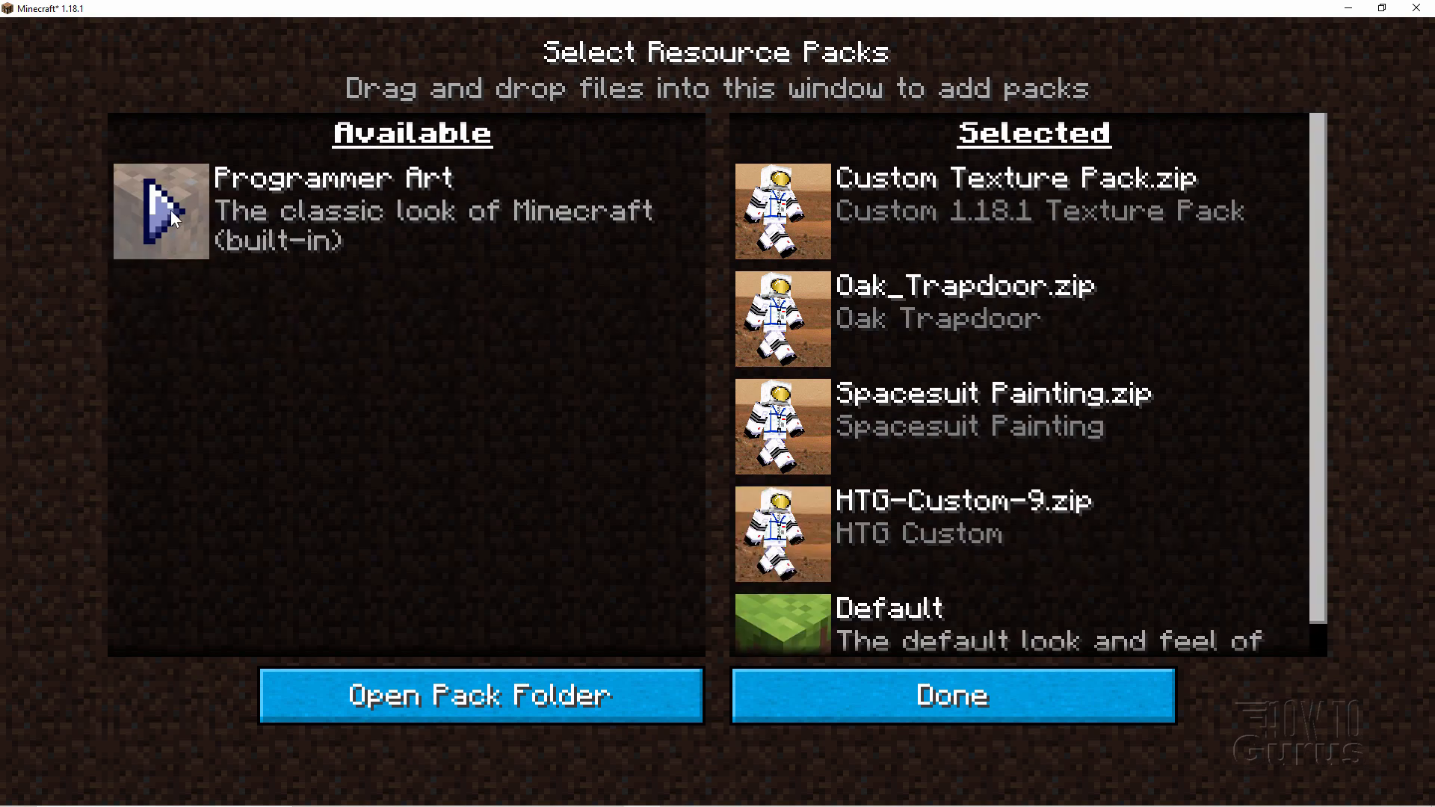
pyautogui.moveTo(1061, 755)
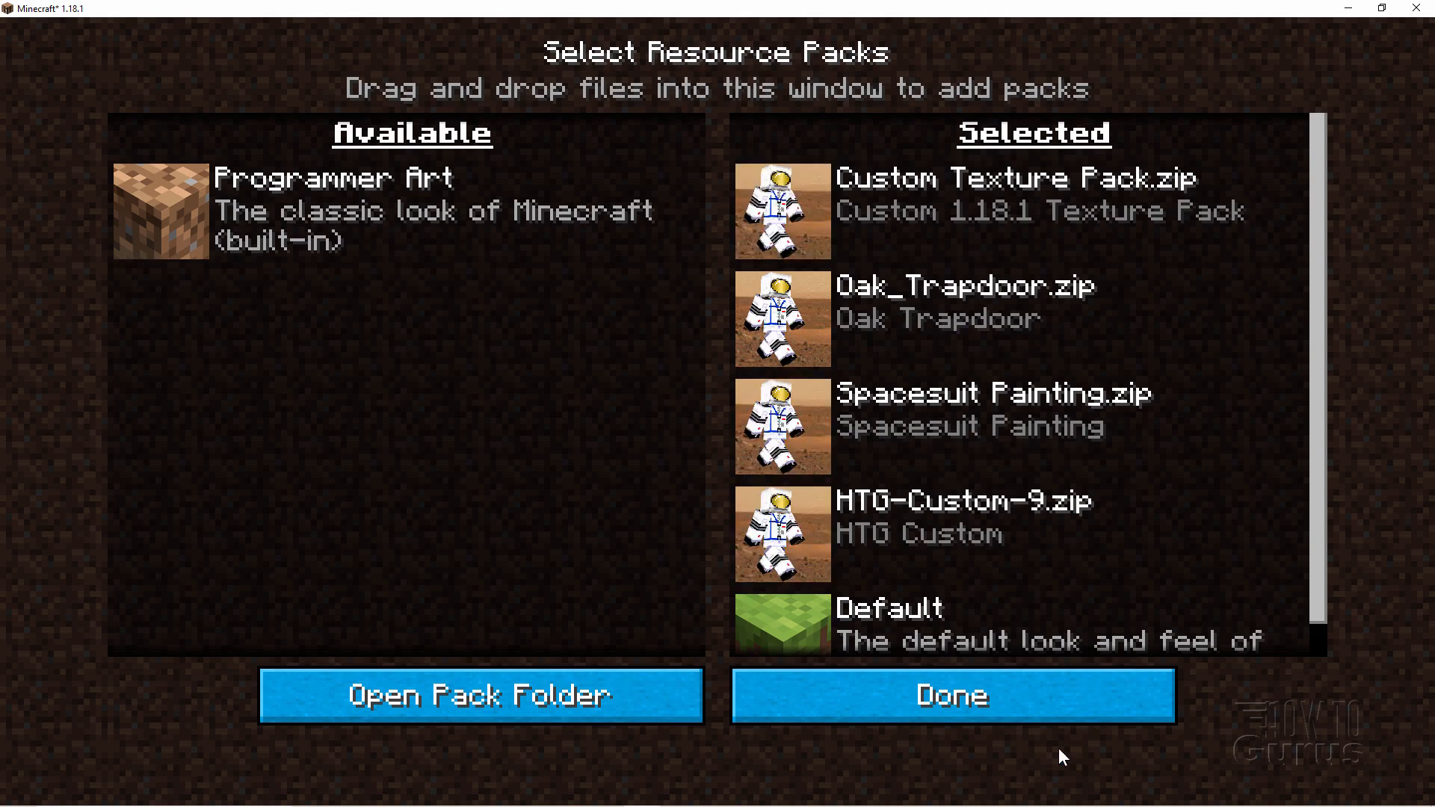
pyautogui.click(950, 695)
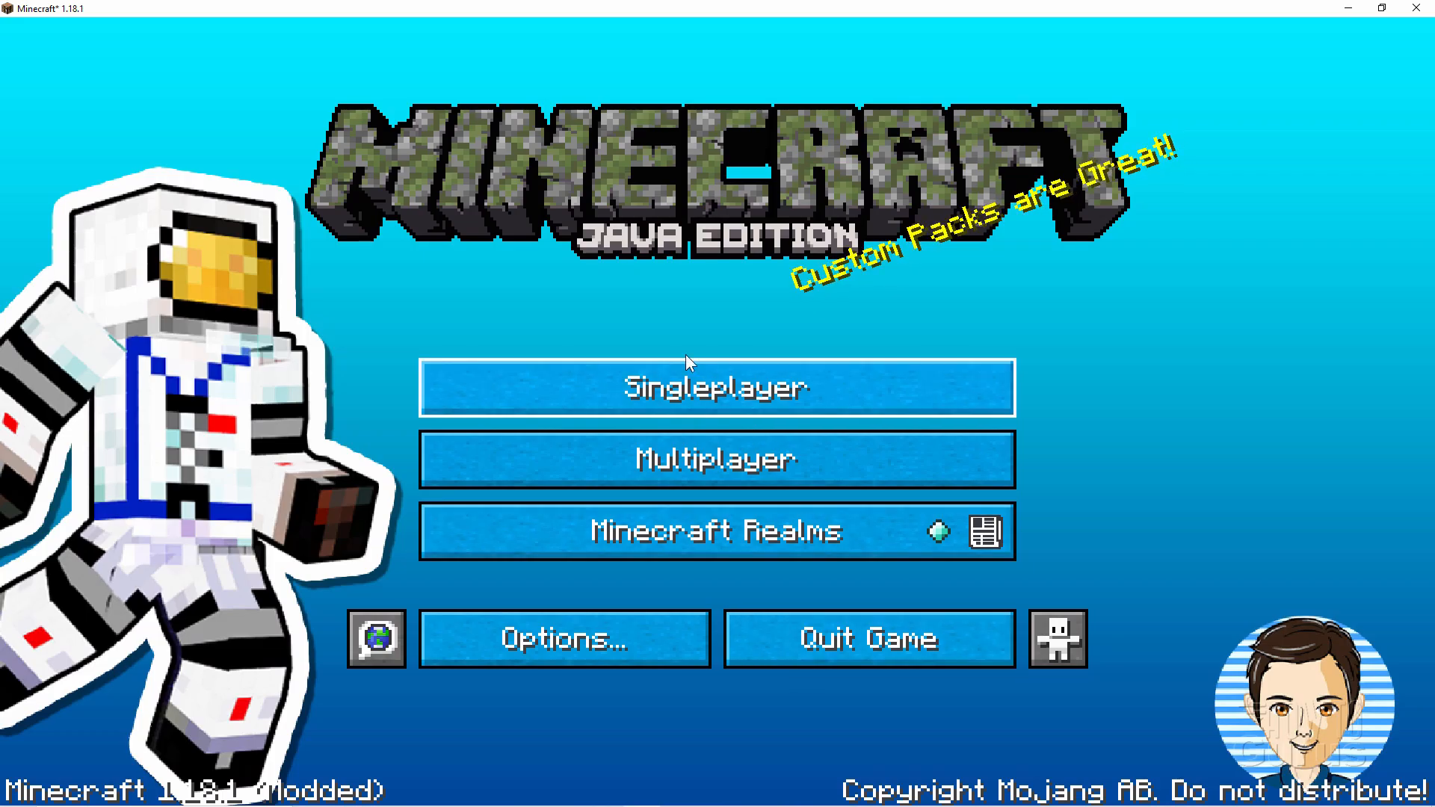
pyautogui.click(717, 387)
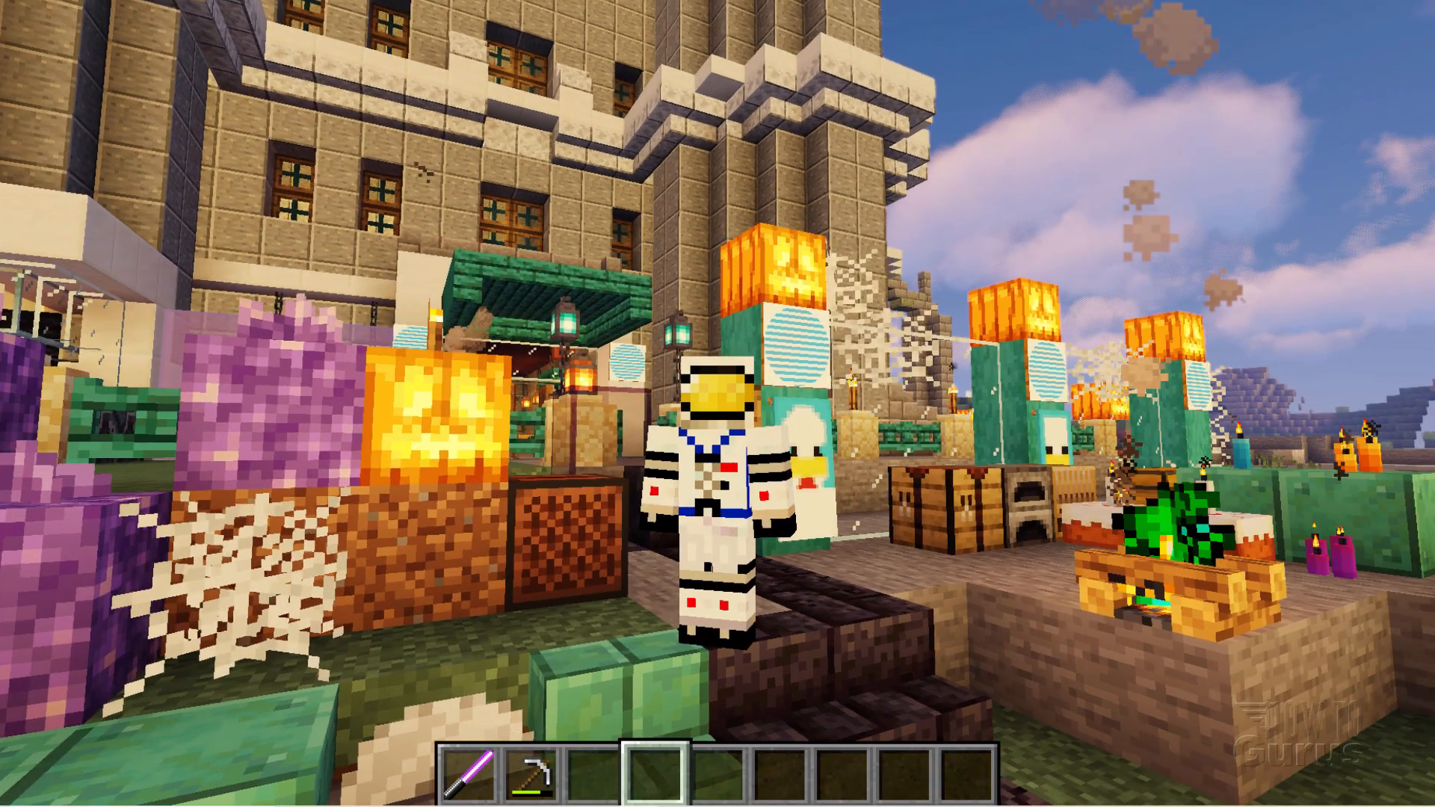
# - Open the inventory to pick andesite for placing
pyautogui.press('e')
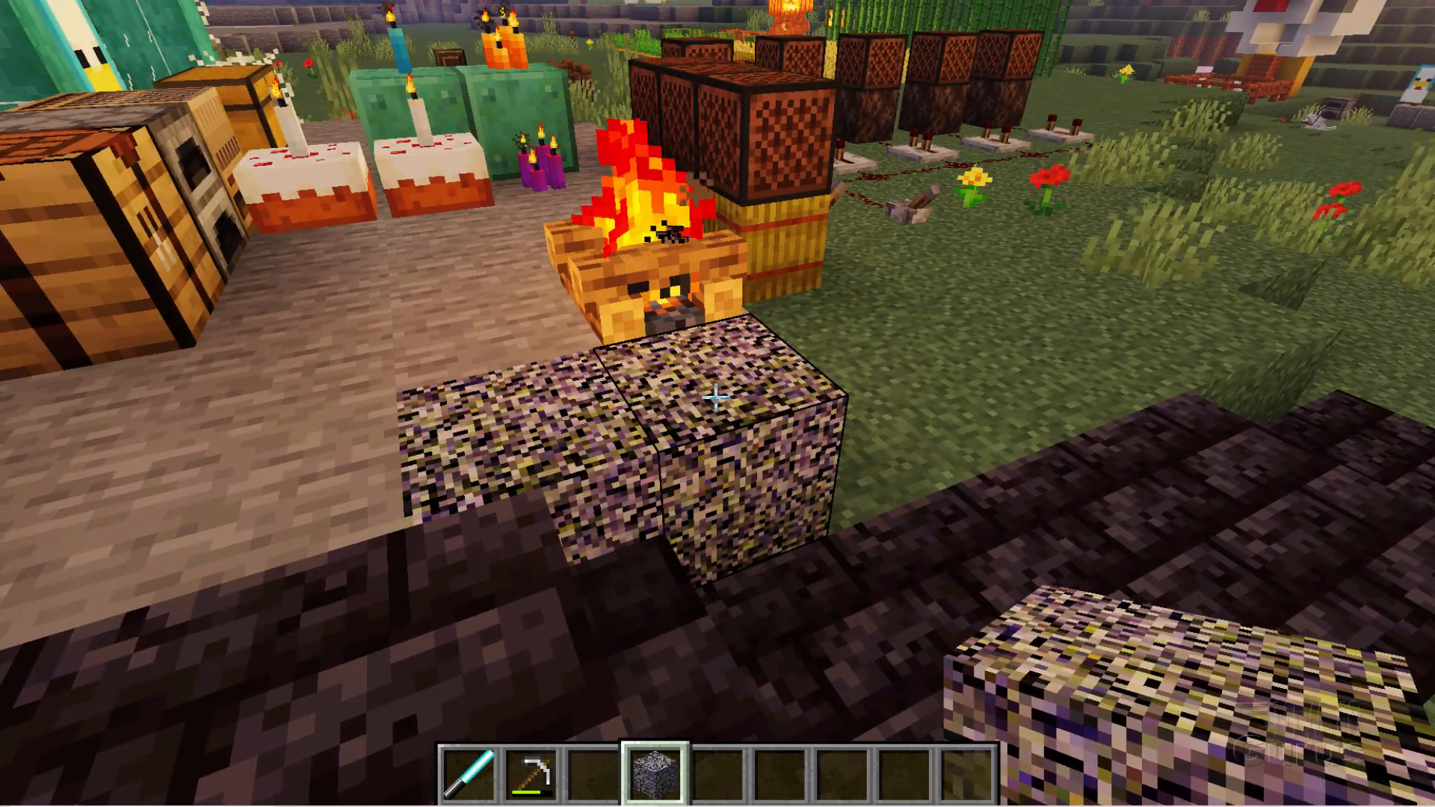
pyautogui.moveTo(718, 397)
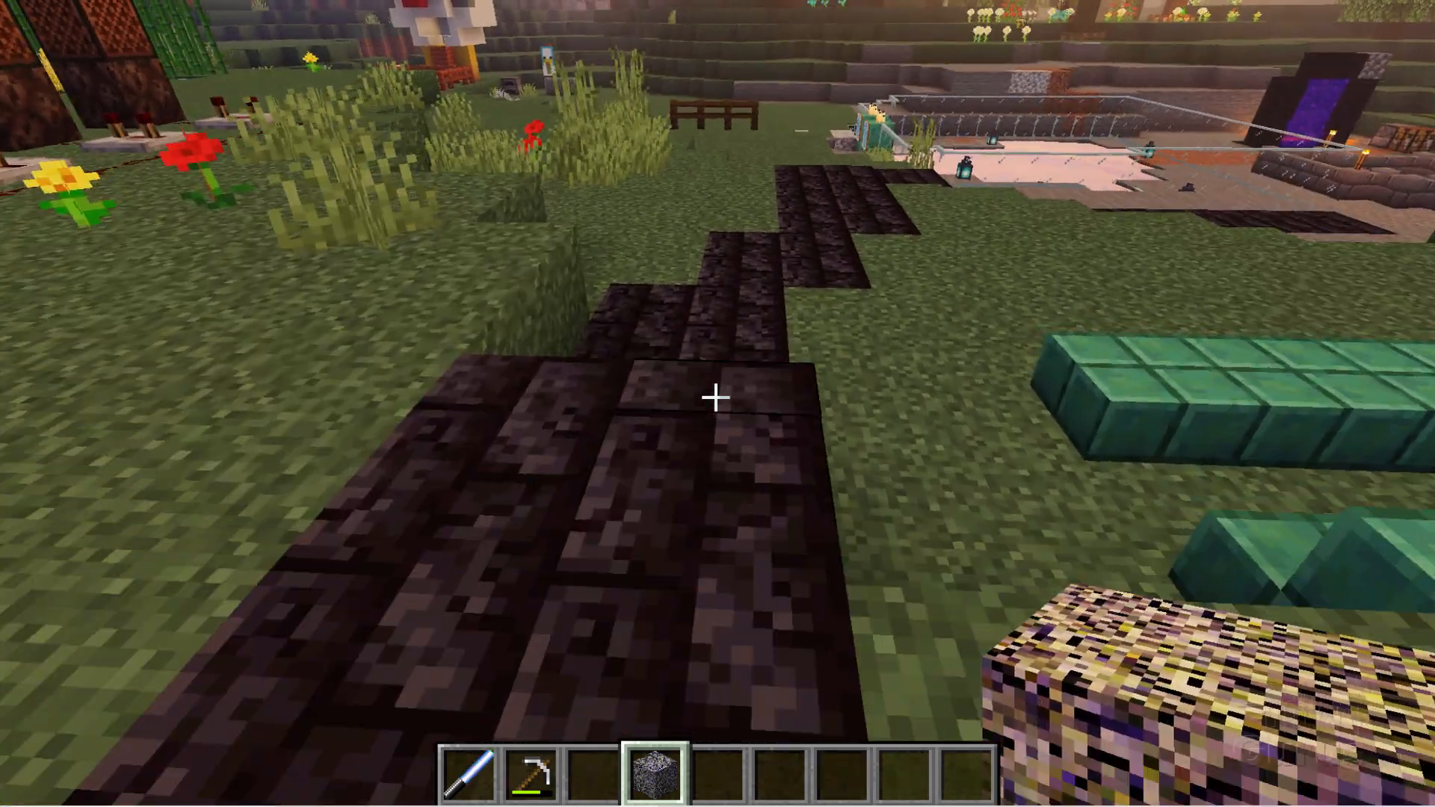
pyautogui.moveTo(717, 403)
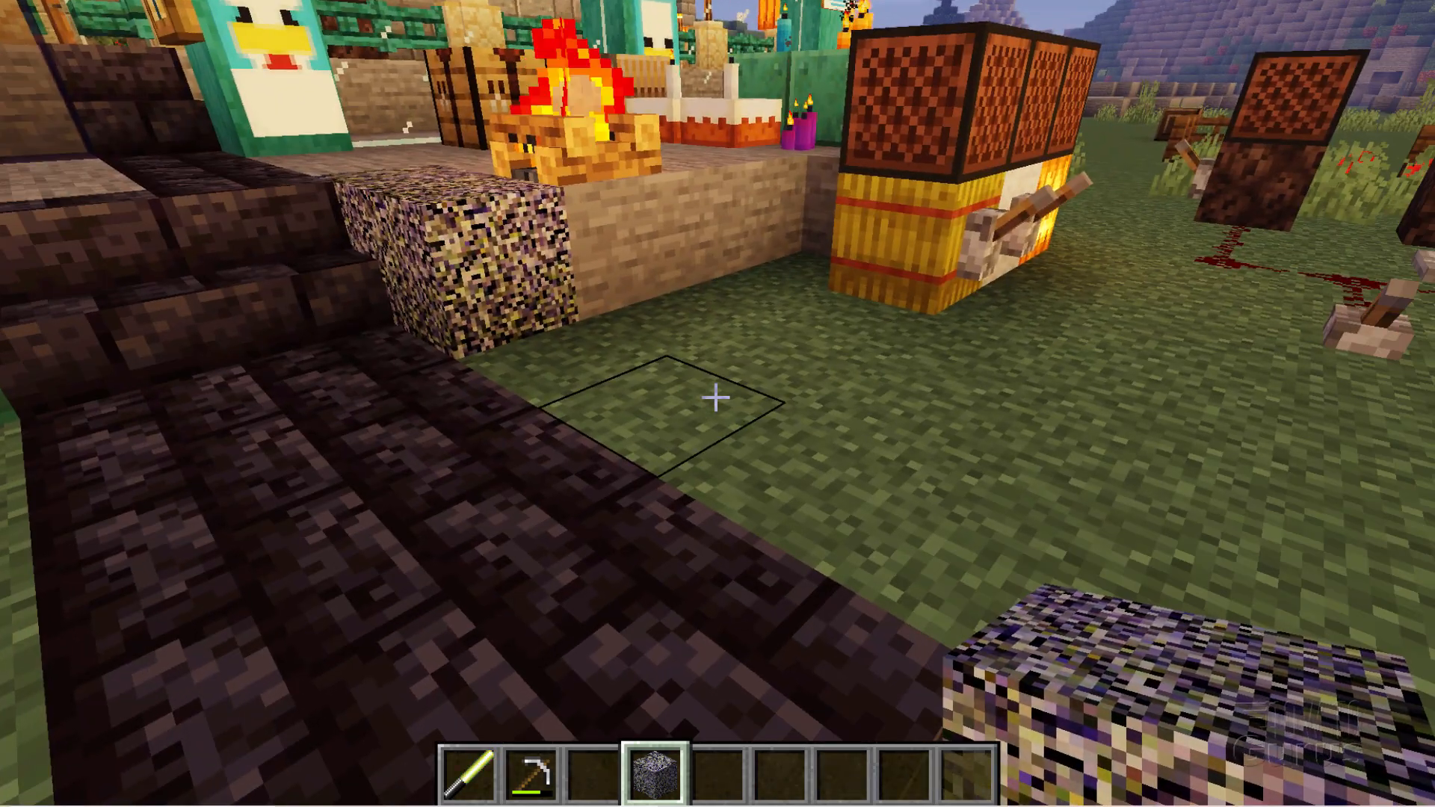
pyautogui.moveTo(717, 404)
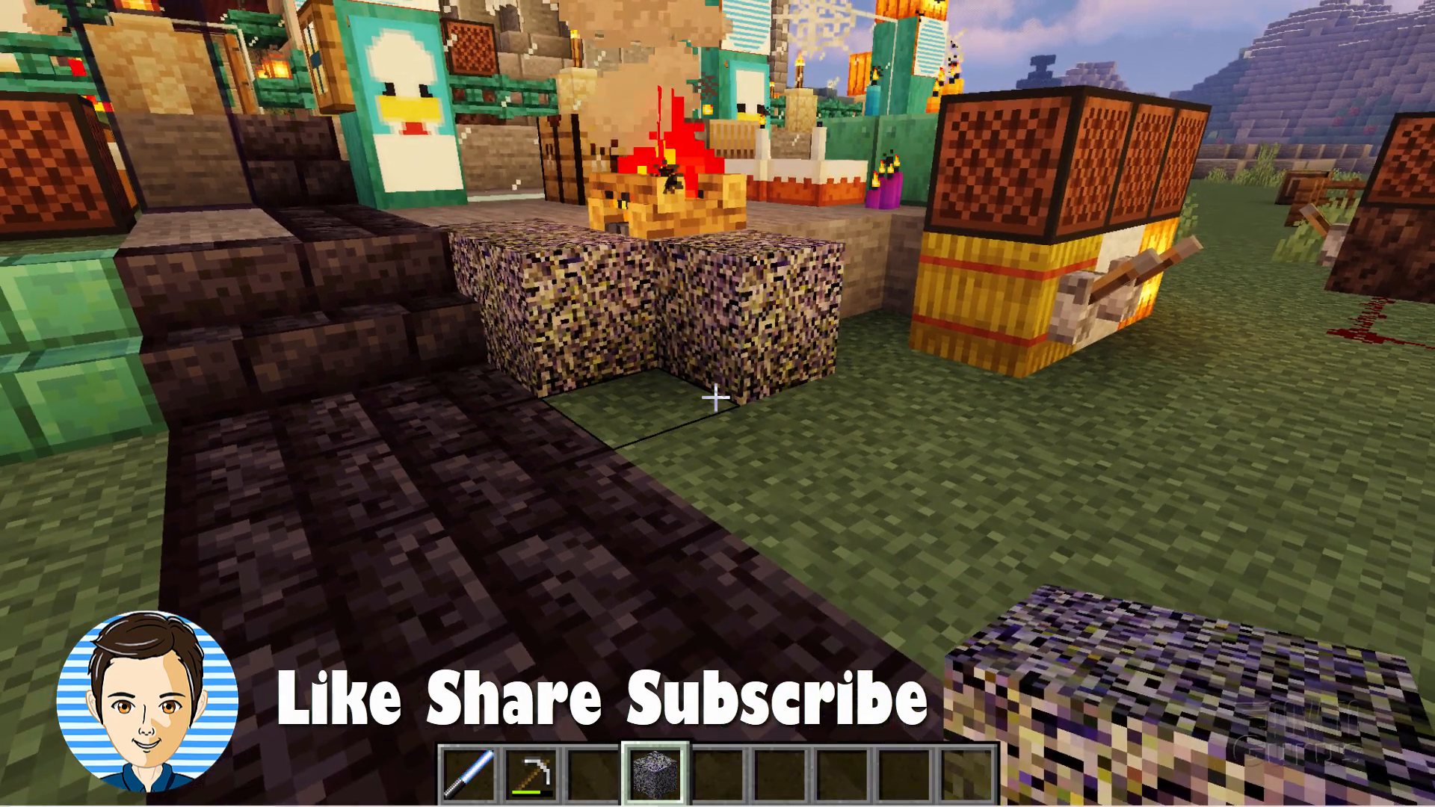
pyautogui.moveTo(718, 396)
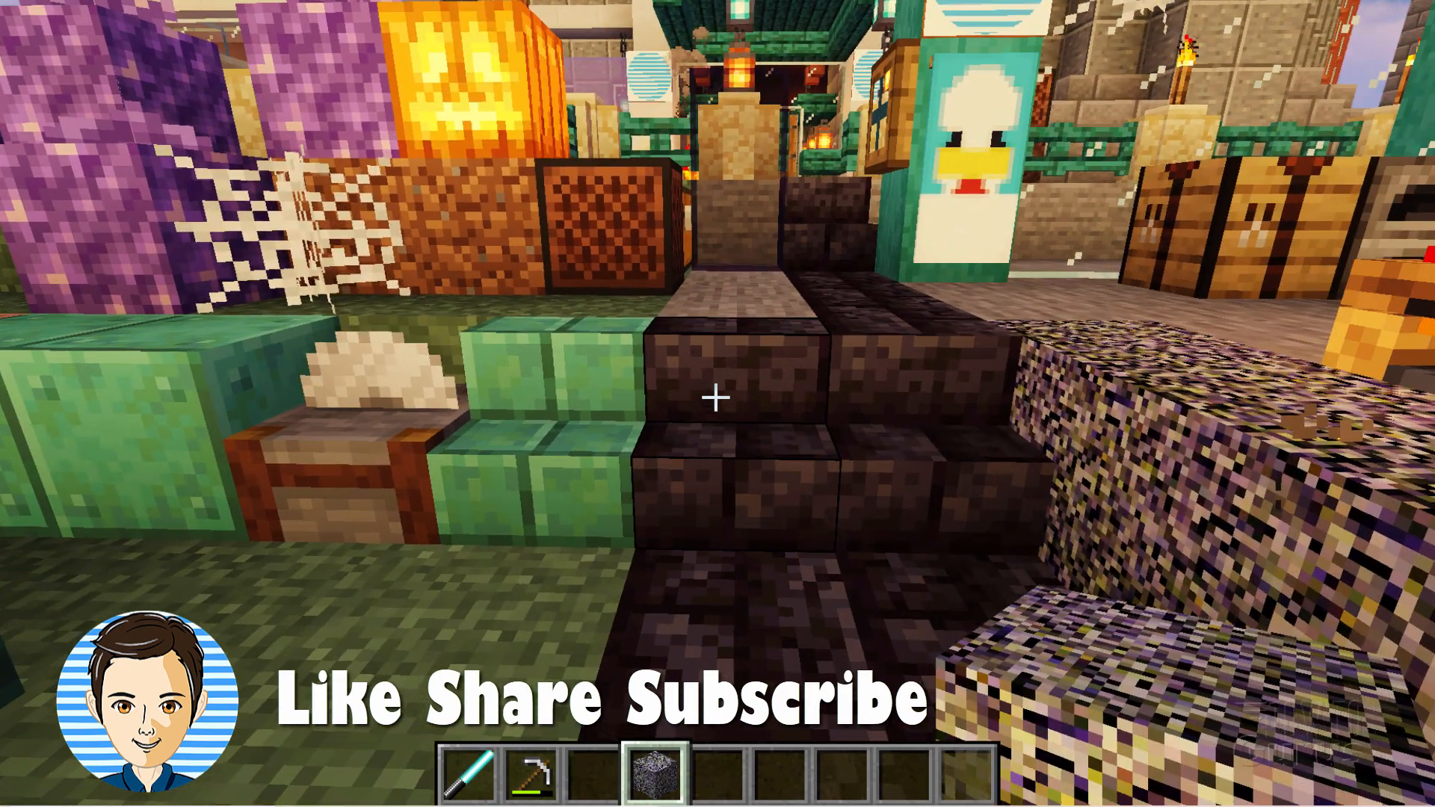
pyautogui.moveTo(717, 399)
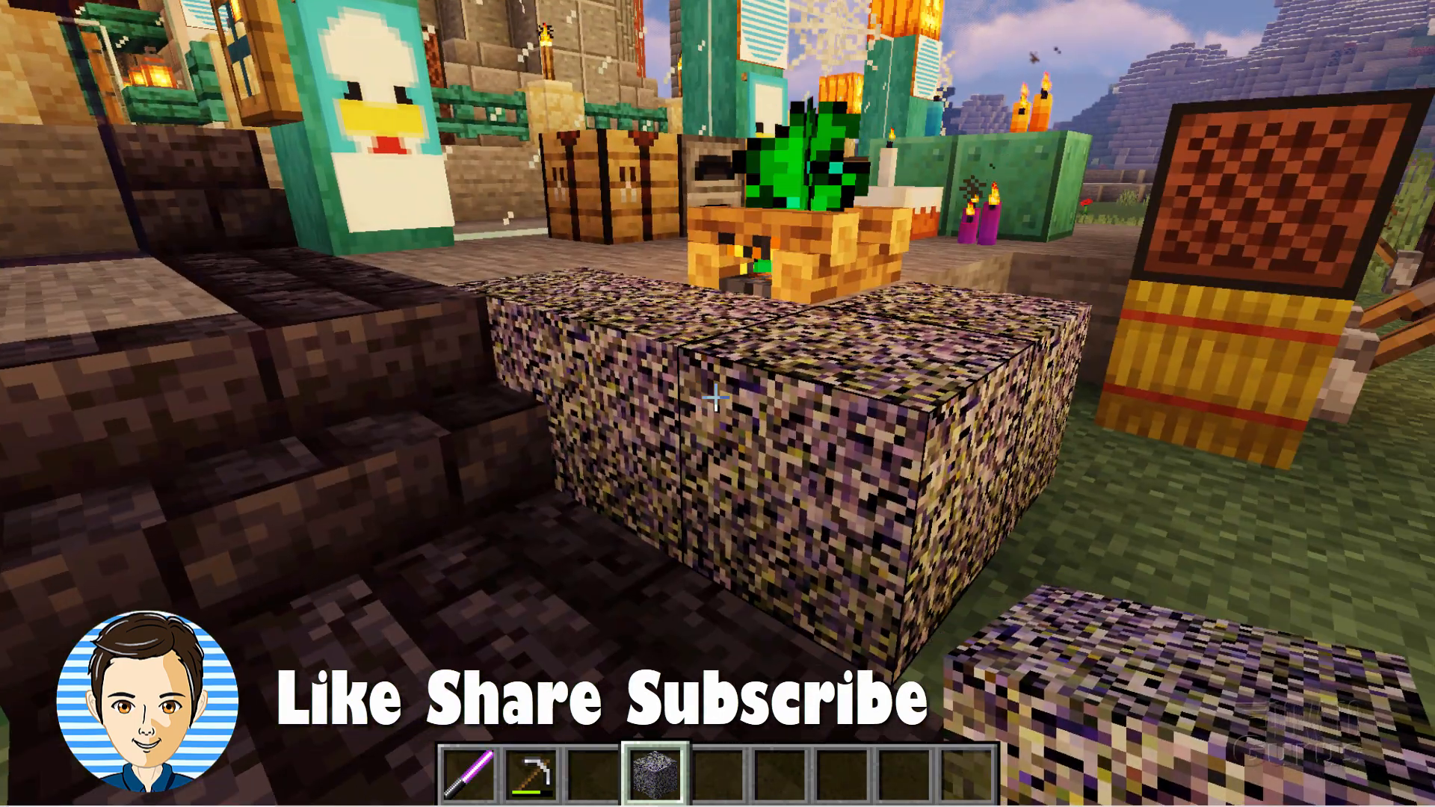